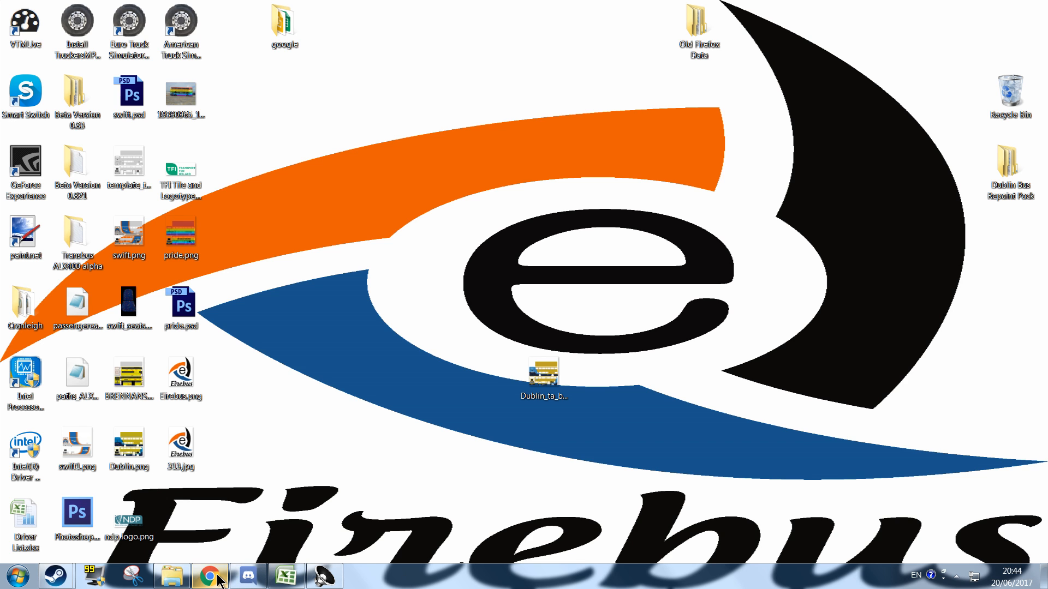
- Bring up Chrome showing the Aerosoft product page for OMSI 2 Bus Company Simulator
click(209, 574)
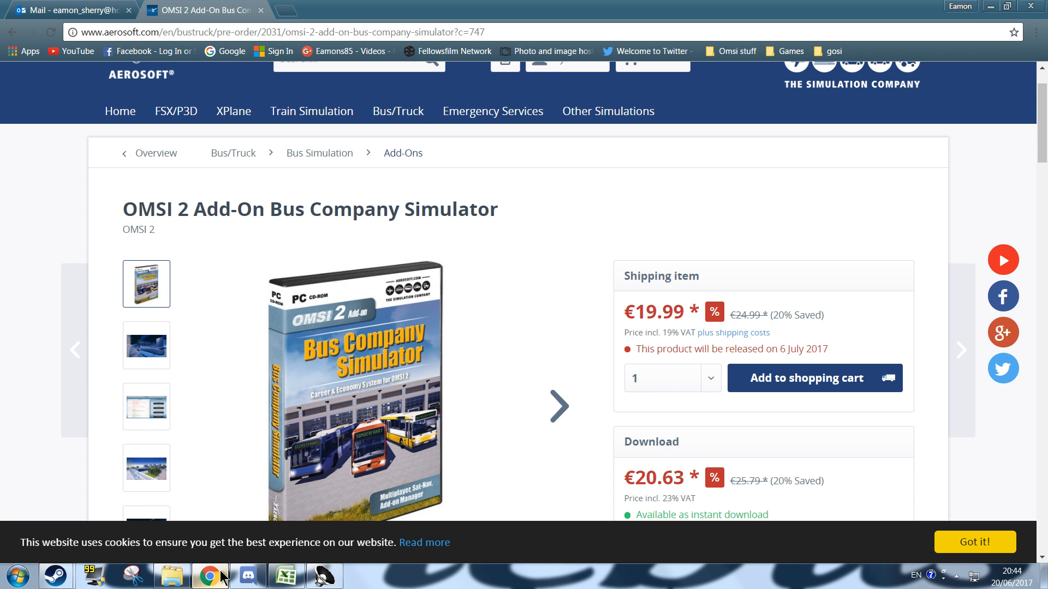
mouse_move(227, 375)
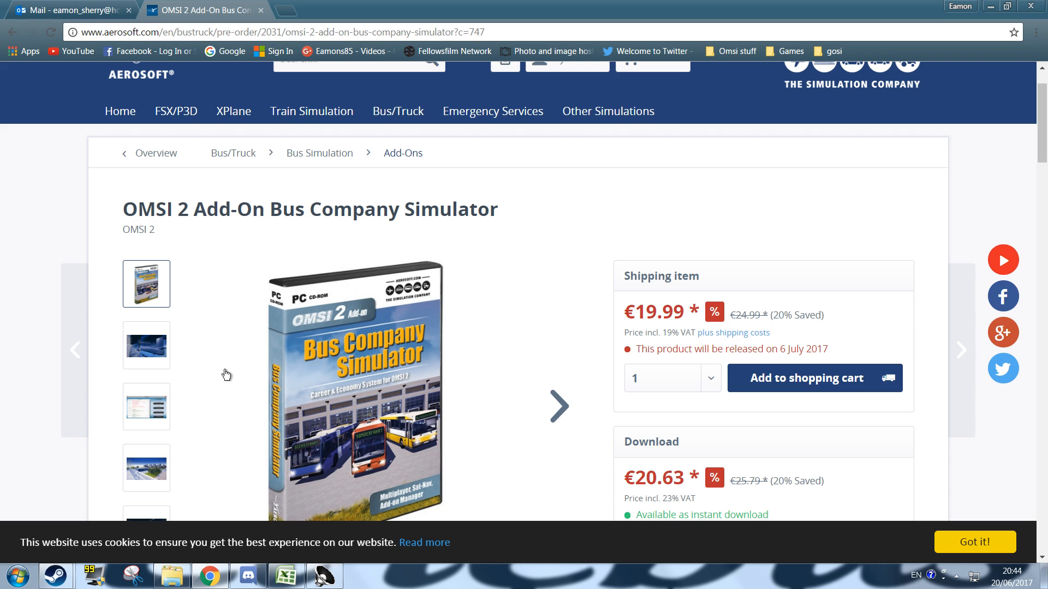
mouse_move(238, 333)
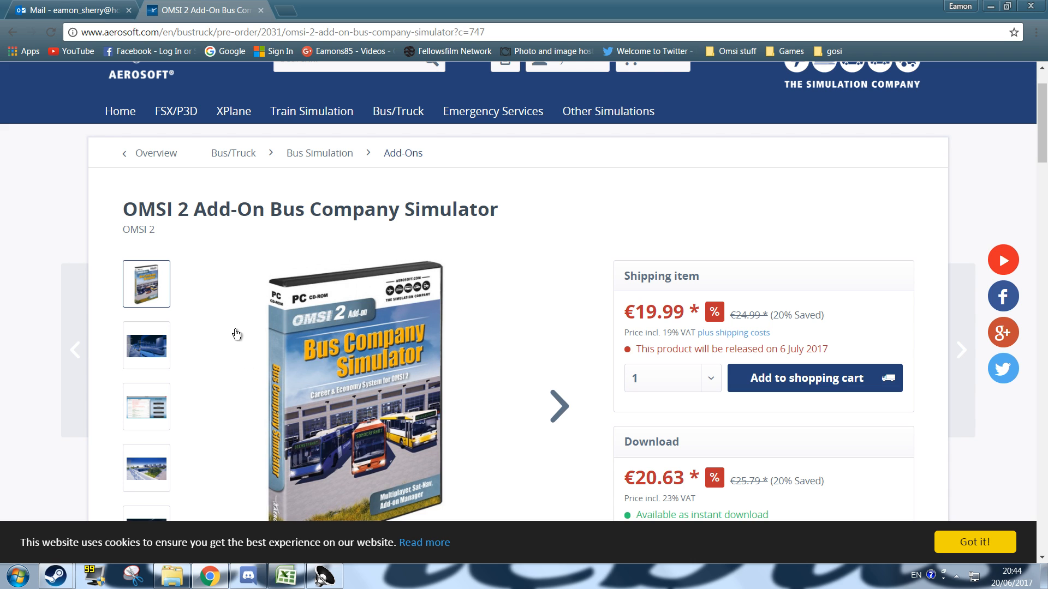
mouse_move(613, 327)
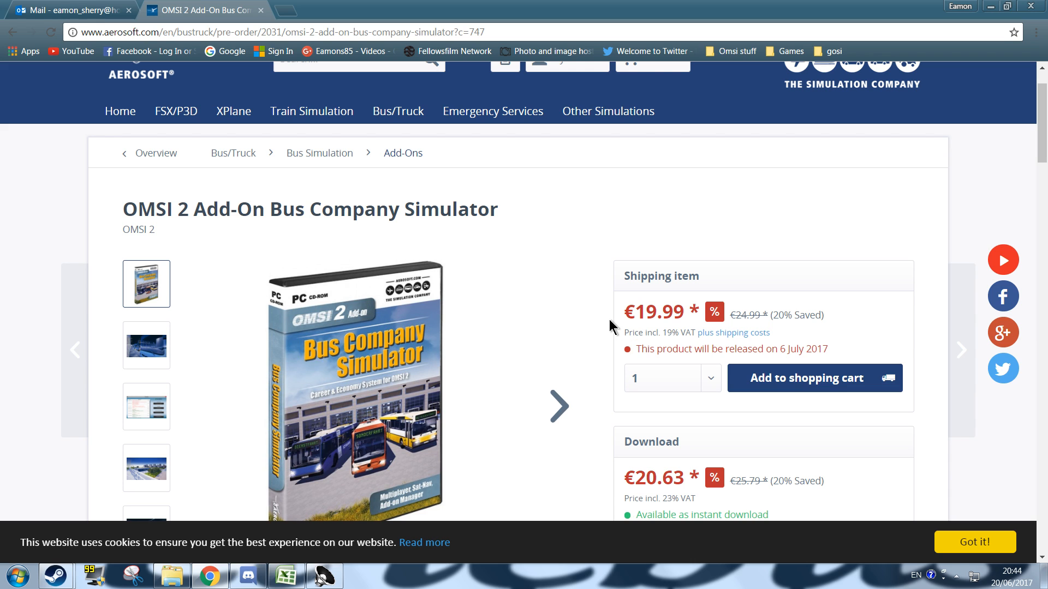
mouse_move(636, 314)
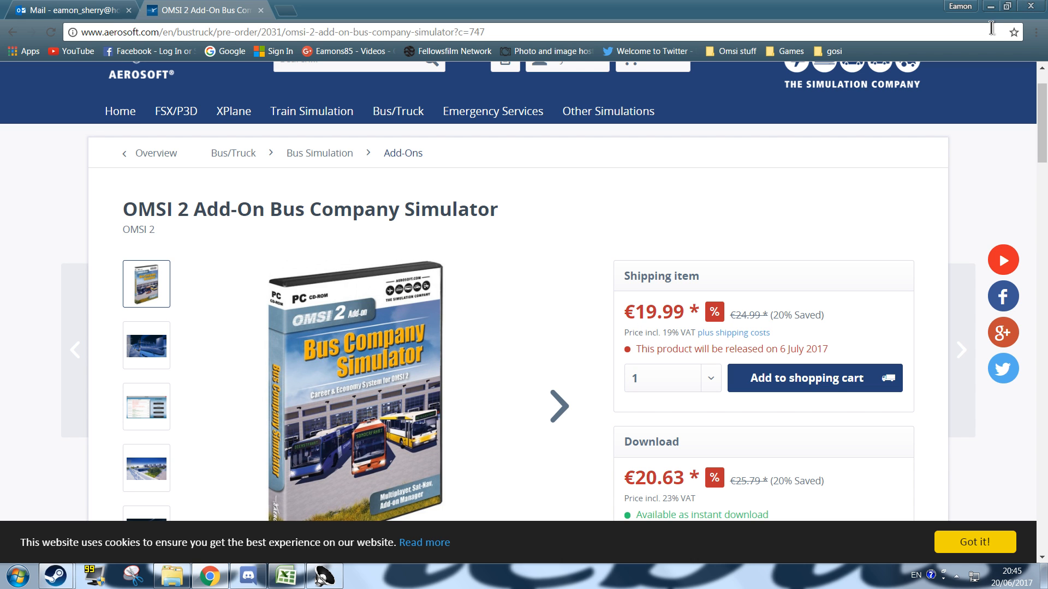
- Scroll down to the Product information describing career modes, company management and the 3D depot
scroll(down, 3)
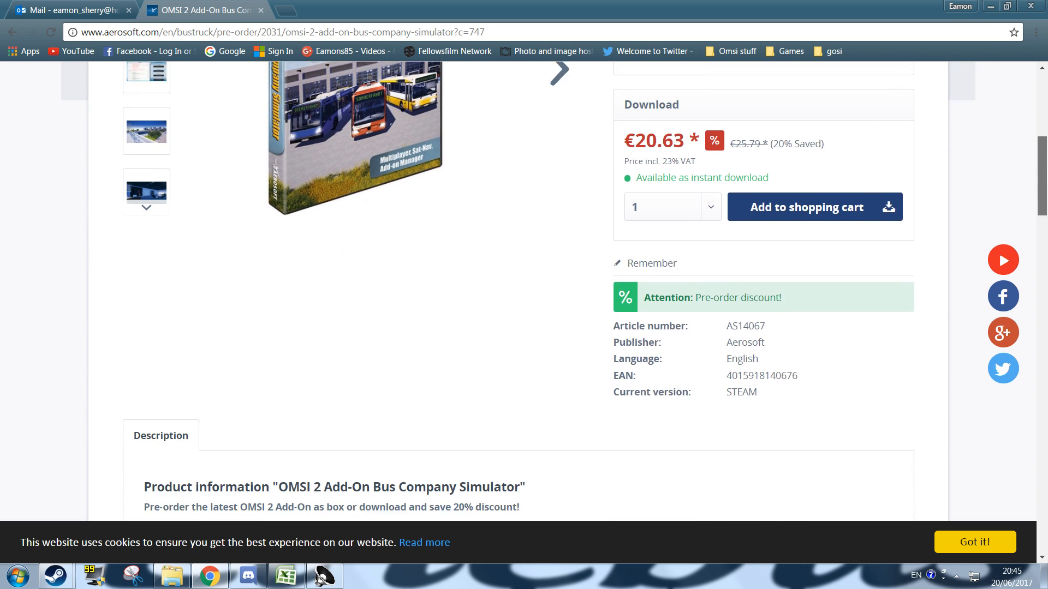
scroll(down, 3)
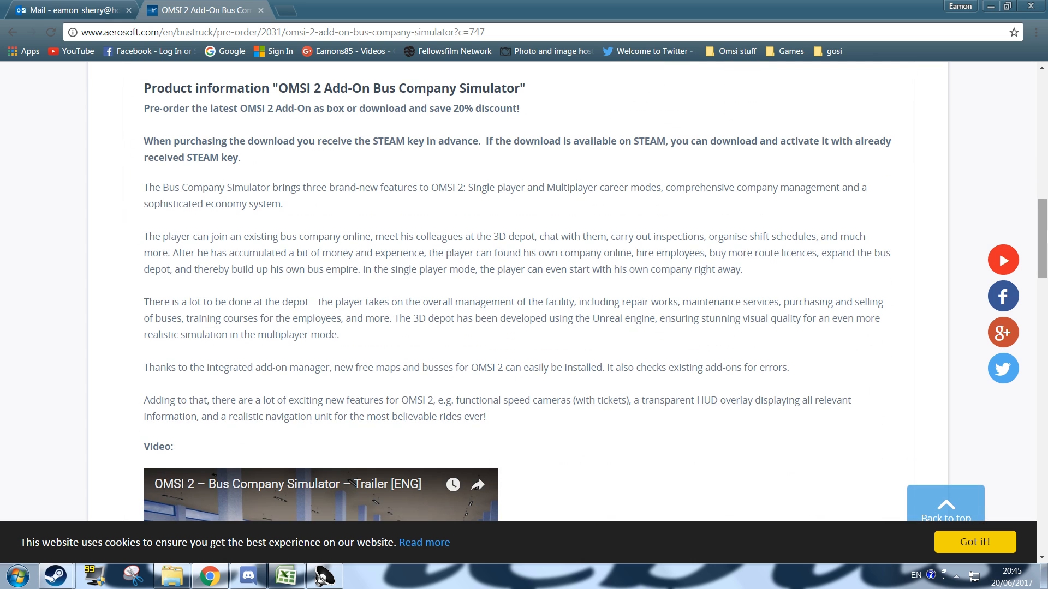
mouse_move(356, 236)
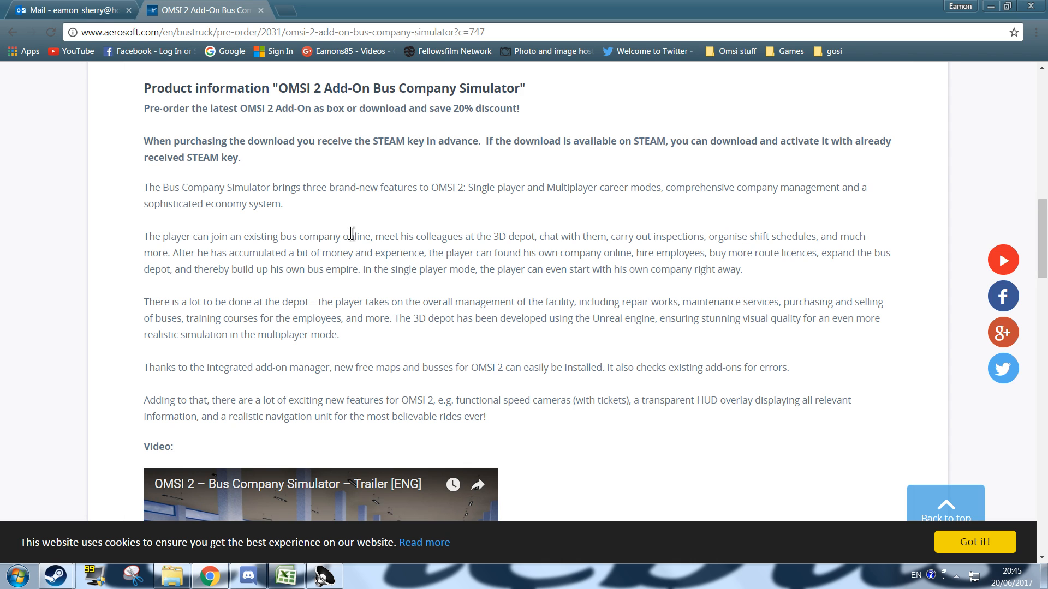
mouse_move(451, 285)
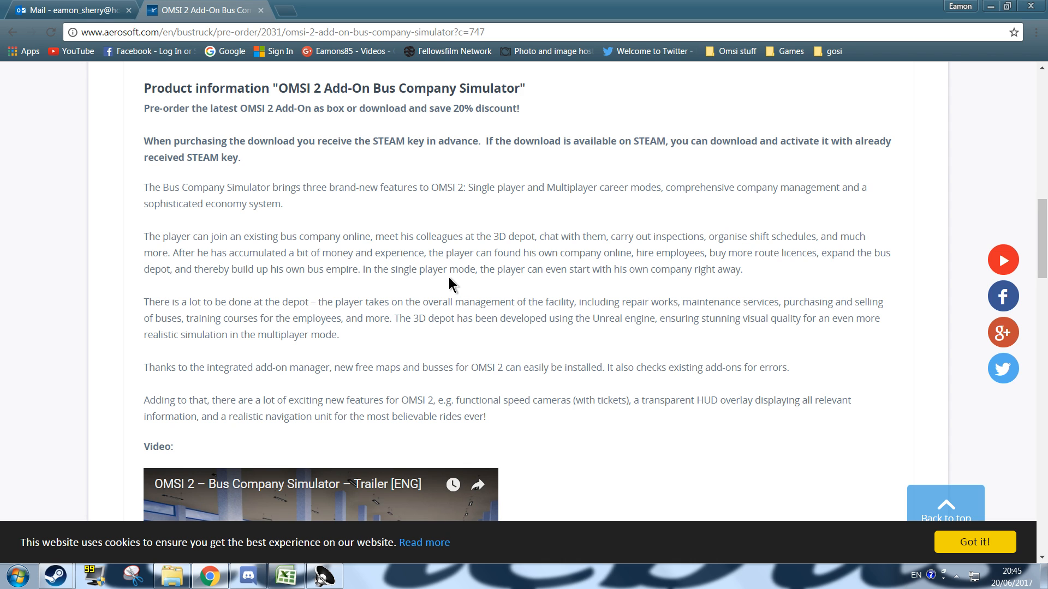
mouse_move(446, 258)
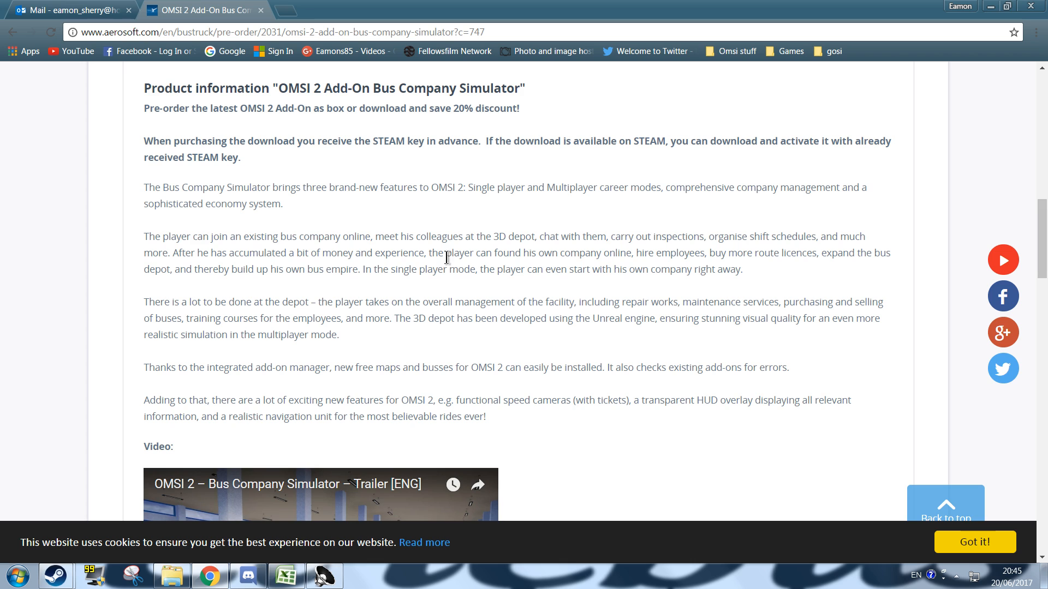
mouse_move(381, 254)
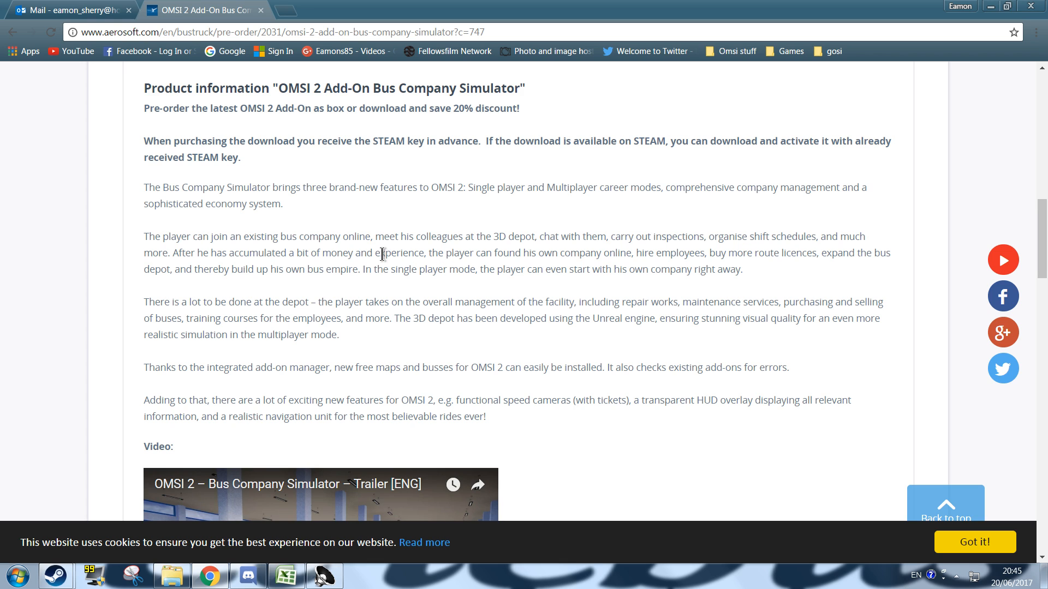
mouse_move(392, 228)
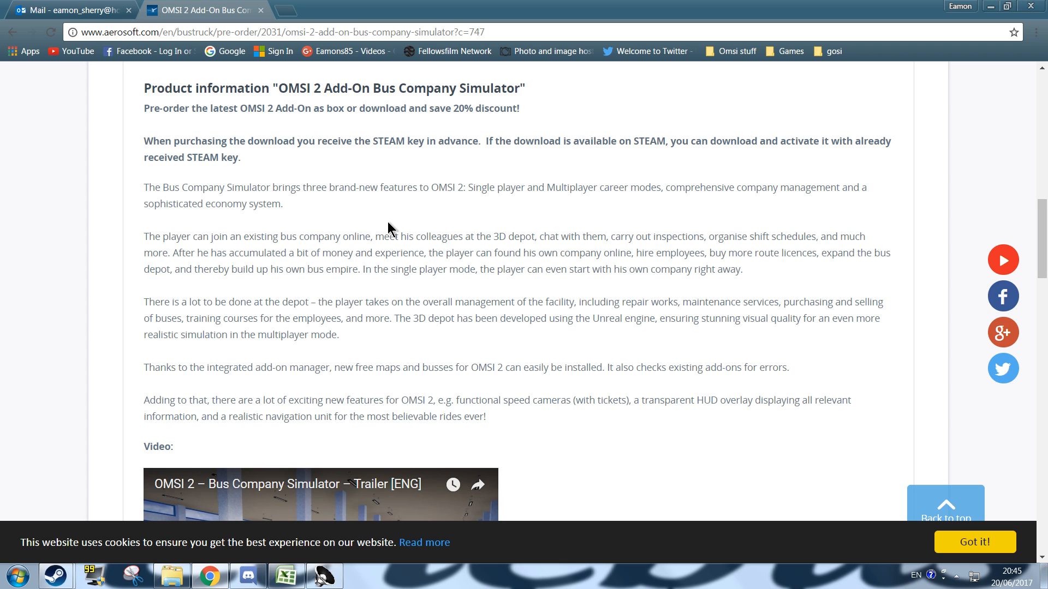
mouse_move(245, 271)
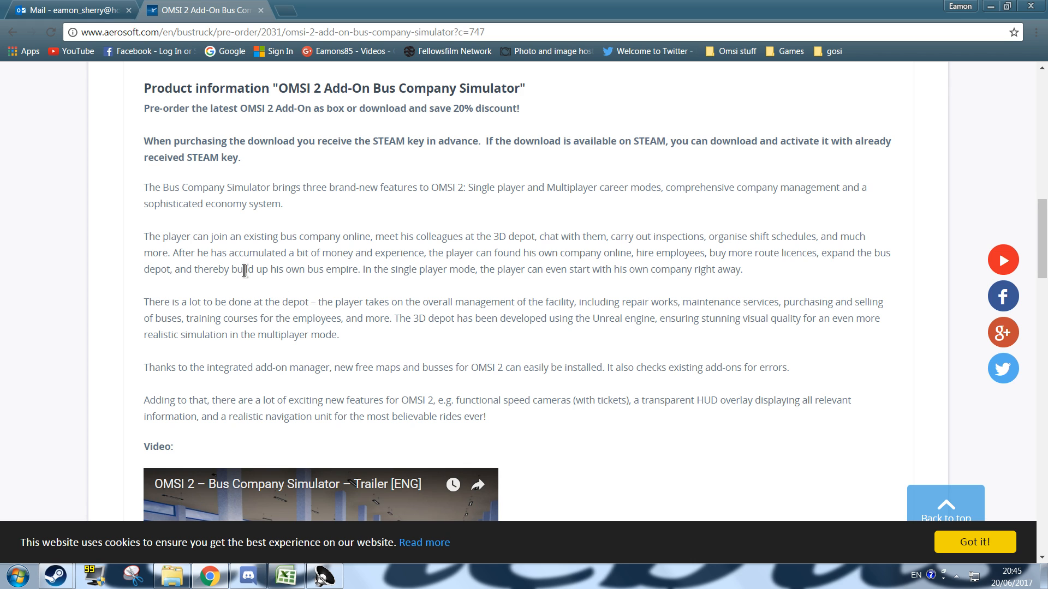
mouse_move(319, 288)
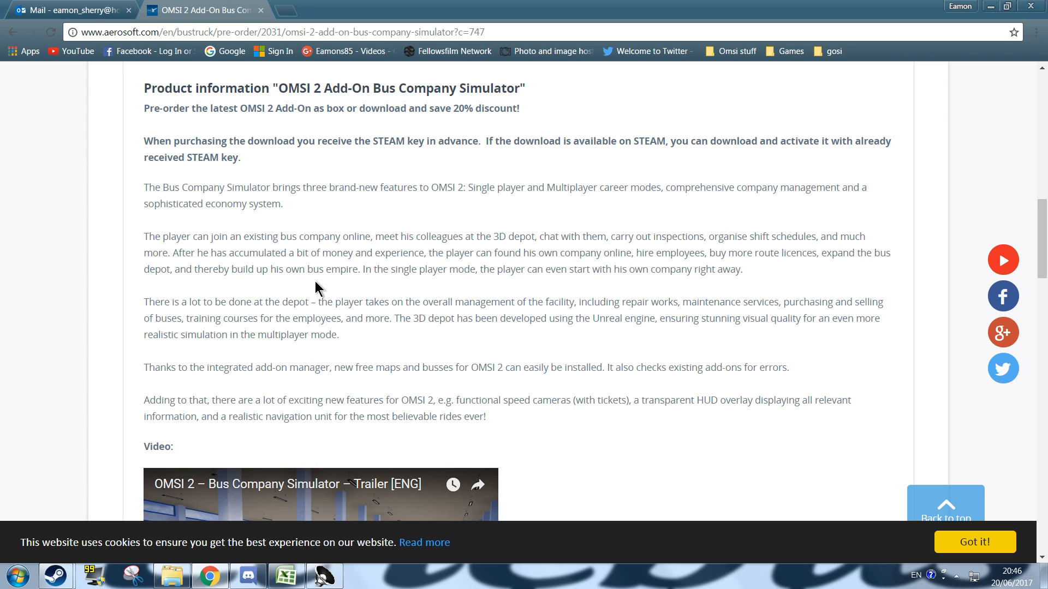
- Scroll past the trailer to the Features list and system requirements
scroll(down, 3)
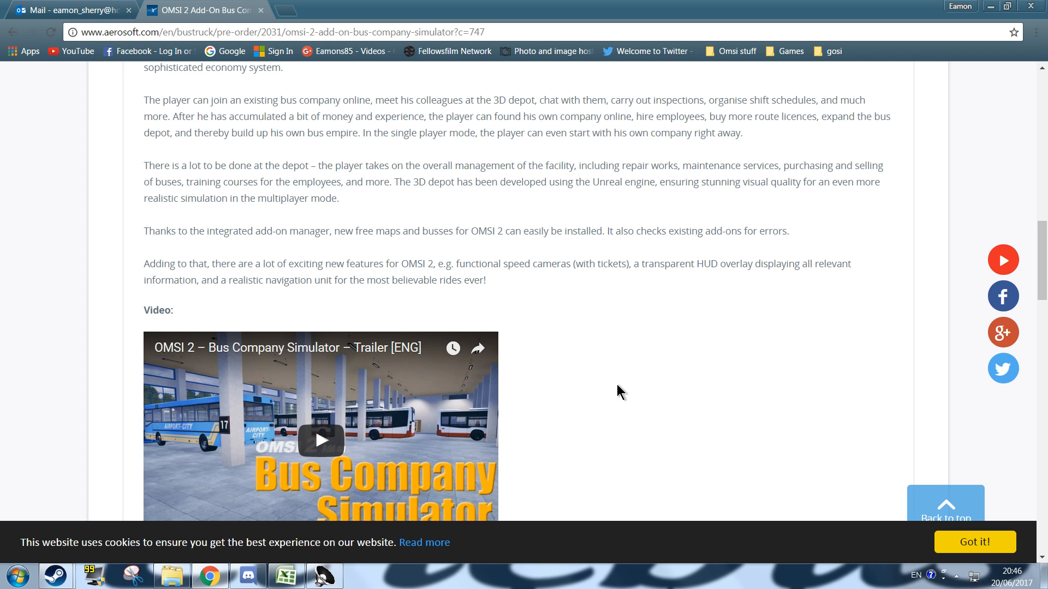
mouse_move(592, 387)
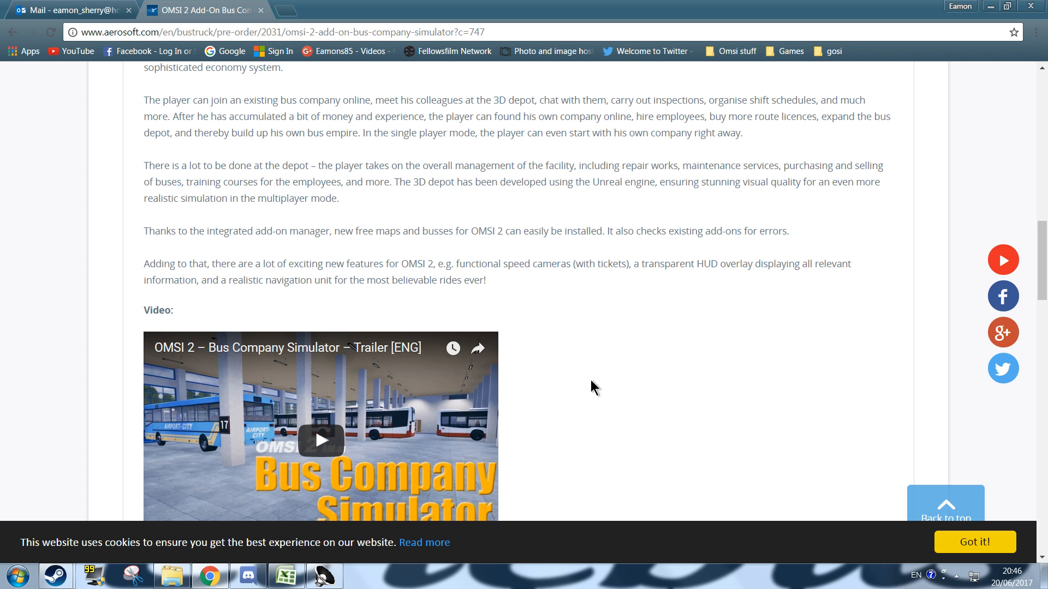
mouse_move(434, 263)
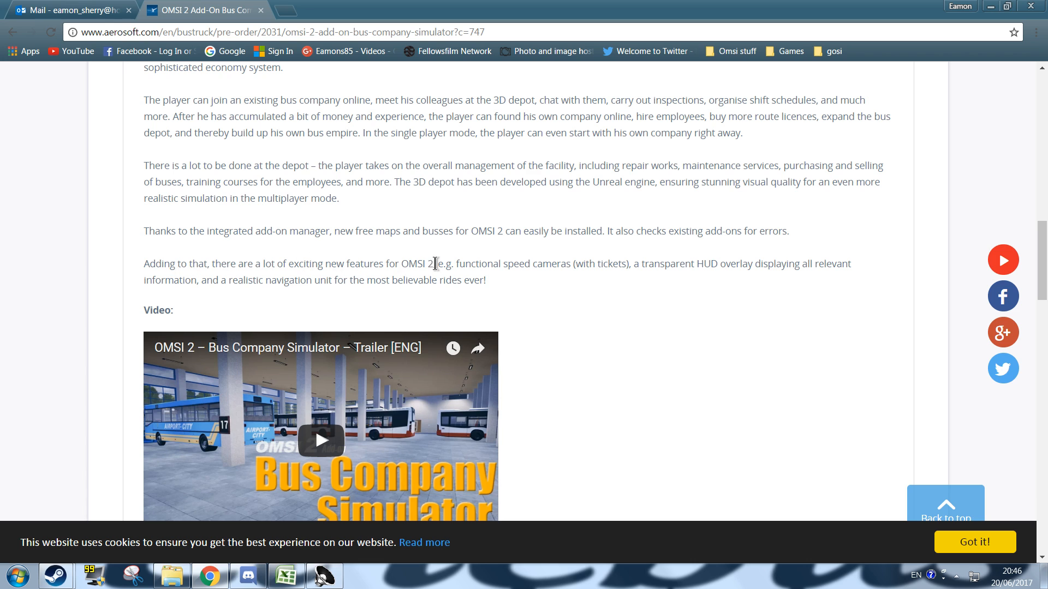
mouse_move(633, 282)
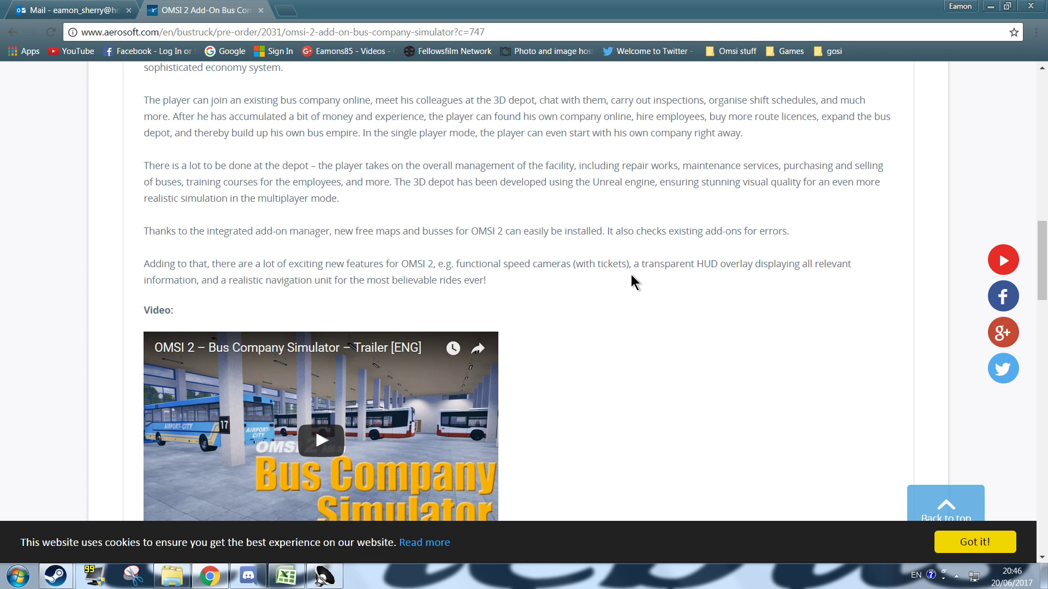
mouse_move(768, 279)
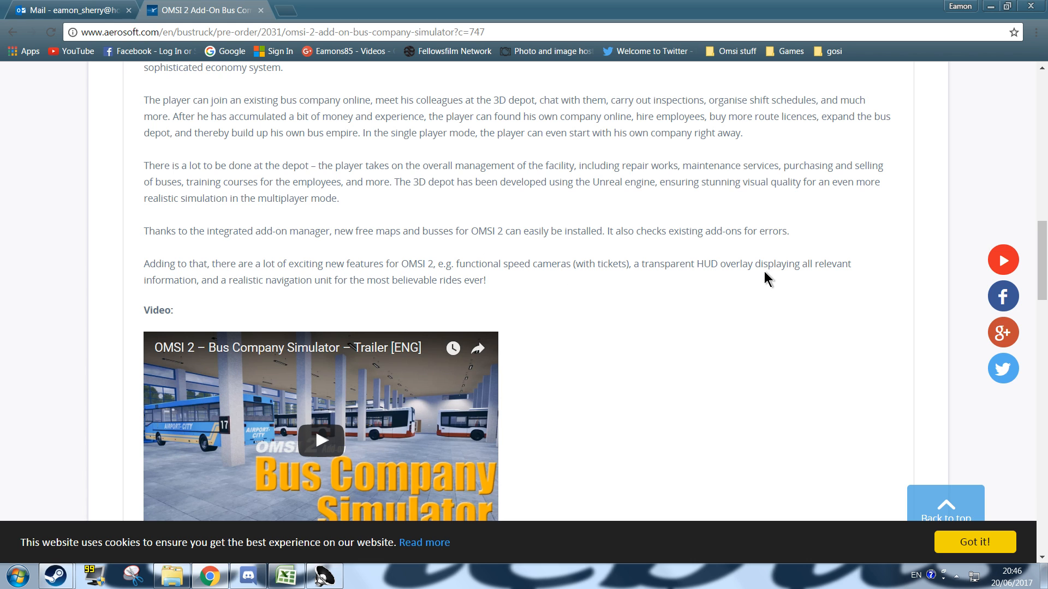
mouse_move(630, 376)
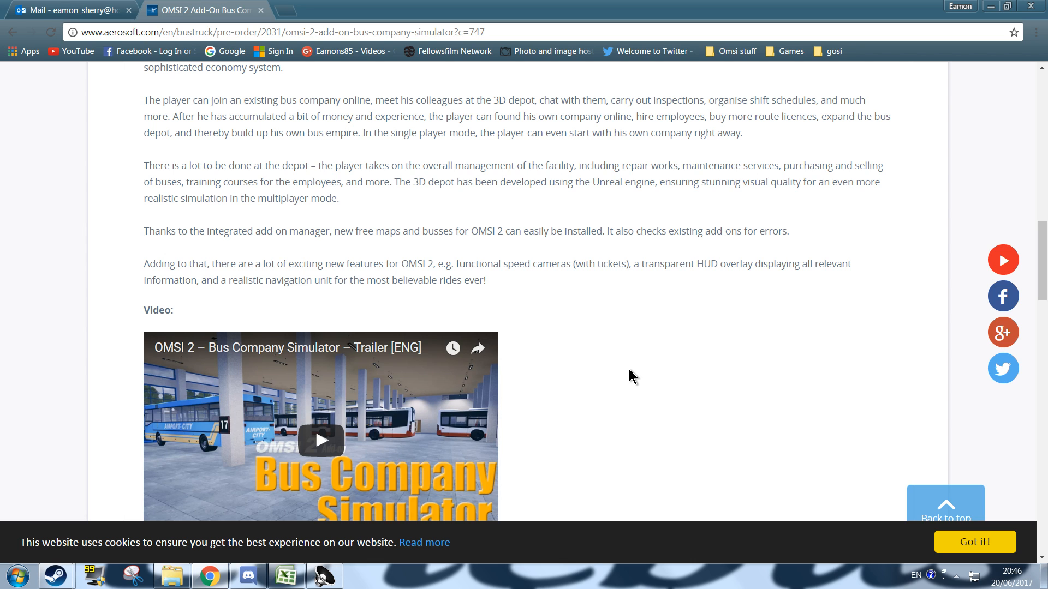
scroll(down, 3)
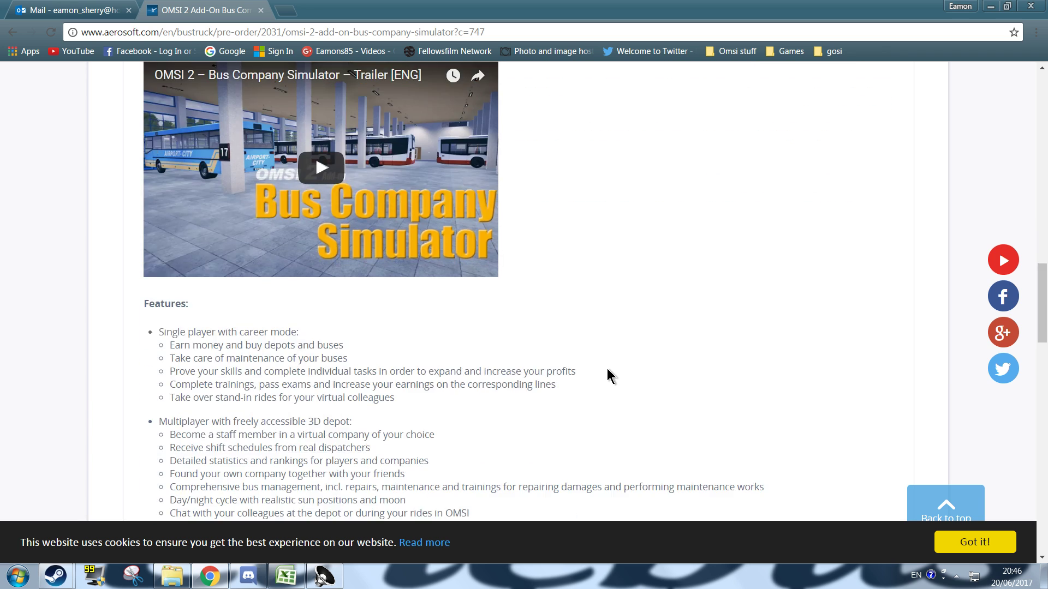
scroll(down, 3)
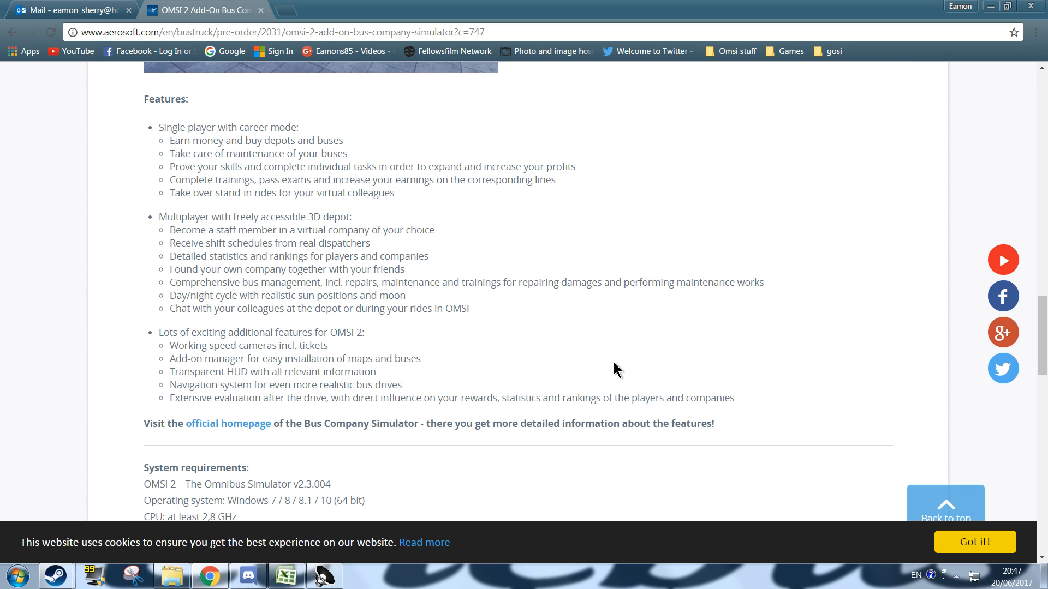
mouse_move(295, 345)
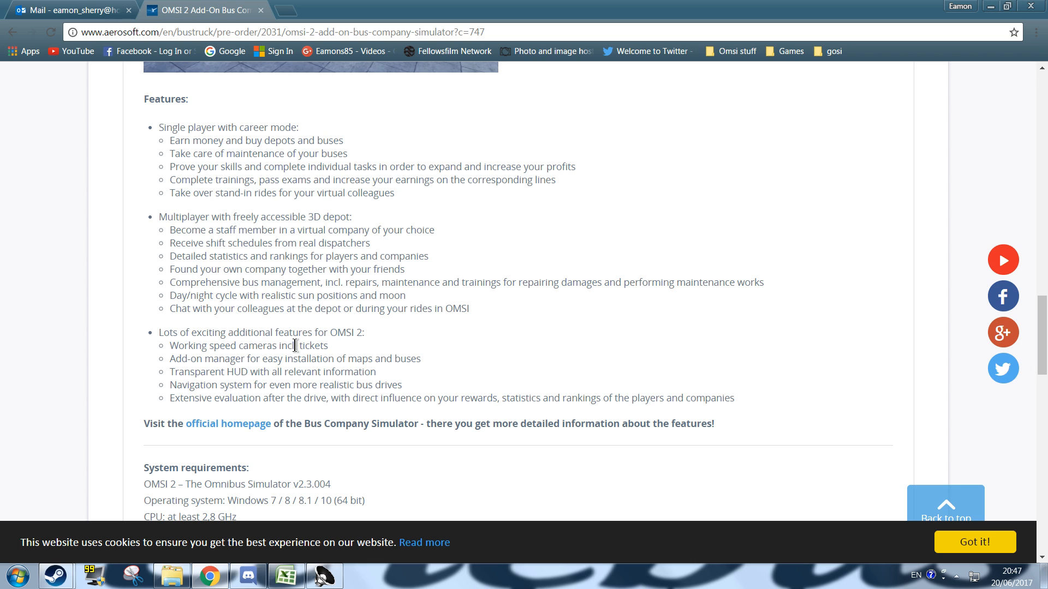
- Open the busbetrieb-simulator.de homepage in a new tab and browse to its system requirements
click(228, 423)
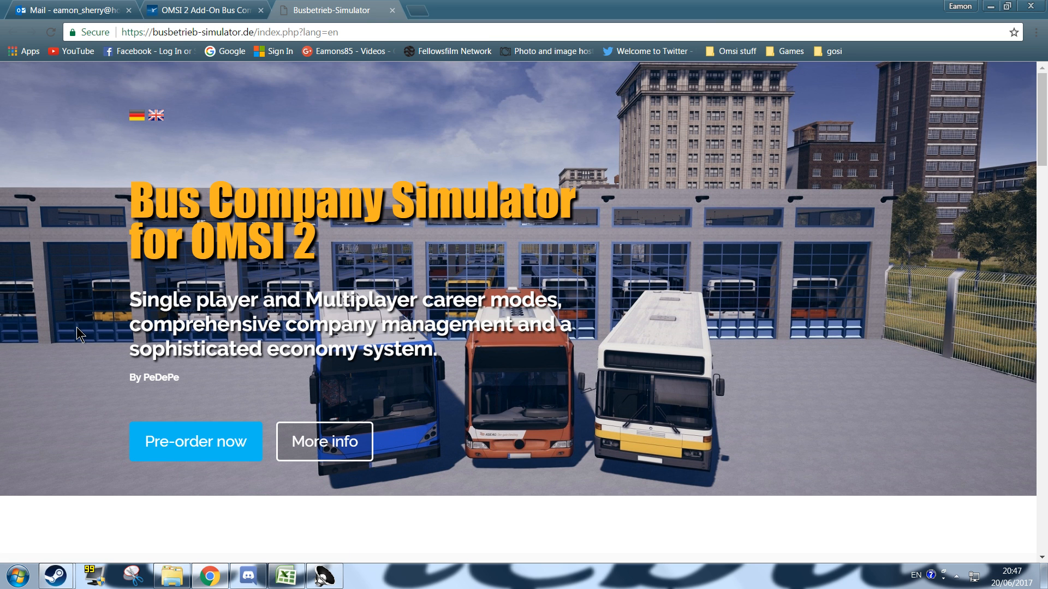
scroll(down, 3)
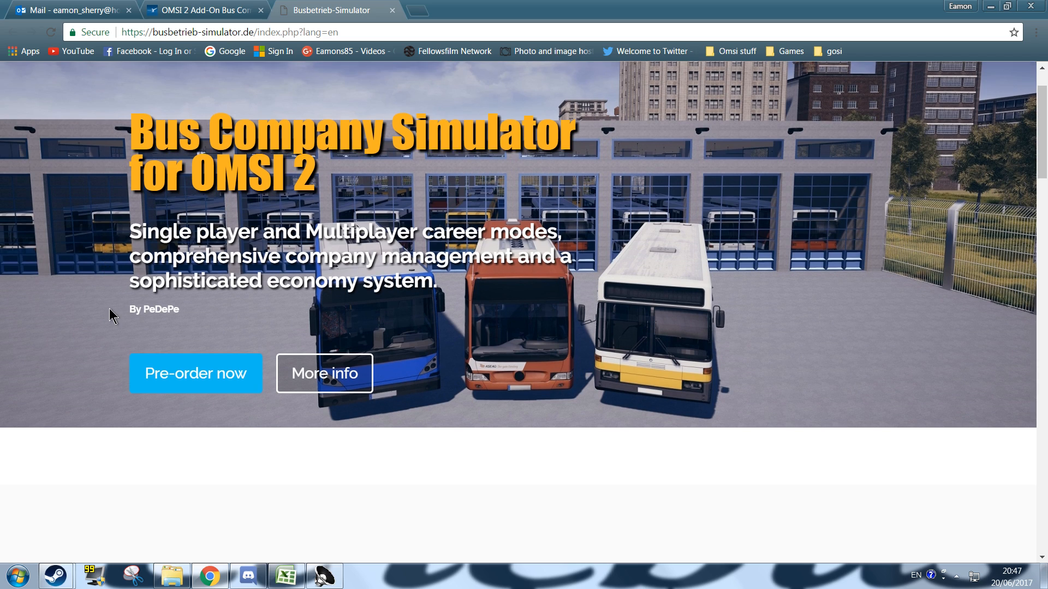
scroll(down, 3)
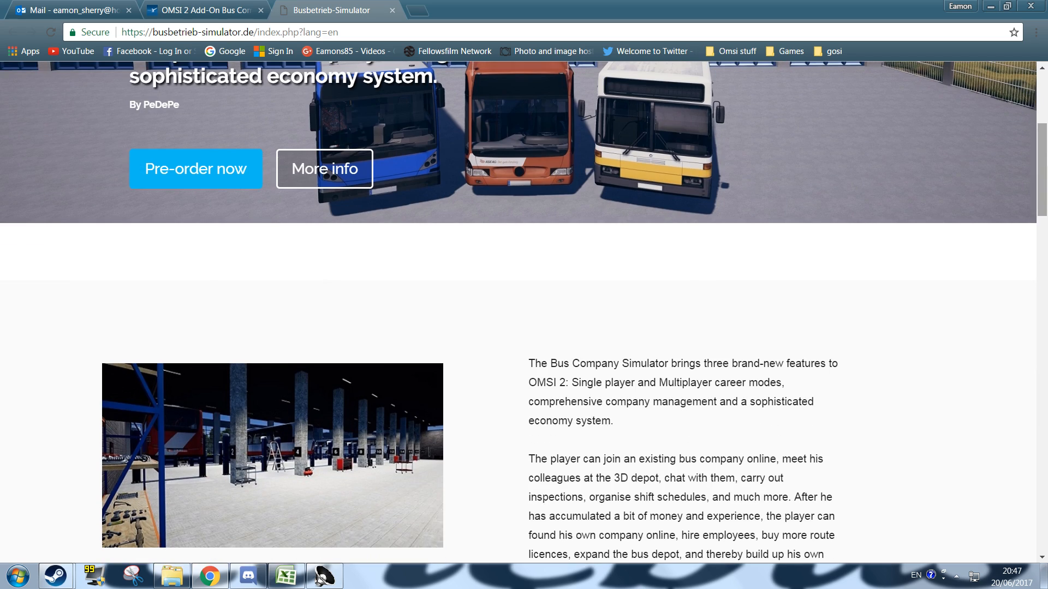
scroll(down, 3)
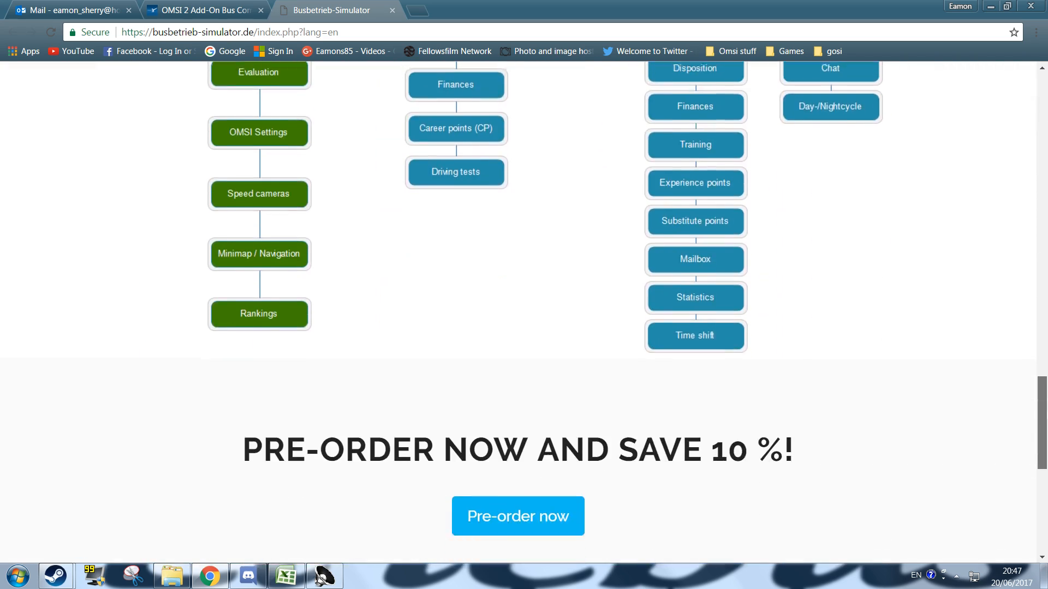
scroll(down, 3)
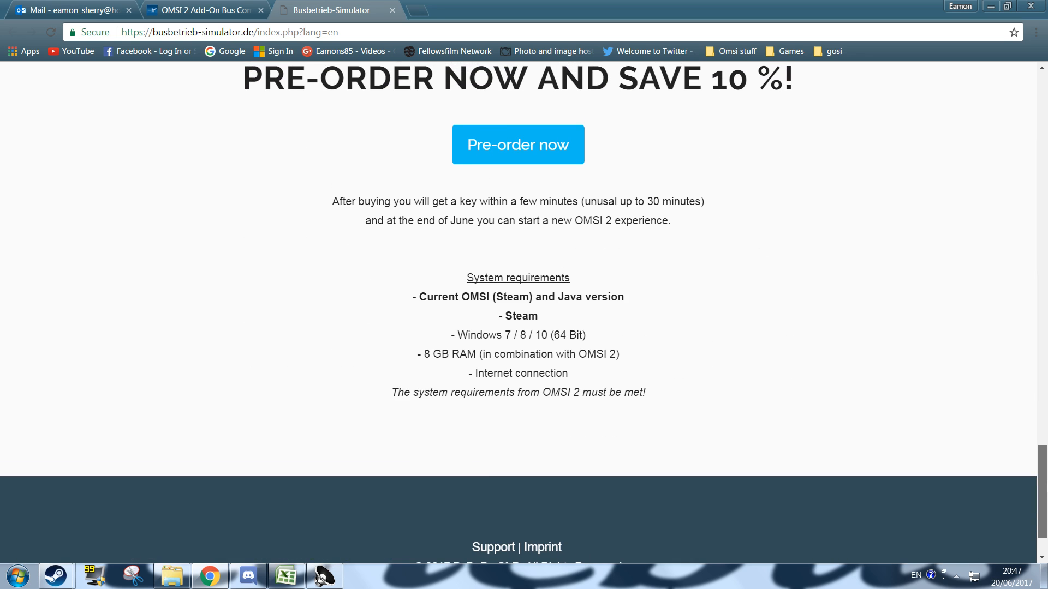
scroll(up, 3)
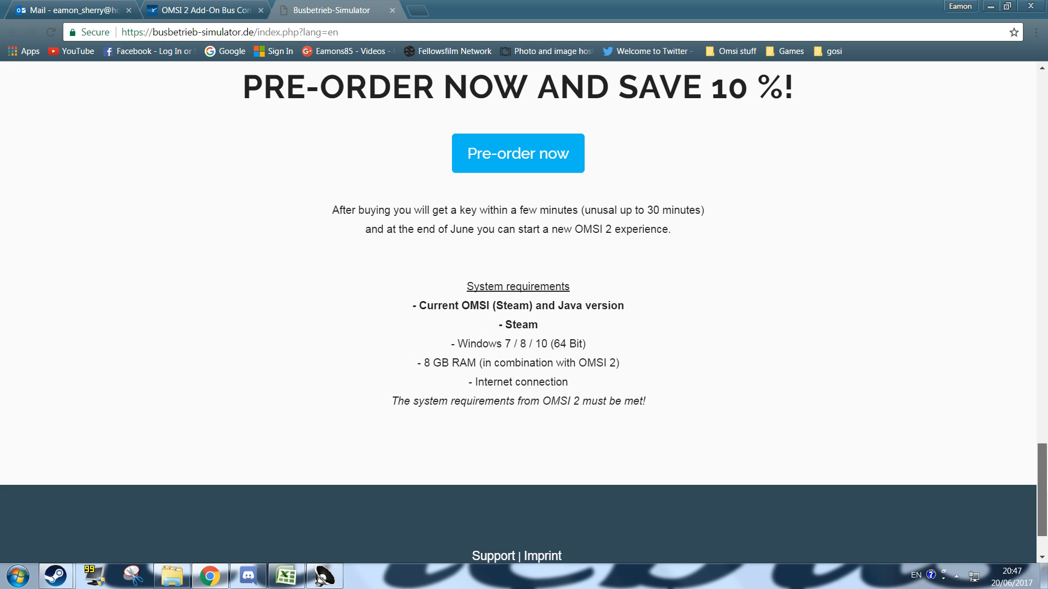
click(517, 153)
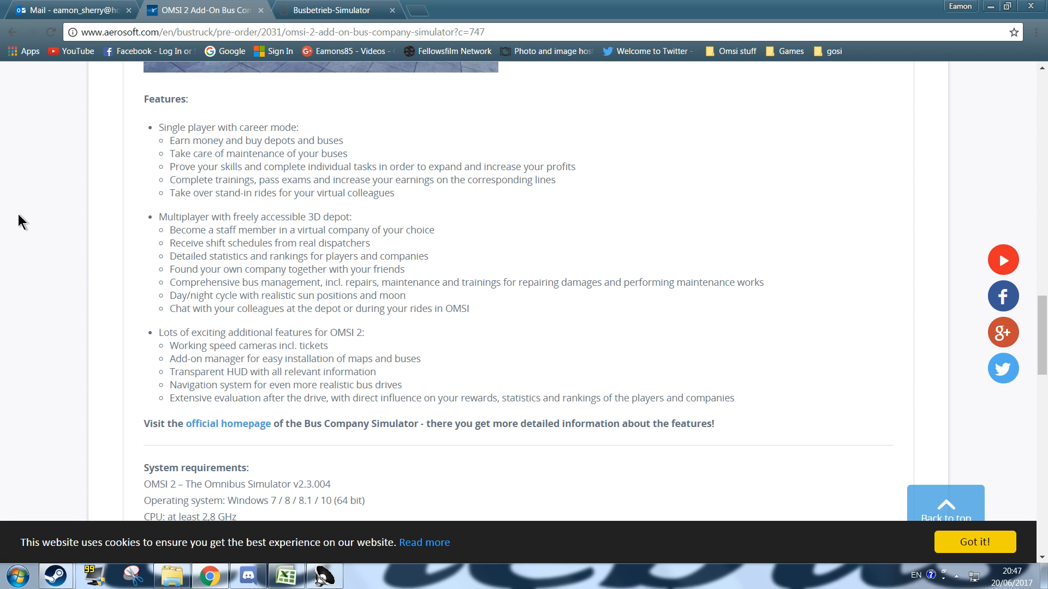
mouse_move(227, 134)
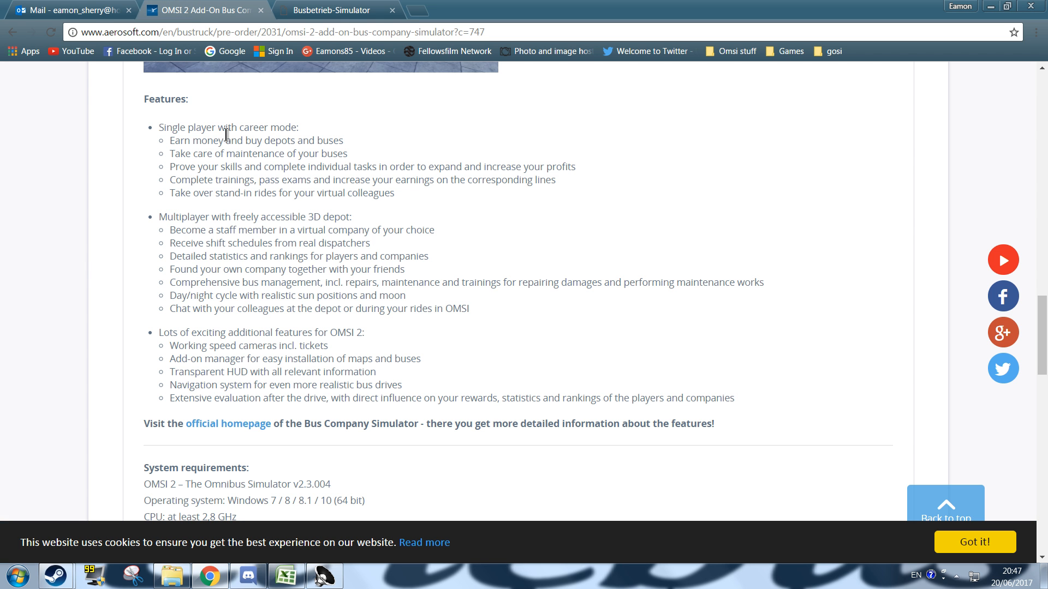
mouse_move(251, 147)
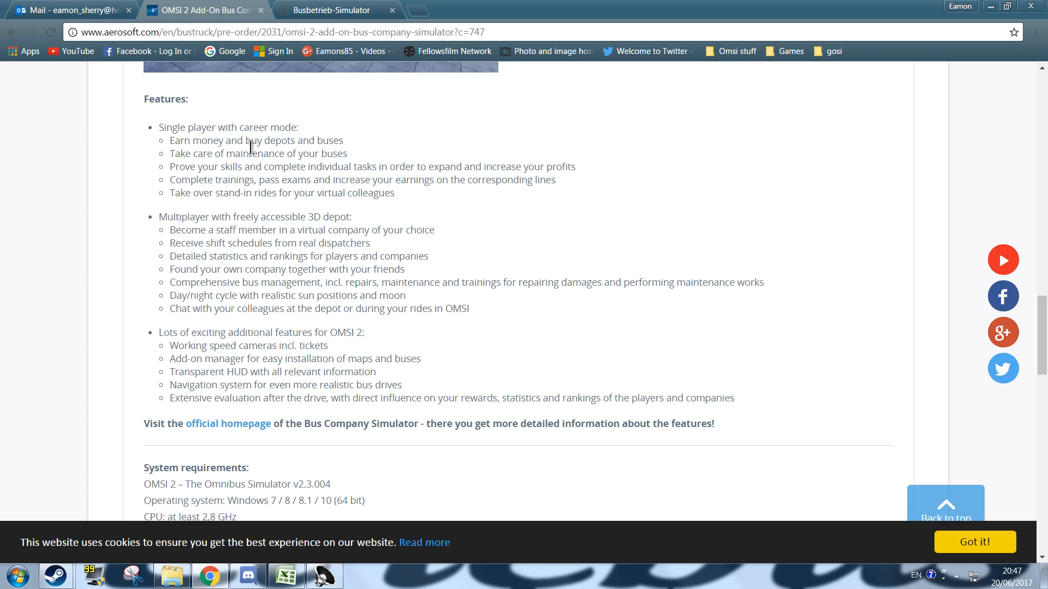
mouse_move(274, 175)
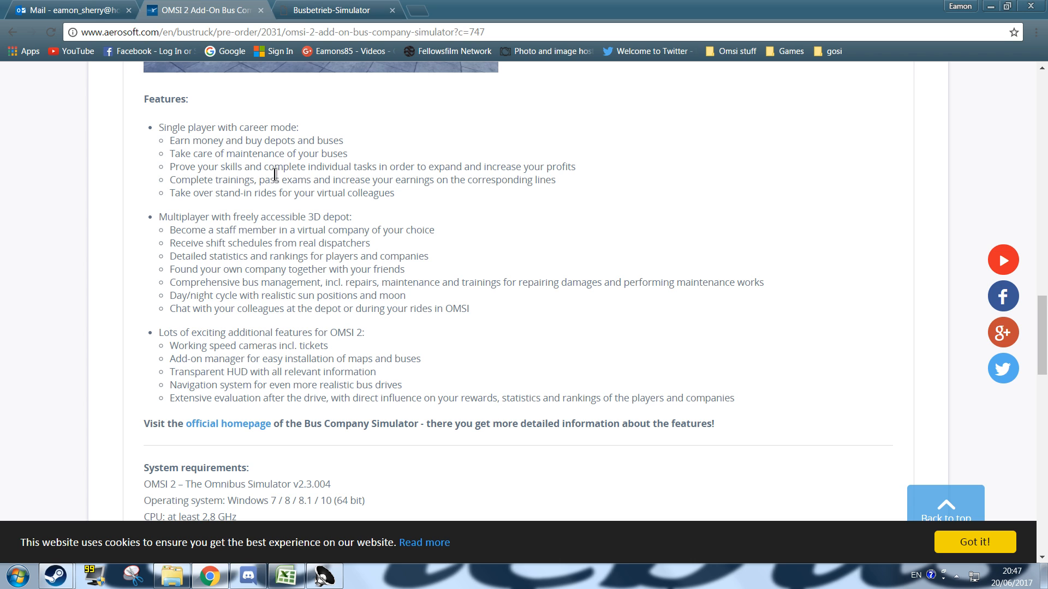
mouse_move(592, 178)
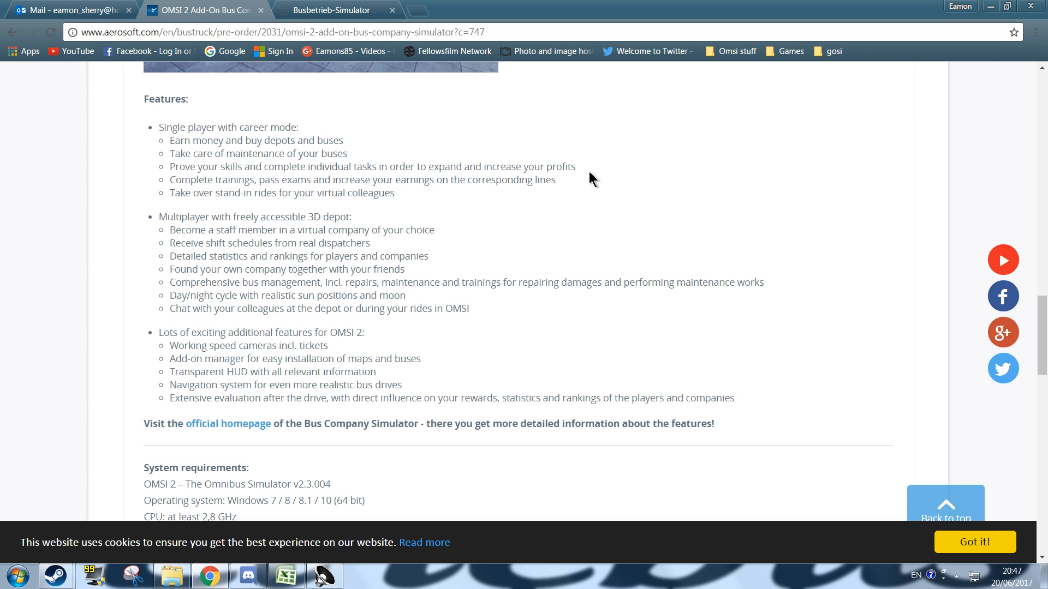
mouse_move(169, 232)
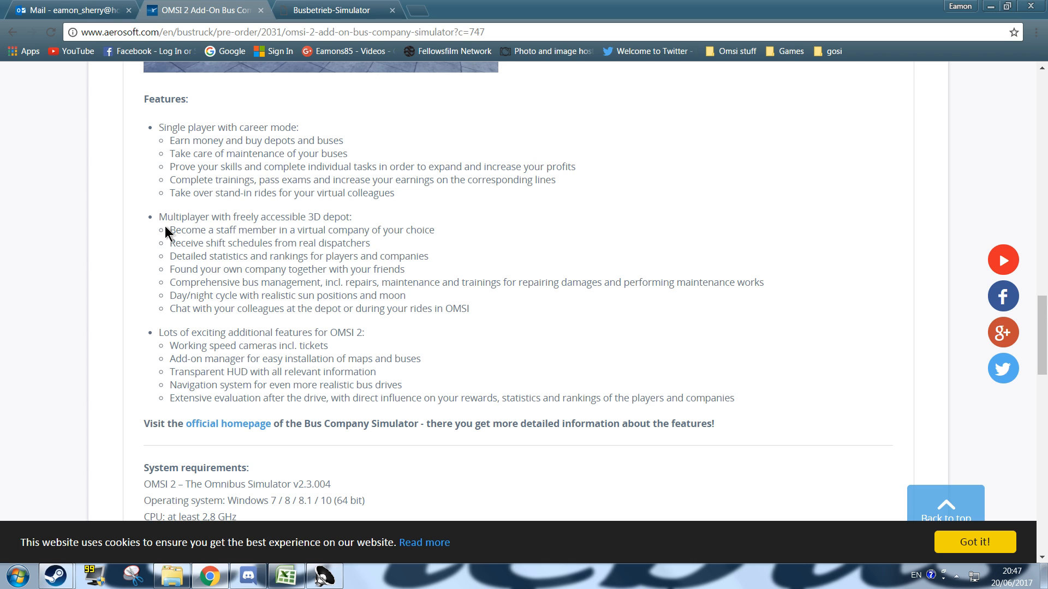
mouse_move(181, 247)
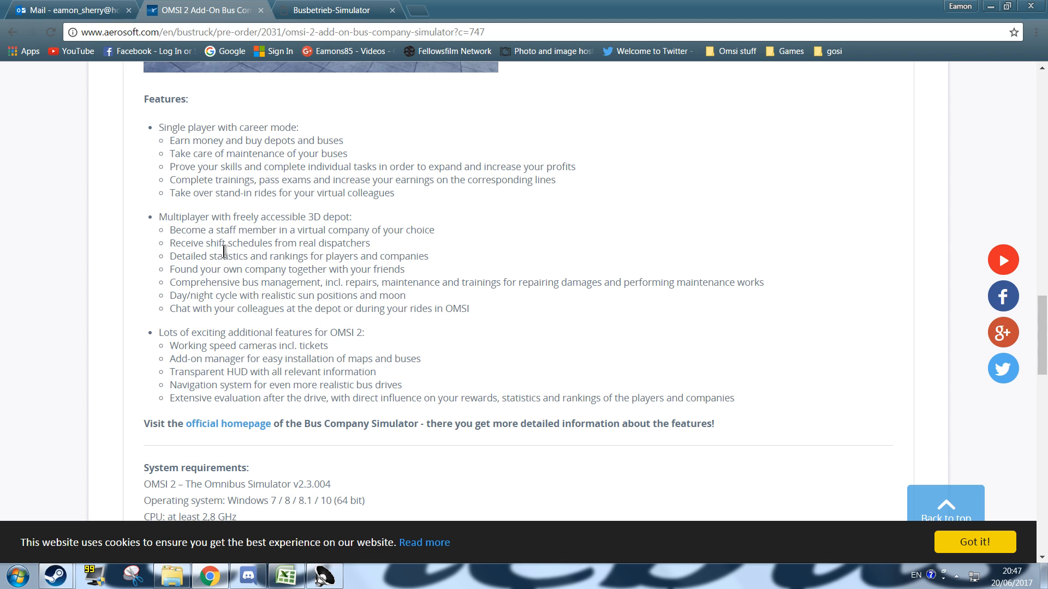
mouse_move(178, 259)
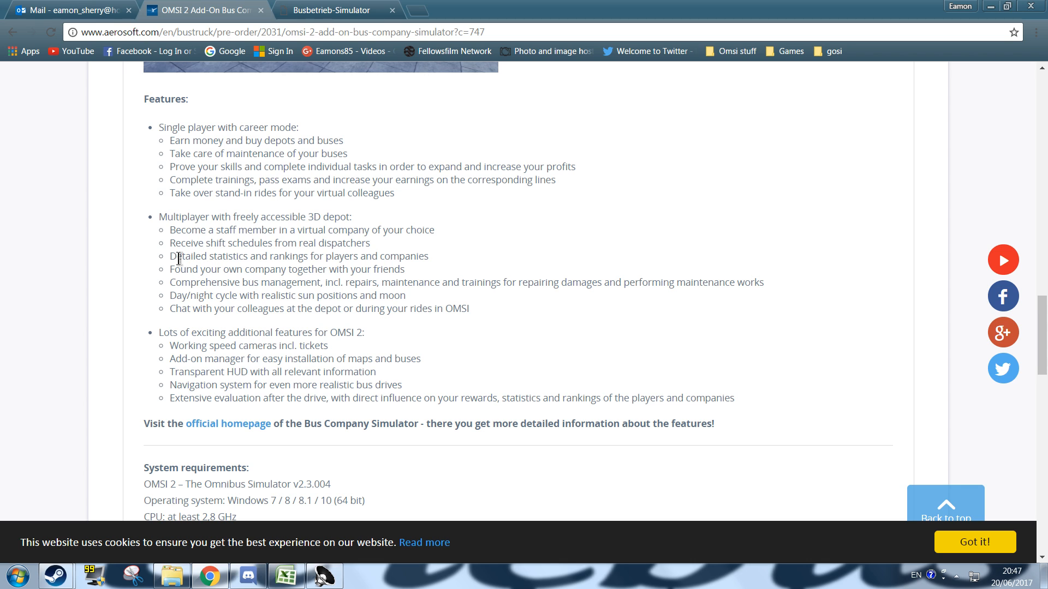
mouse_move(282, 264)
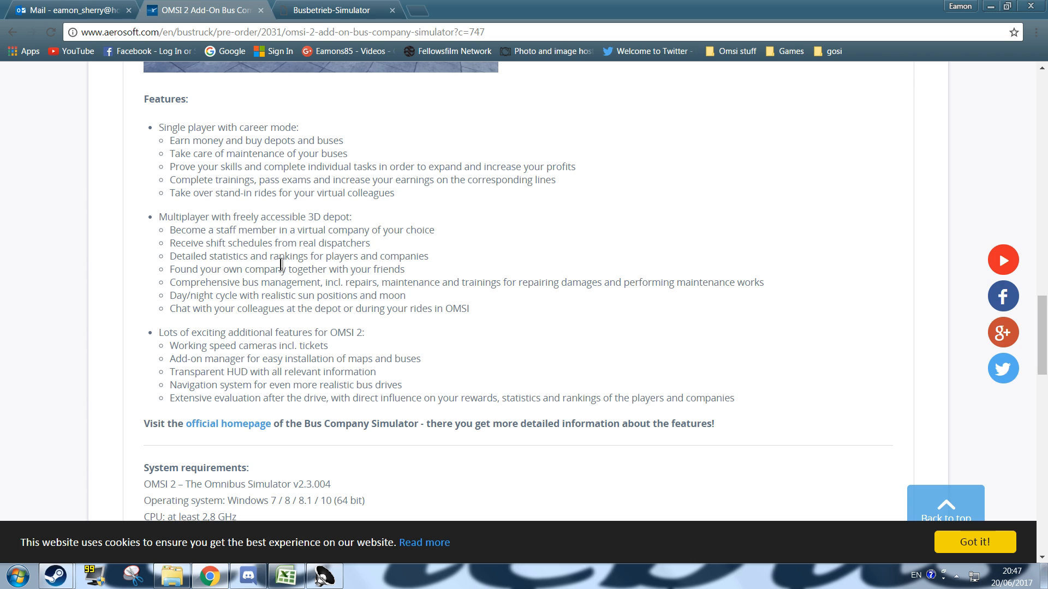
mouse_move(165, 277)
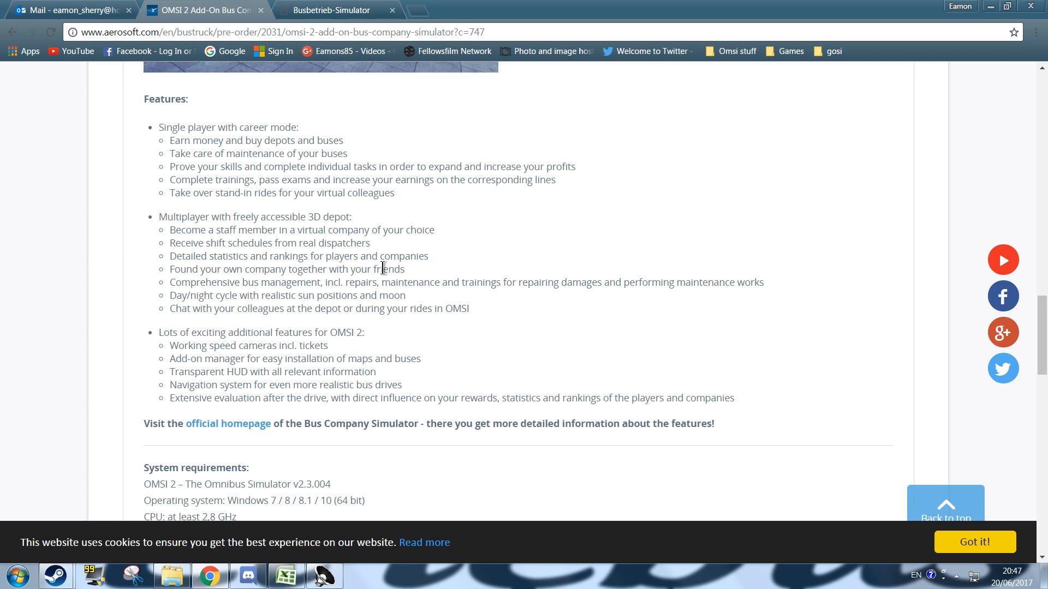
mouse_move(351, 291)
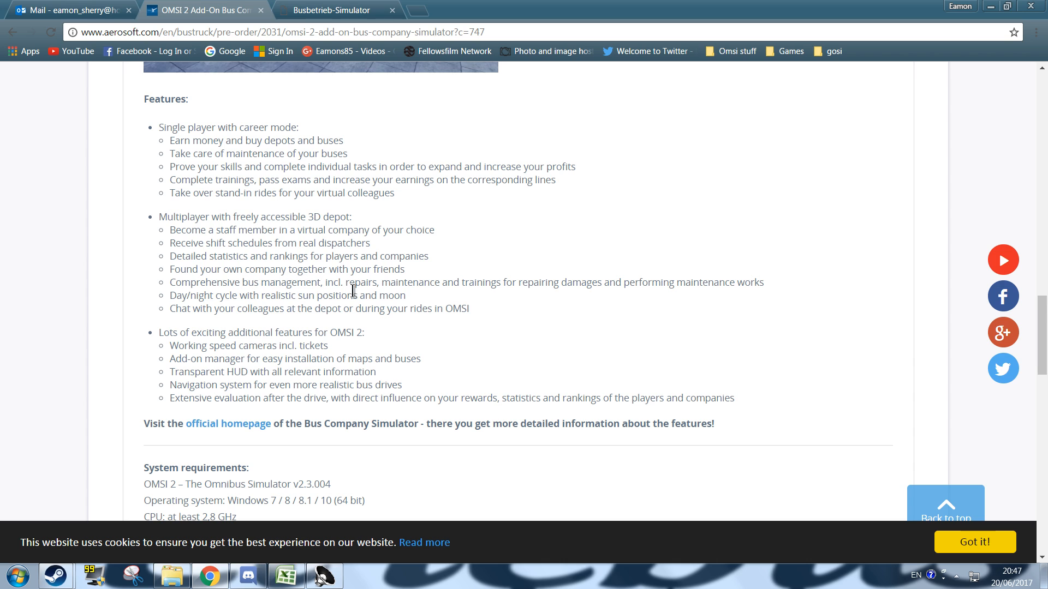
mouse_move(544, 289)
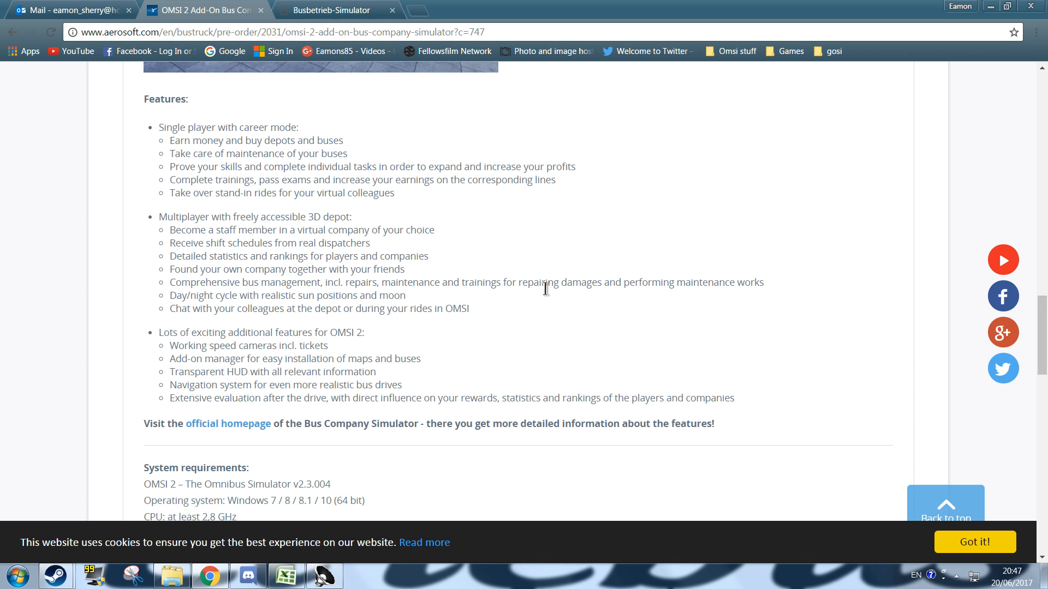
mouse_move(732, 286)
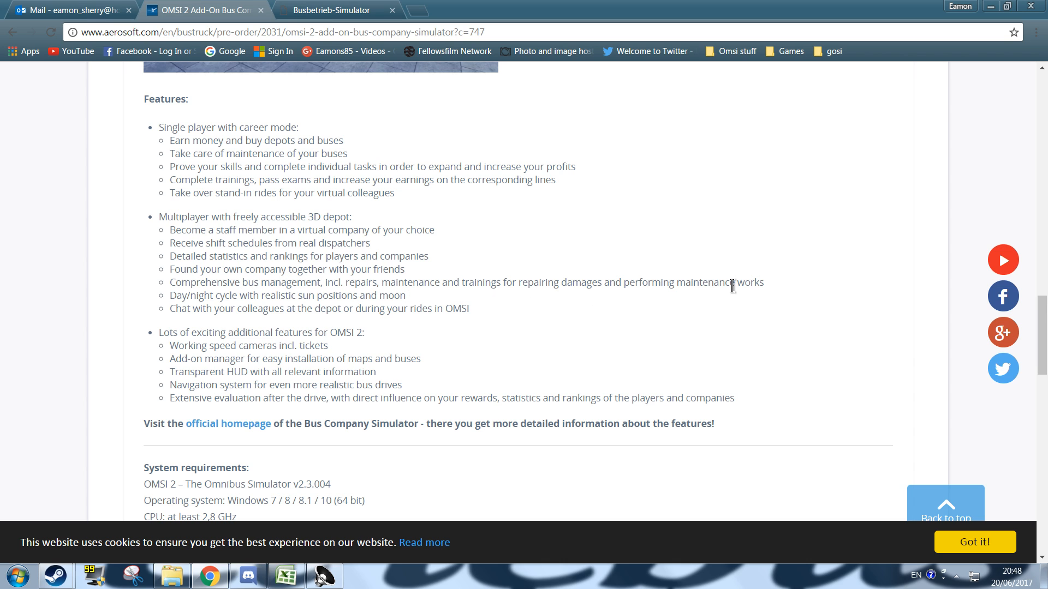
mouse_move(292, 307)
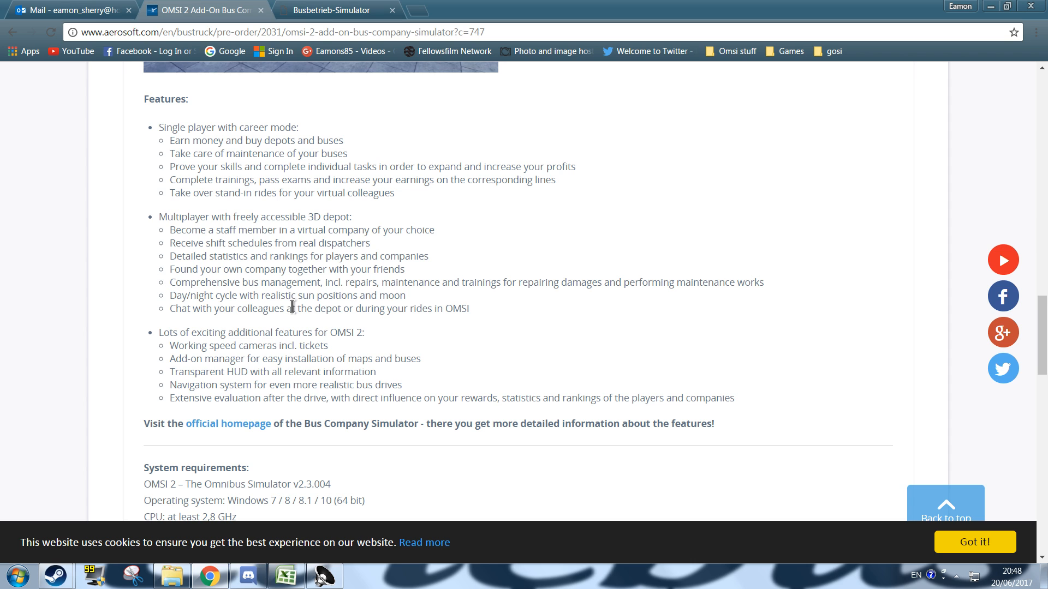
mouse_move(247, 322)
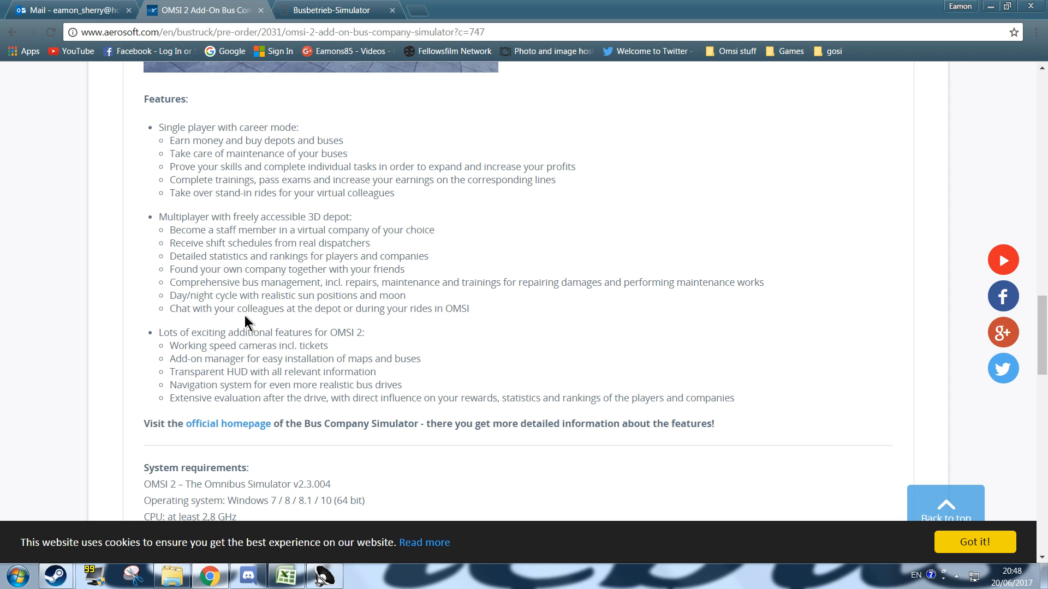
mouse_move(436, 315)
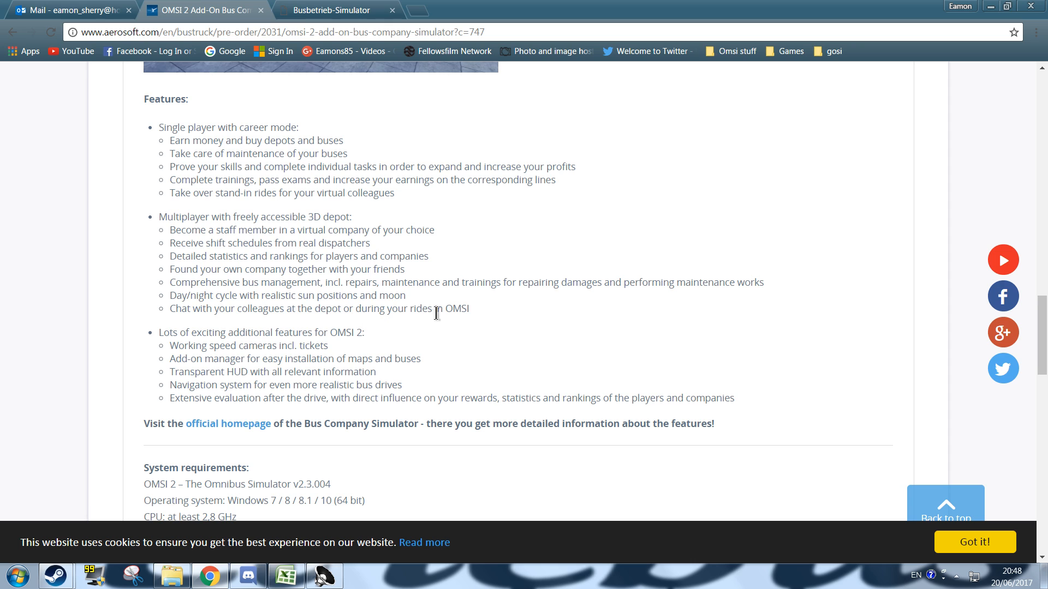
mouse_move(287, 354)
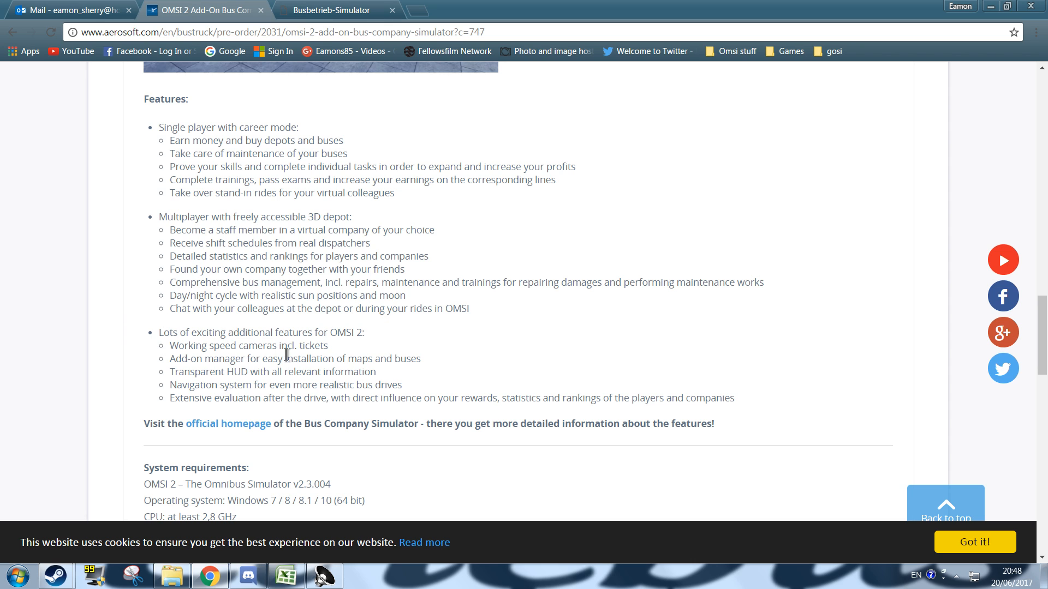
mouse_move(309, 352)
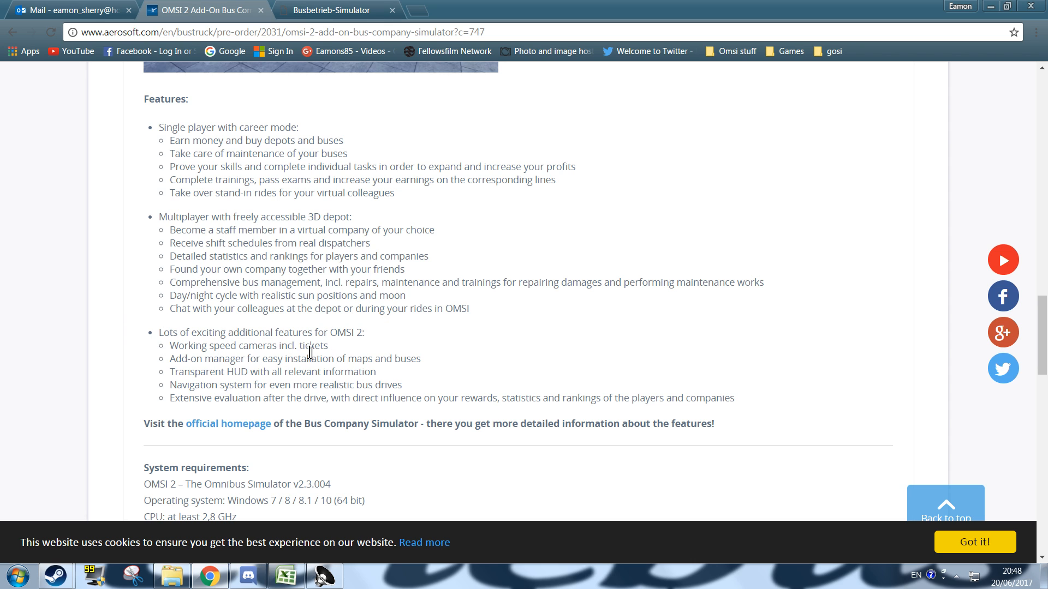
mouse_move(256, 372)
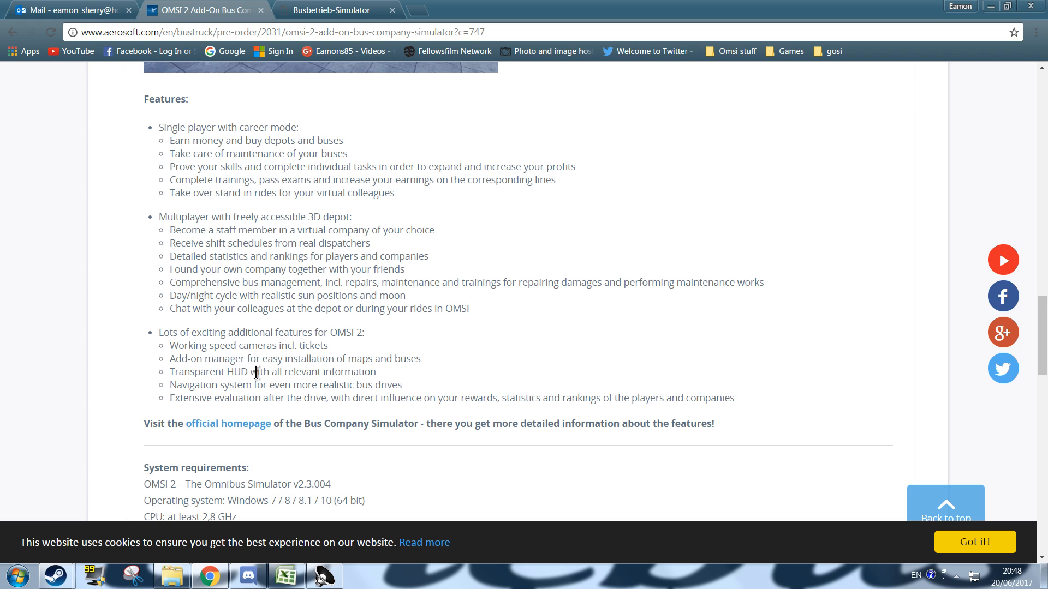
mouse_move(203, 374)
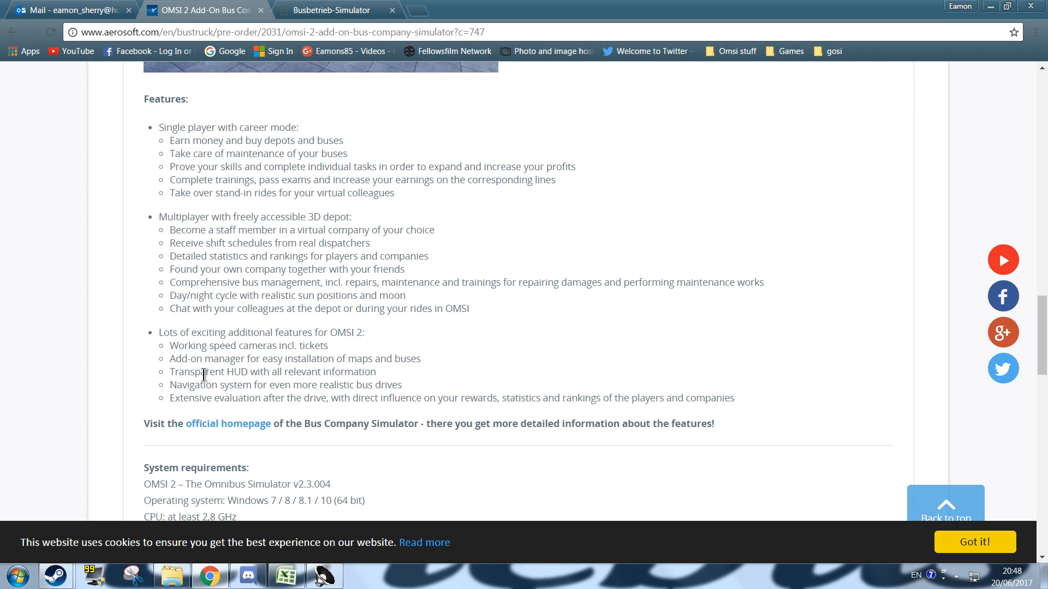
mouse_move(267, 367)
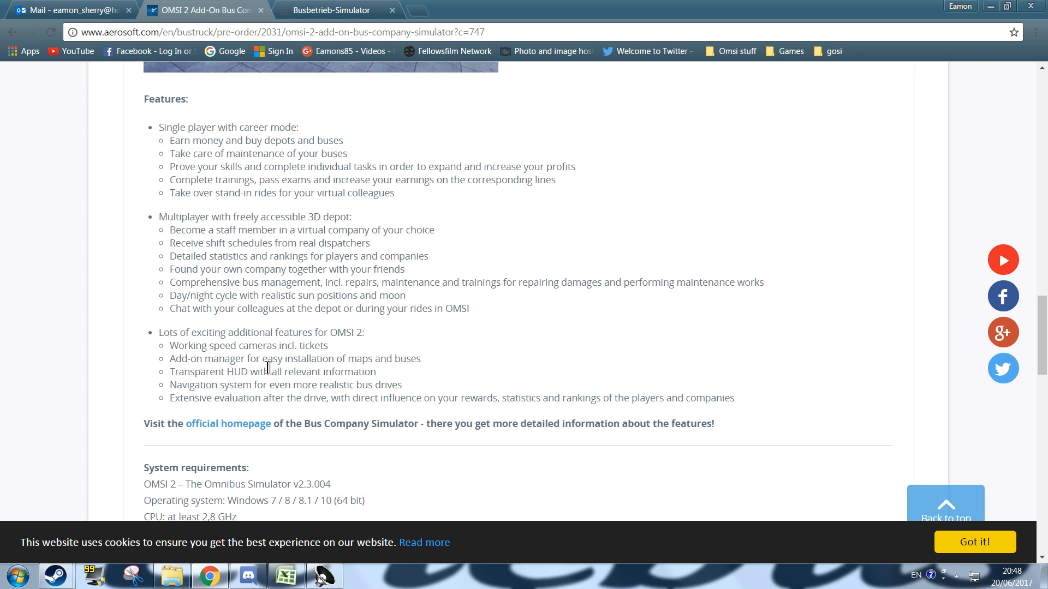
mouse_move(188, 348)
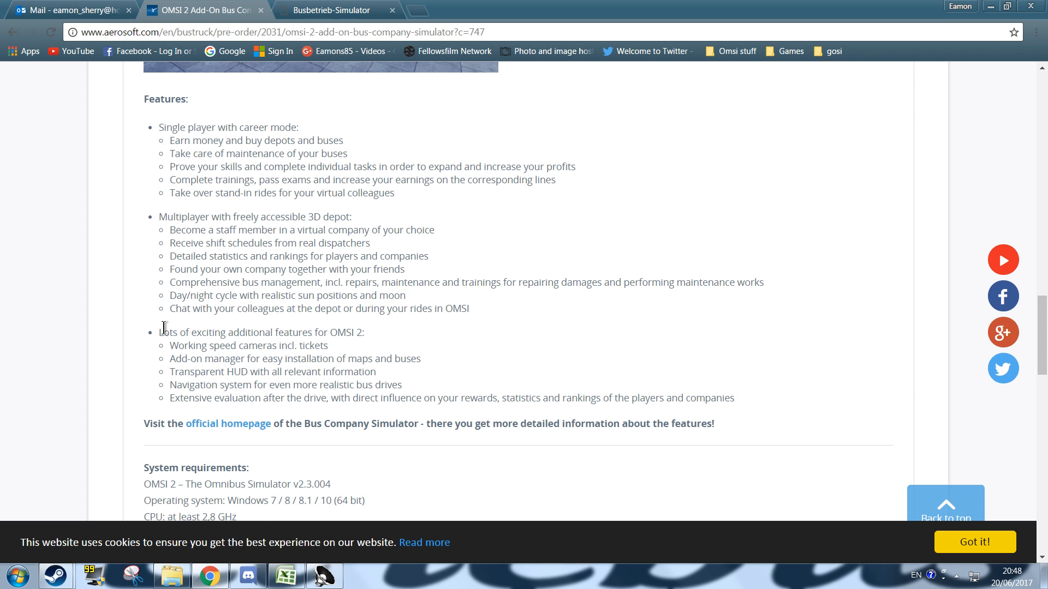
scroll(down, 3)
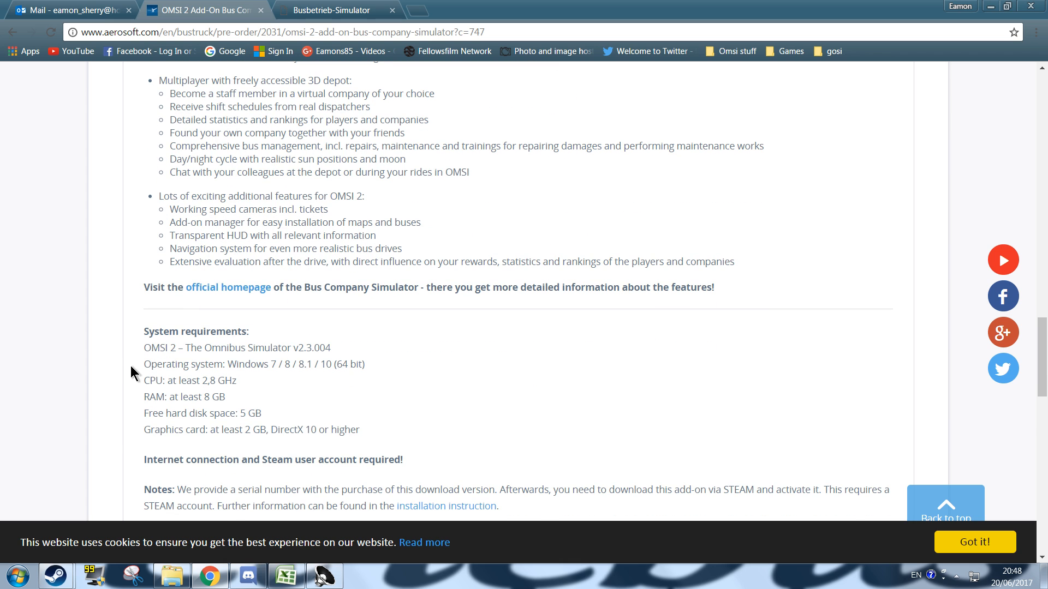
scroll(down, 3)
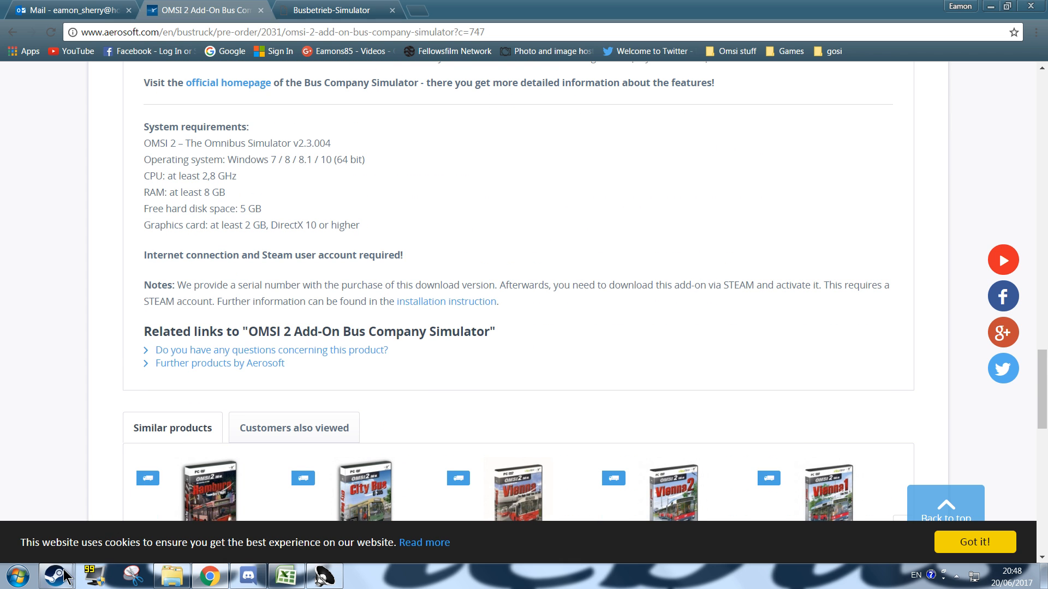
- Launch OMSI 2 from Steam in Busbetrieb-Simulator mode, approving User Account Control
click(56, 575)
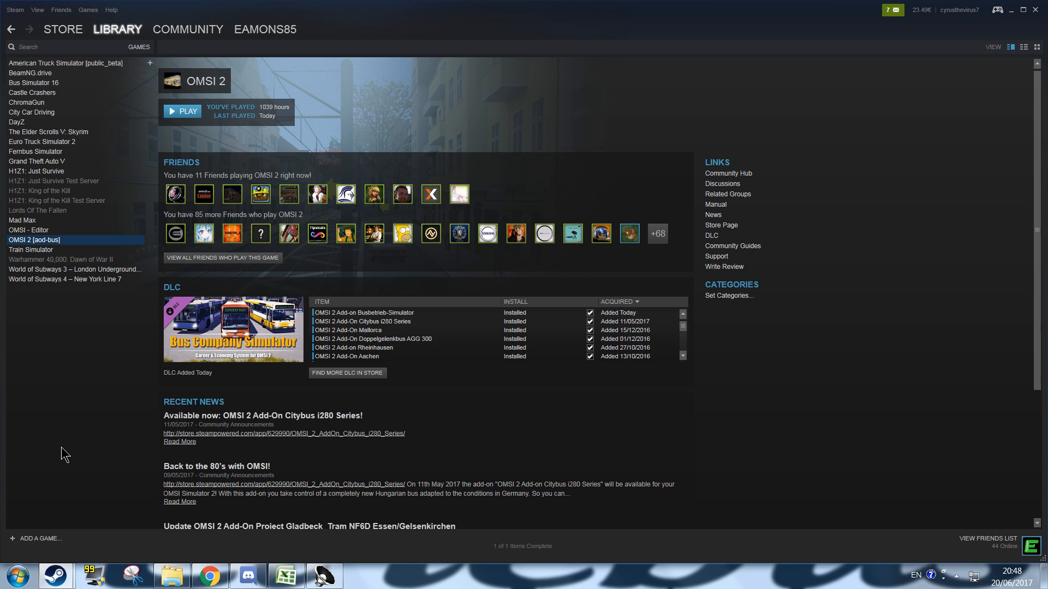
mouse_move(30, 249)
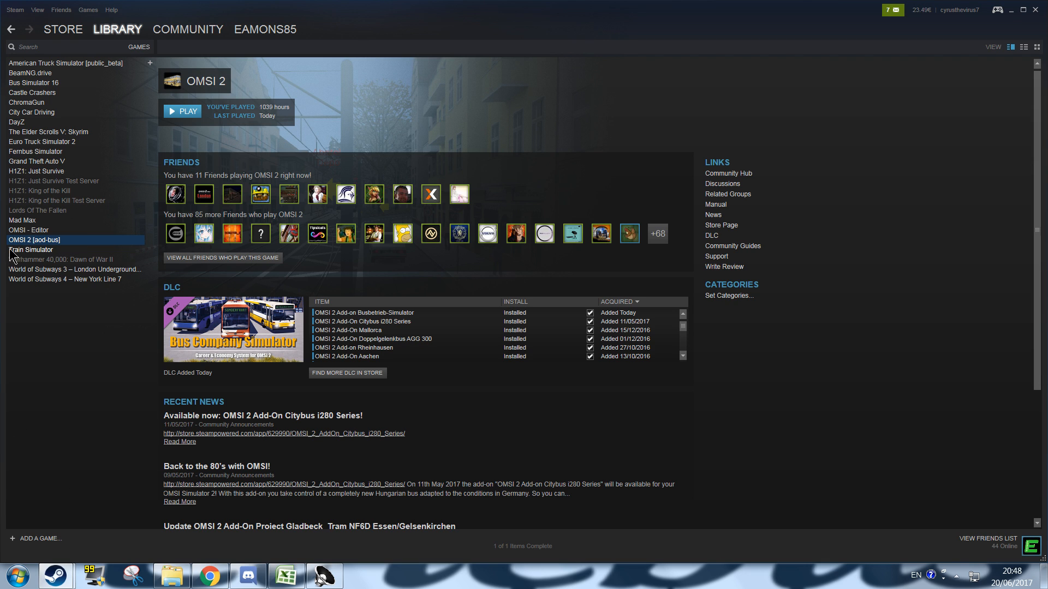
mouse_move(59, 250)
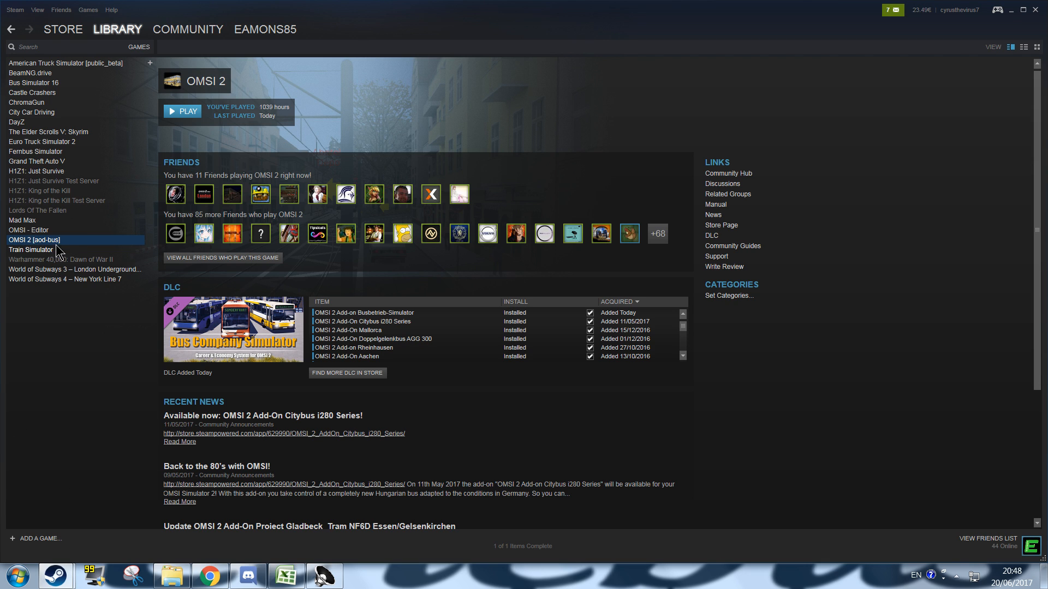
click(182, 111)
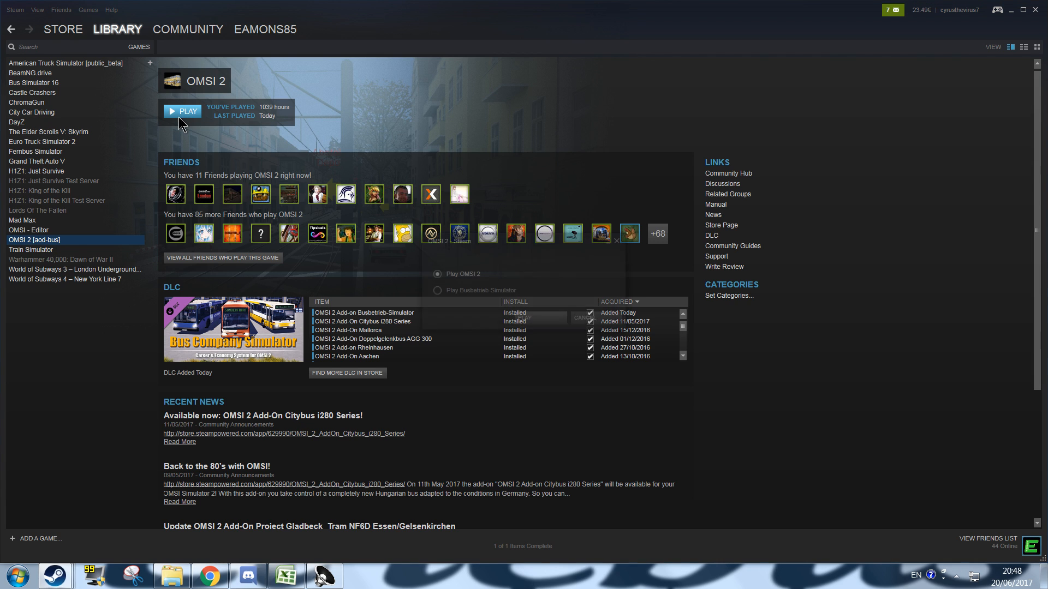
click(181, 111)
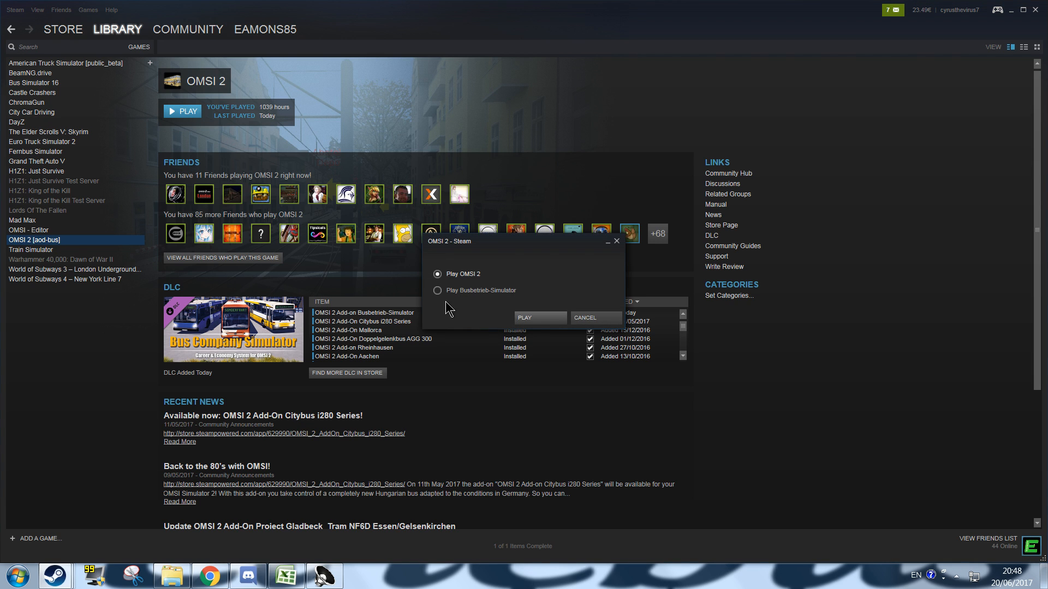
click(437, 289)
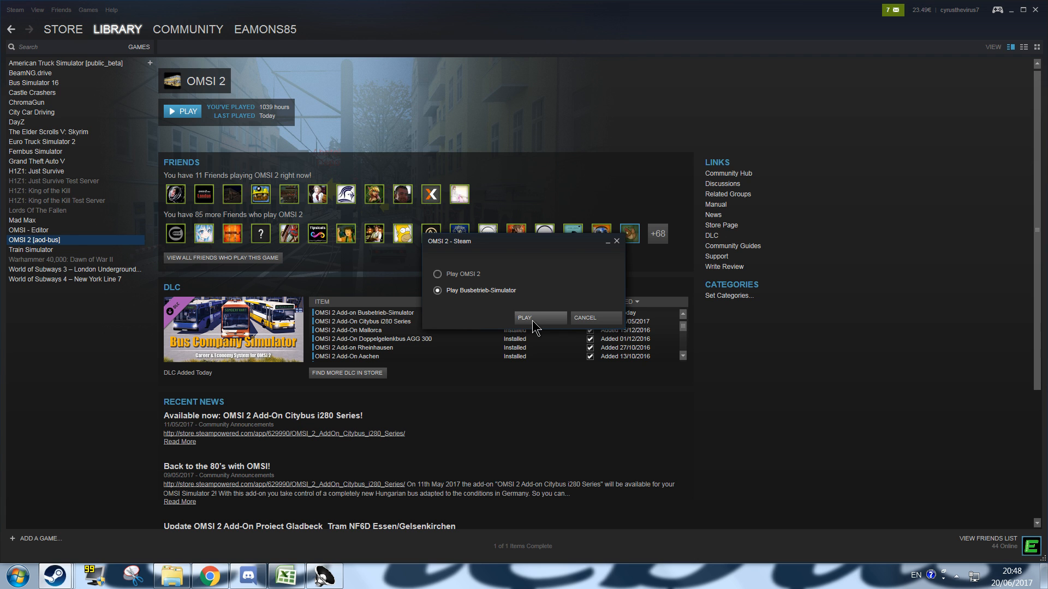
click(538, 317)
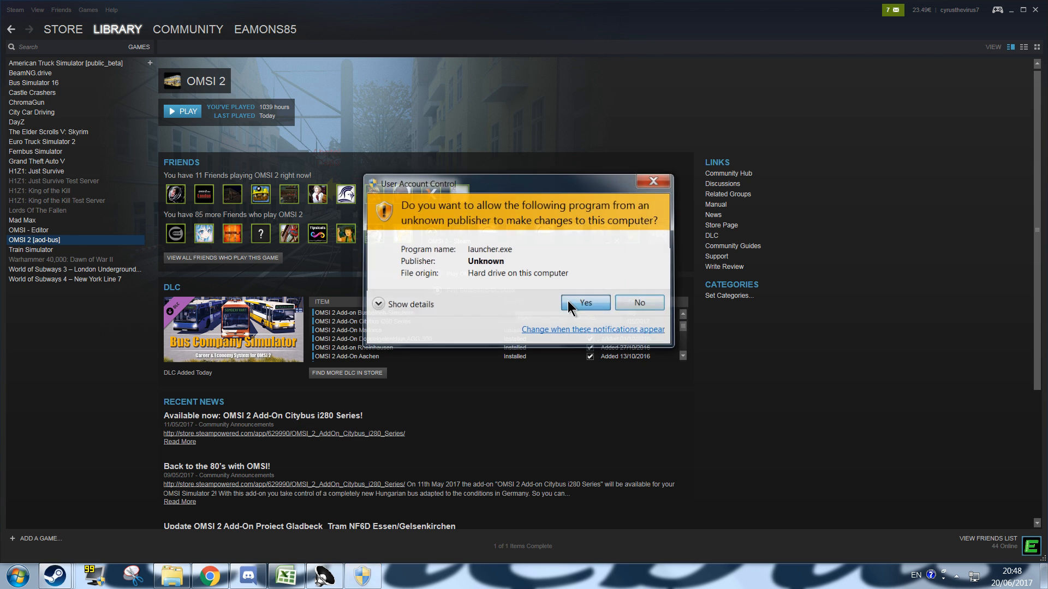
click(584, 301)
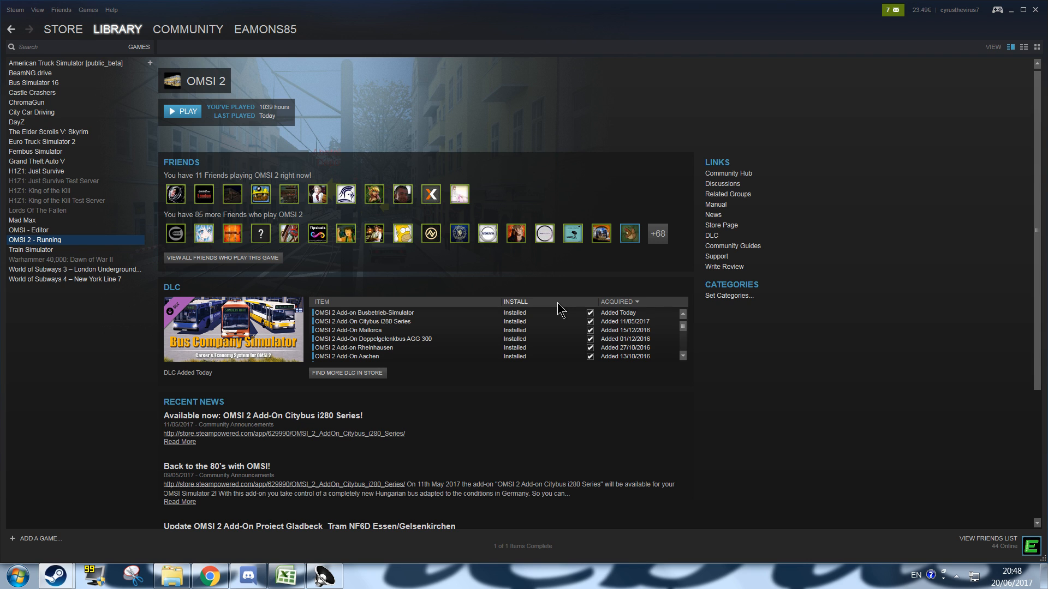
click(182, 110)
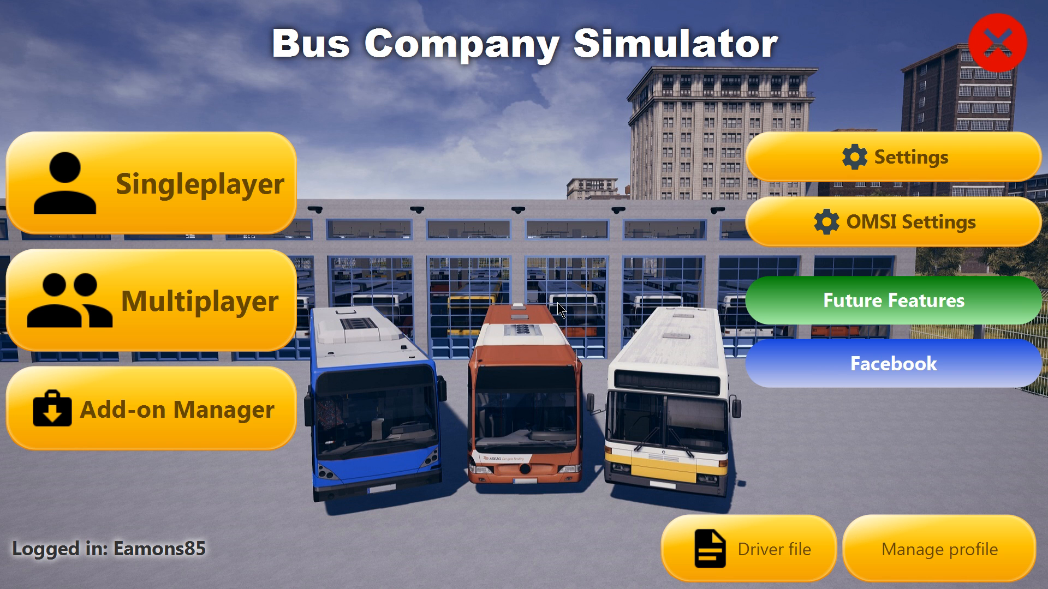
mouse_move(506, 8)
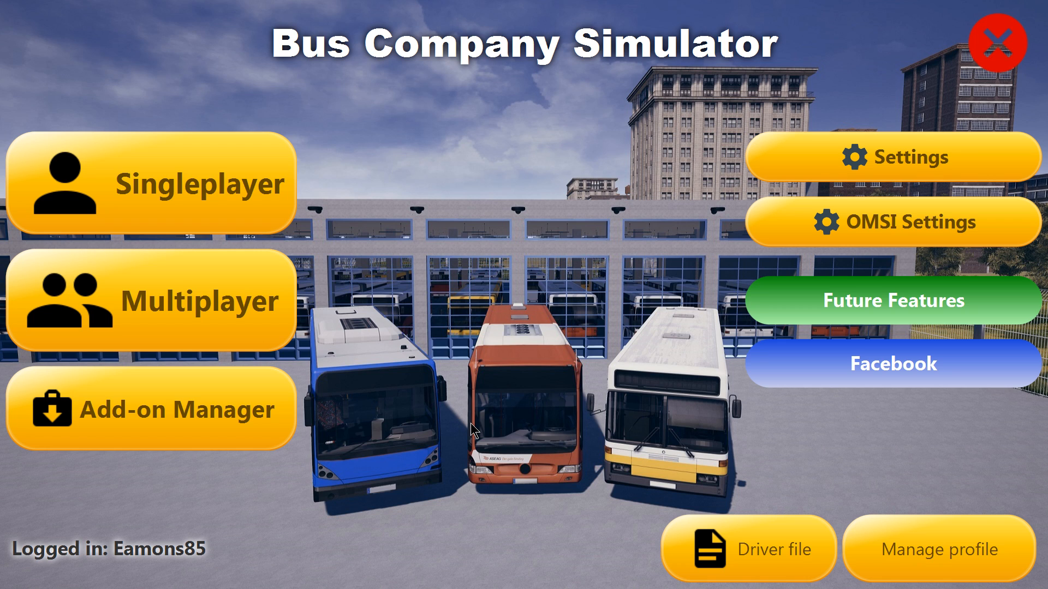
mouse_move(318, 491)
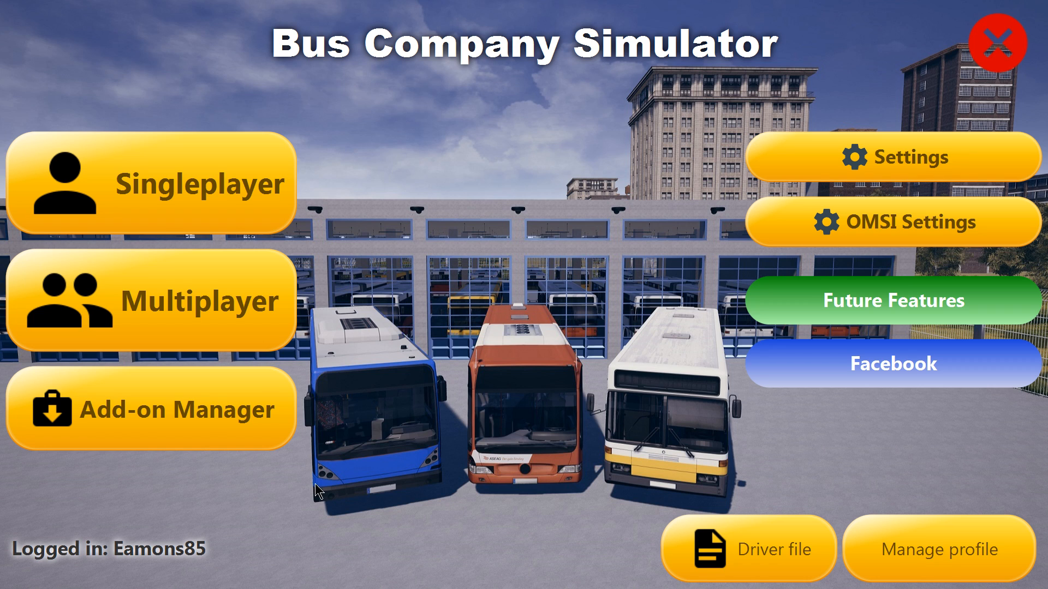
mouse_move(208, 192)
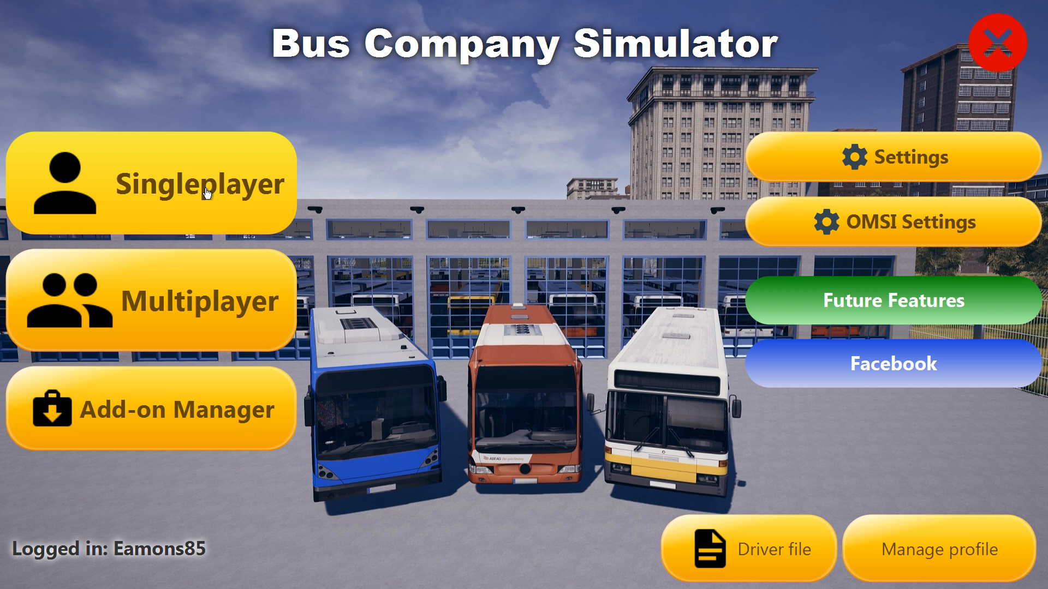
mouse_move(882, 172)
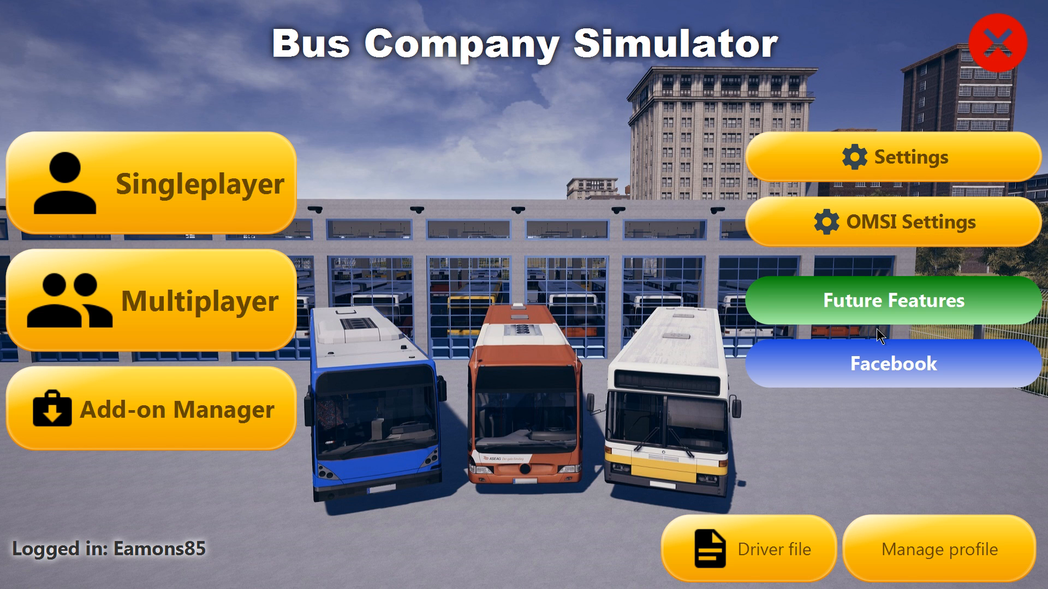
- Reset the singleplayer career from Manage profile, confirming both warning dialogs
click(935, 551)
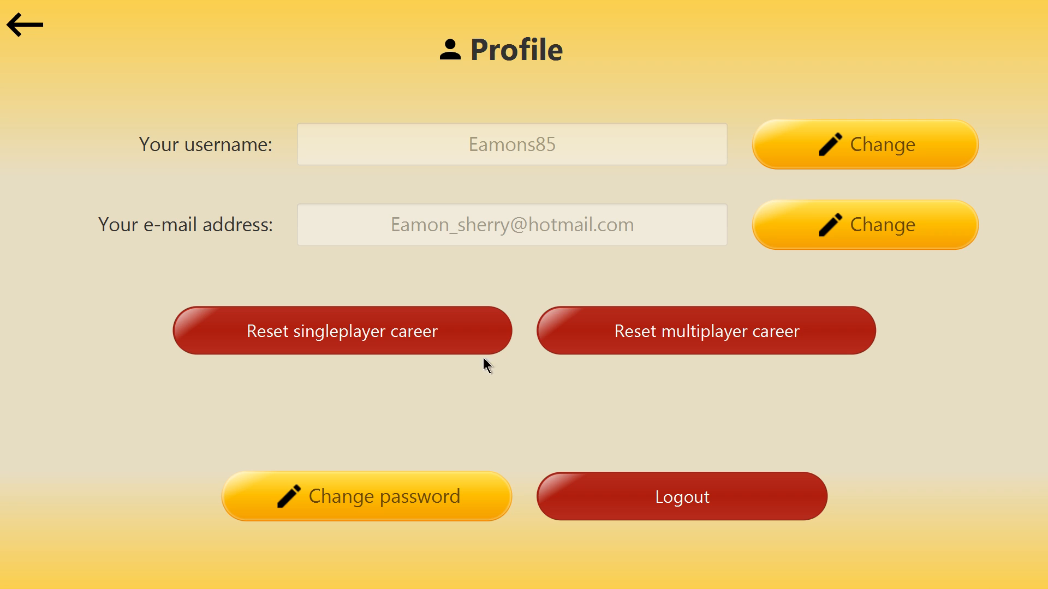
click(342, 331)
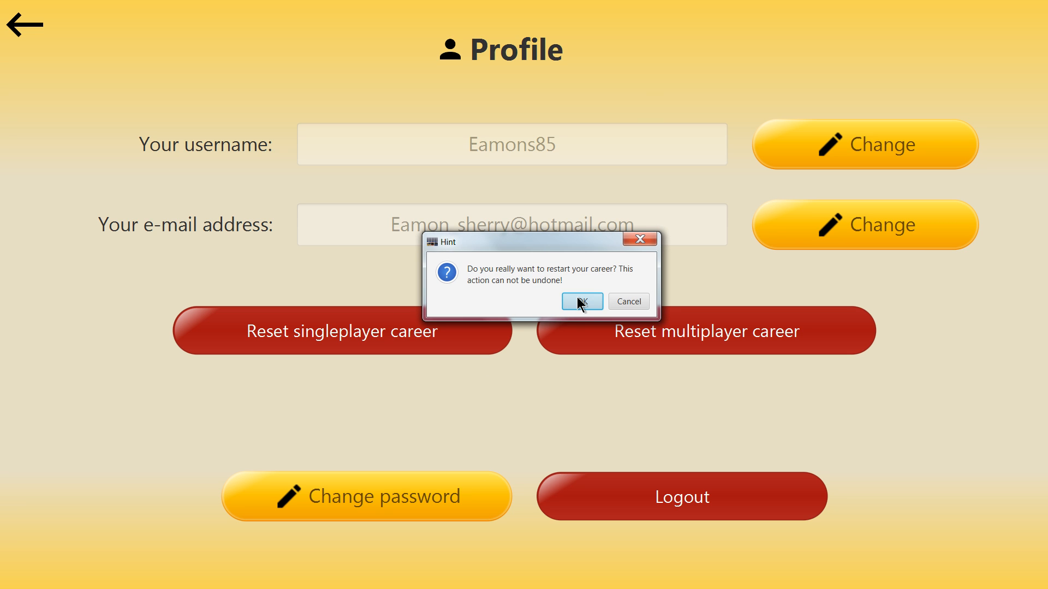
click(578, 301)
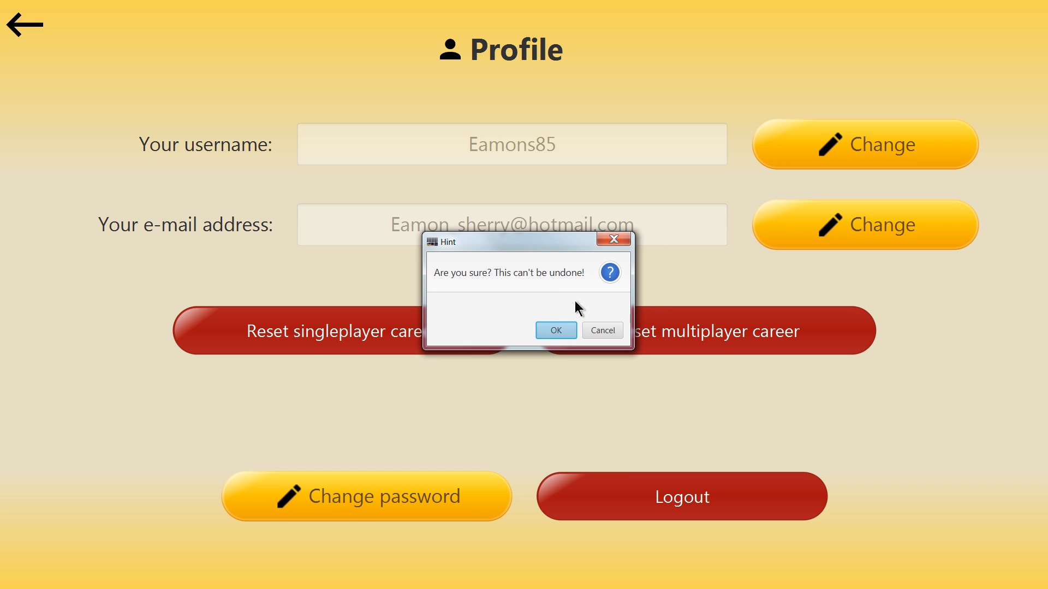
click(554, 330)
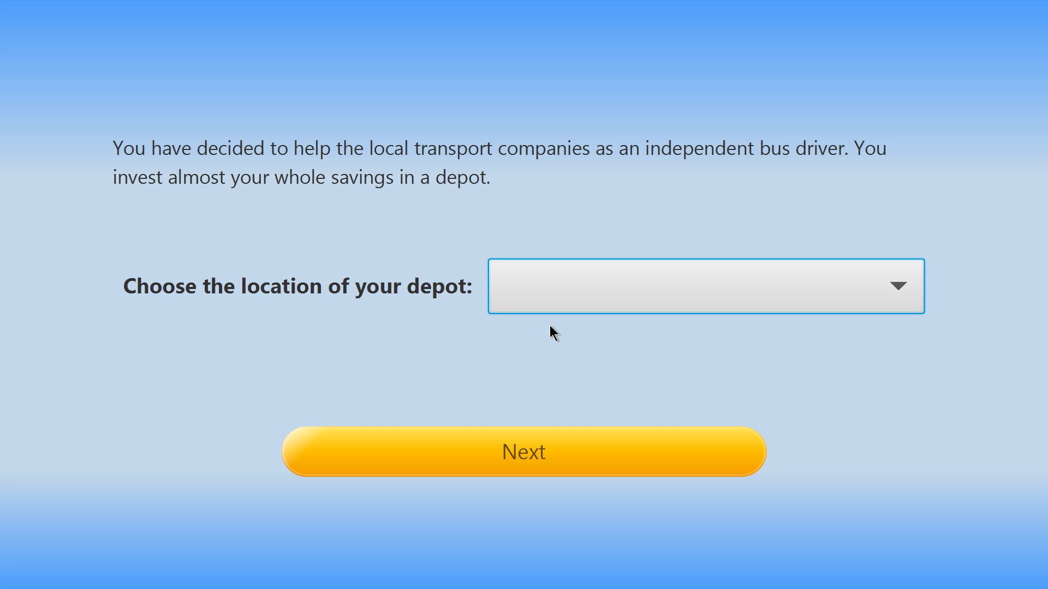
mouse_move(555, 306)
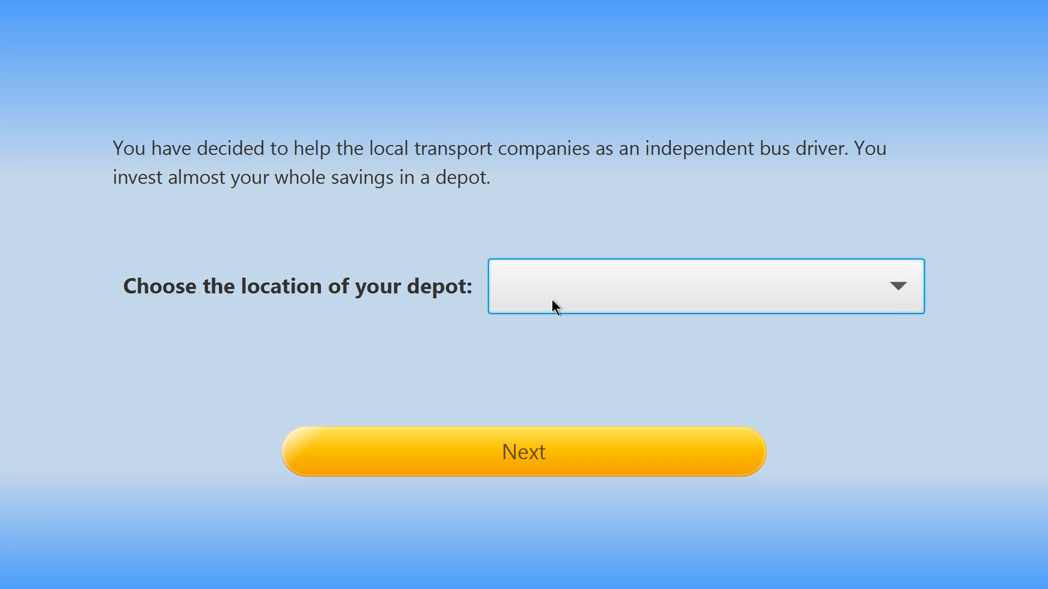
mouse_move(590, 308)
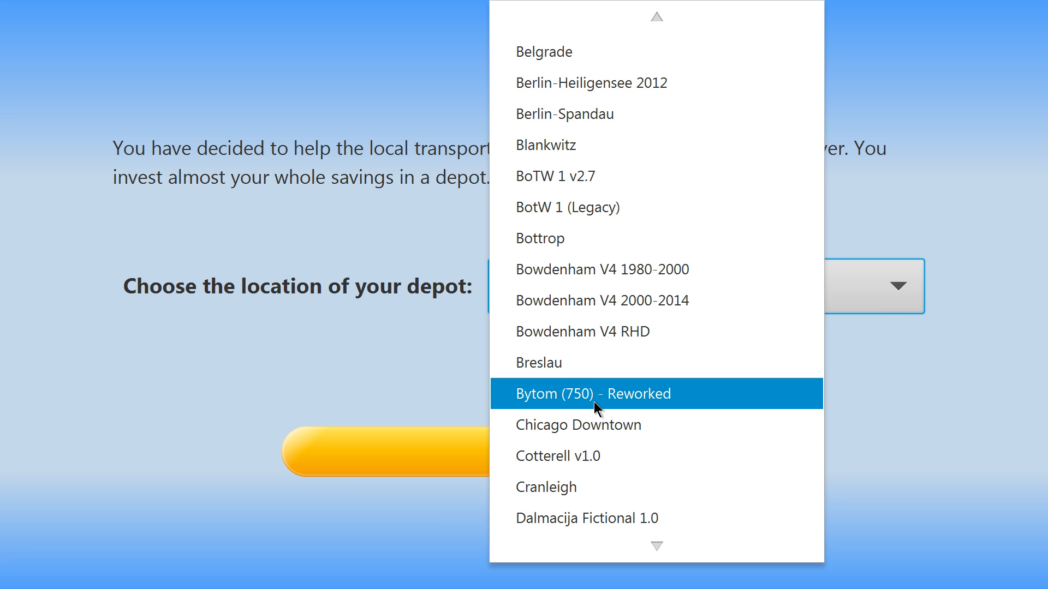
- Choose Breslau from the depot location list and start the new career
scroll(down, 3)
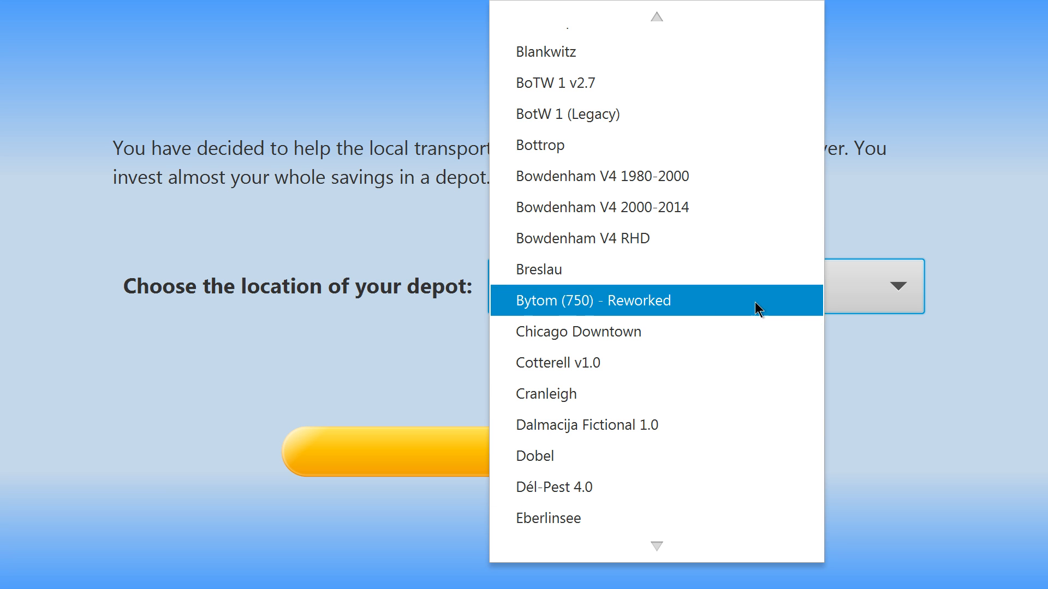
scroll(down, 3)
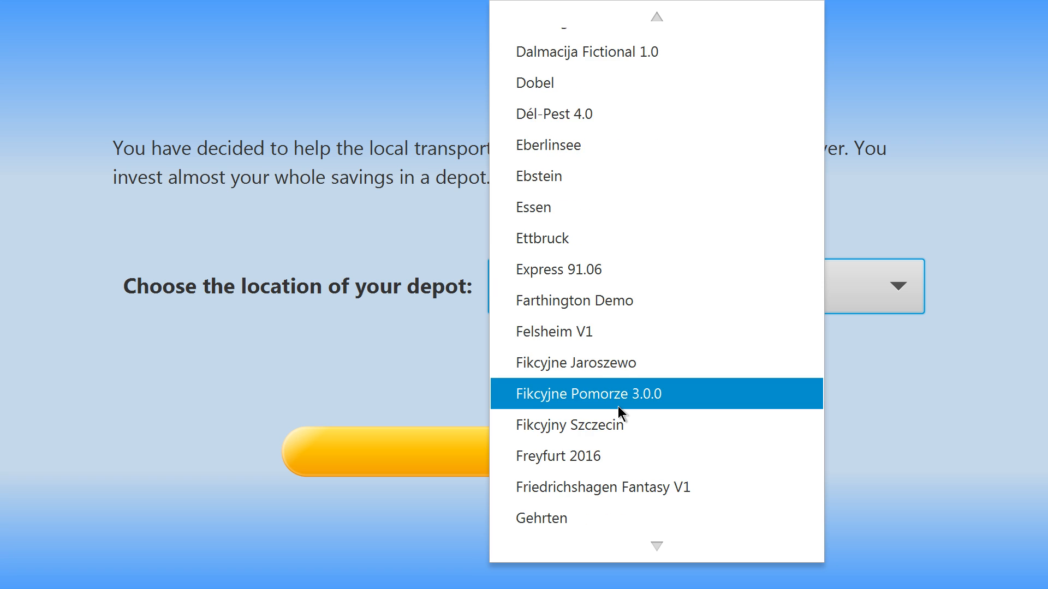
scroll(down, 3)
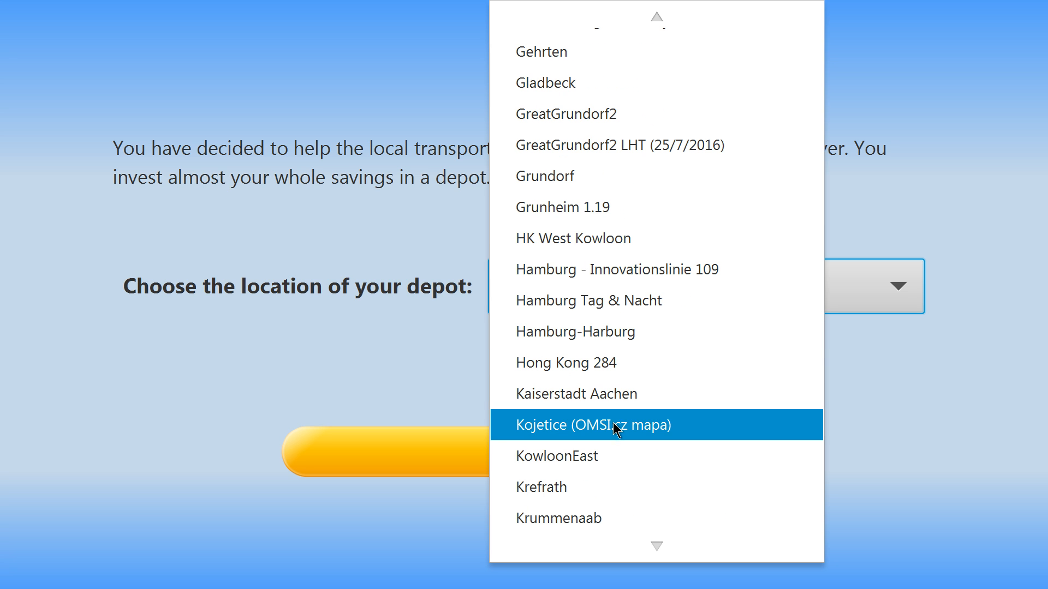
scroll(up, 3)
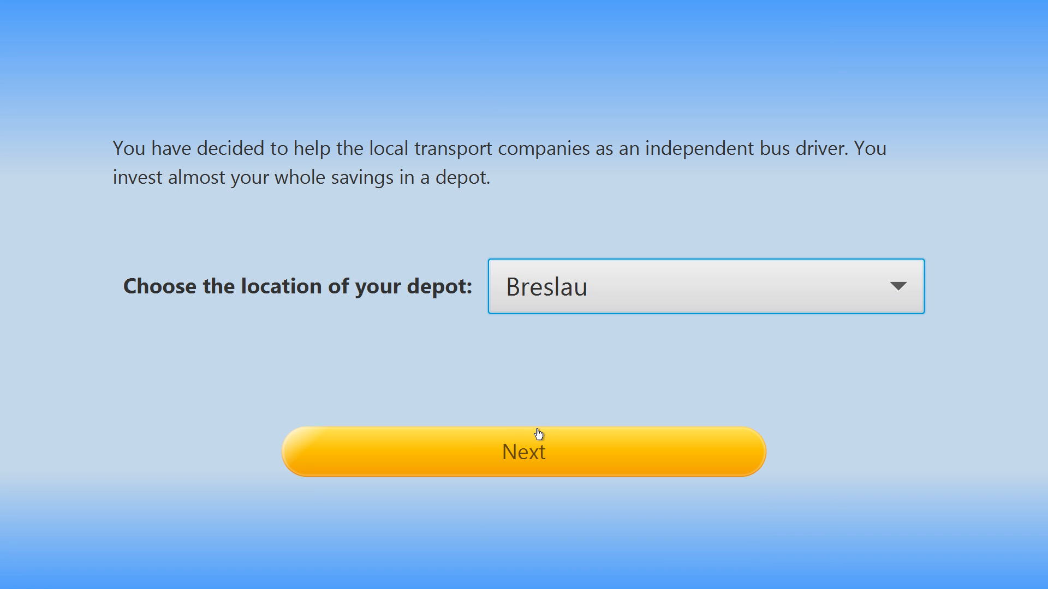
click(523, 452)
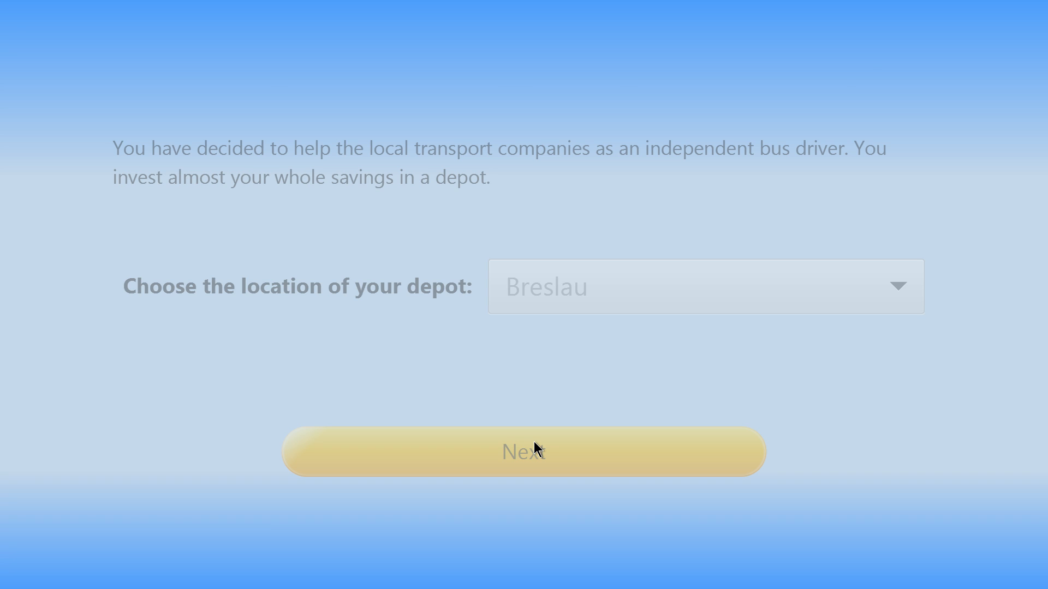
click(523, 452)
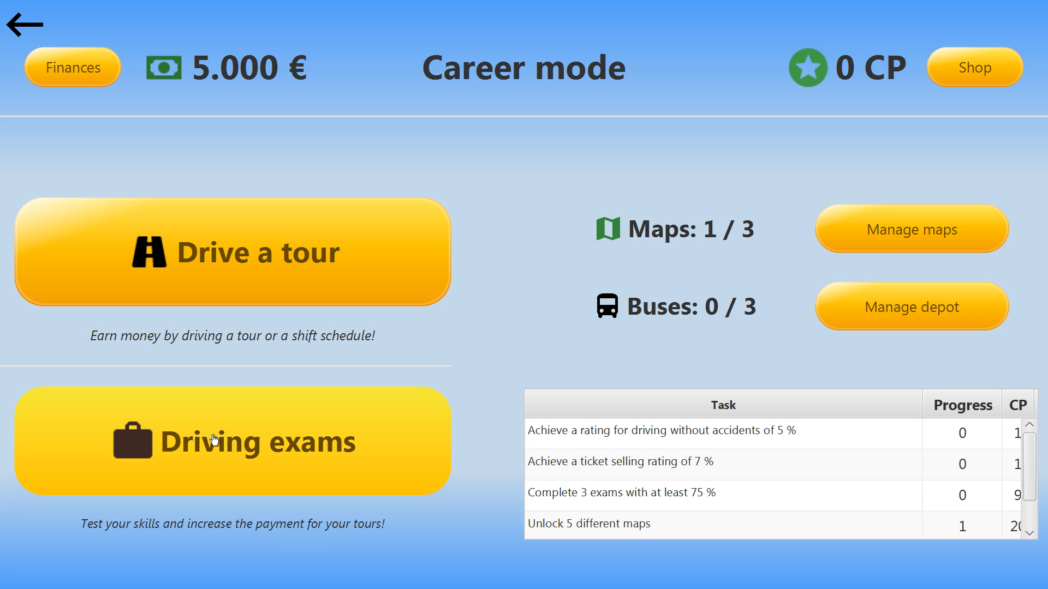
click(231, 441)
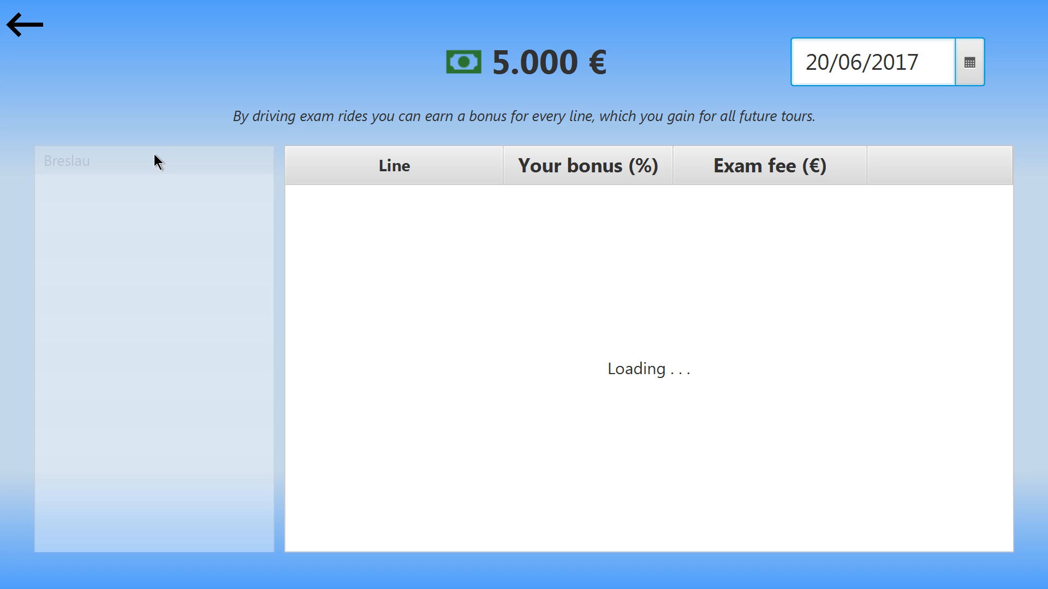
mouse_move(371, 322)
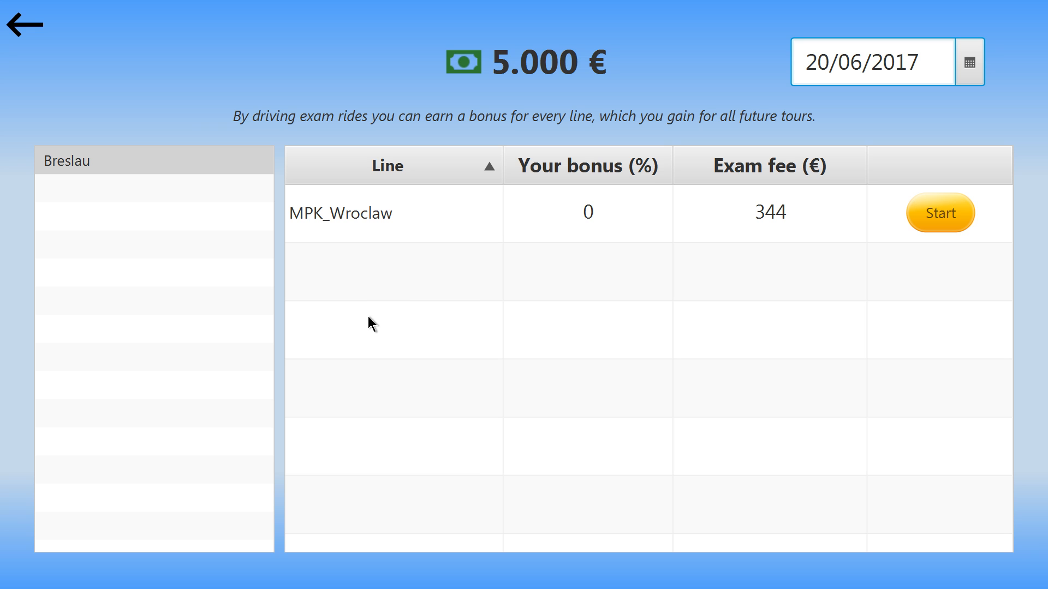
mouse_move(291, 134)
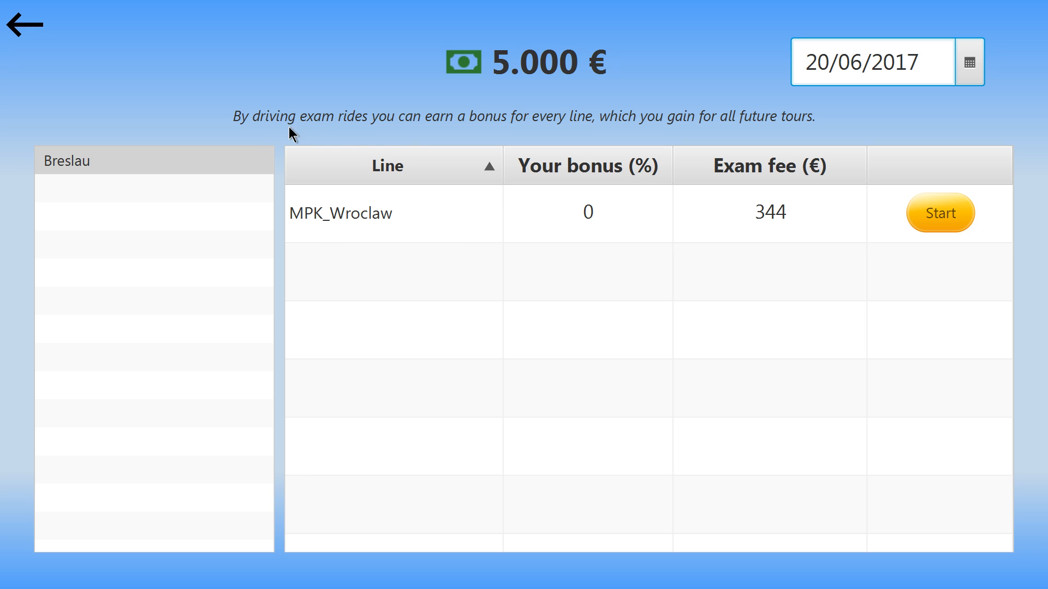
mouse_move(595, 142)
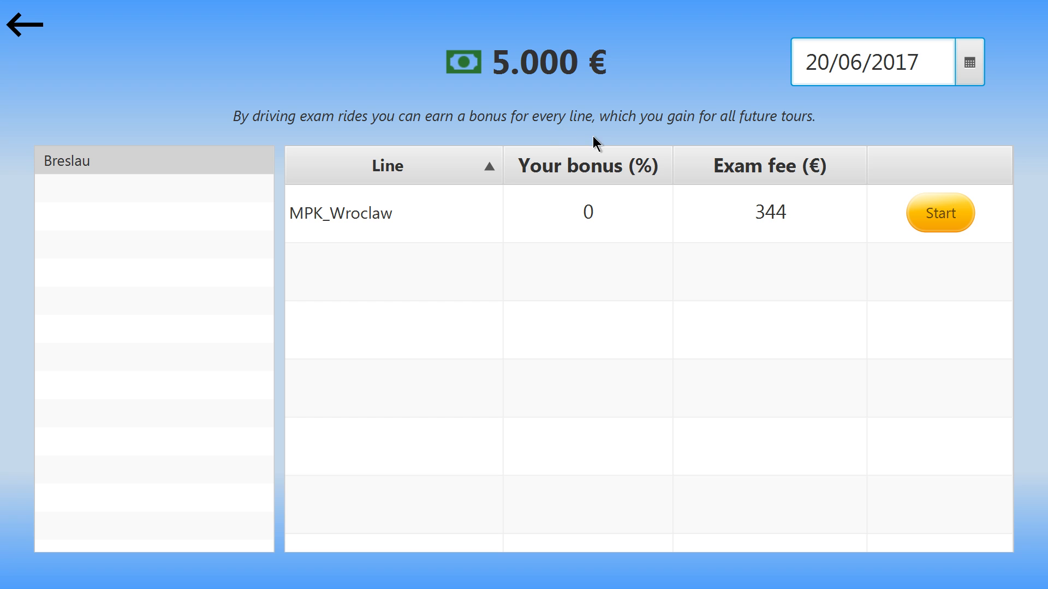
mouse_move(822, 128)
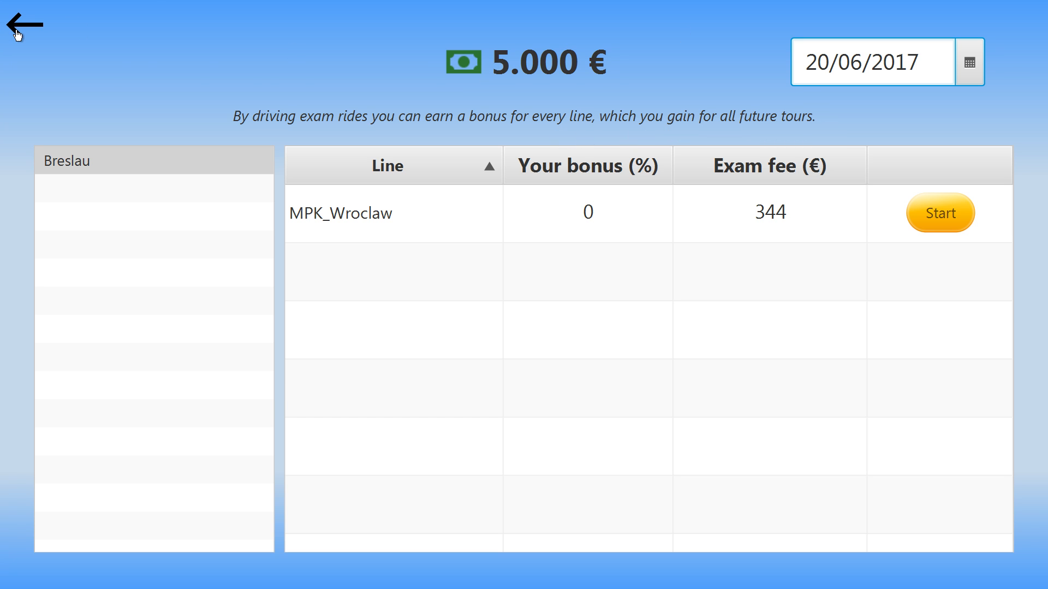
click(26, 26)
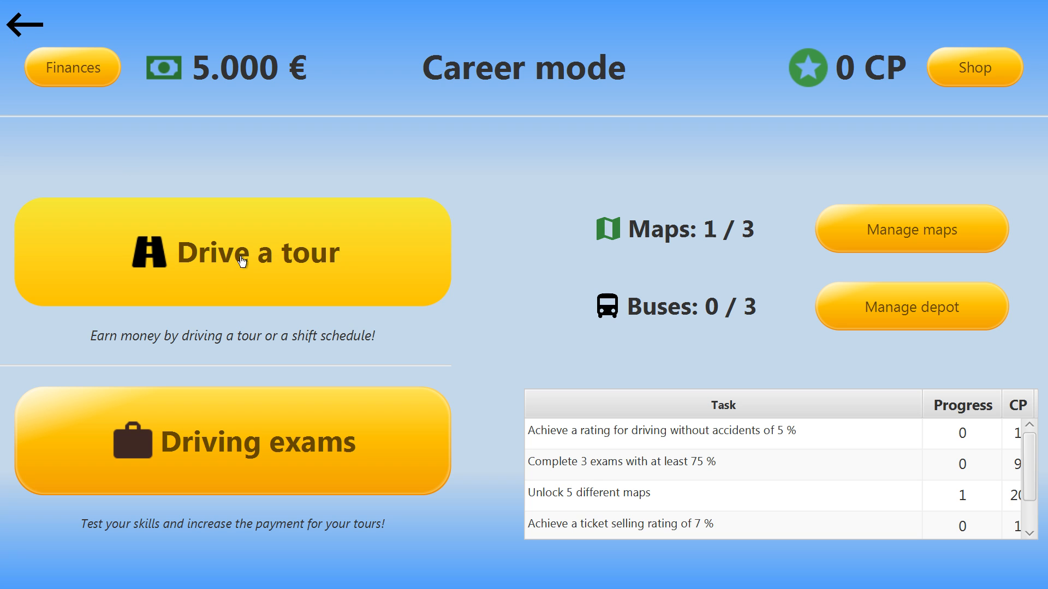
mouse_move(248, 256)
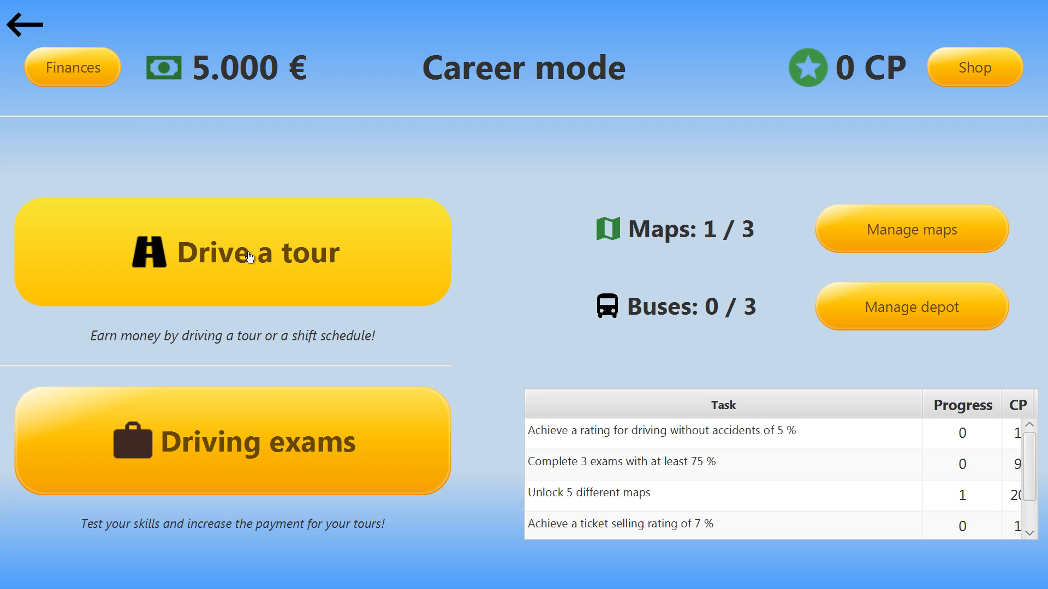
- Browse today's Breslau substitute tours and their KP rewards, then return to the Career hub
click(230, 252)
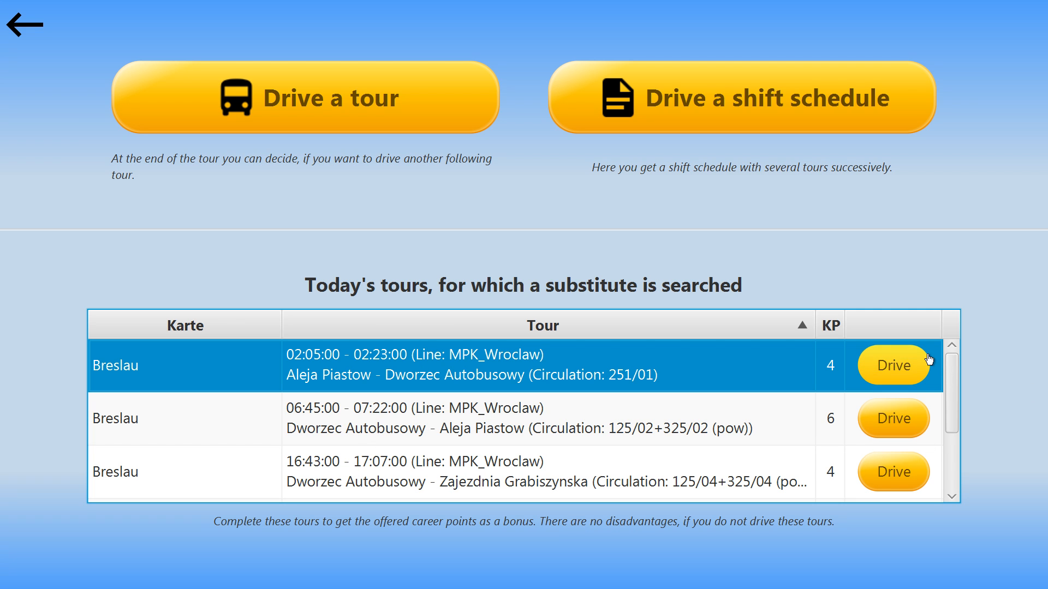
scroll(down, 3)
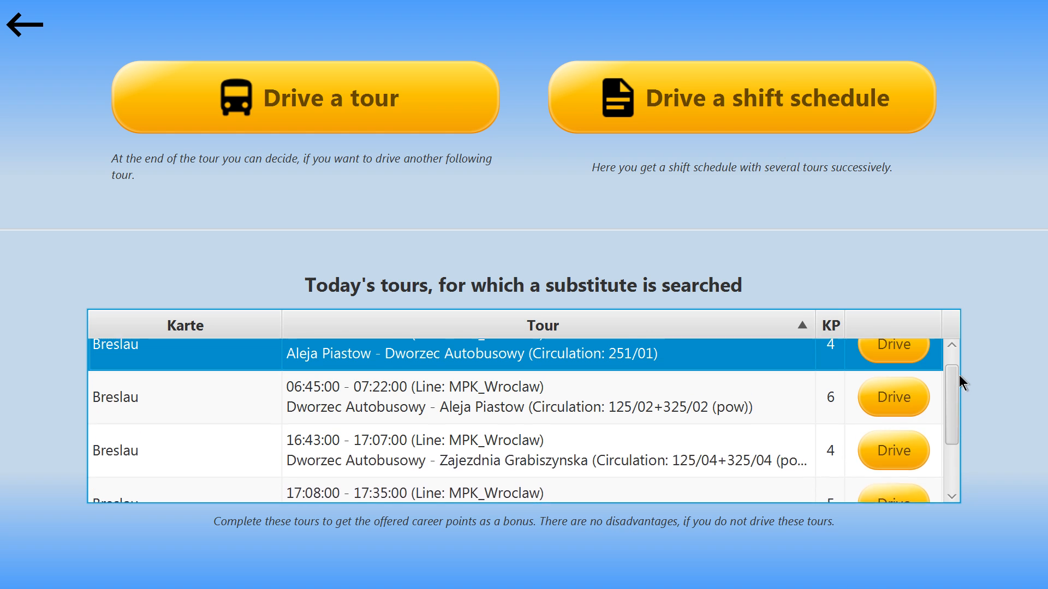
scroll(up, 3)
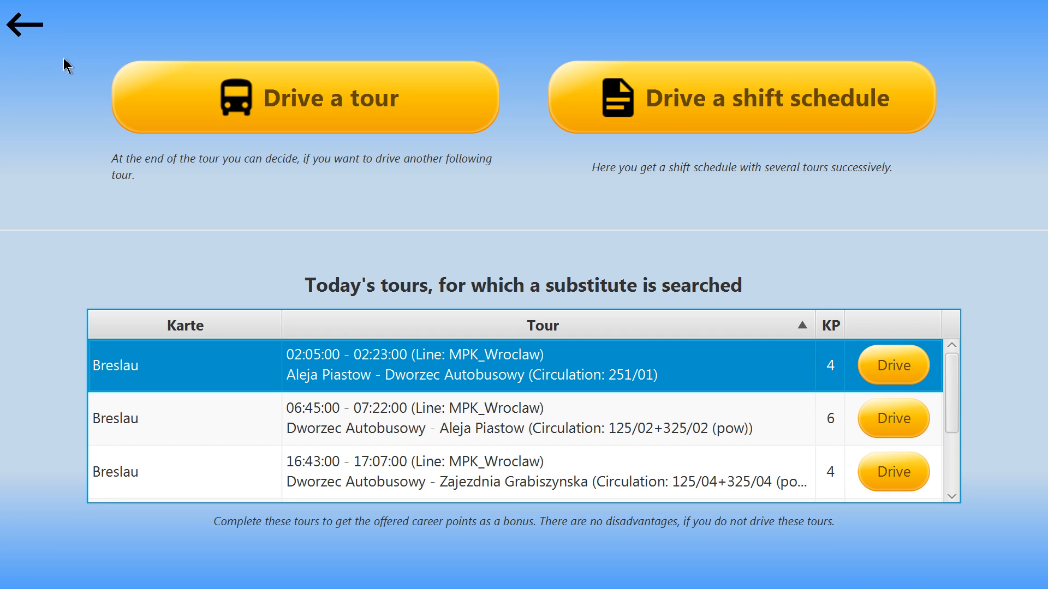
click(25, 25)
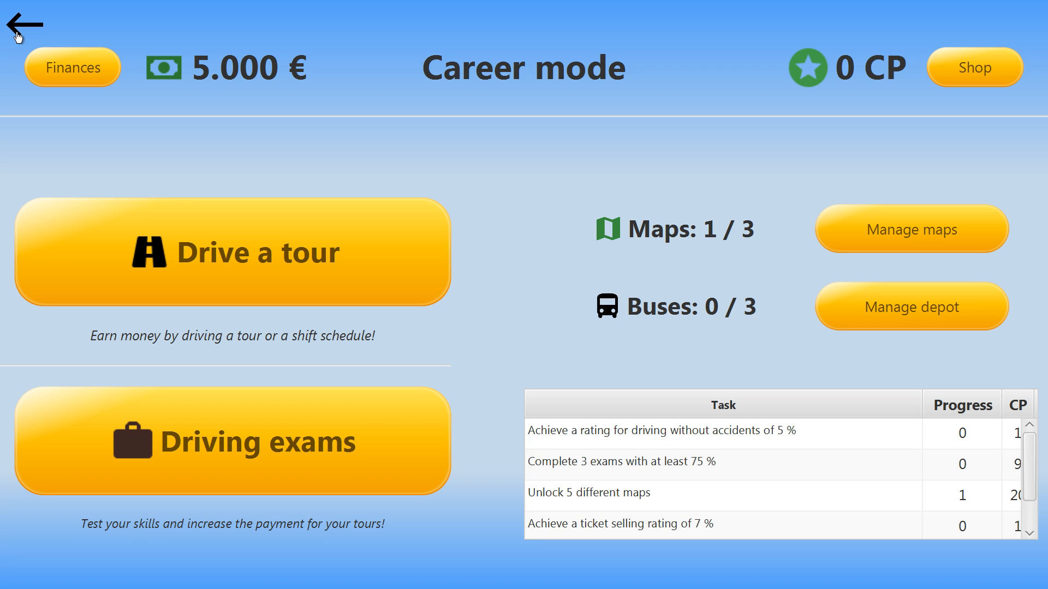
mouse_move(558, 117)
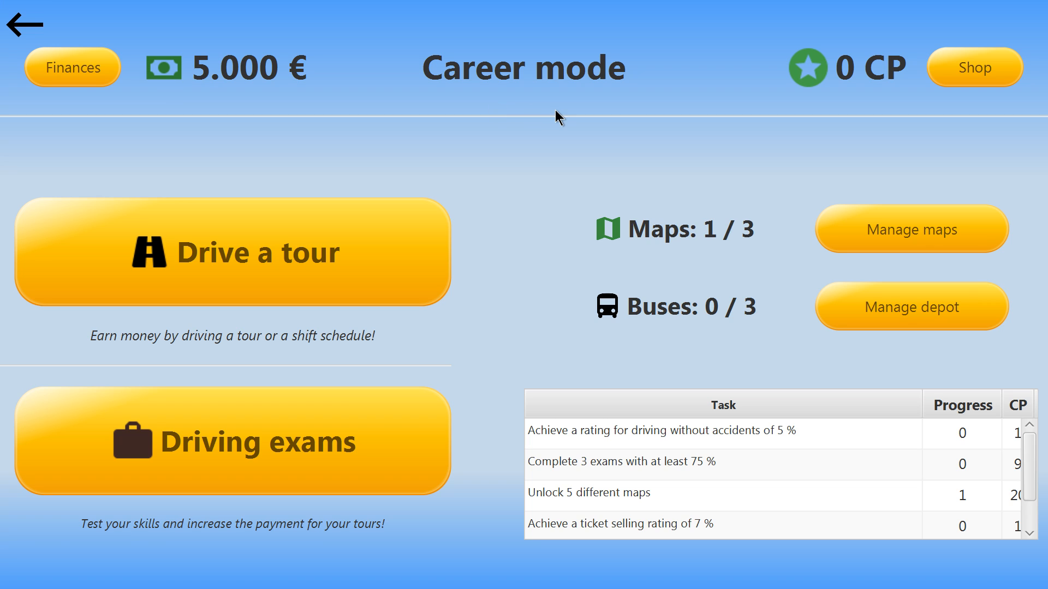
mouse_move(781, 403)
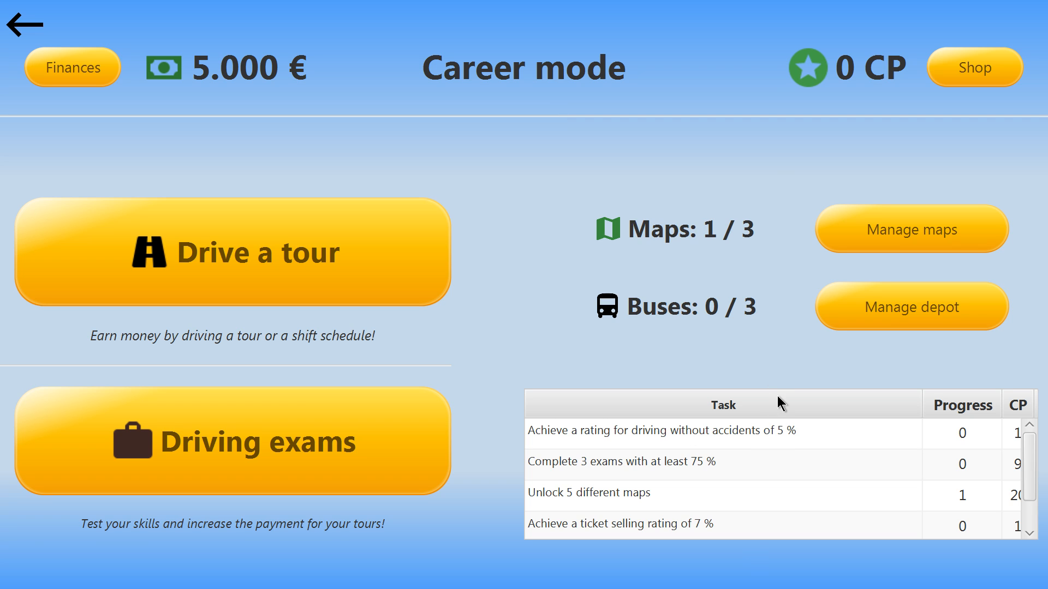
mouse_move(728, 471)
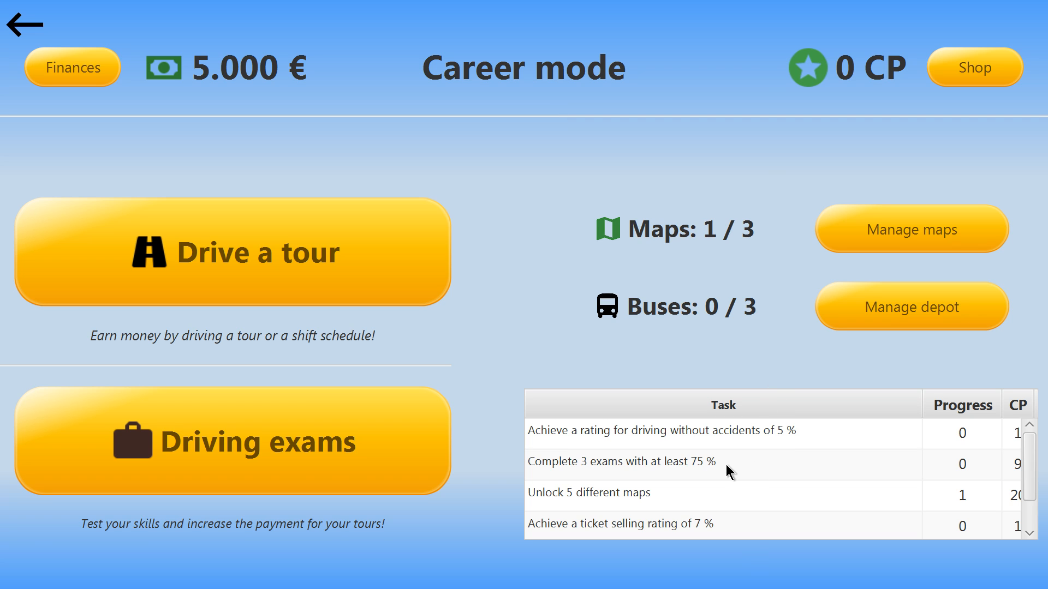
mouse_move(831, 497)
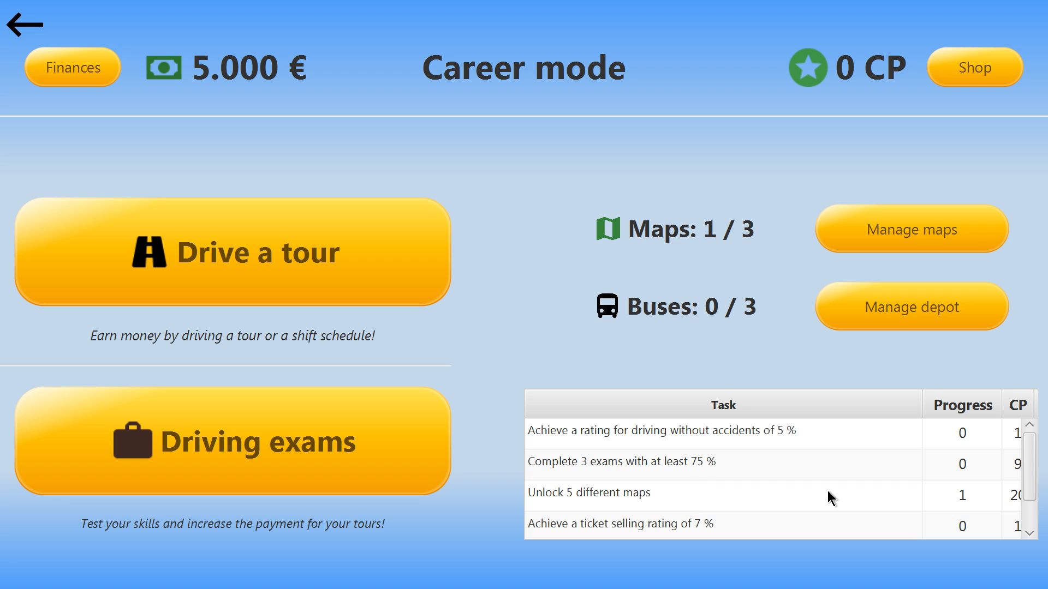
mouse_move(1002, 470)
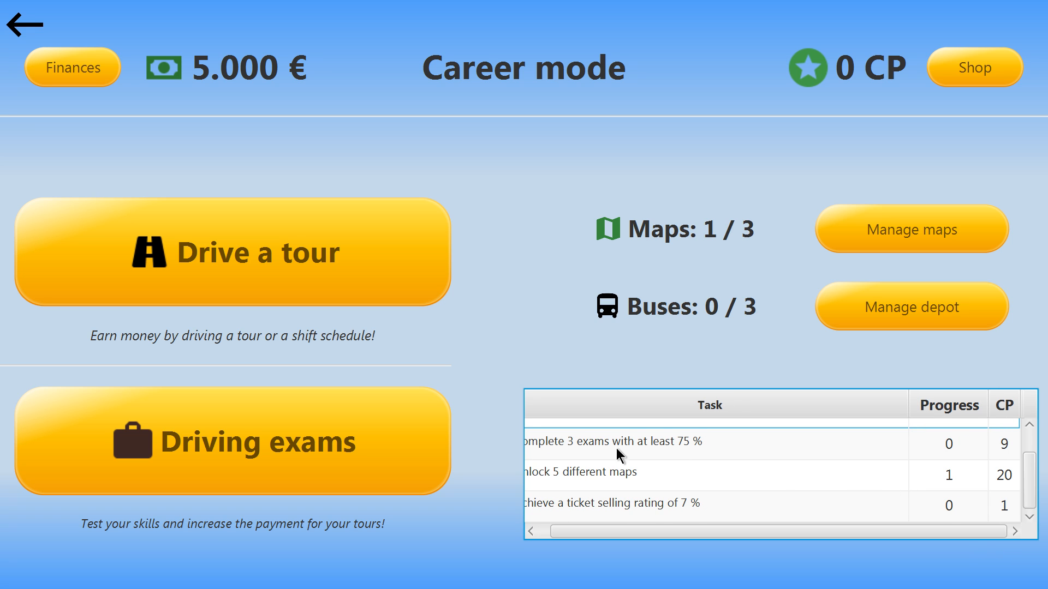
mouse_move(439, 470)
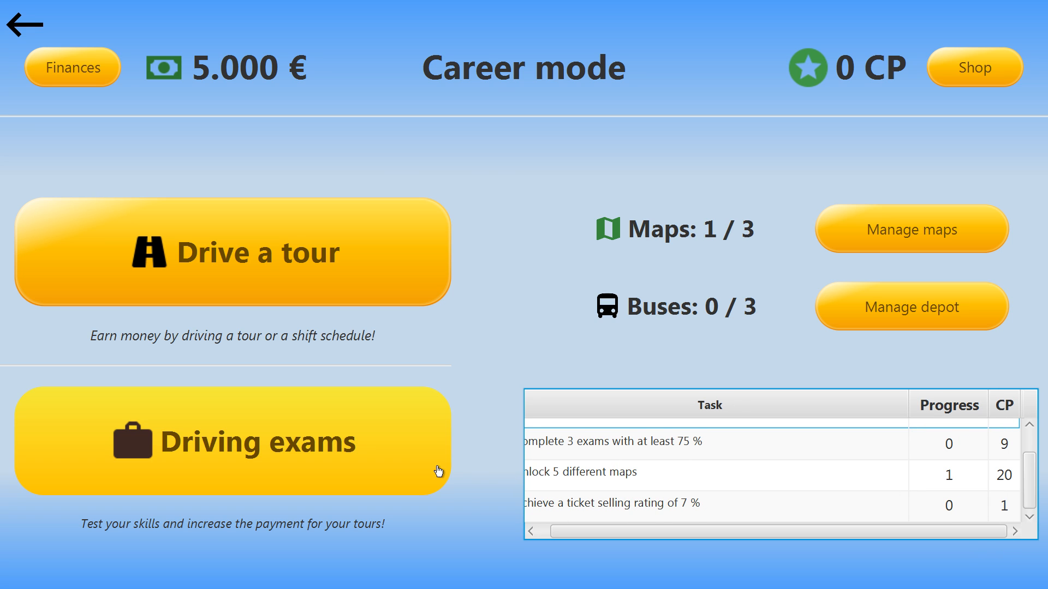
mouse_move(15, 56)
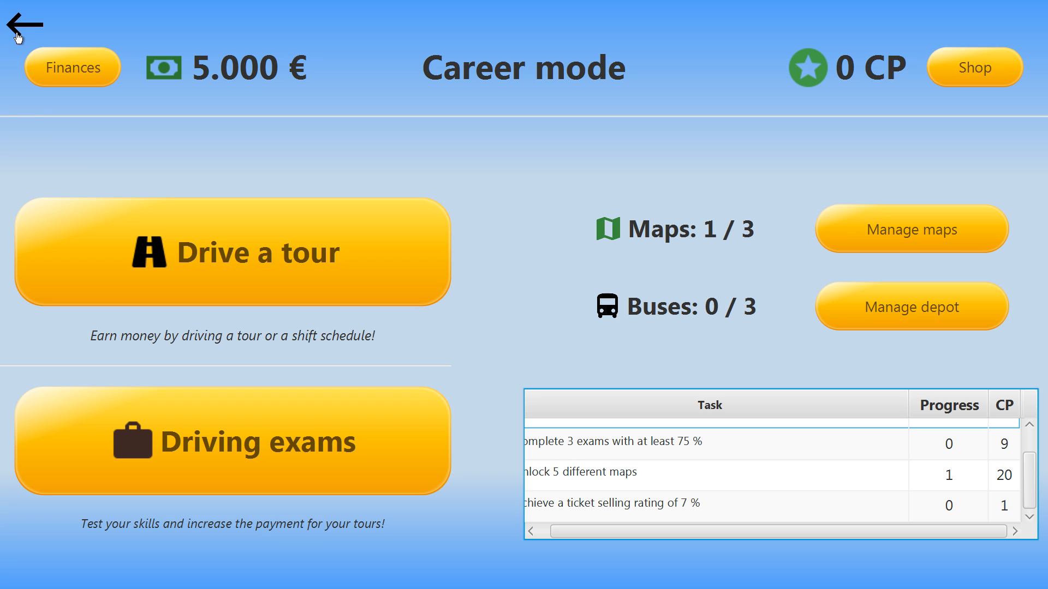
- View the CP ranking table, selecting the sixth- and third-ranked players, then return to game modes
click(24, 24)
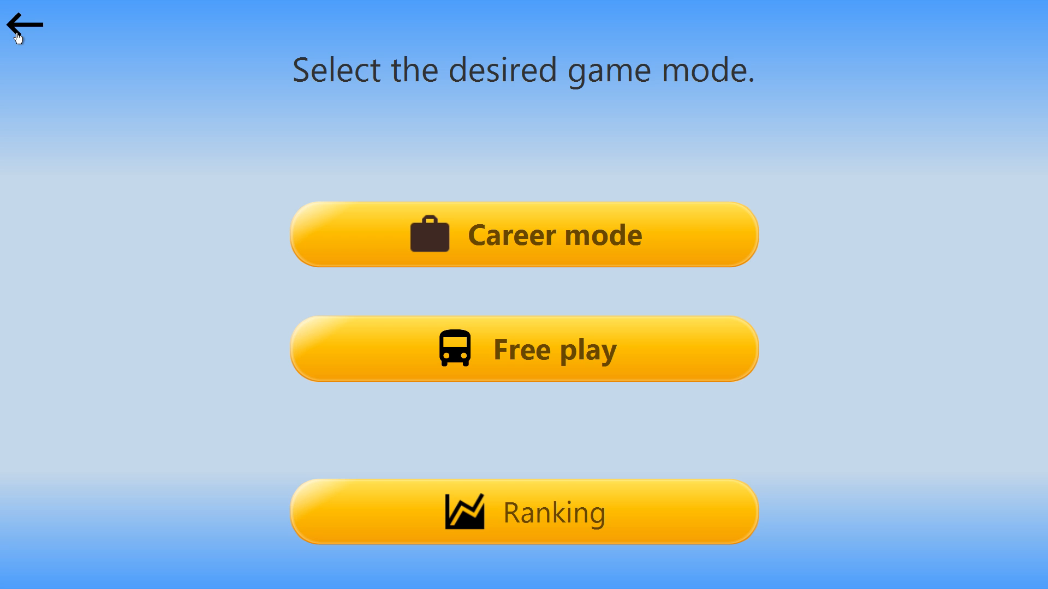
mouse_move(500, 258)
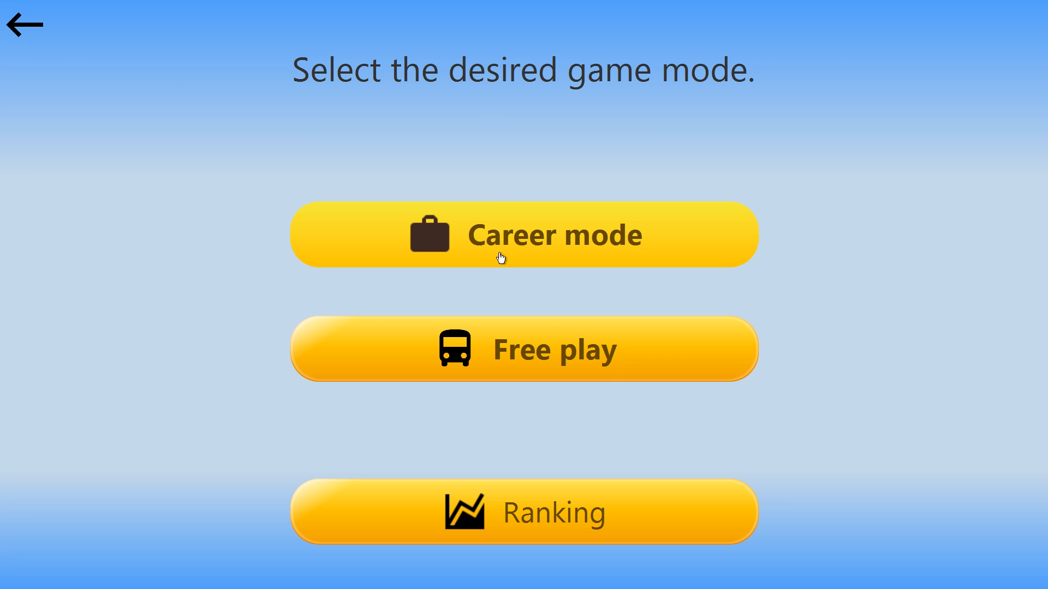
mouse_move(539, 541)
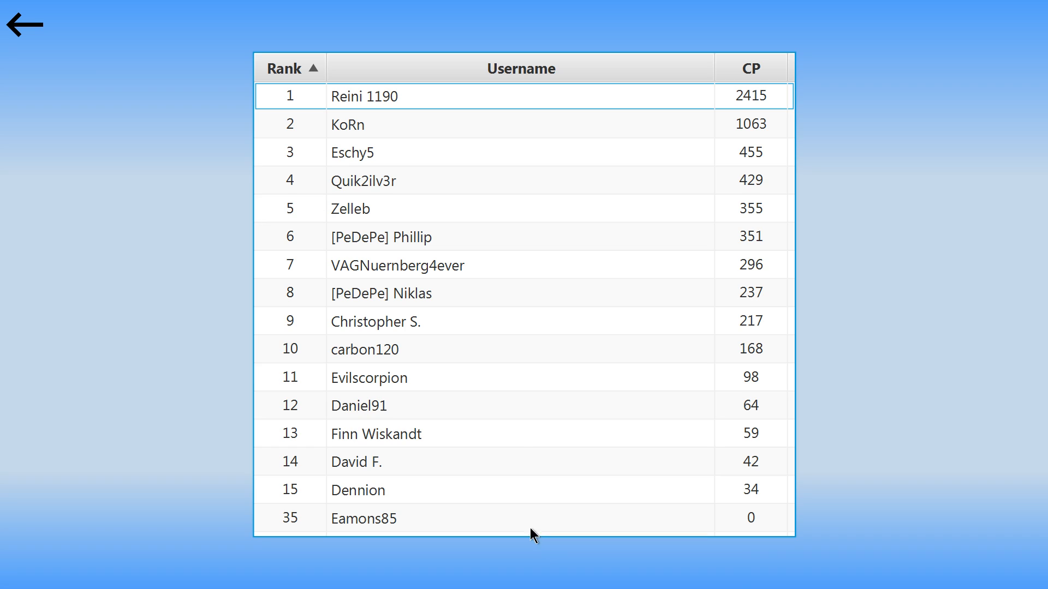
mouse_move(401, 369)
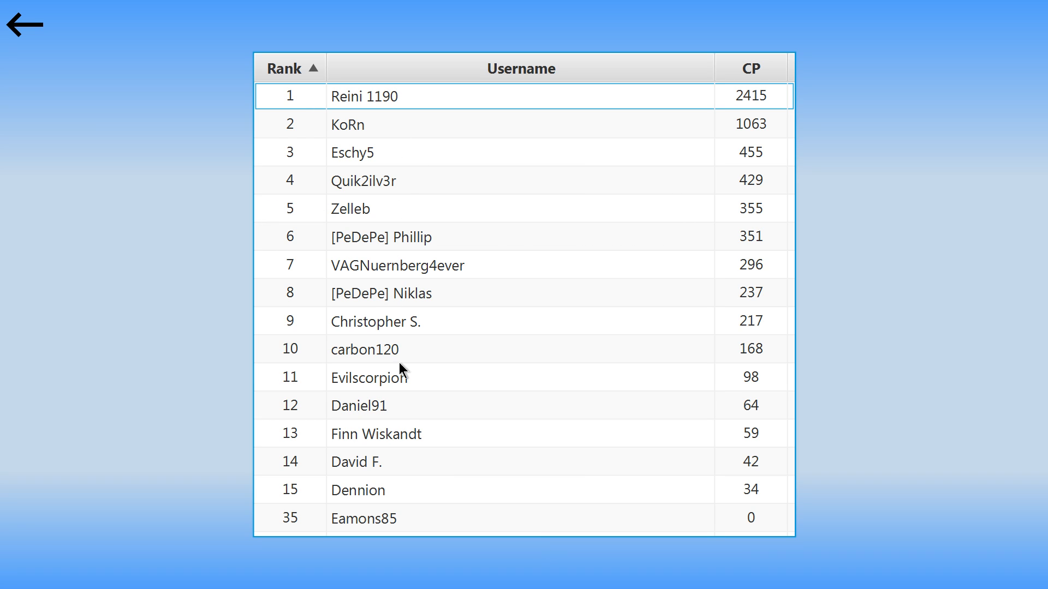
mouse_move(393, 193)
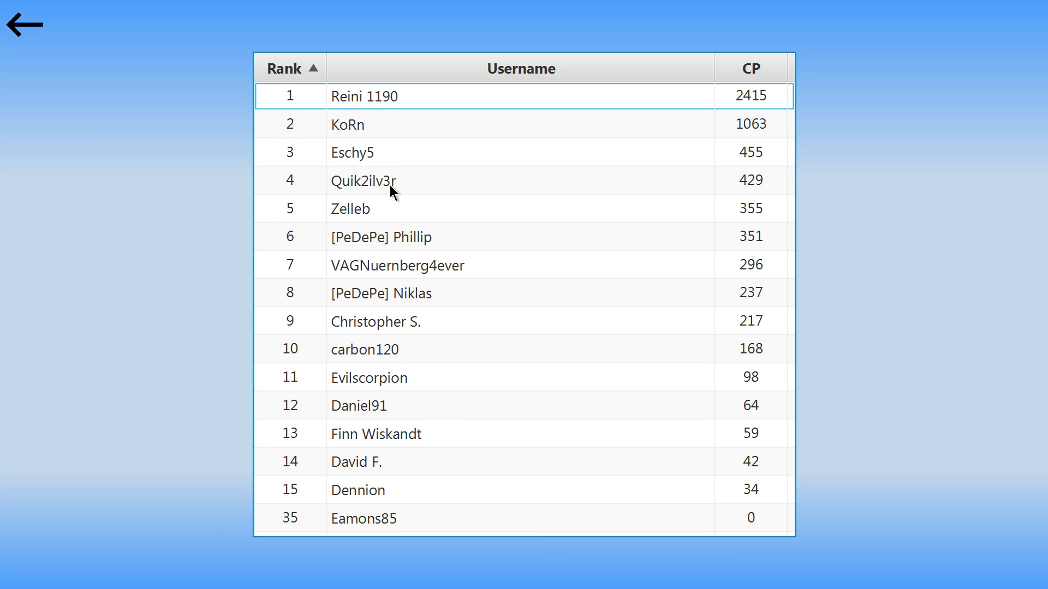
mouse_move(356, 501)
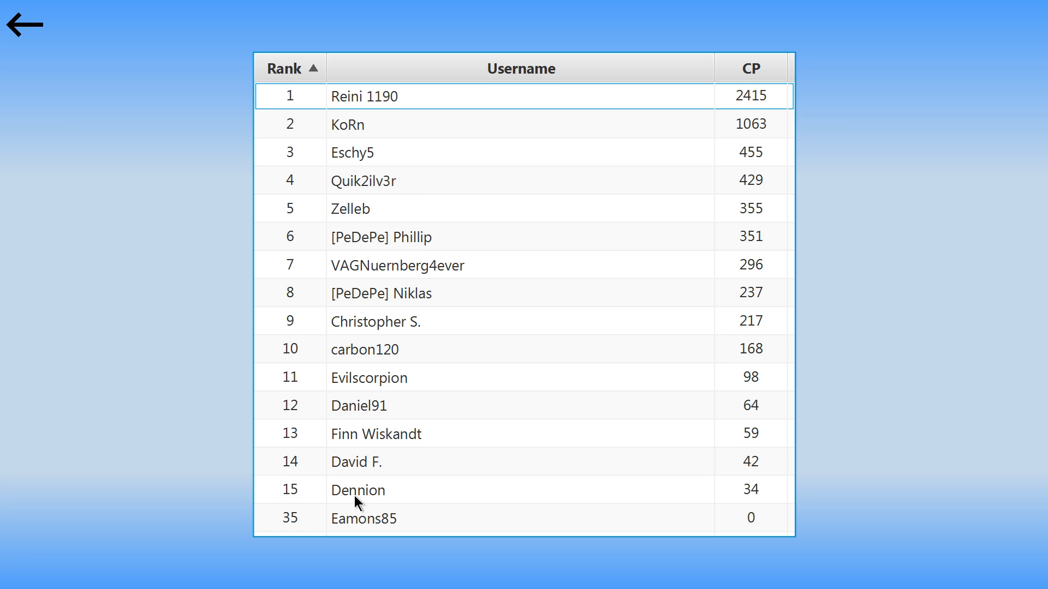
mouse_move(545, 284)
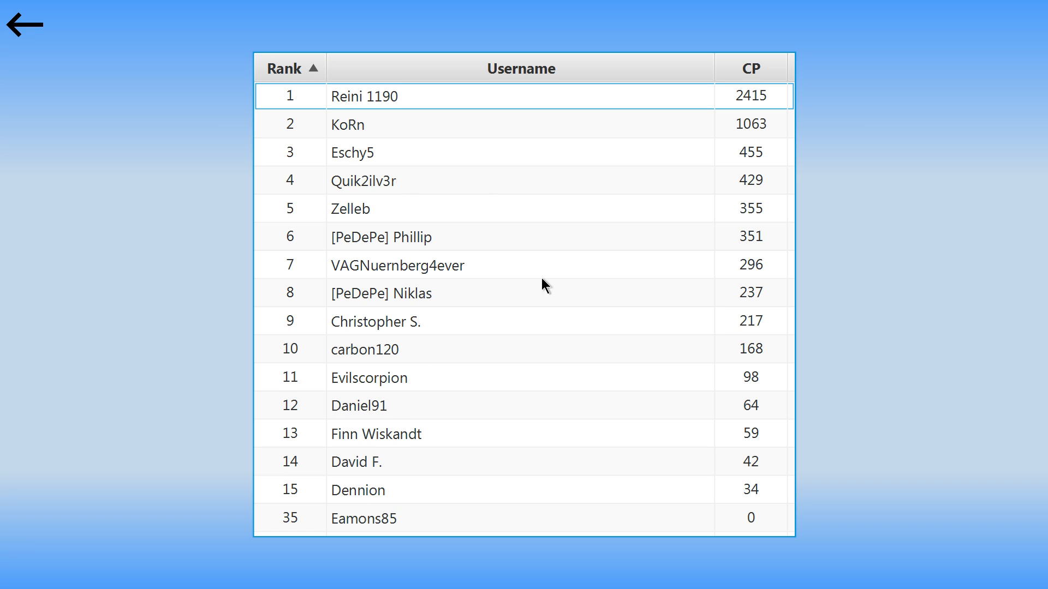
mouse_move(372, 136)
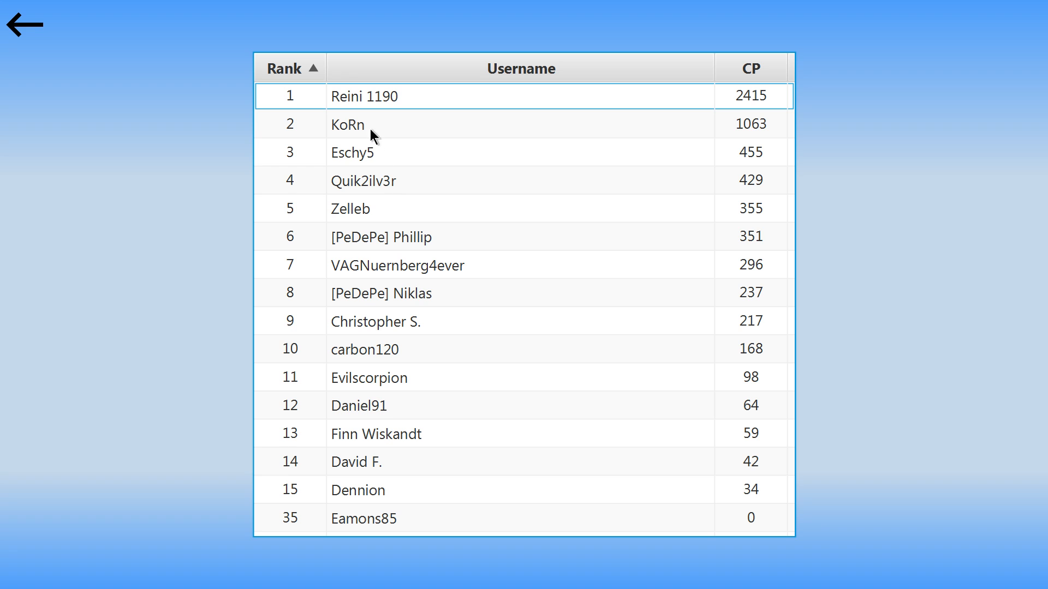
click(401, 236)
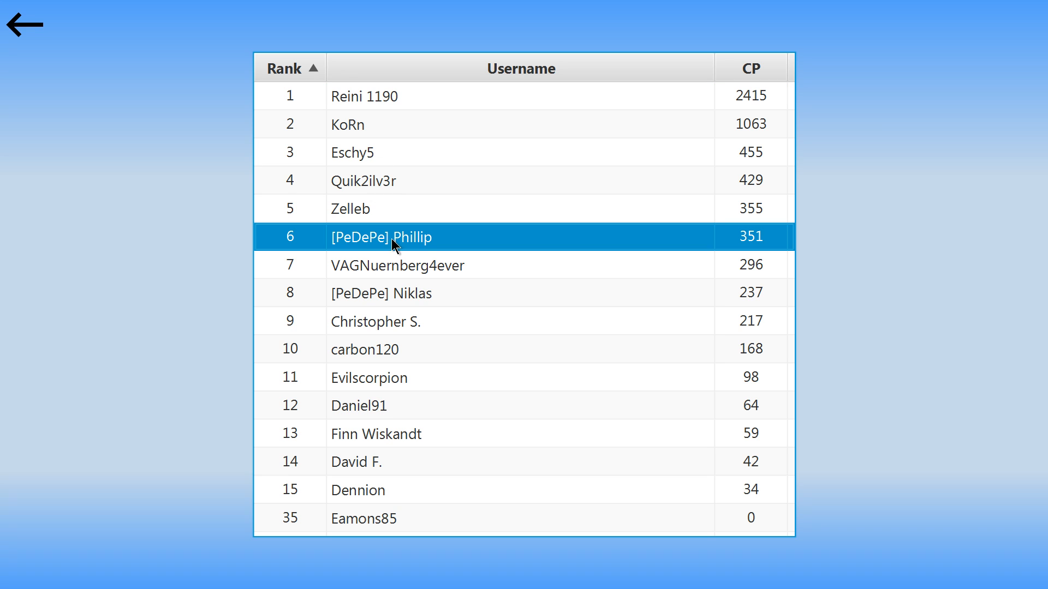
mouse_move(361, 345)
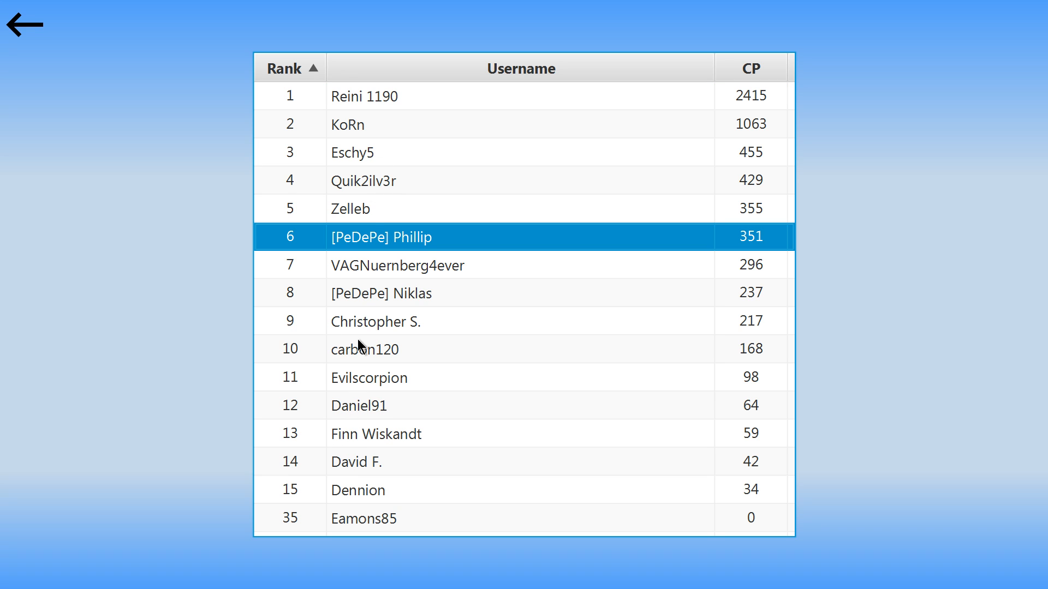
click(352, 152)
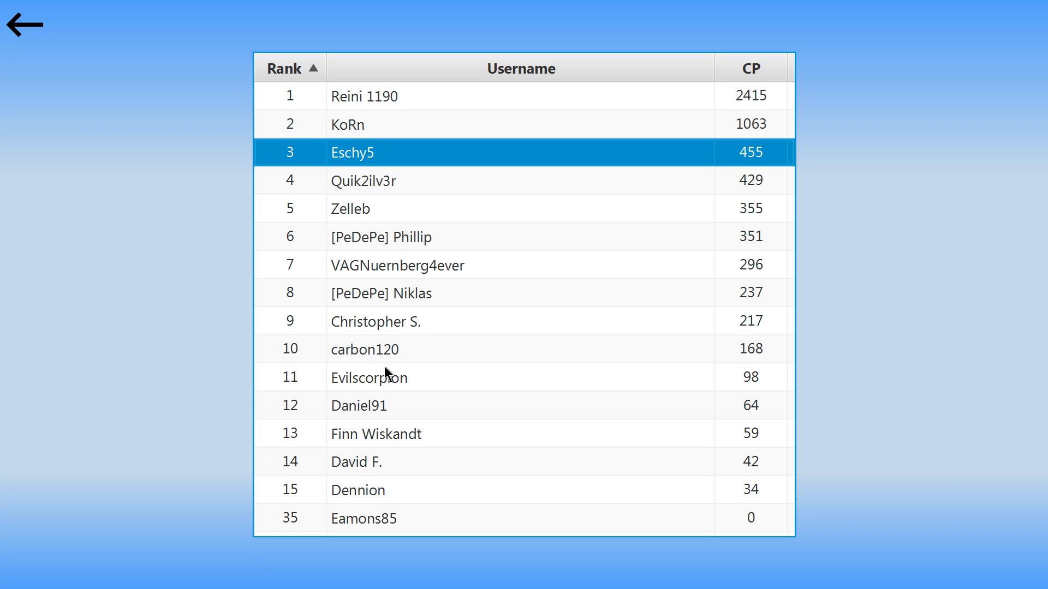
mouse_move(187, 246)
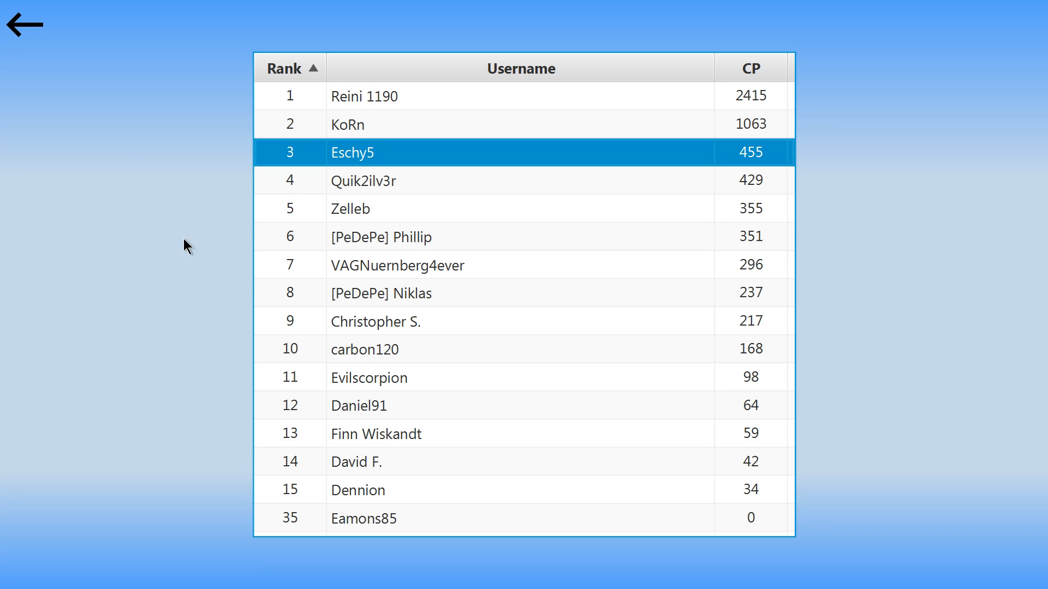
mouse_move(191, 192)
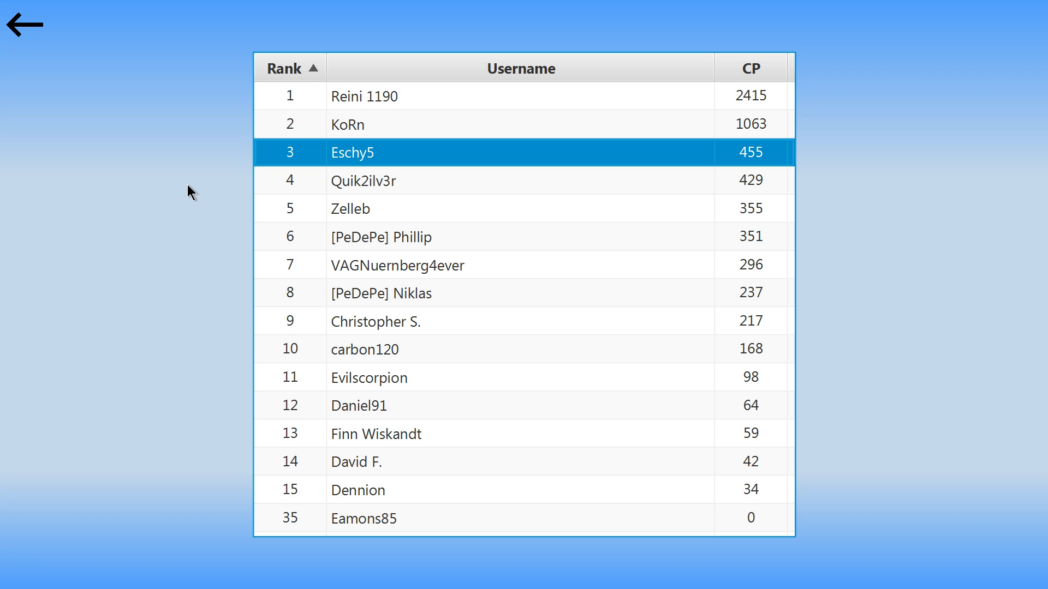
click(24, 24)
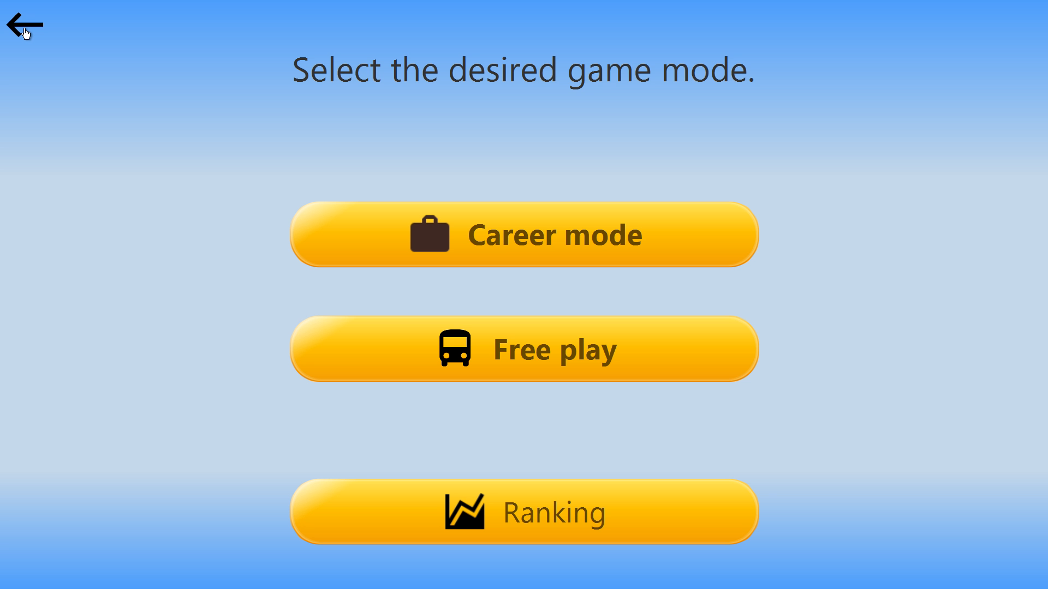
- Open the Add-on Manager from the main menu and scroll through its map list
click(20, 26)
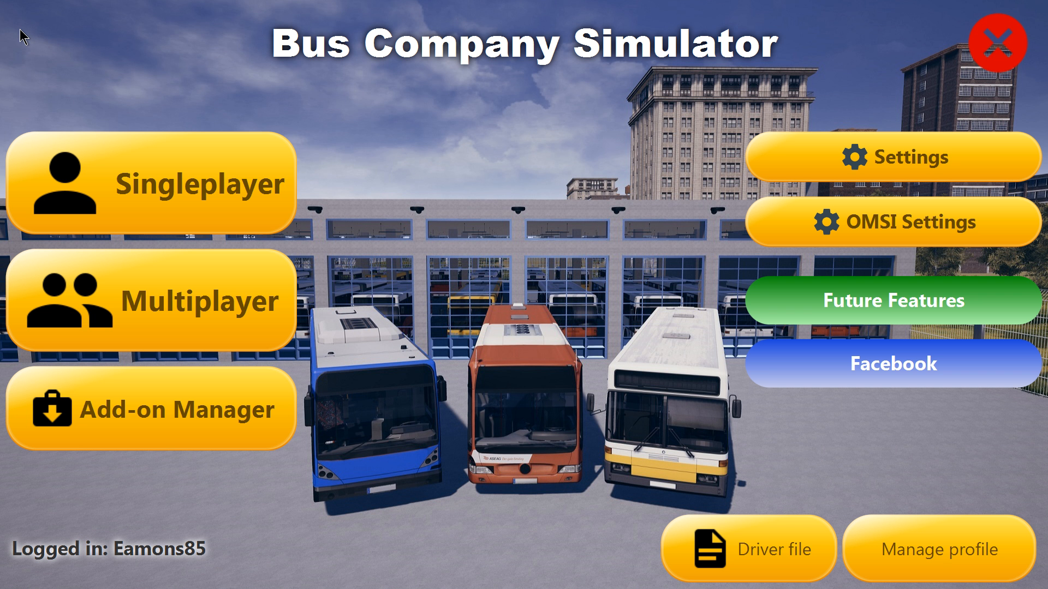
click(153, 411)
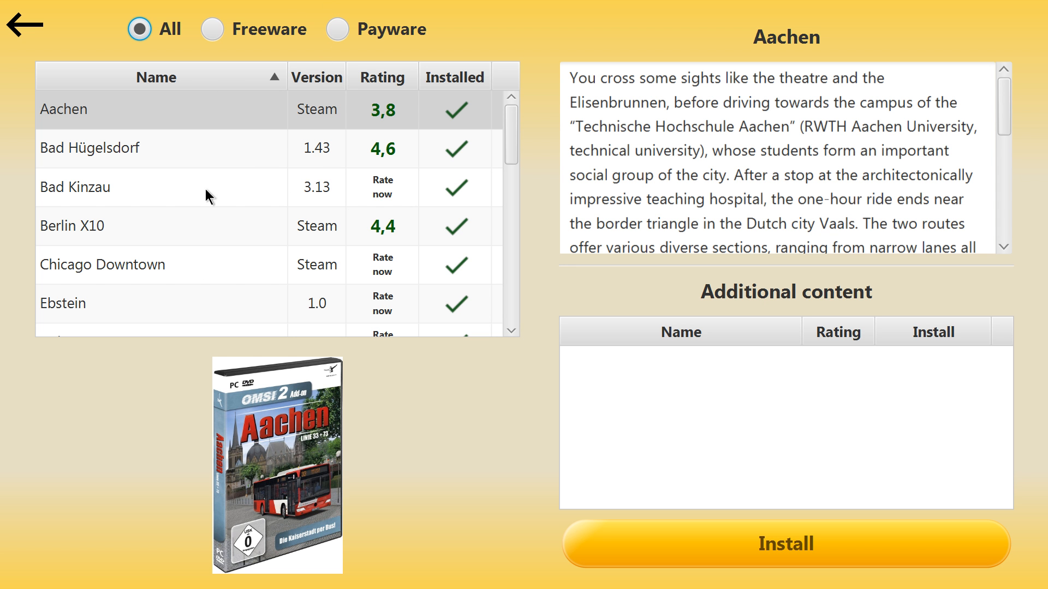
mouse_move(530, 143)
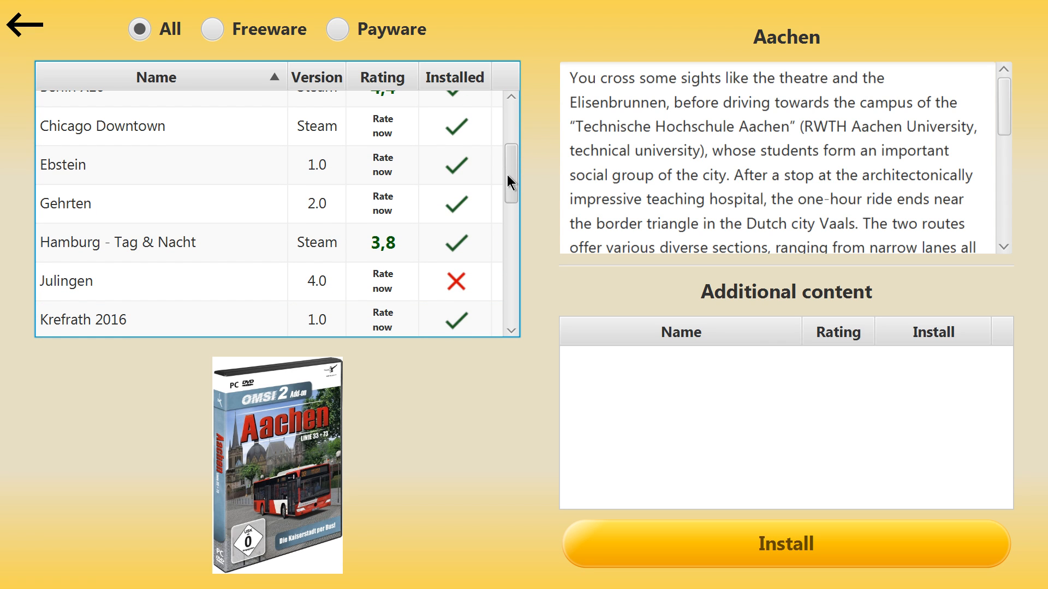
scroll(up, 3)
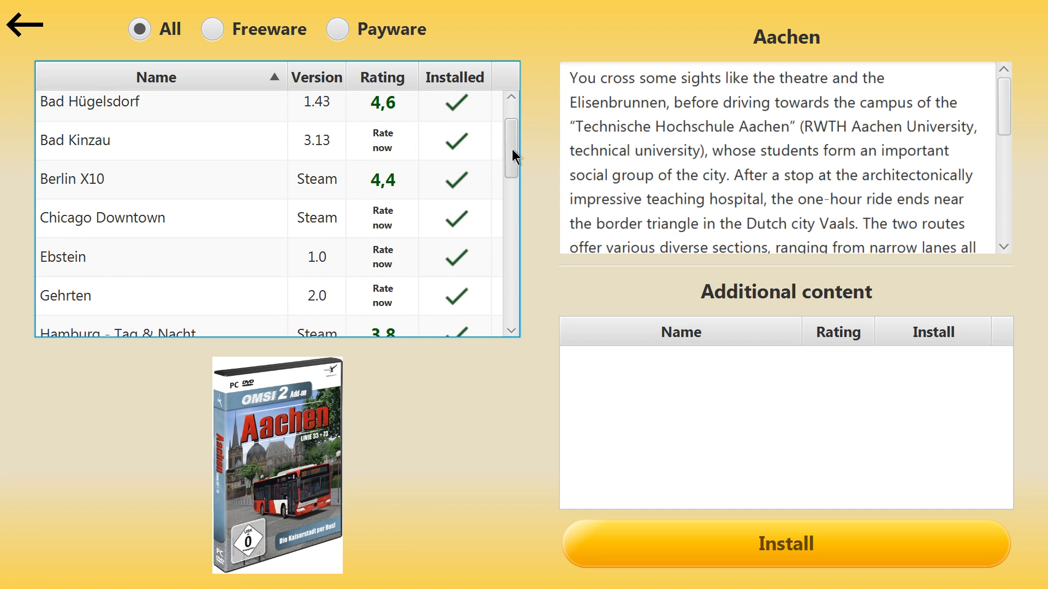
scroll(up, 3)
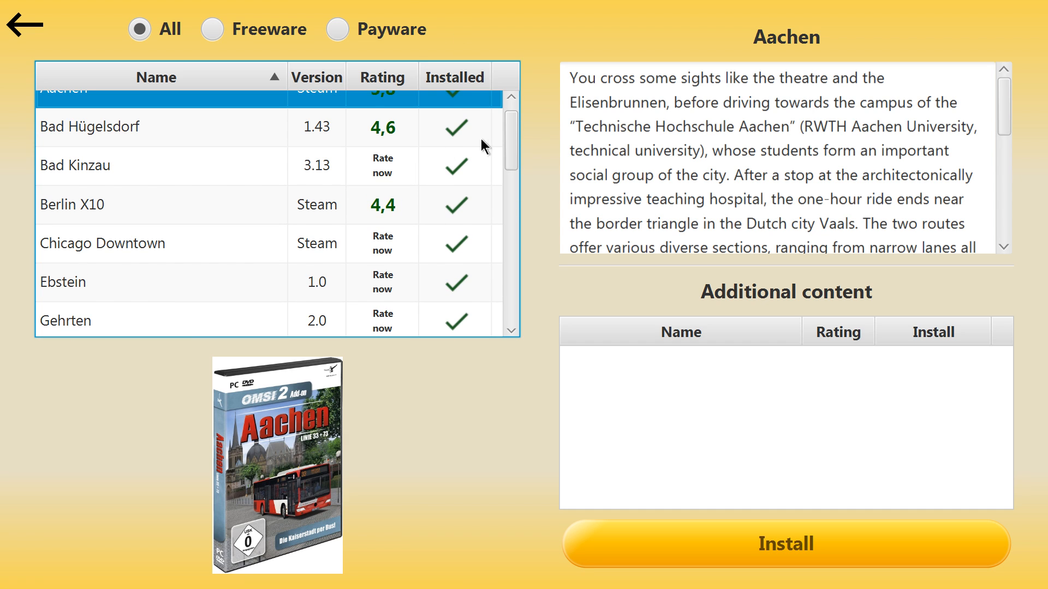
scroll(down, 3)
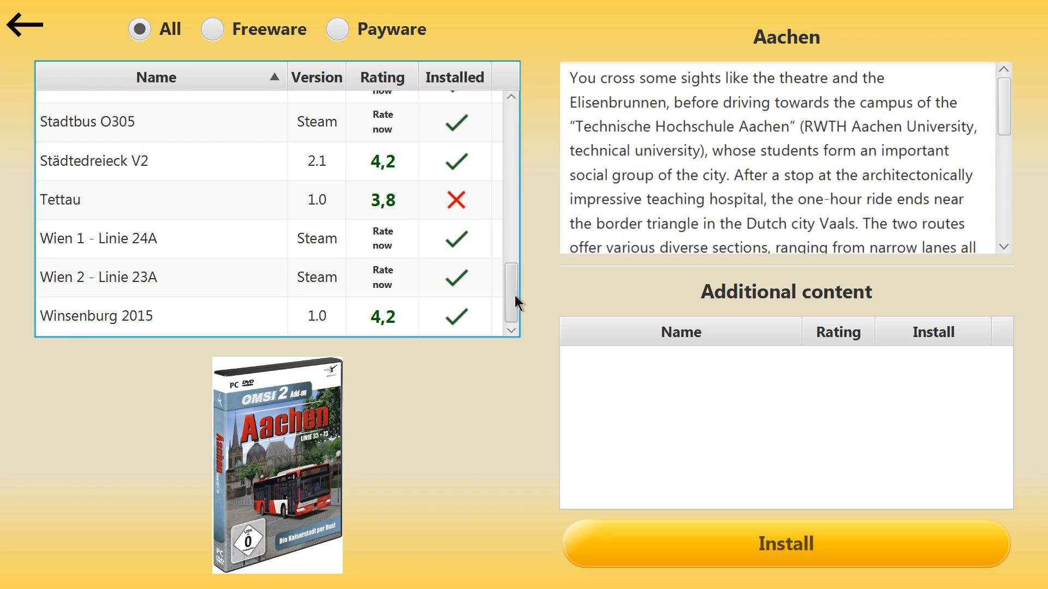
scroll(up, 3)
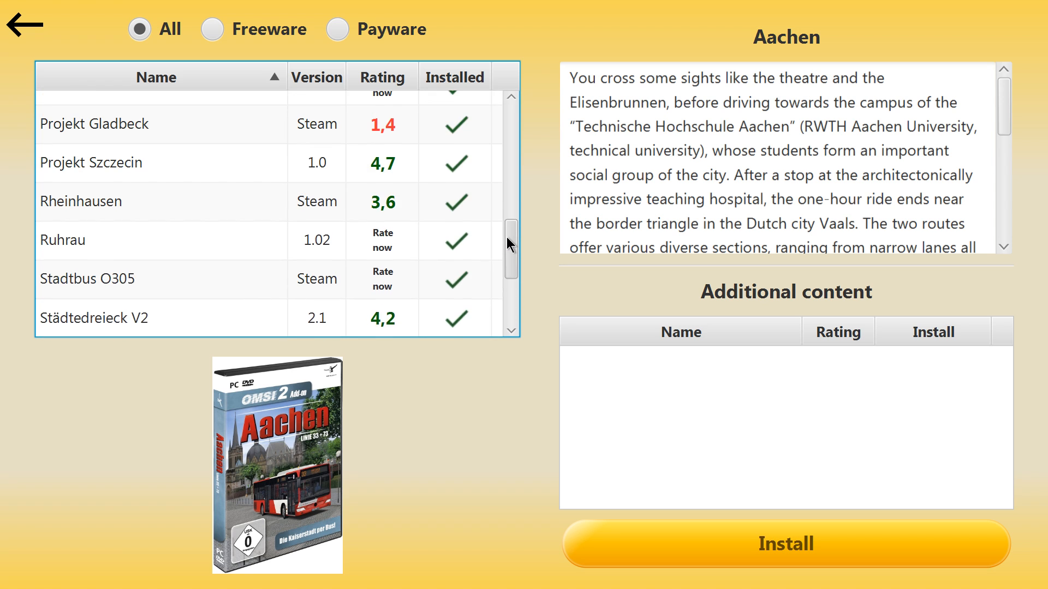
scroll(up, 3)
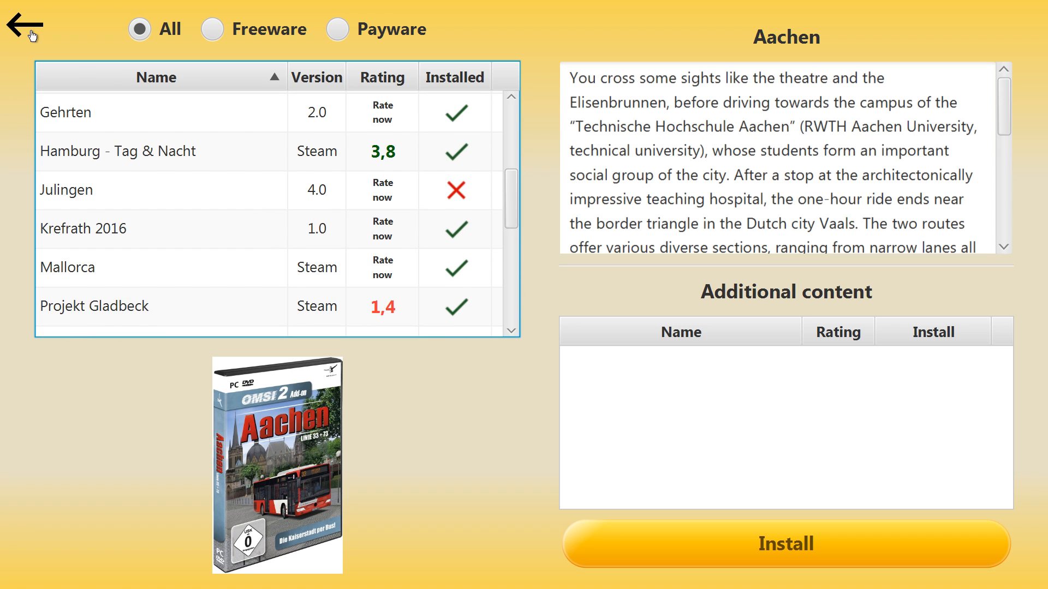
- Inspect the Cranleigh map, which reports one missing AI vehicle in ailists.cfg
click(25, 26)
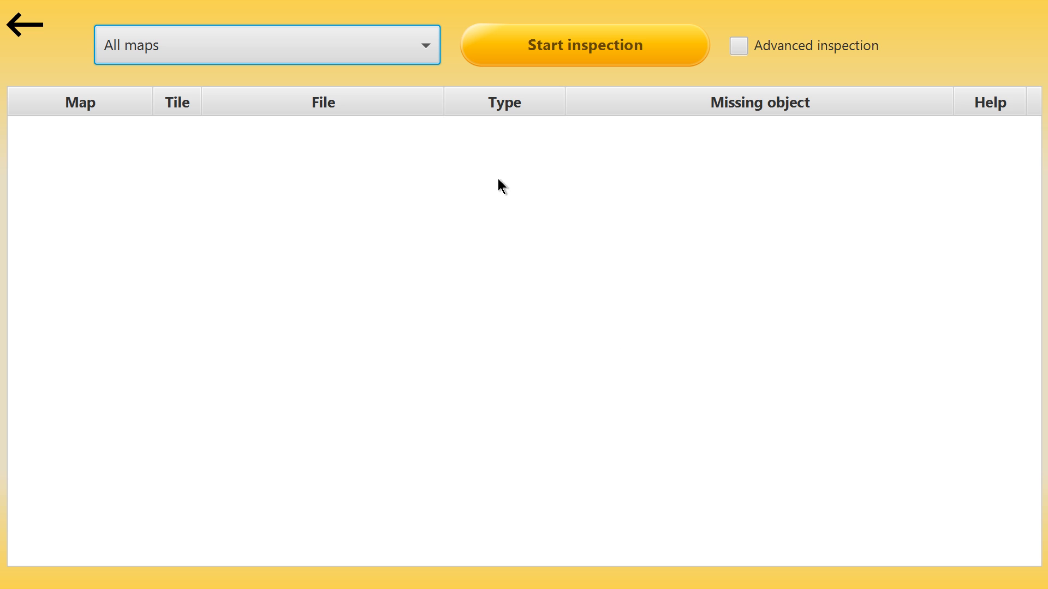
click(265, 45)
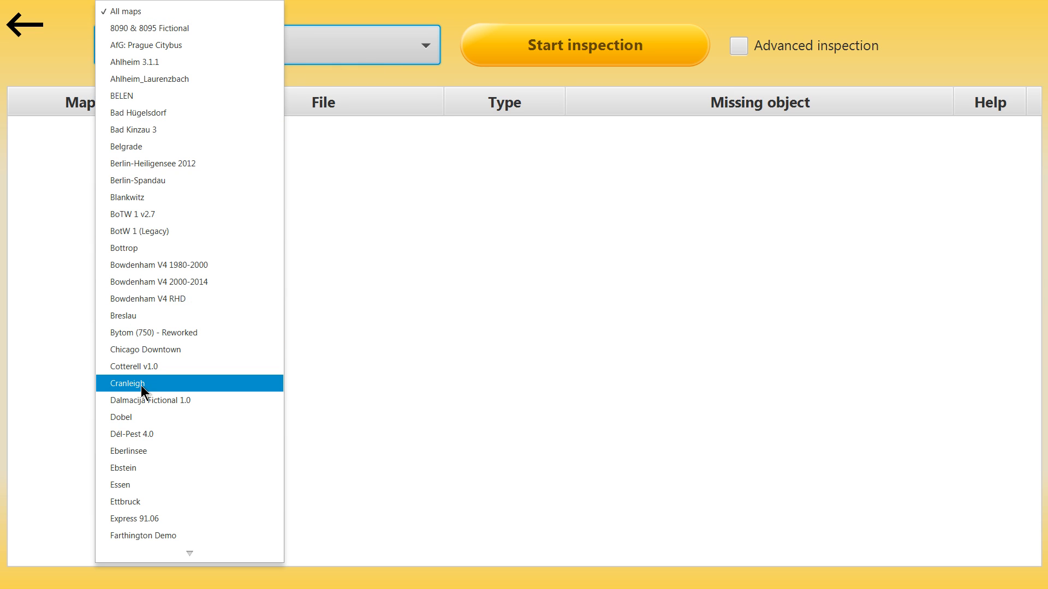
click(141, 383)
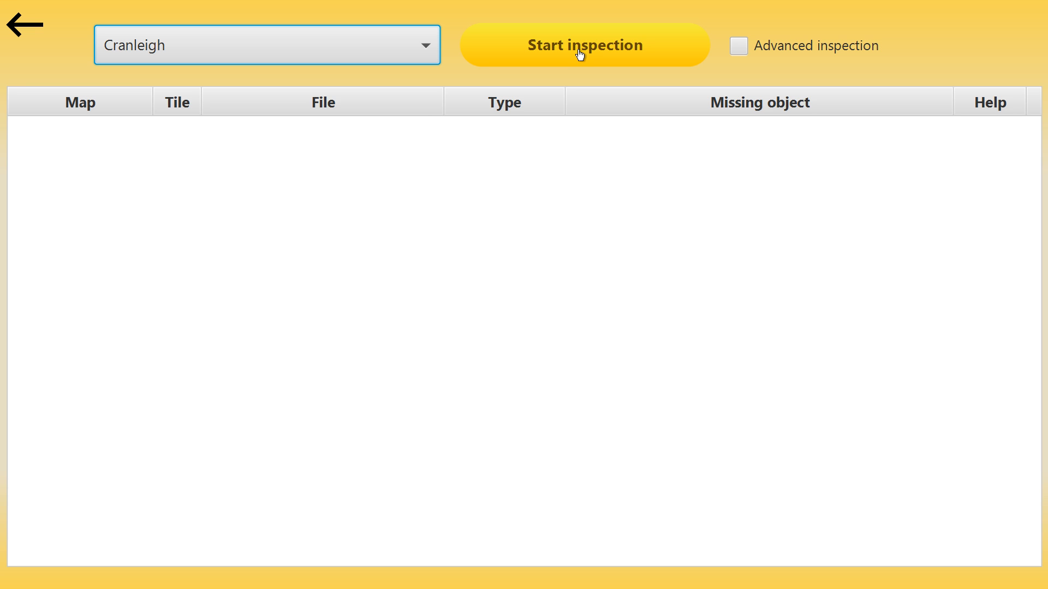
click(583, 45)
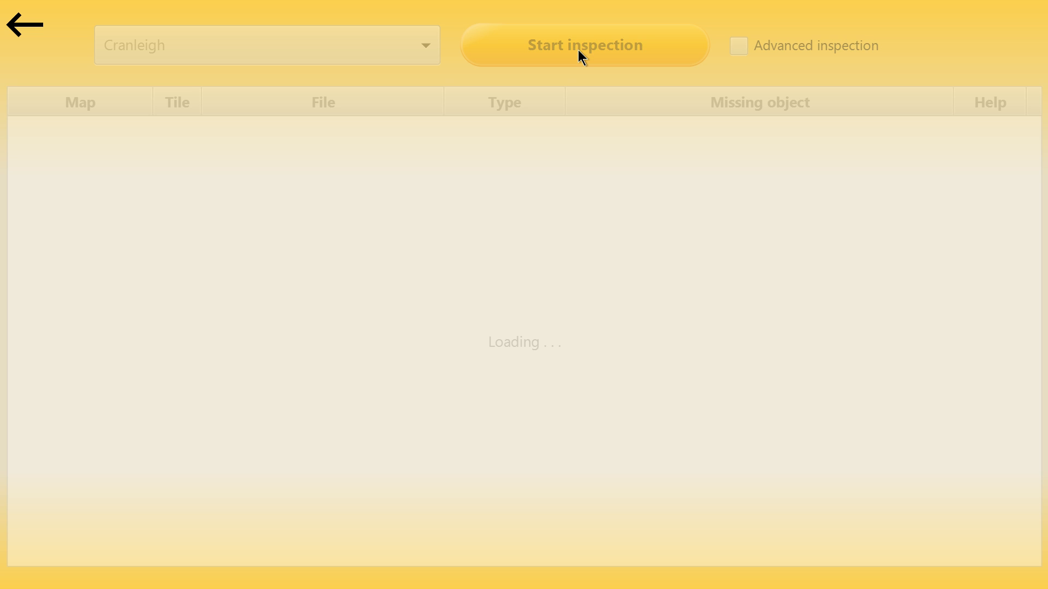
click(584, 45)
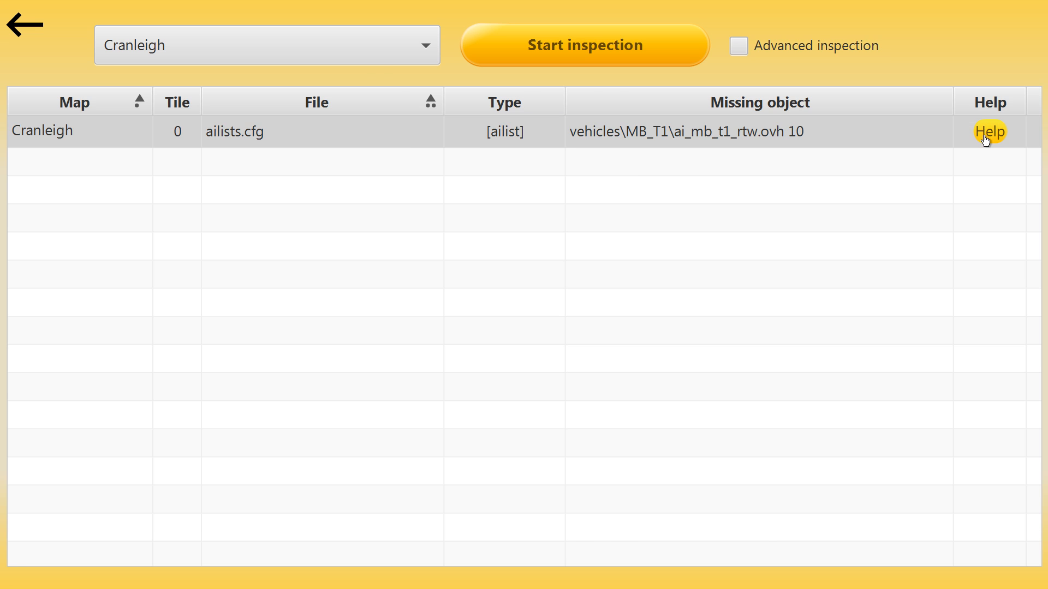
- Open the help page for the missing MB_T1 AI vehicle
click(990, 131)
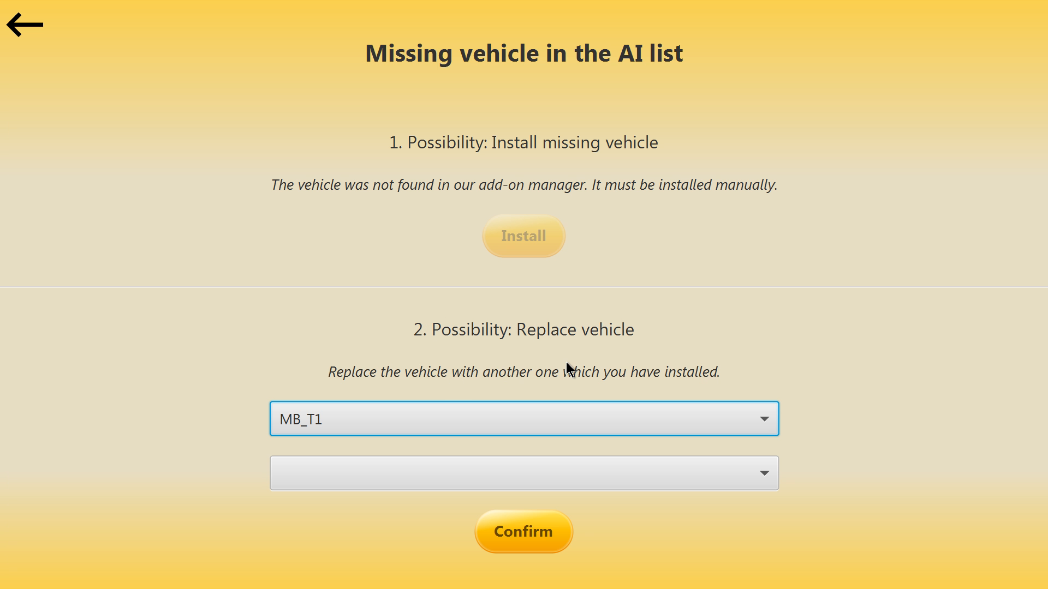
mouse_move(849, 64)
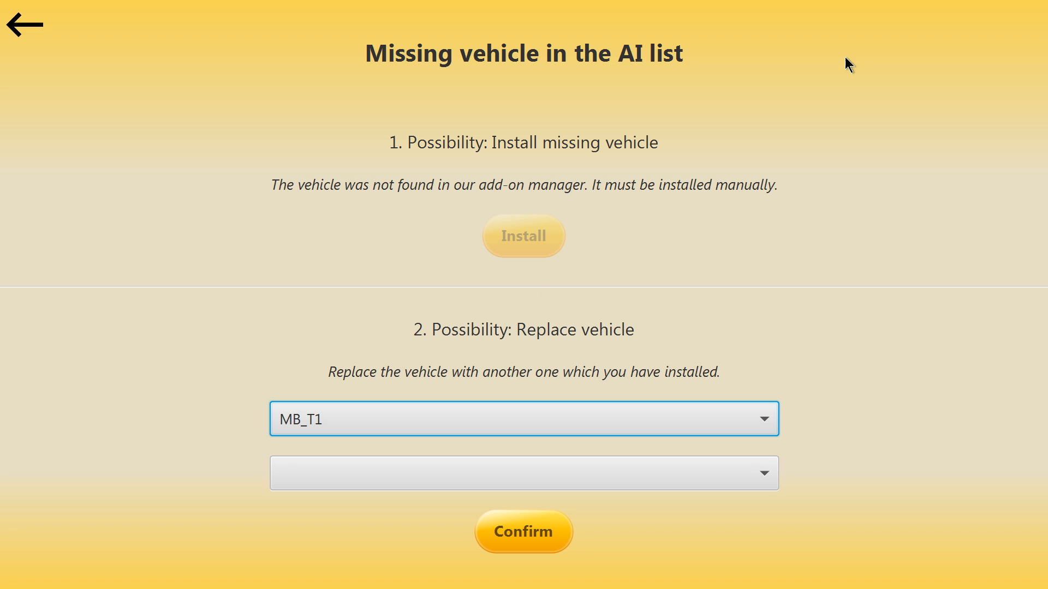
mouse_move(293, 240)
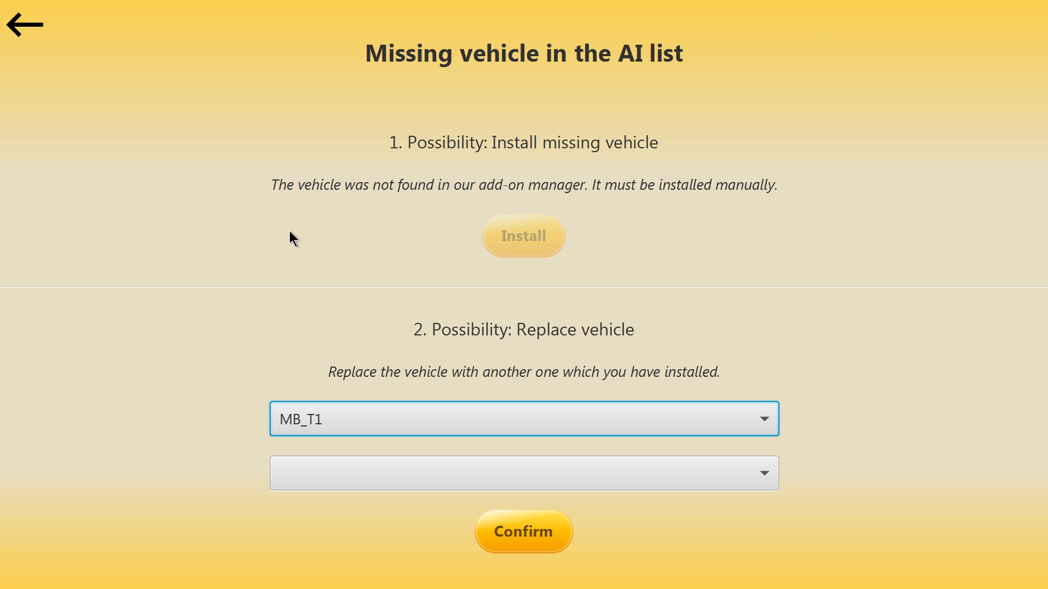
mouse_move(325, 170)
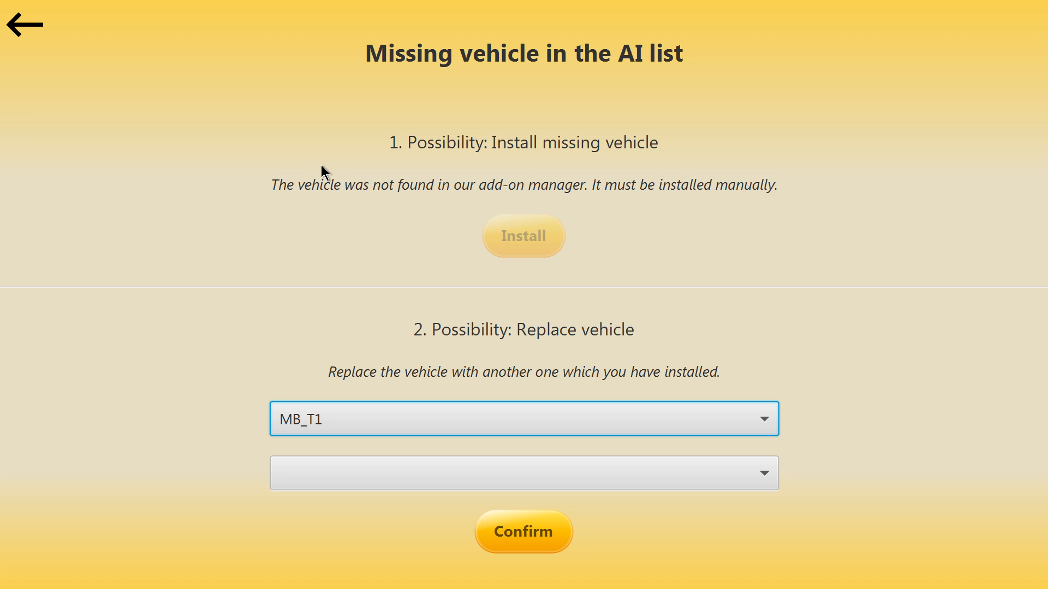
mouse_move(538, 108)
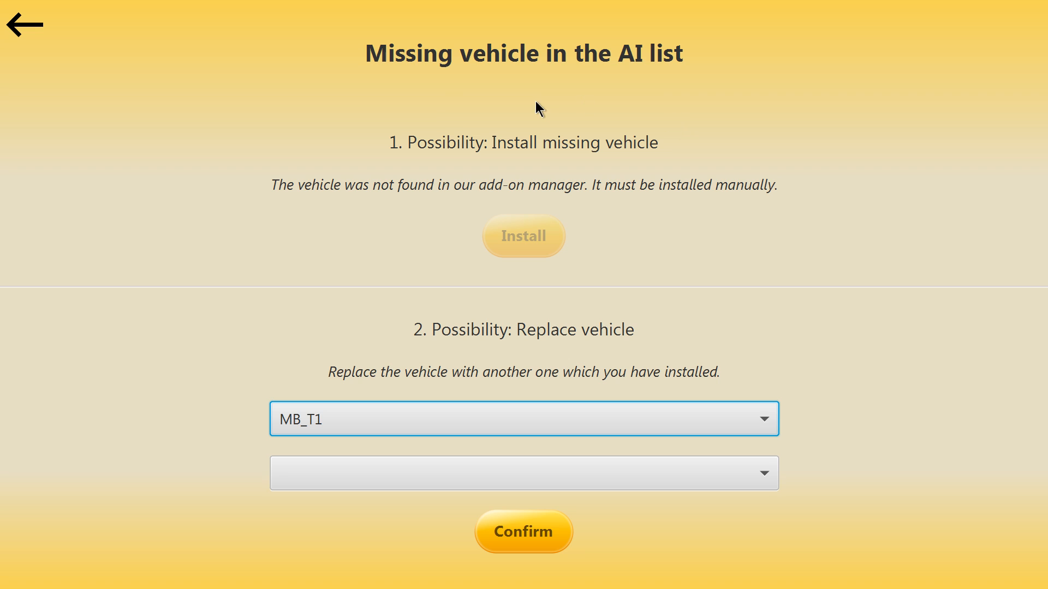
mouse_move(483, 177)
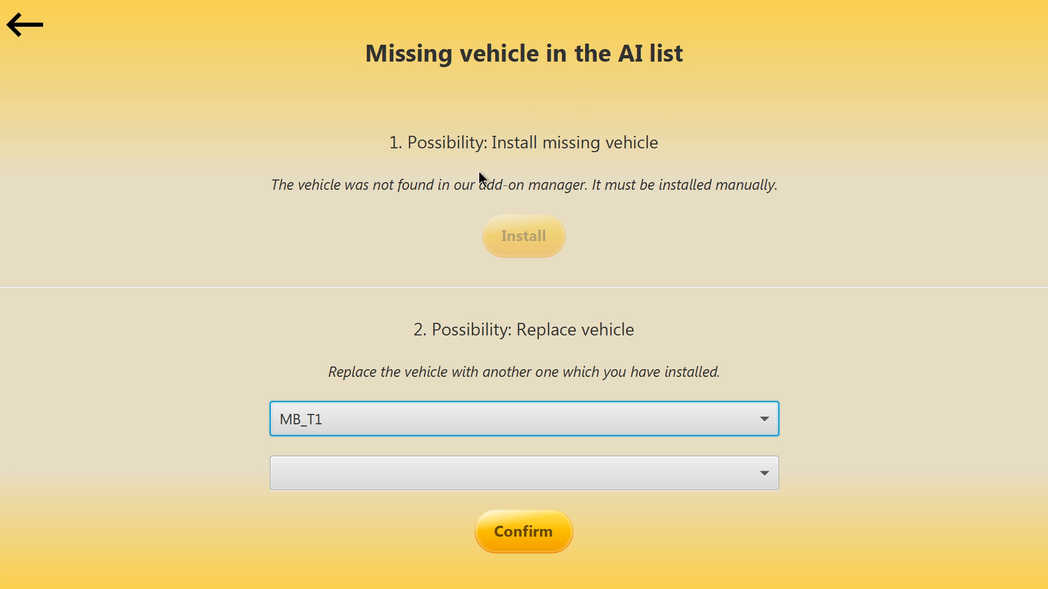
mouse_move(715, 205)
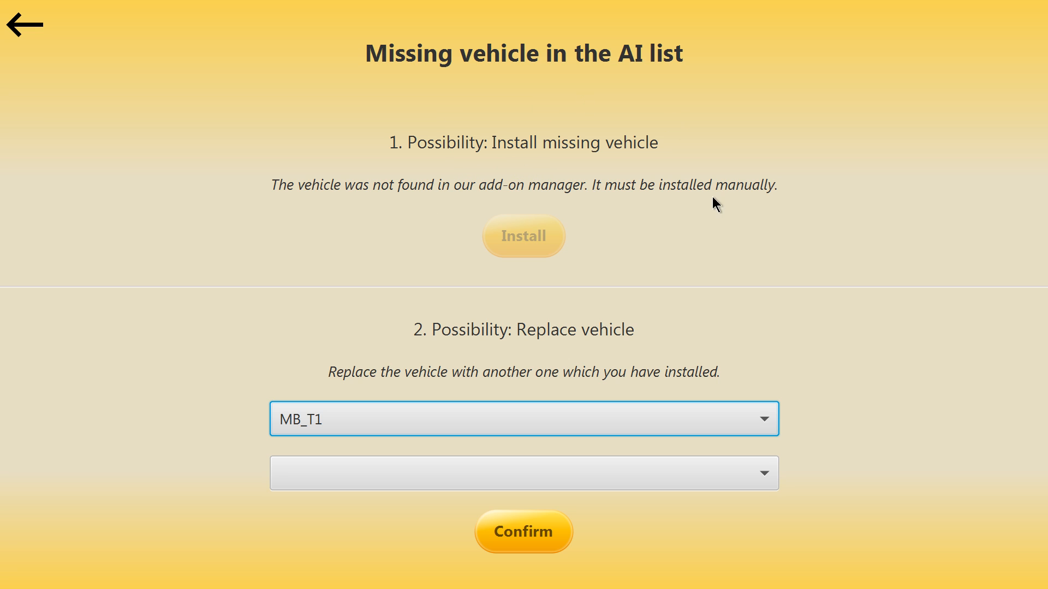
mouse_move(21, 26)
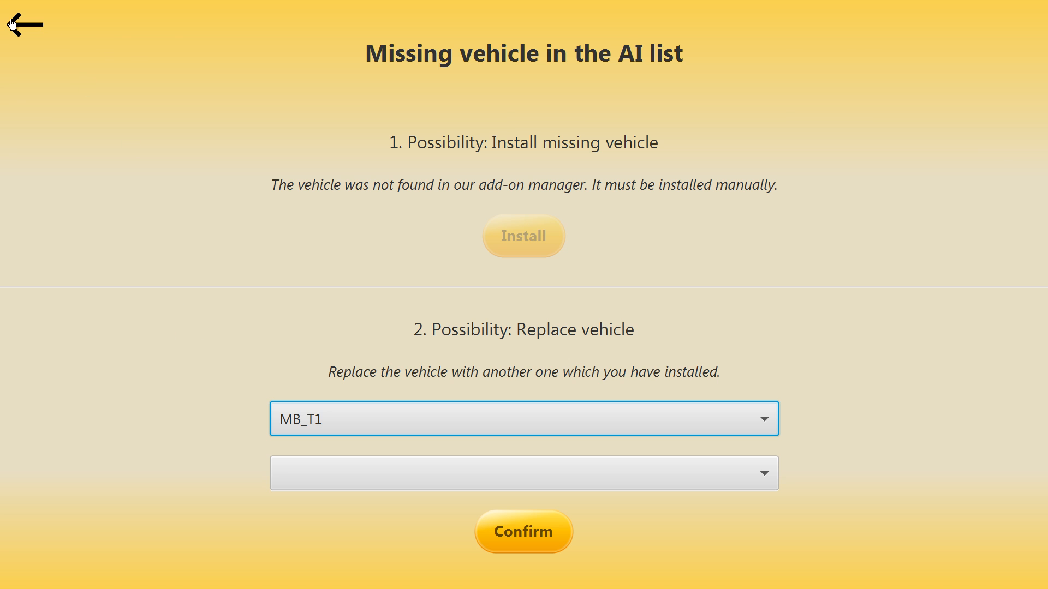
- Back out of the help page, browse the add-on list, and return to the main menu
click(25, 25)
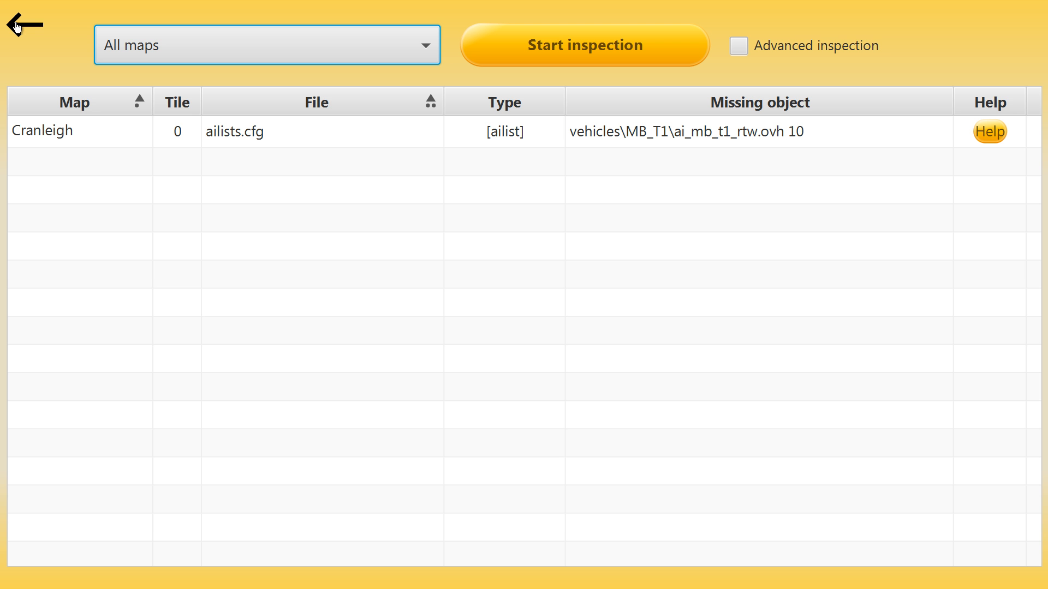
click(25, 24)
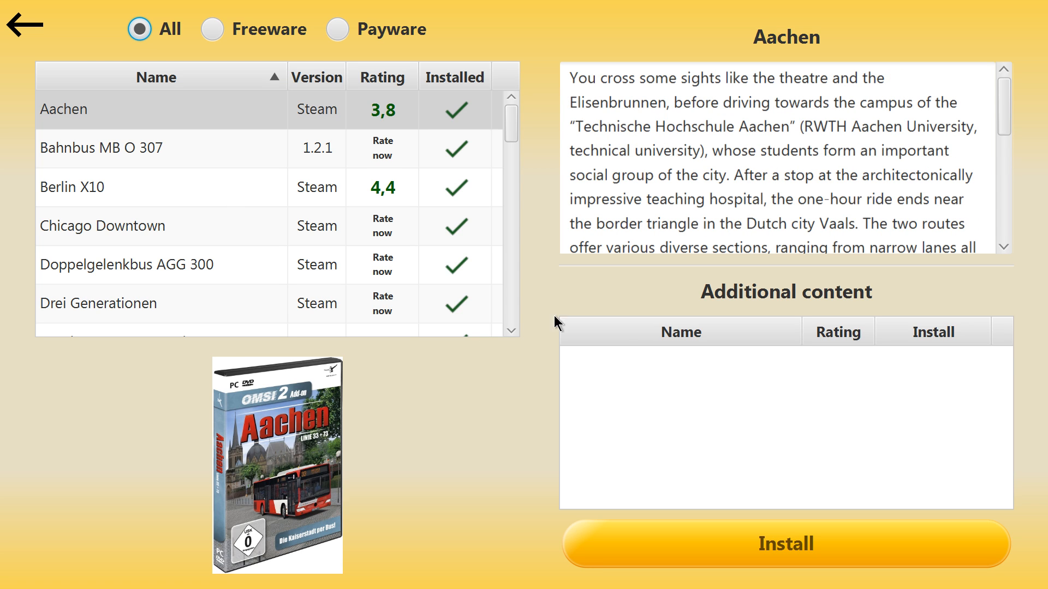
mouse_move(377, 7)
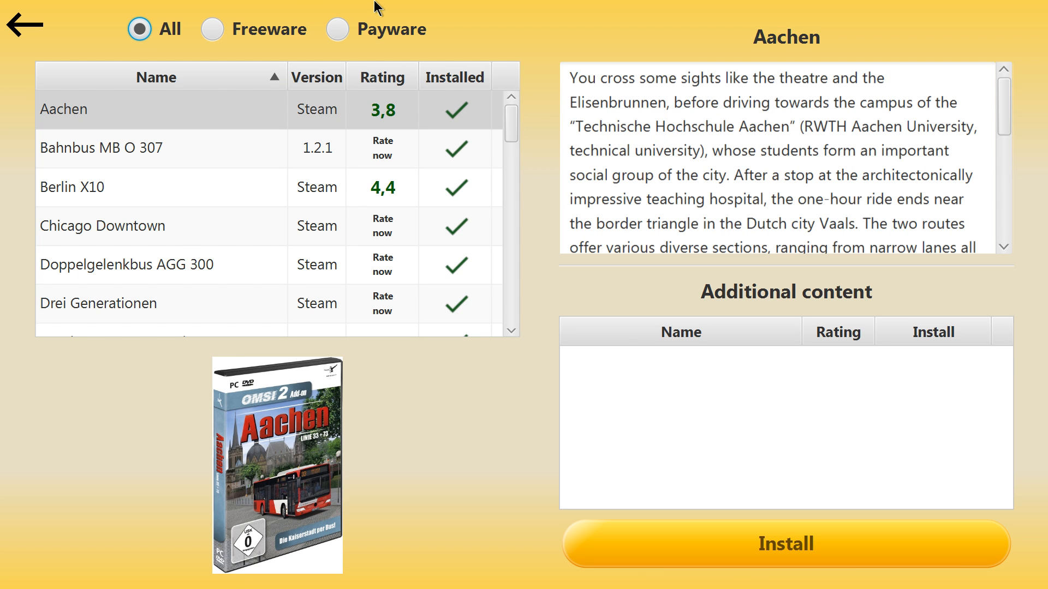
mouse_move(509, 126)
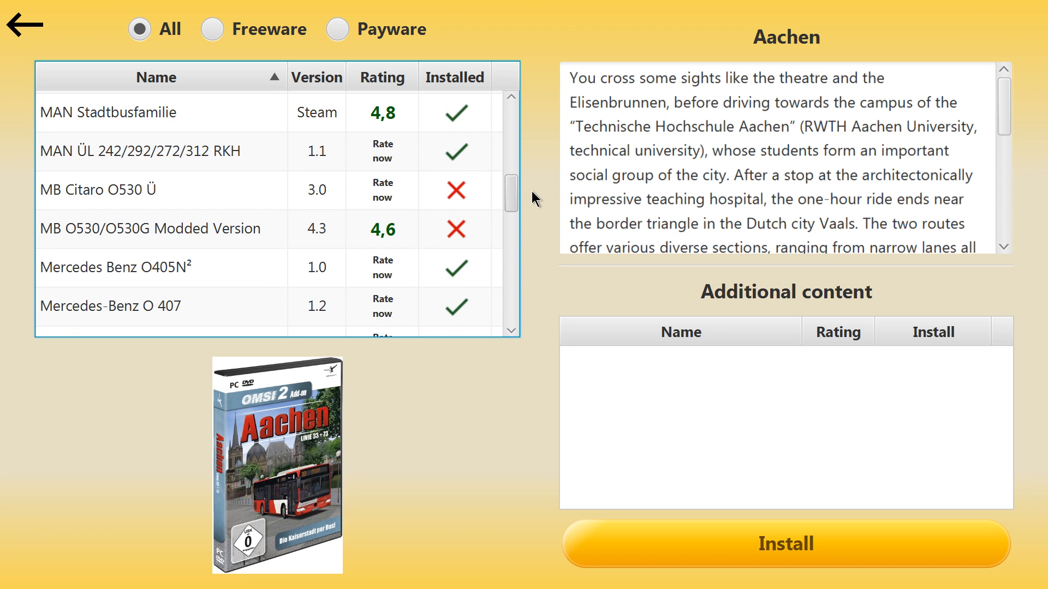
scroll(up, 3)
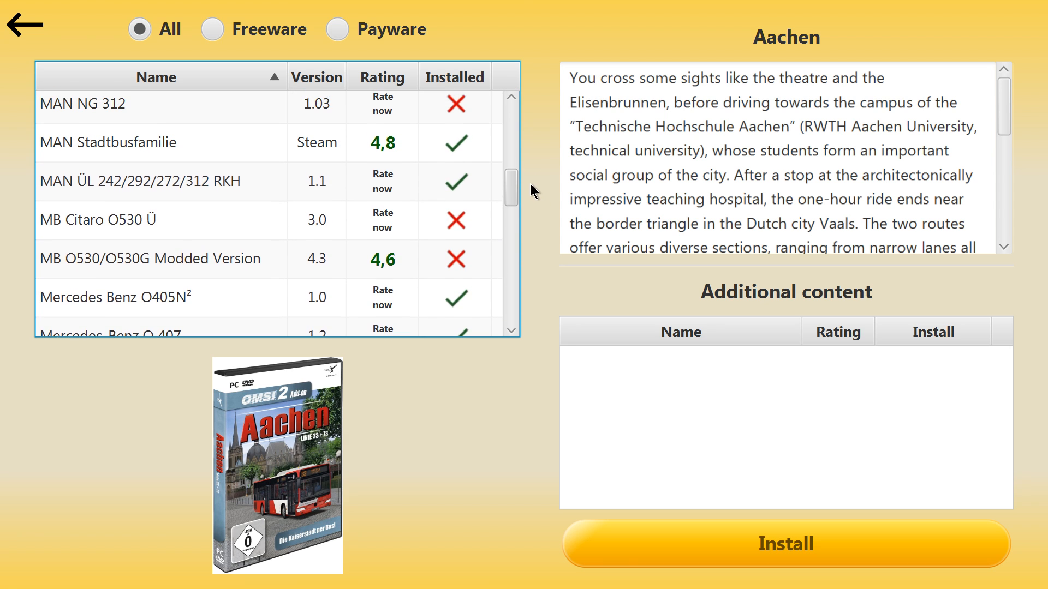
scroll(up, 3)
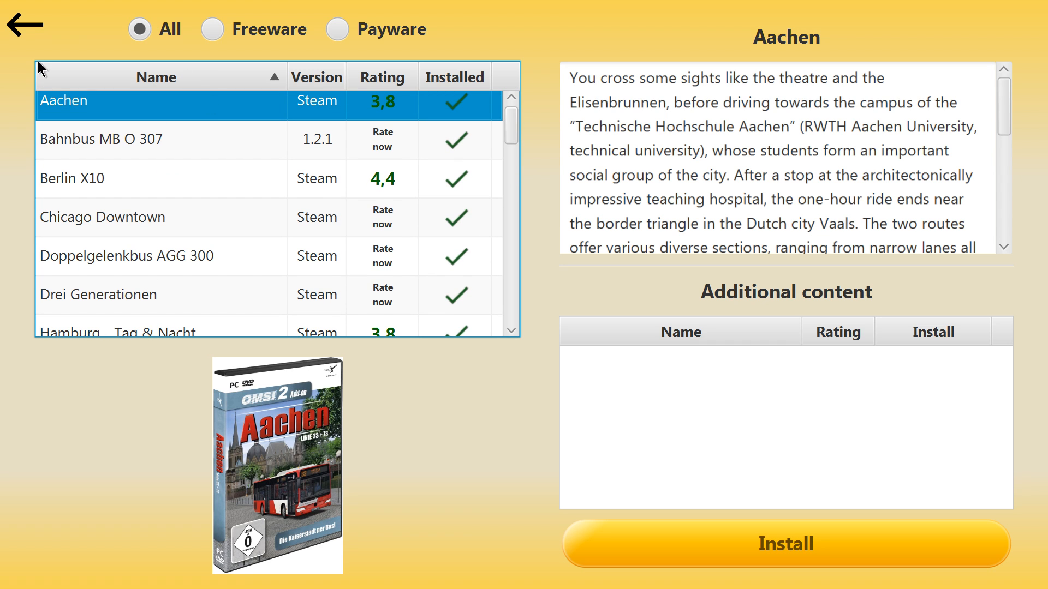
click(24, 26)
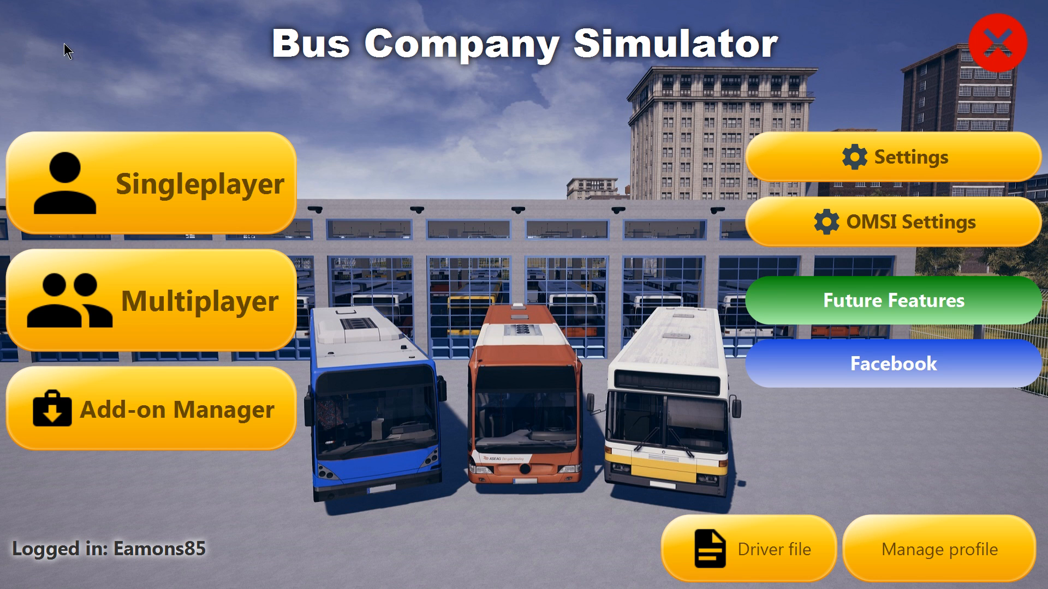
mouse_move(171, 141)
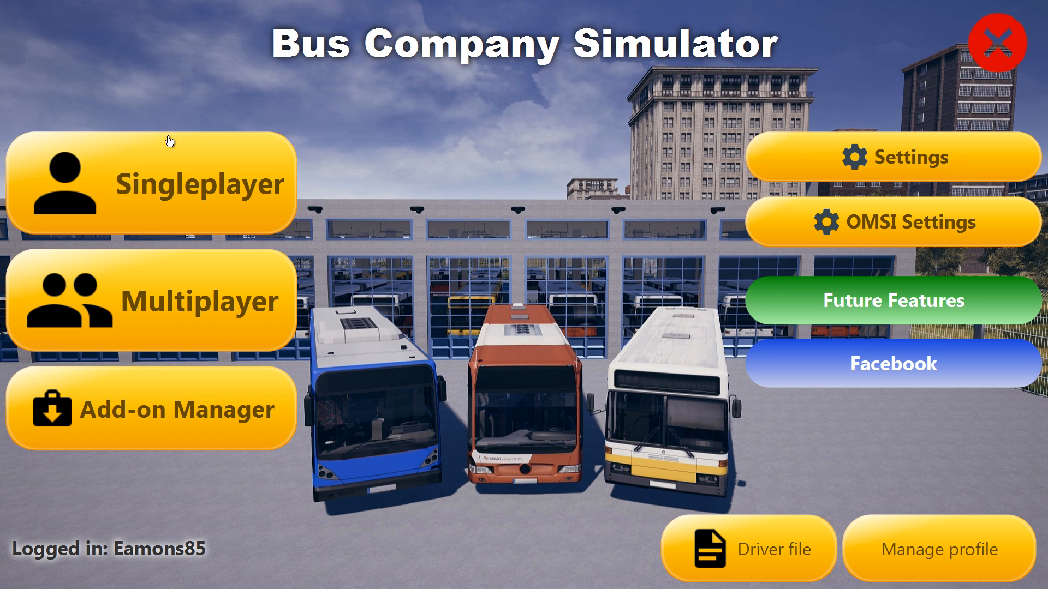
mouse_move(218, 341)
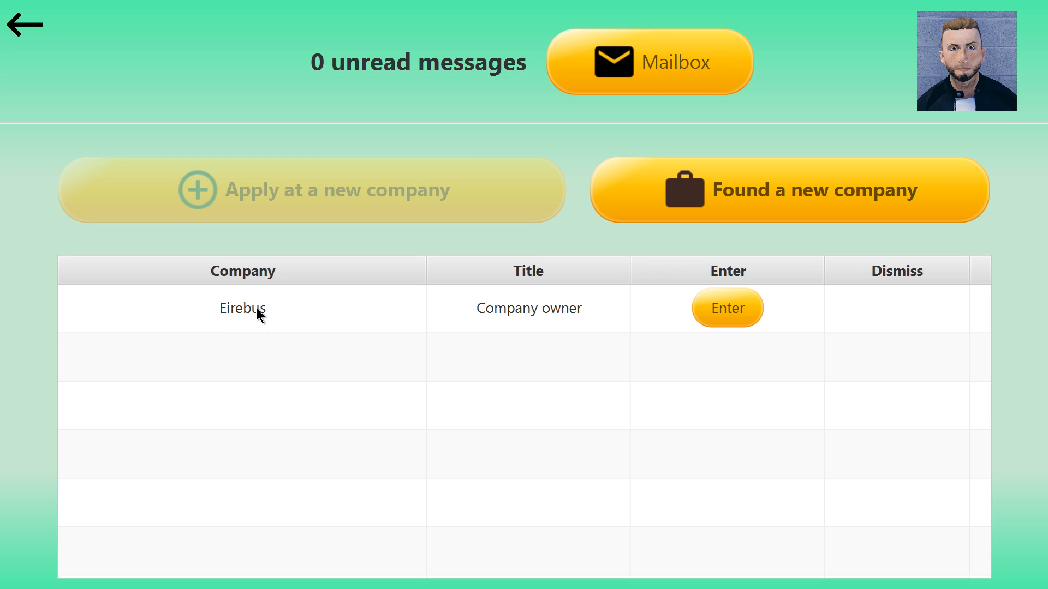
click(242, 308)
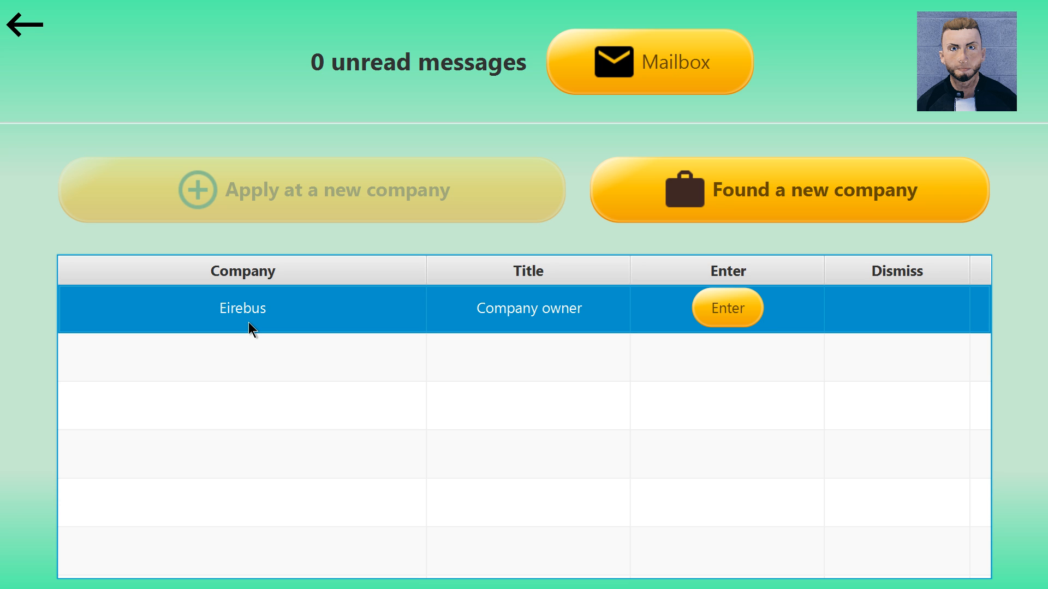
mouse_move(727, 308)
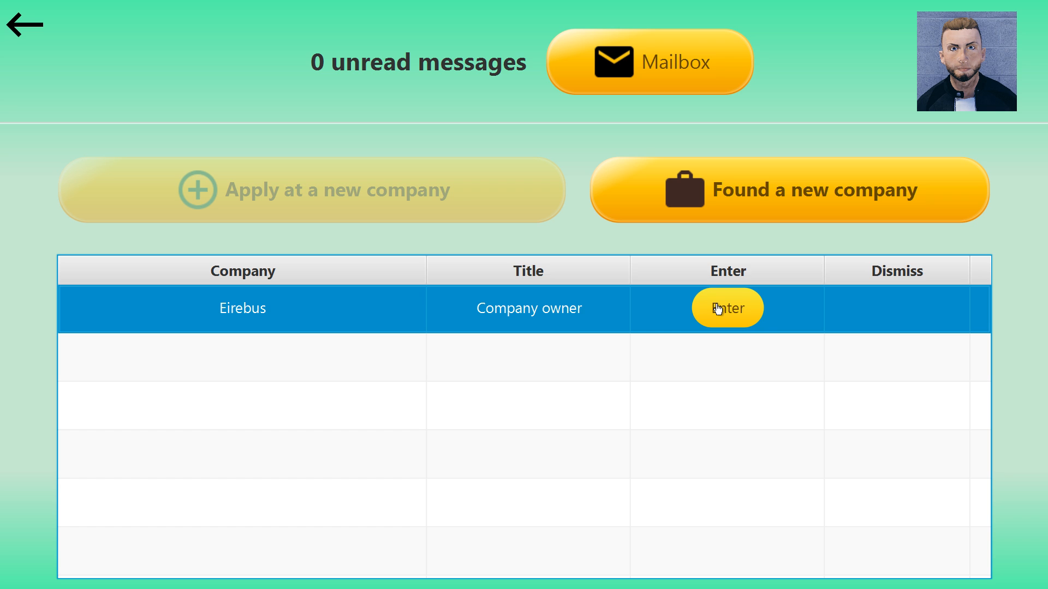
- Enter the Eirebus company to load its 3D premises
click(727, 308)
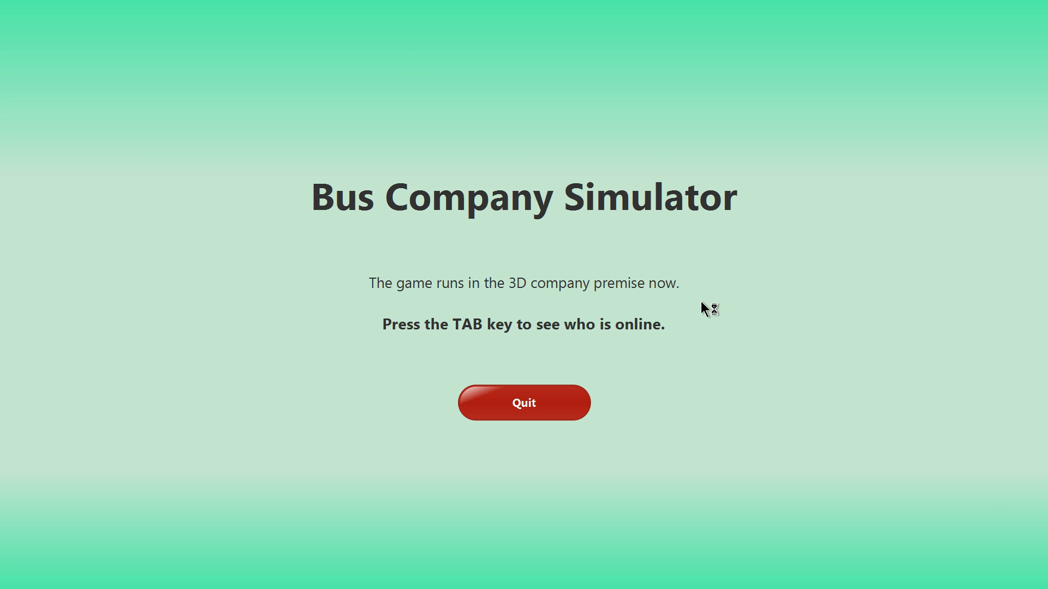
mouse_move(154, 364)
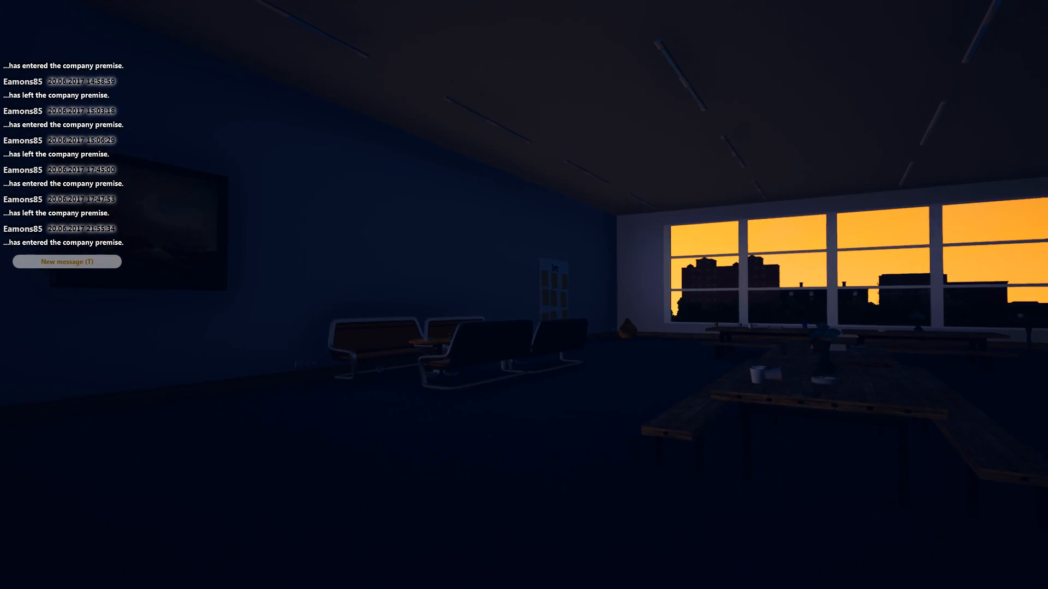
mouse_move(524, 295)
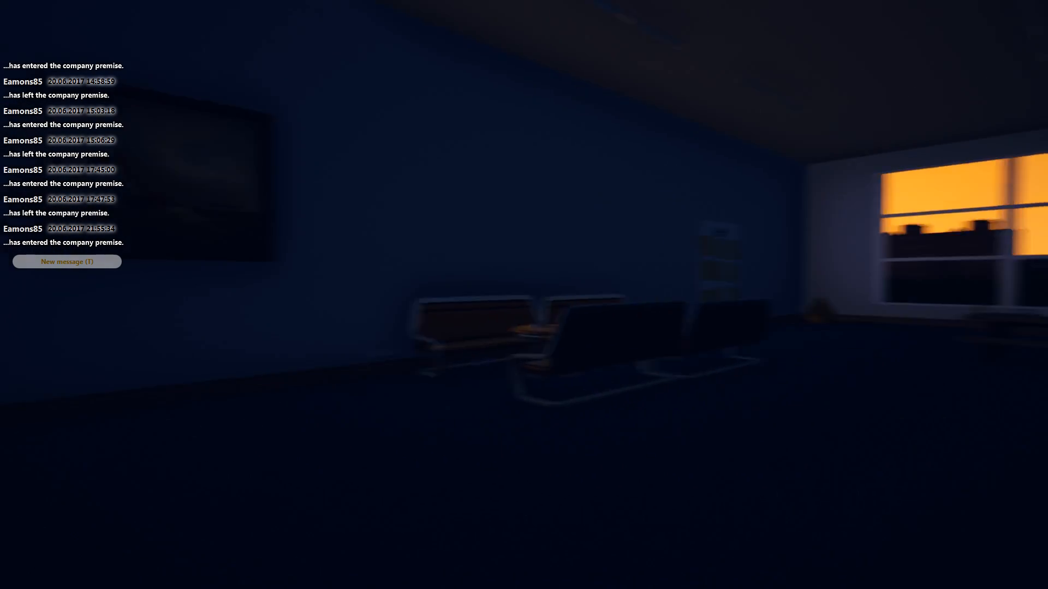
mouse_move(524, 294)
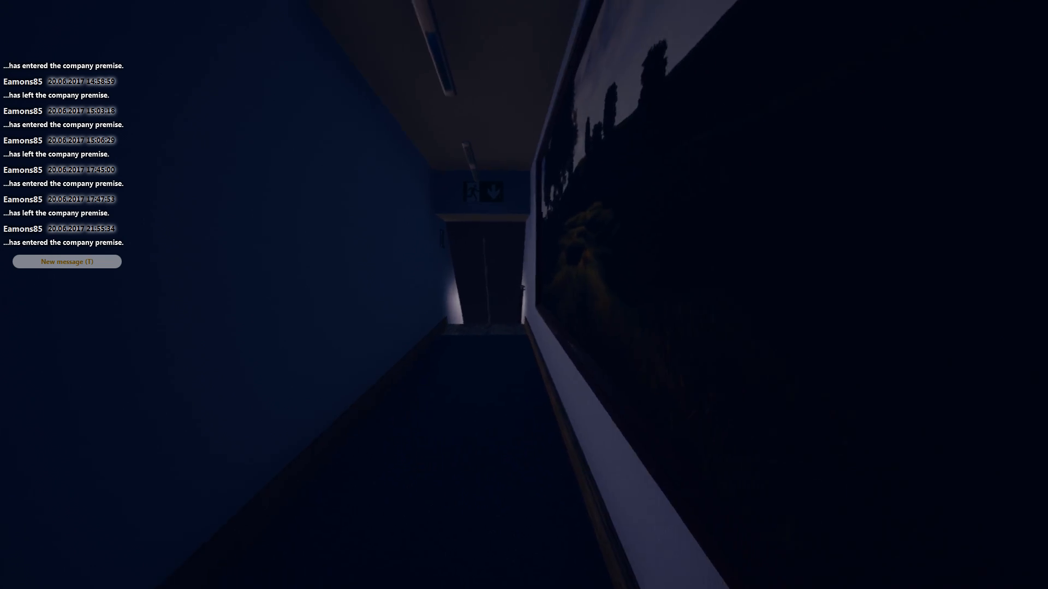
mouse_move(524, 295)
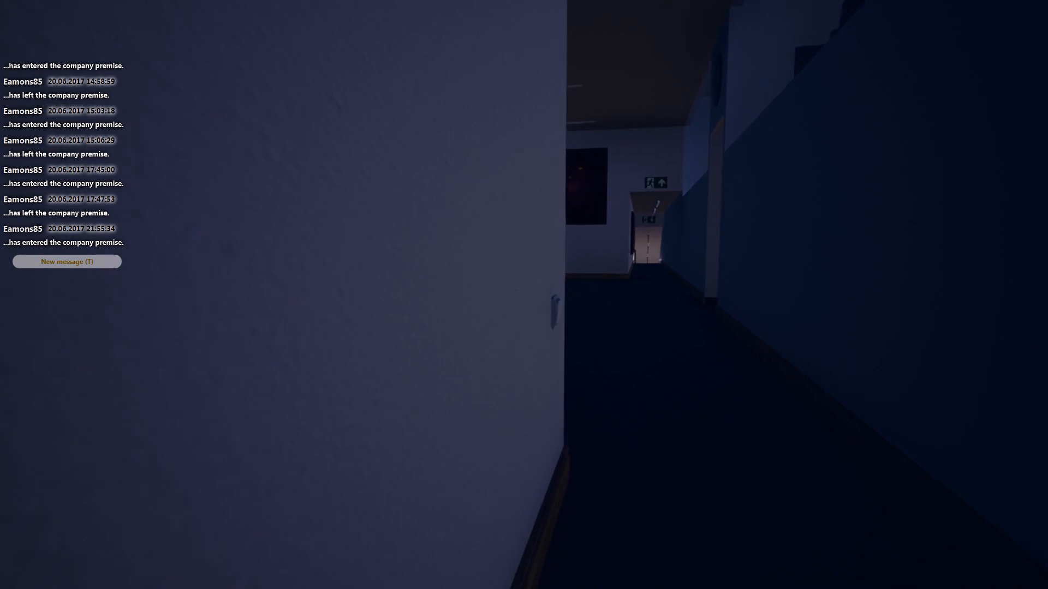
mouse_move(524, 295)
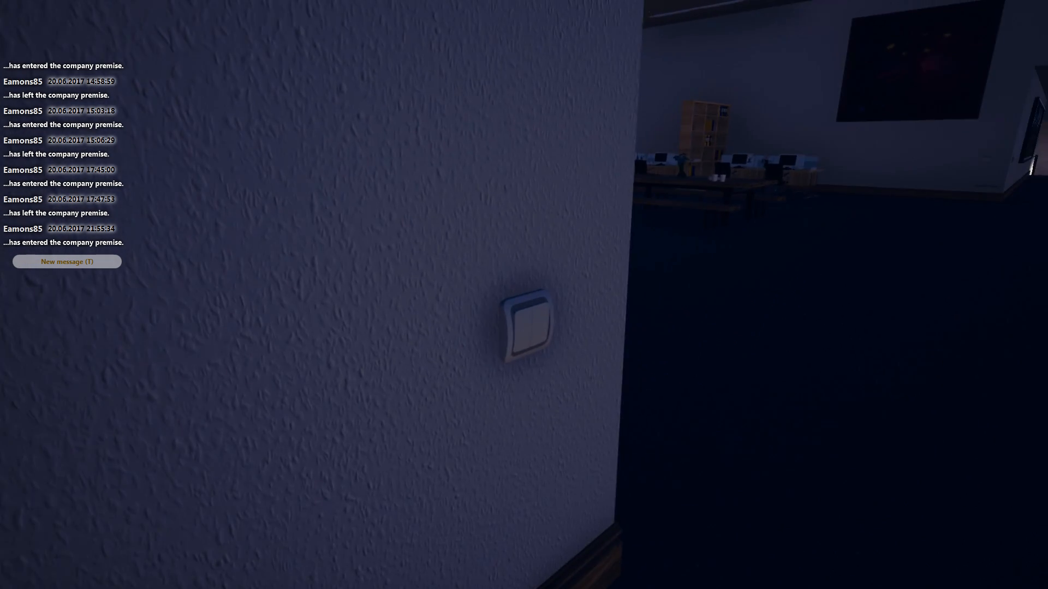
mouse_move(524, 327)
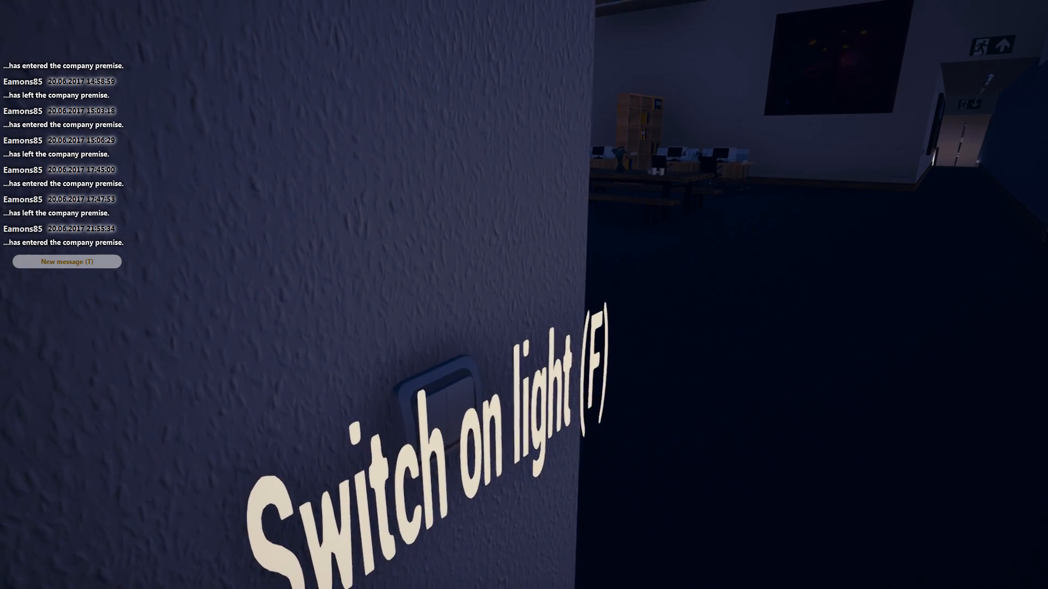
- Turn on the building lights at the hallway switch
key(f)
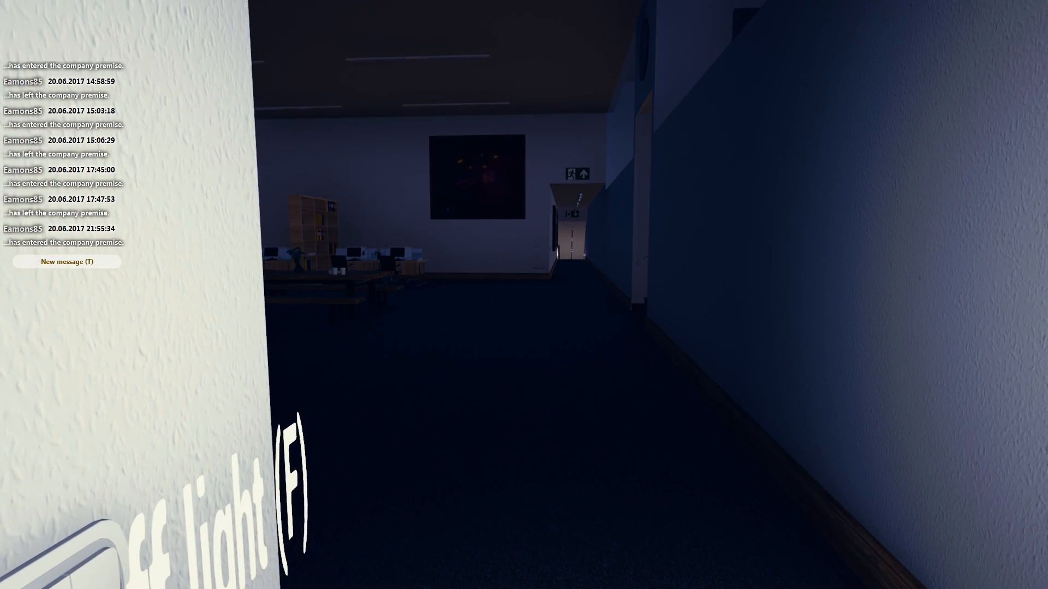
mouse_move(524, 295)
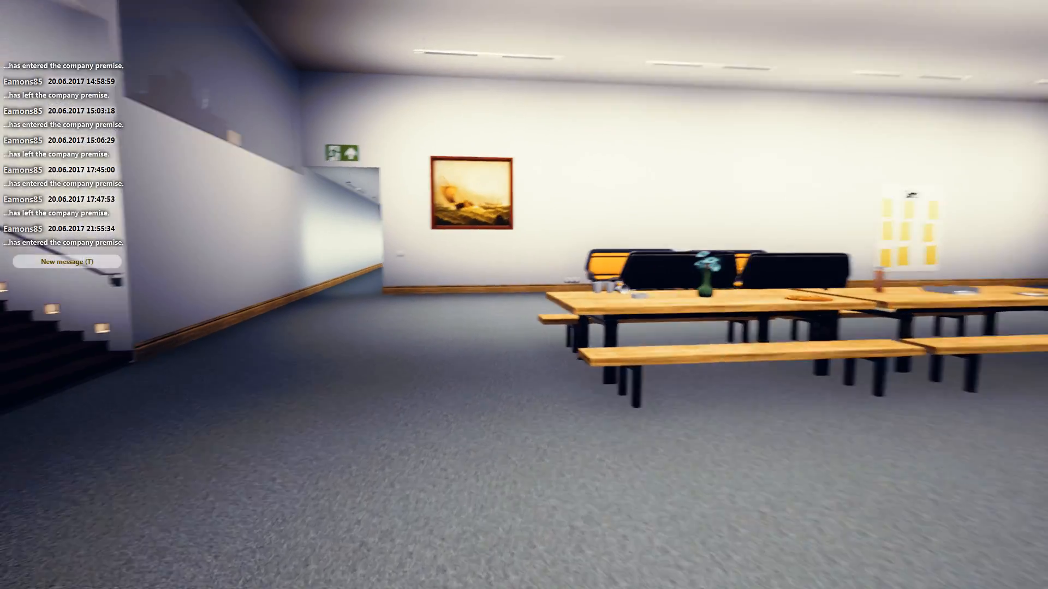
mouse_move(524, 295)
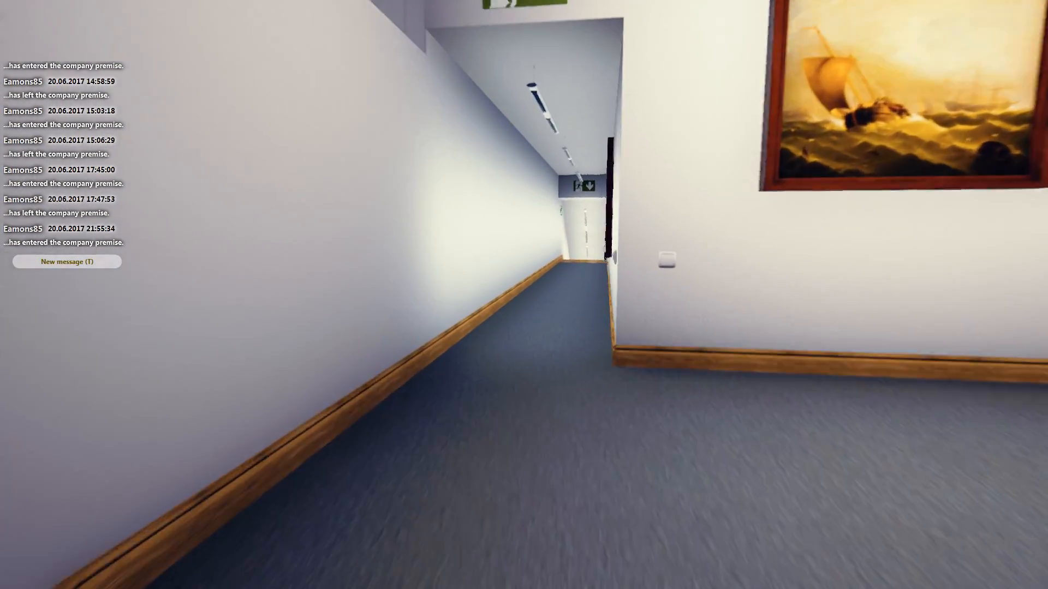
mouse_move(523, 295)
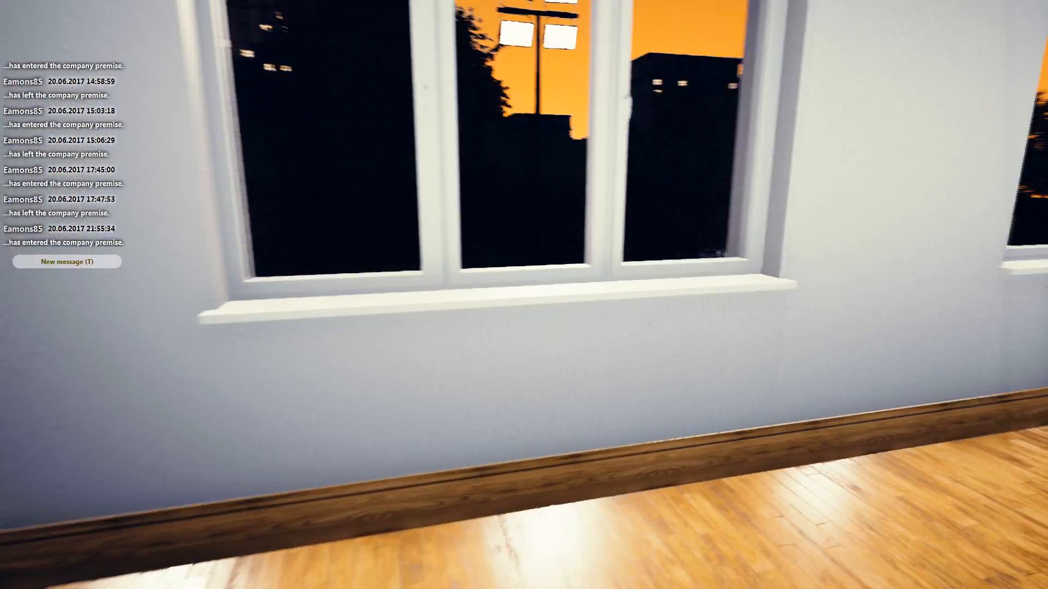
mouse_move(523, 295)
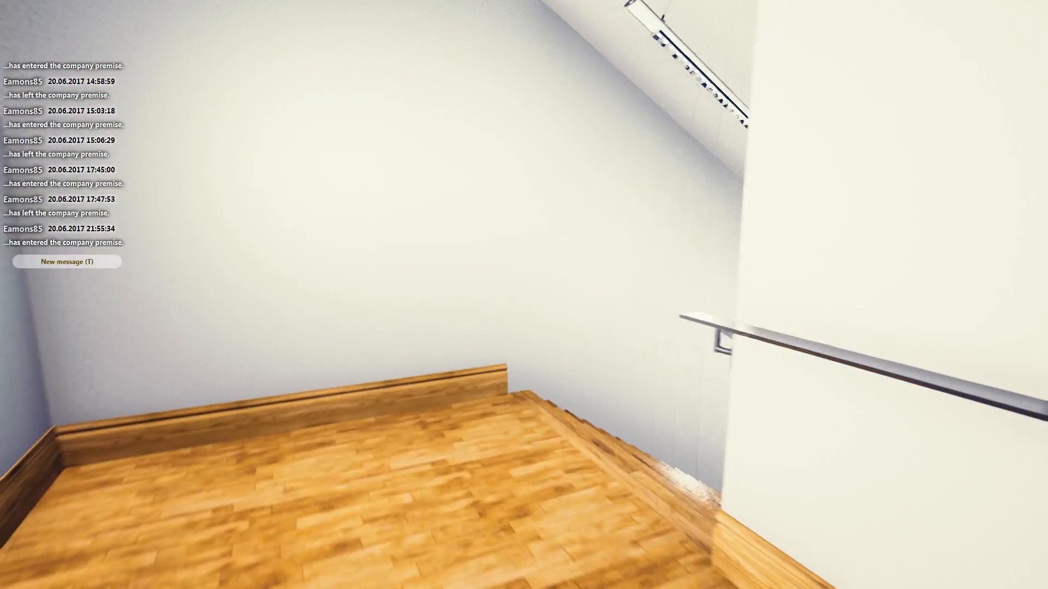
mouse_move(524, 295)
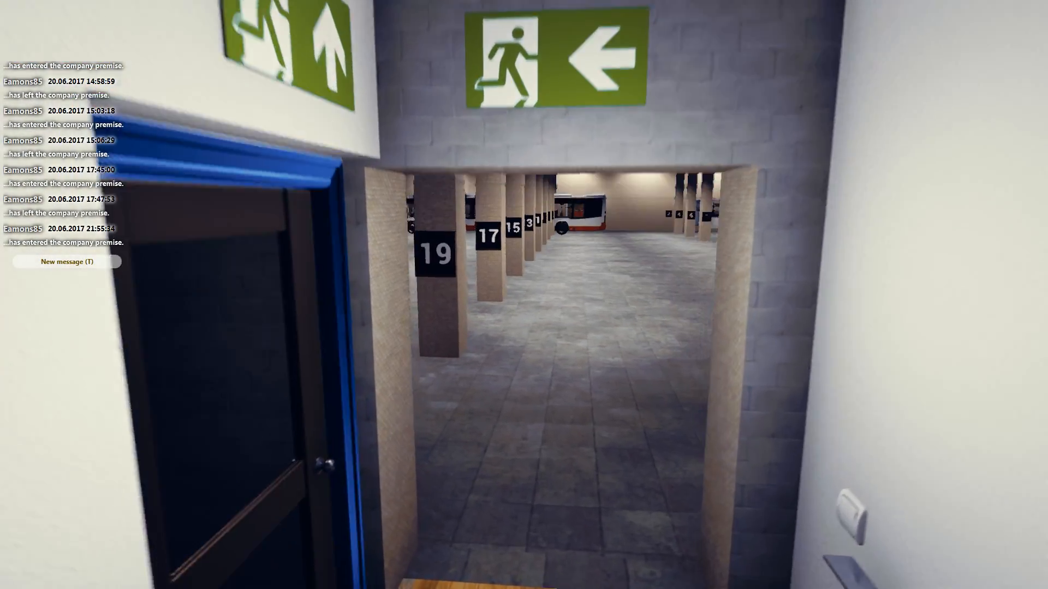
mouse_move(523, 294)
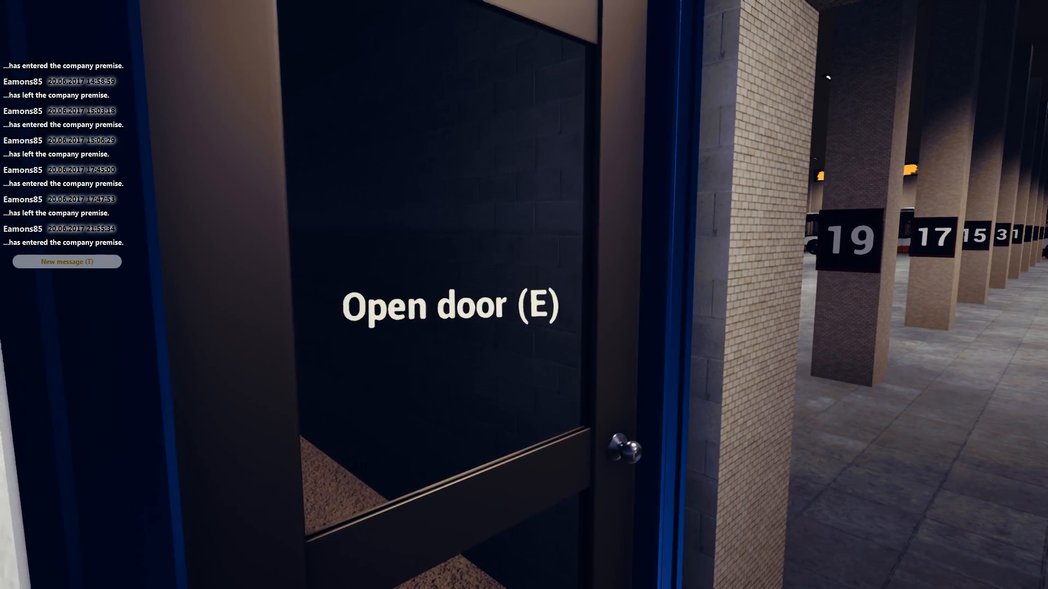
- Exit by the bus bays, walk the depot fence, and sit on the entry bench
key(e)
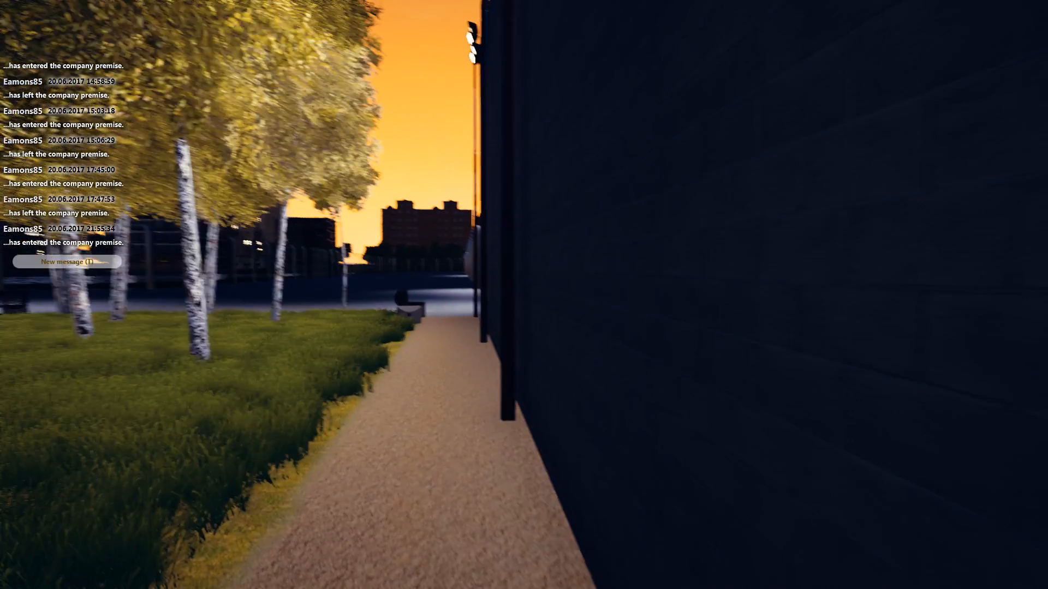
mouse_move(524, 295)
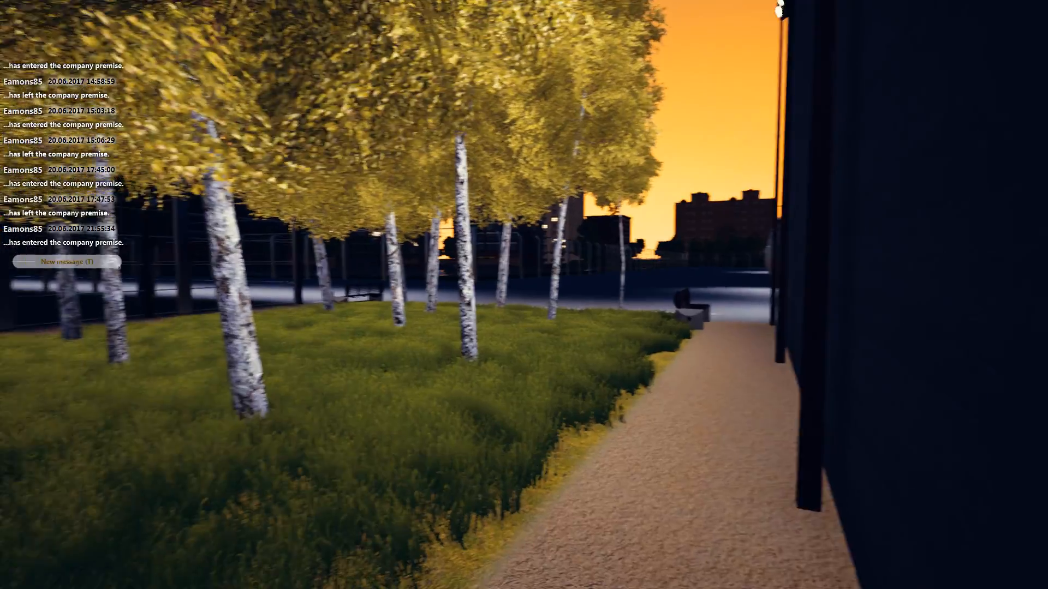
mouse_move(523, 295)
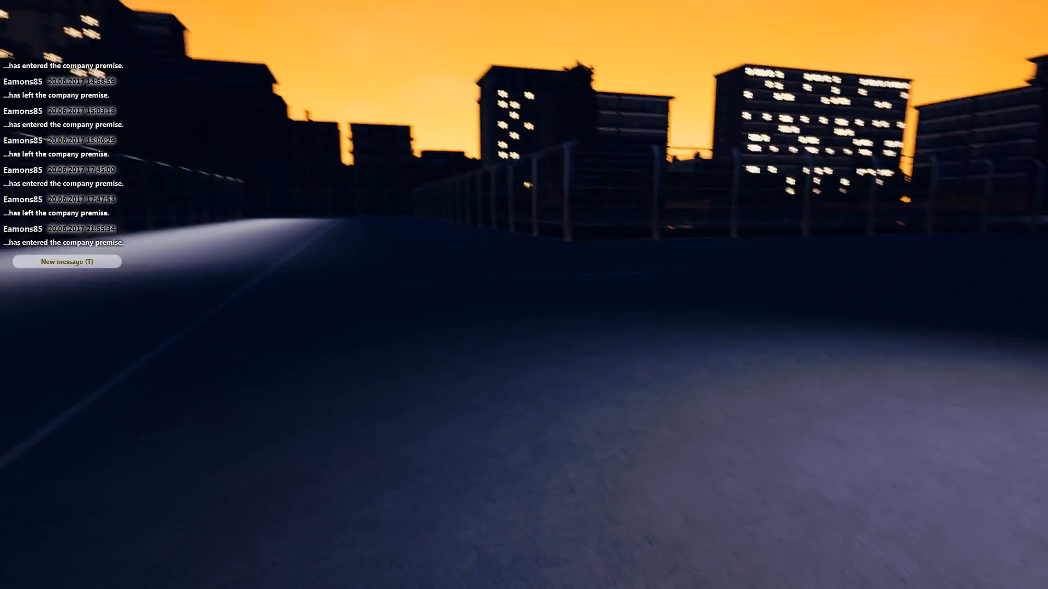
mouse_move(524, 295)
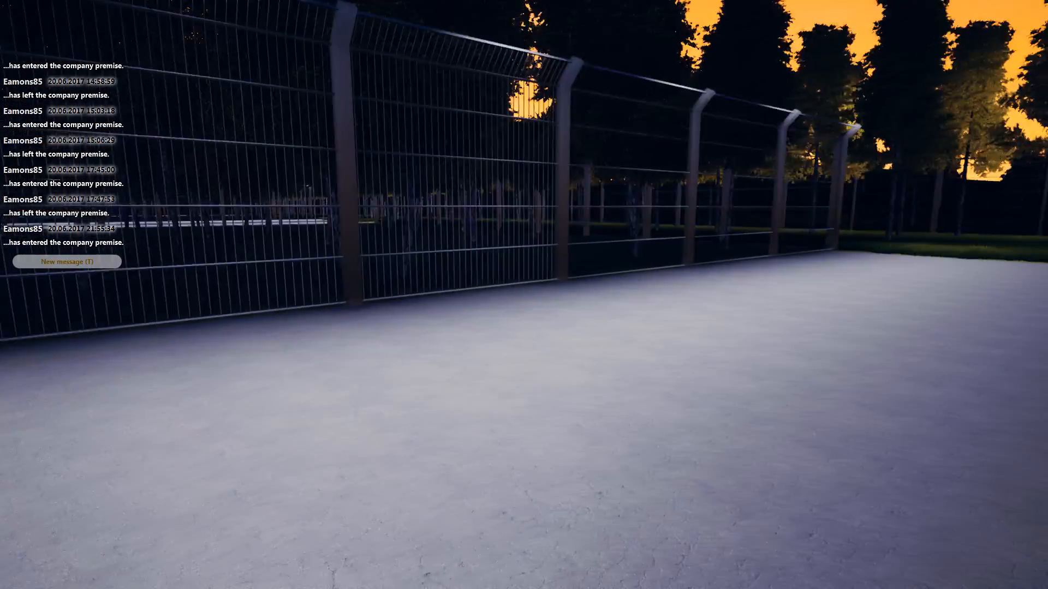
mouse_move(523, 295)
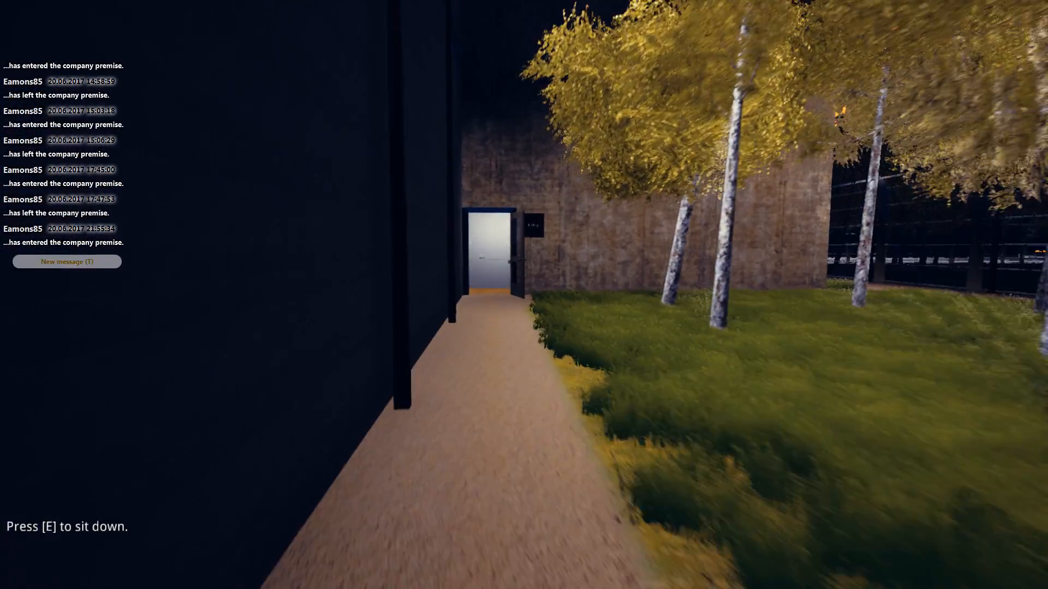
key(w)
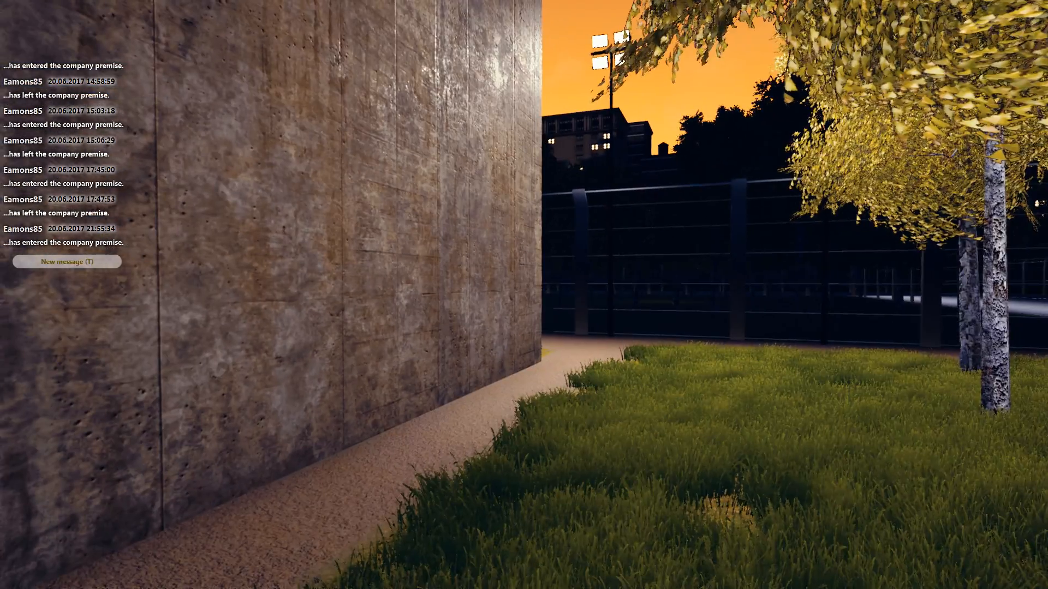
mouse_move(524, 294)
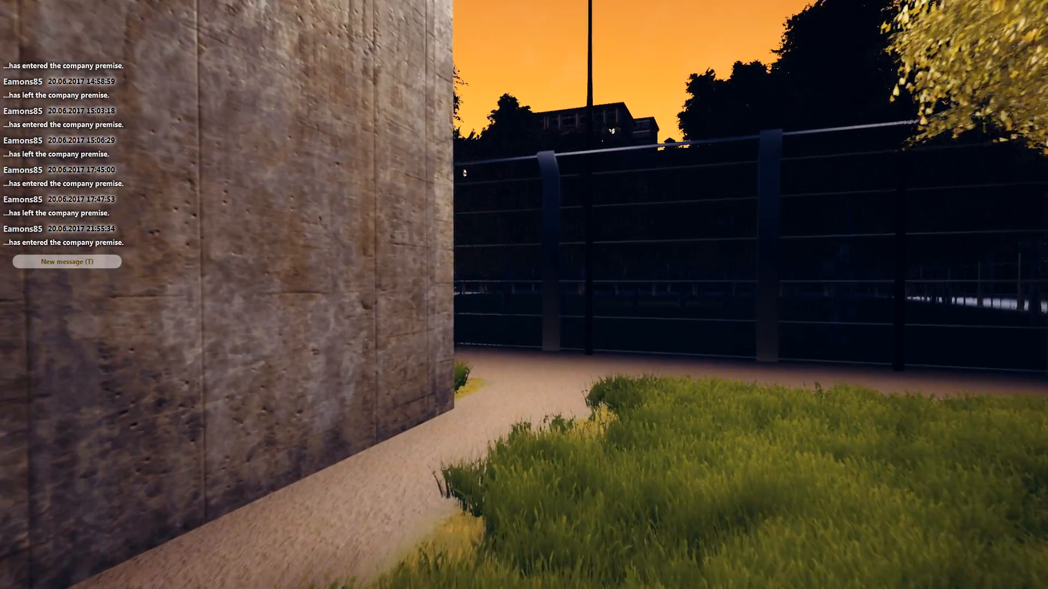
mouse_move(524, 295)
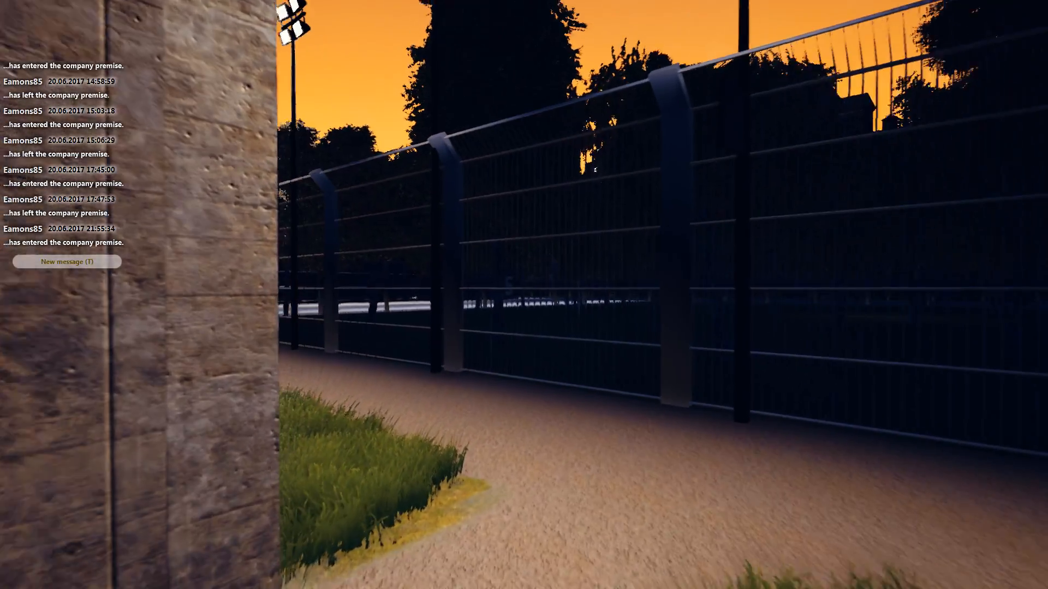
mouse_move(524, 295)
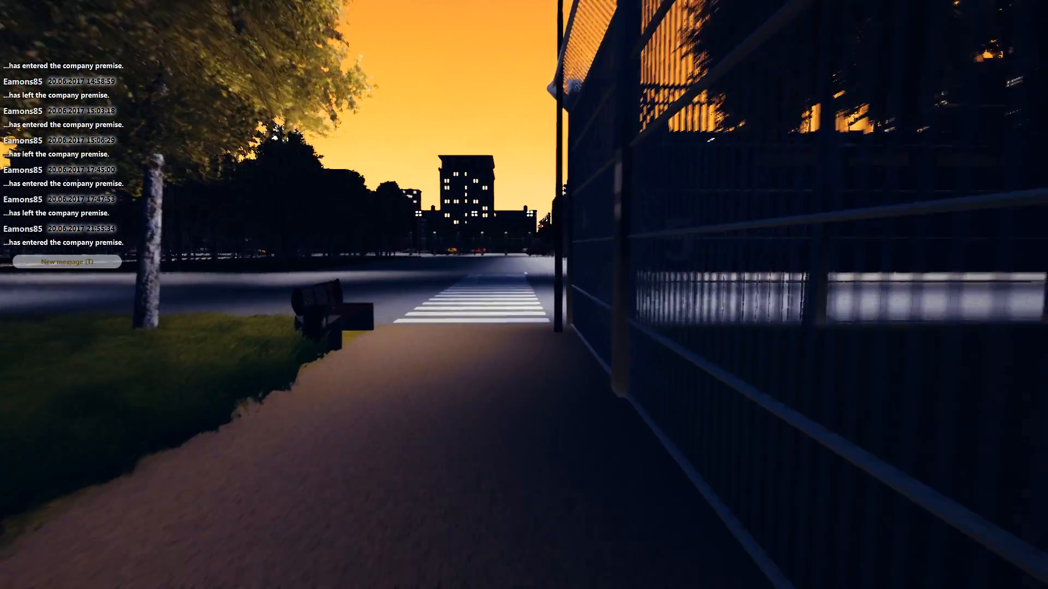
mouse_move(523, 294)
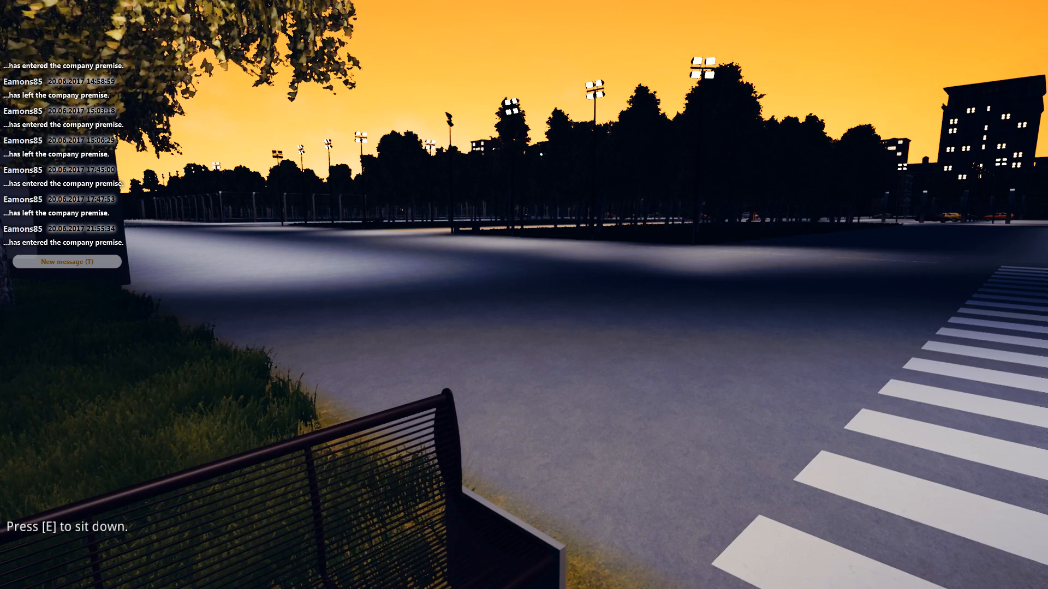
key(e)
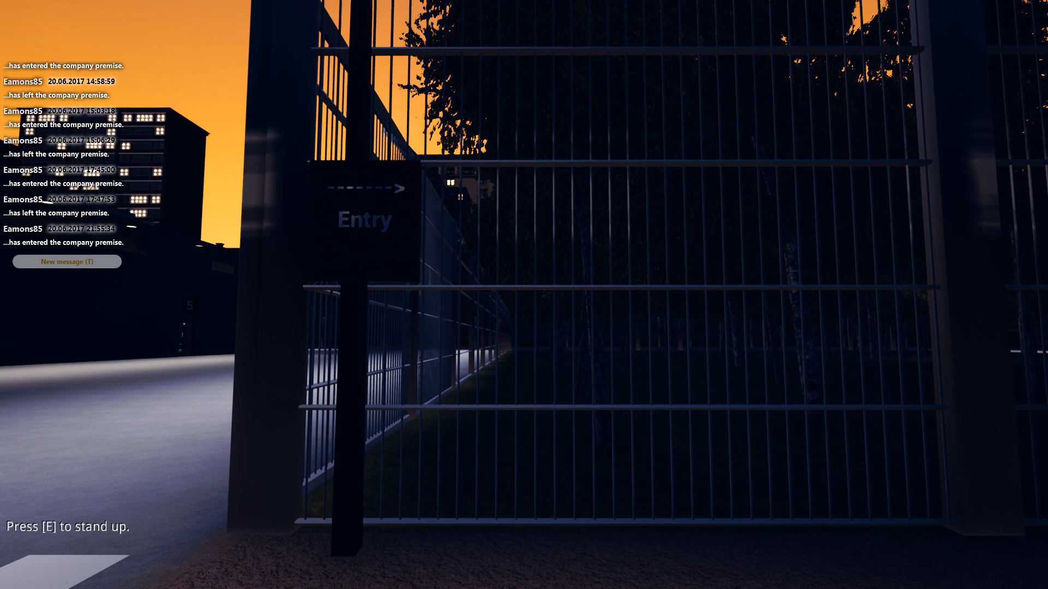
key(Escape)
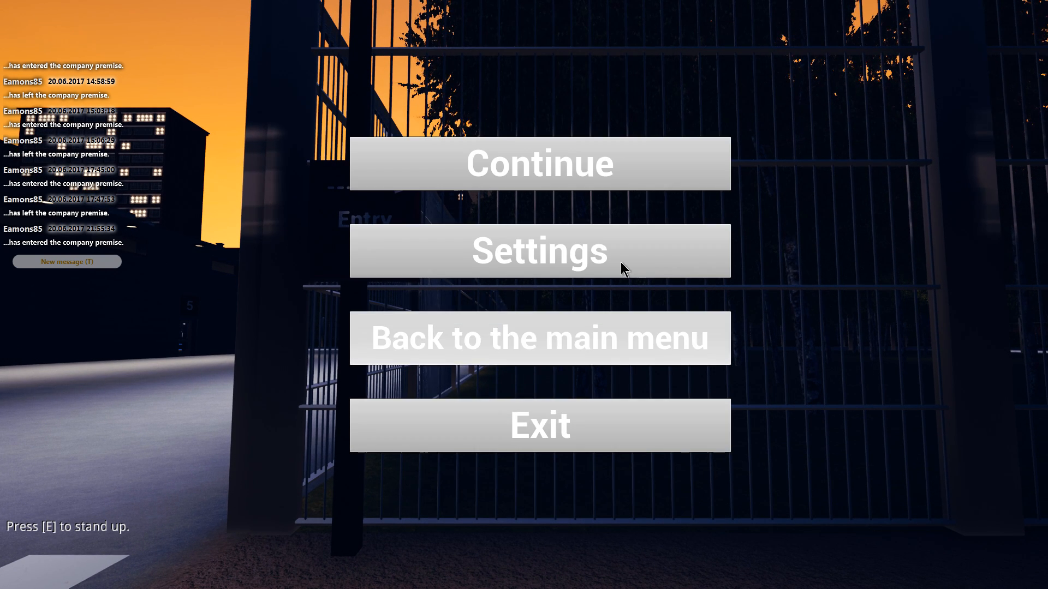
click(538, 251)
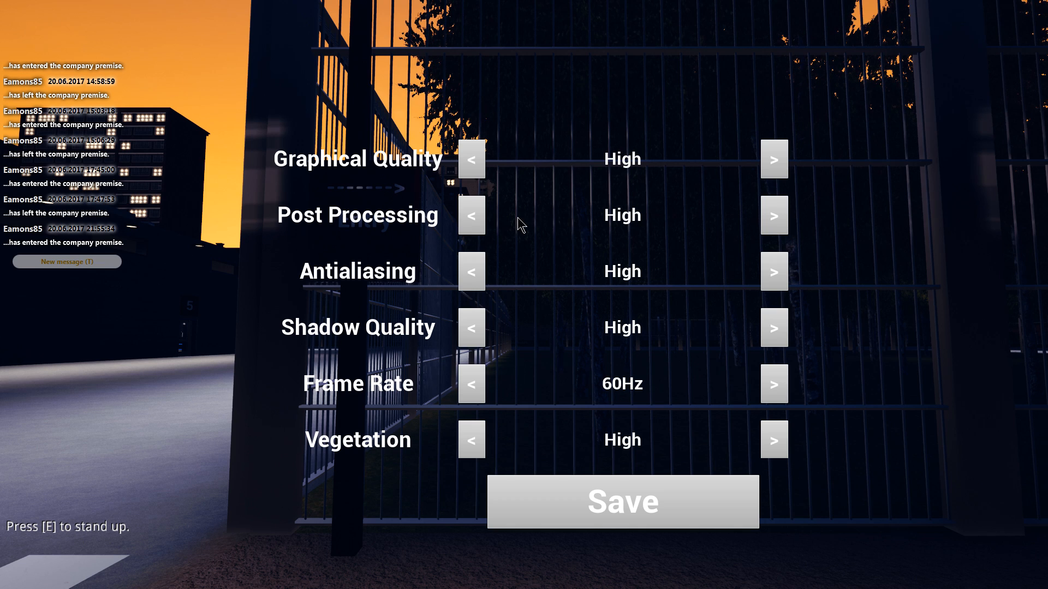
mouse_move(566, 514)
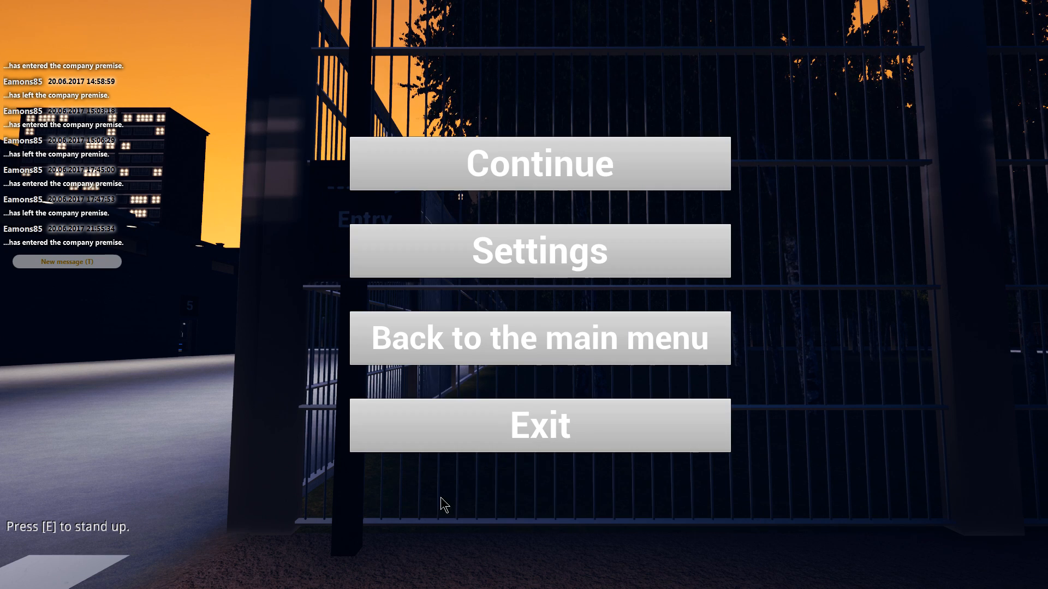
click(538, 164)
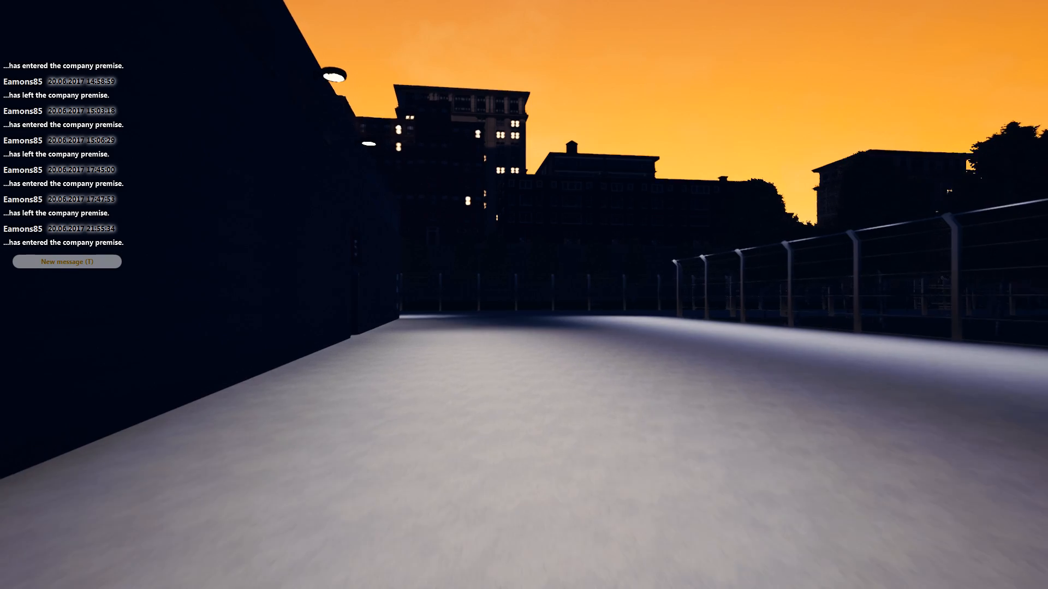
mouse_move(524, 295)
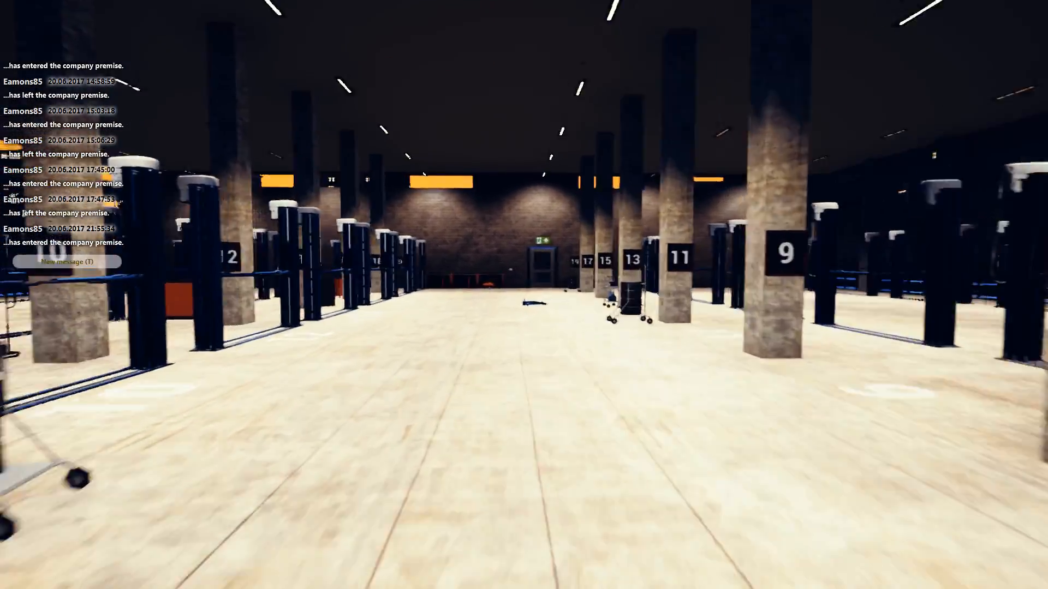
mouse_move(524, 295)
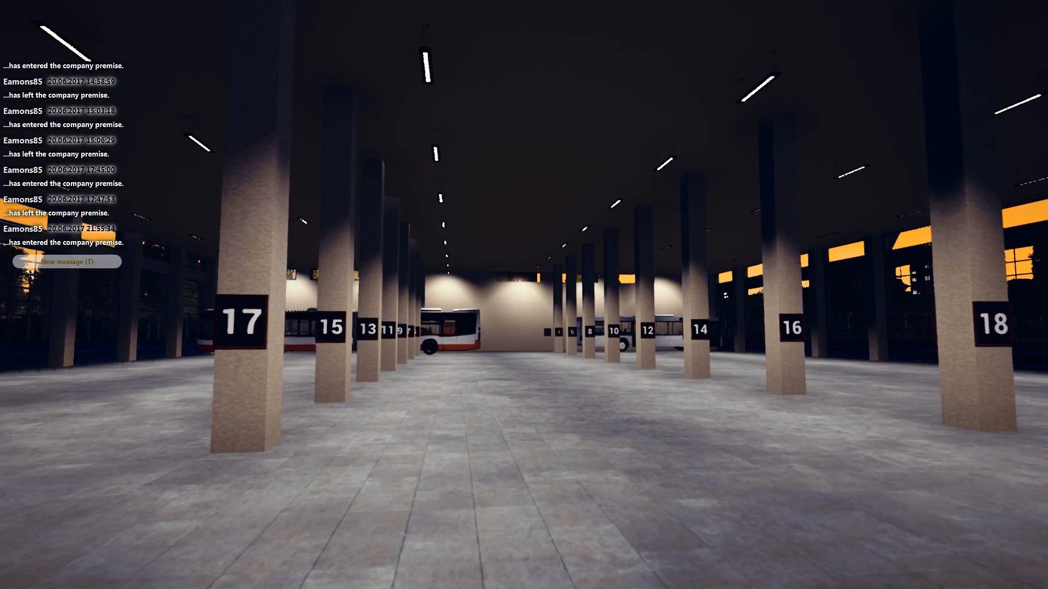
mouse_move(524, 294)
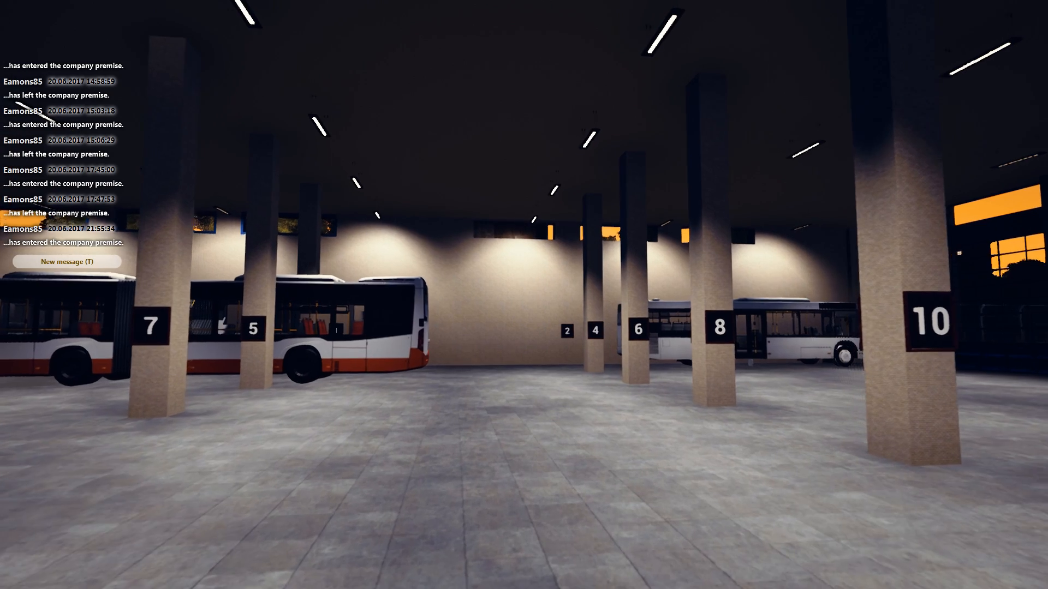
mouse_move(523, 294)
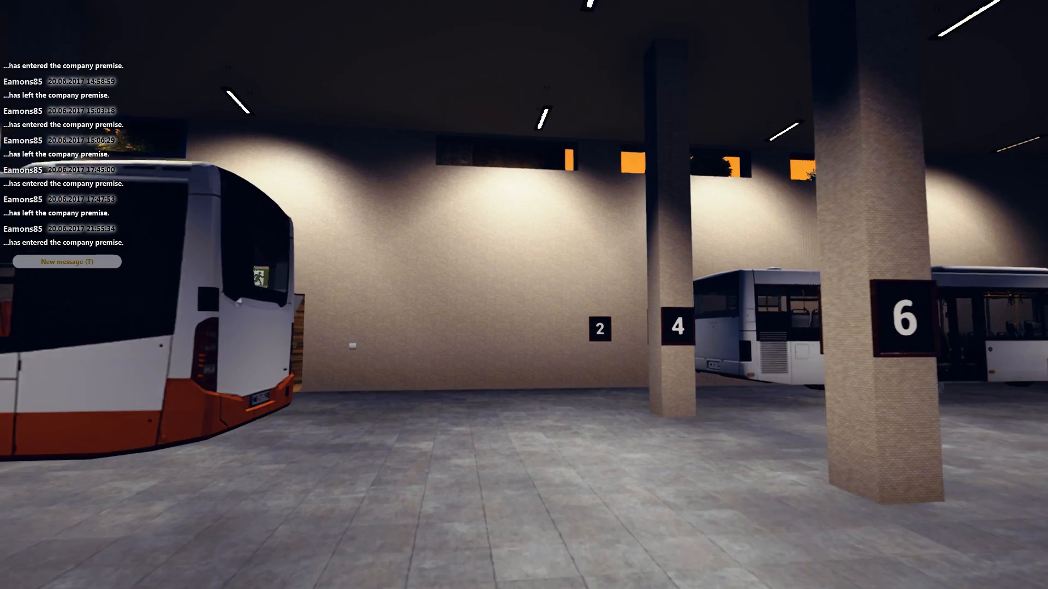
mouse_move(524, 295)
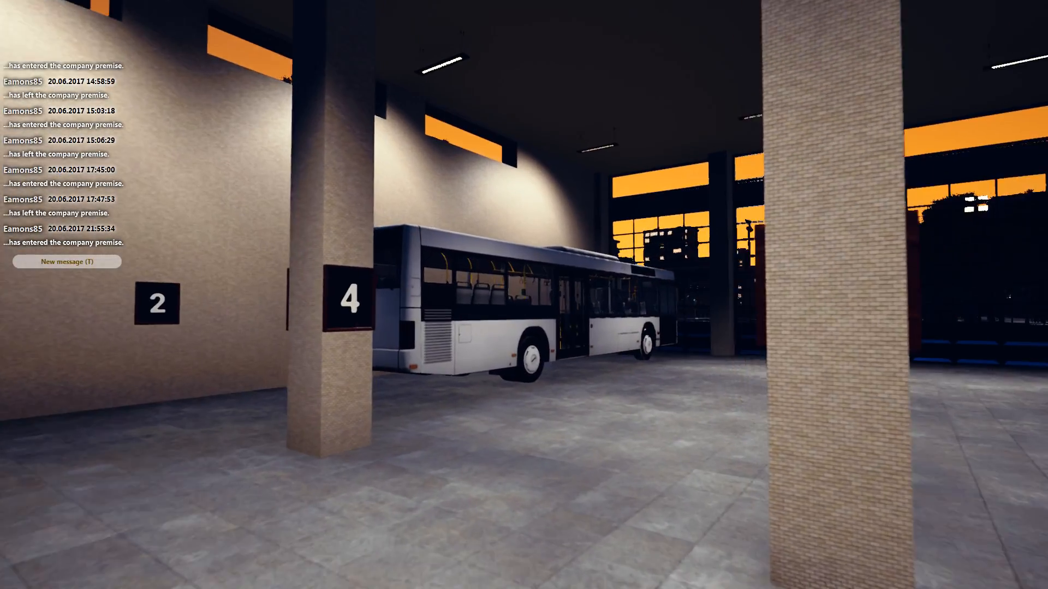
mouse_move(524, 294)
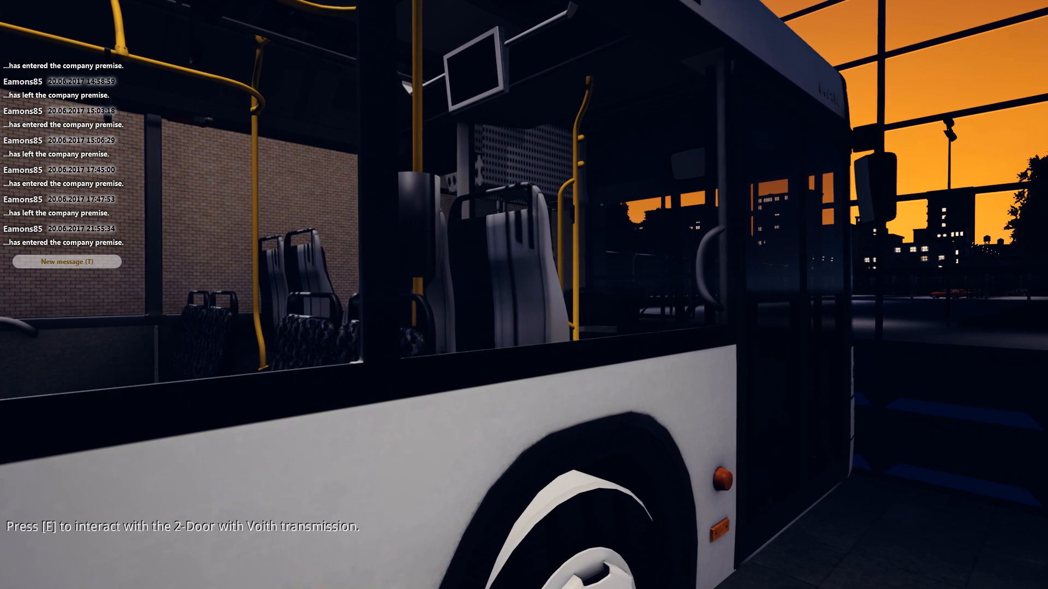
- Send bus AB-CD 1234 to the garage's first bay and close its Details window
key(e)
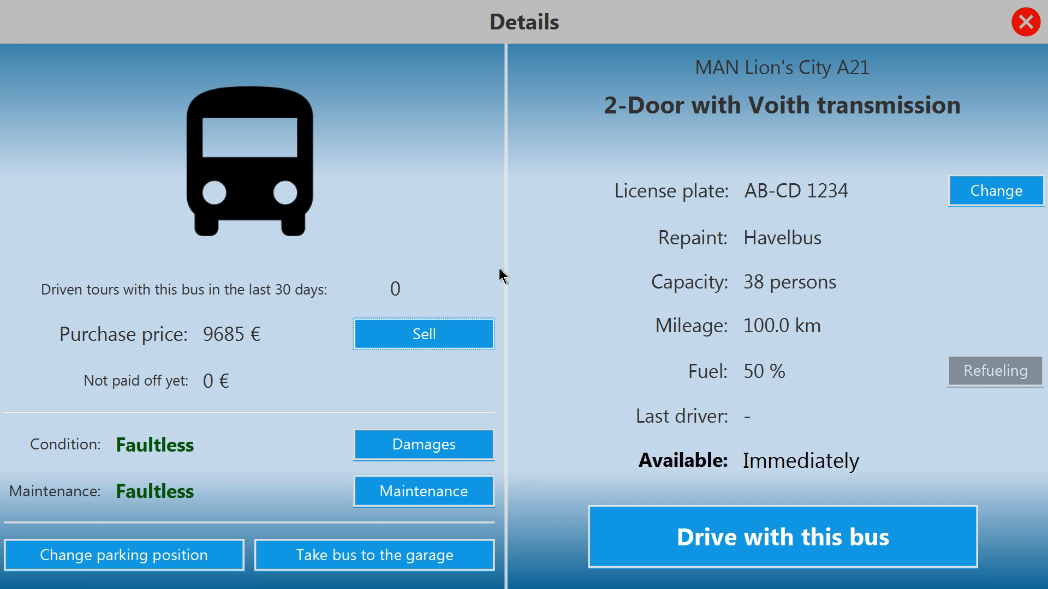
mouse_move(210, 418)
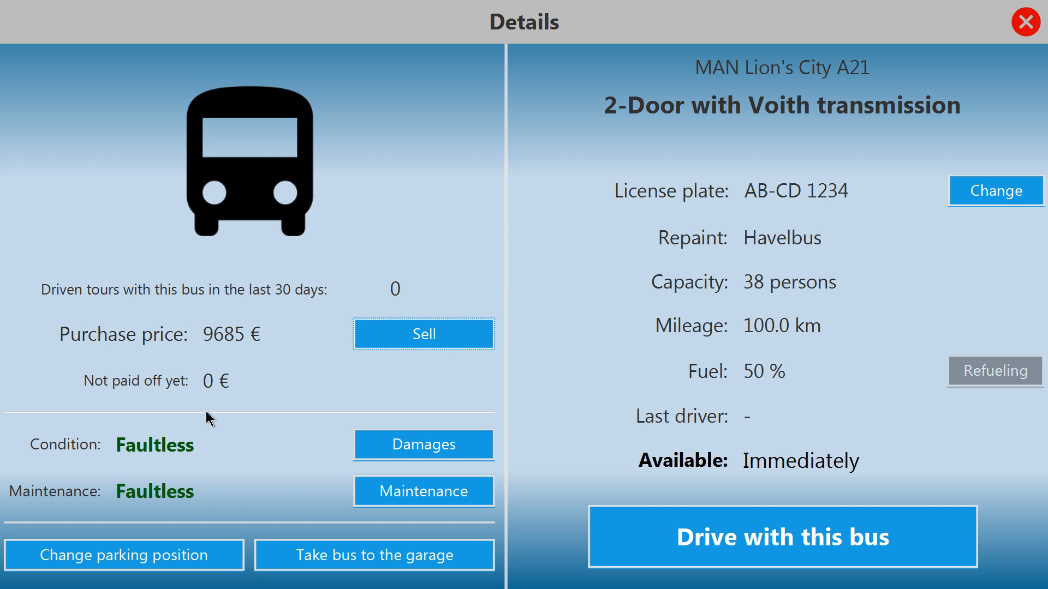
mouse_move(374, 555)
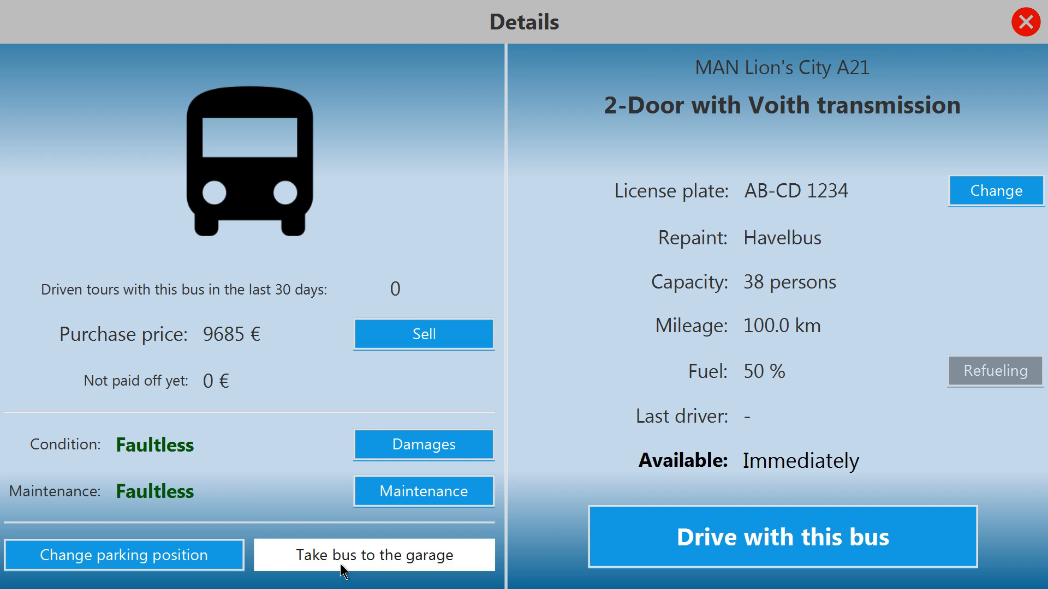
click(373, 554)
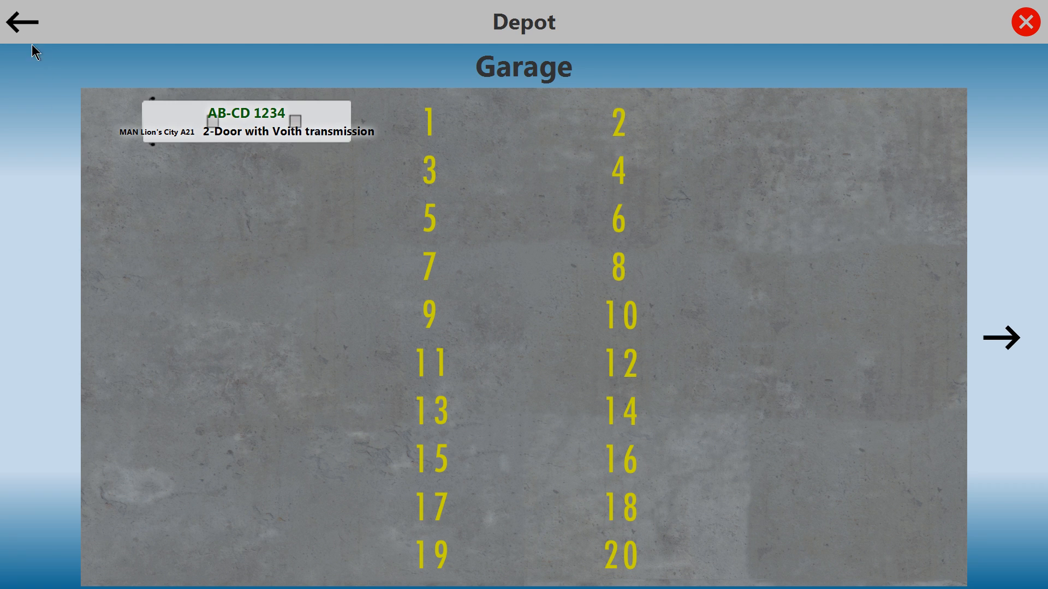
click(245, 122)
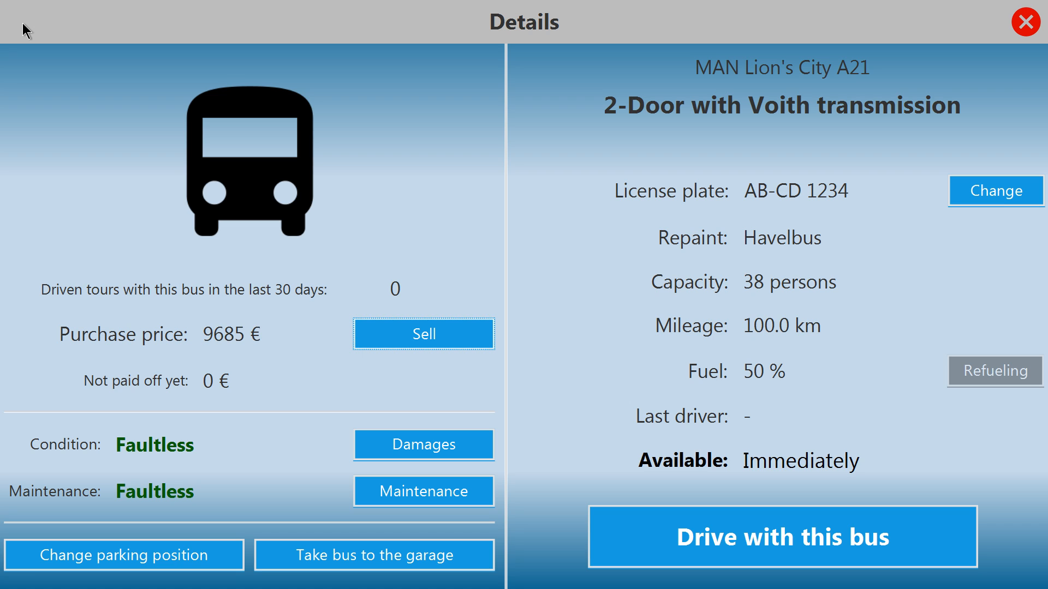
mouse_move(766, 8)
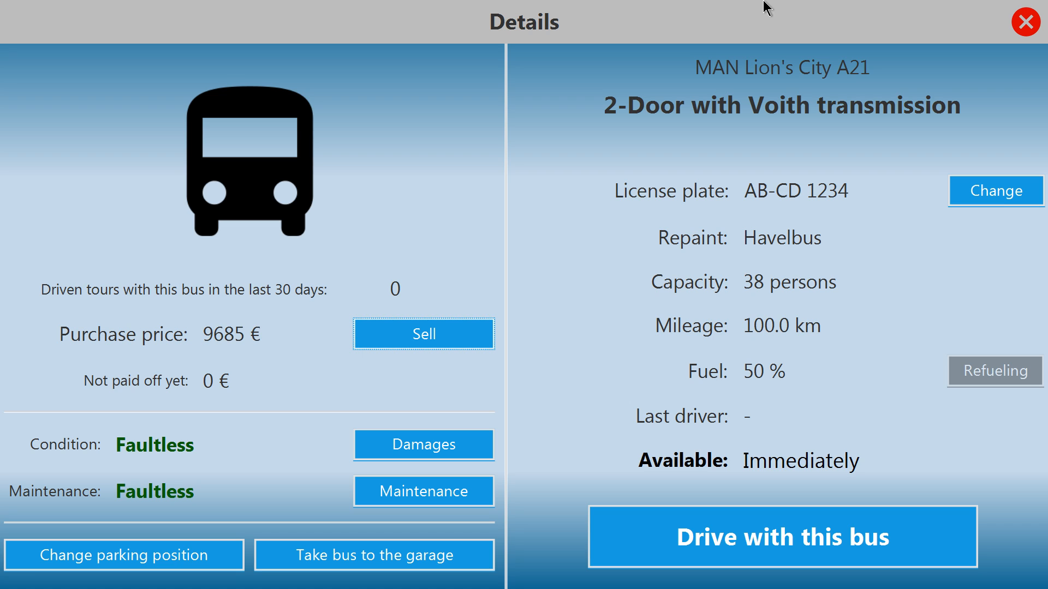
click(1028, 19)
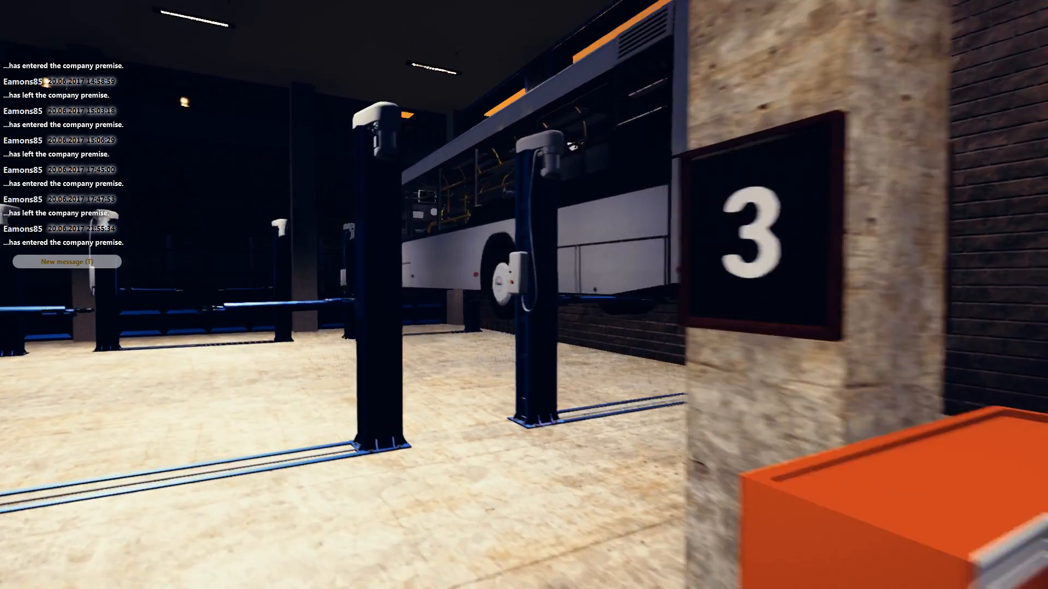
mouse_move(524, 295)
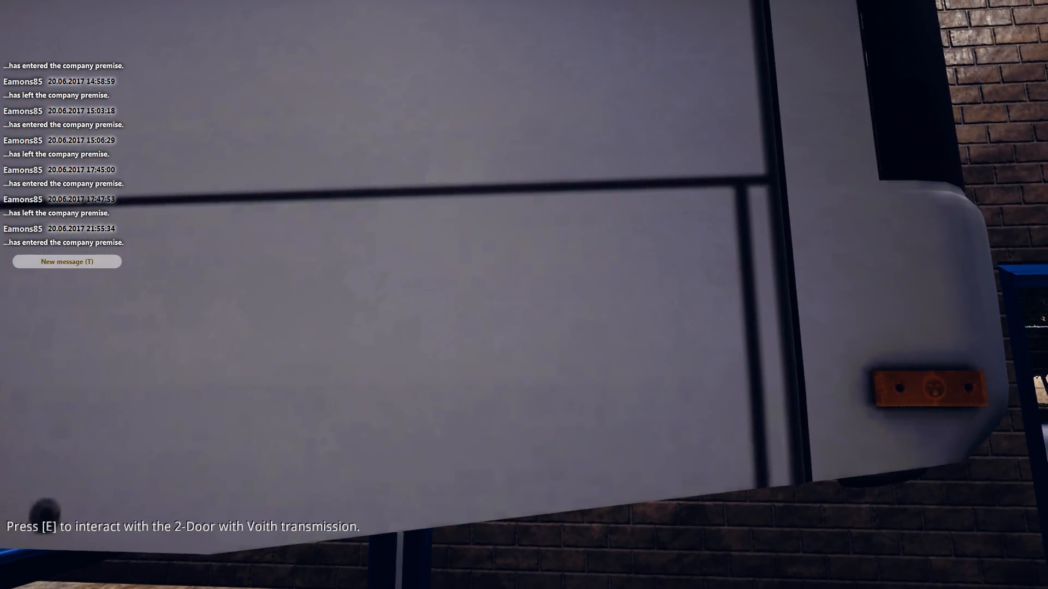
- Return bus AB-CD 1234 from the garage lift to its depot parking position
key(e)
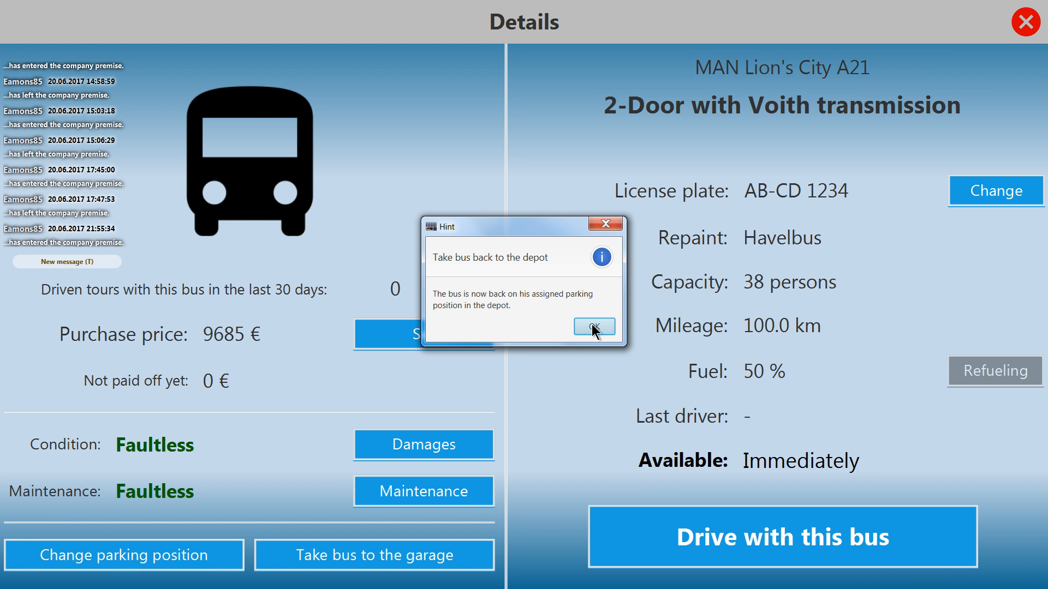
click(592, 328)
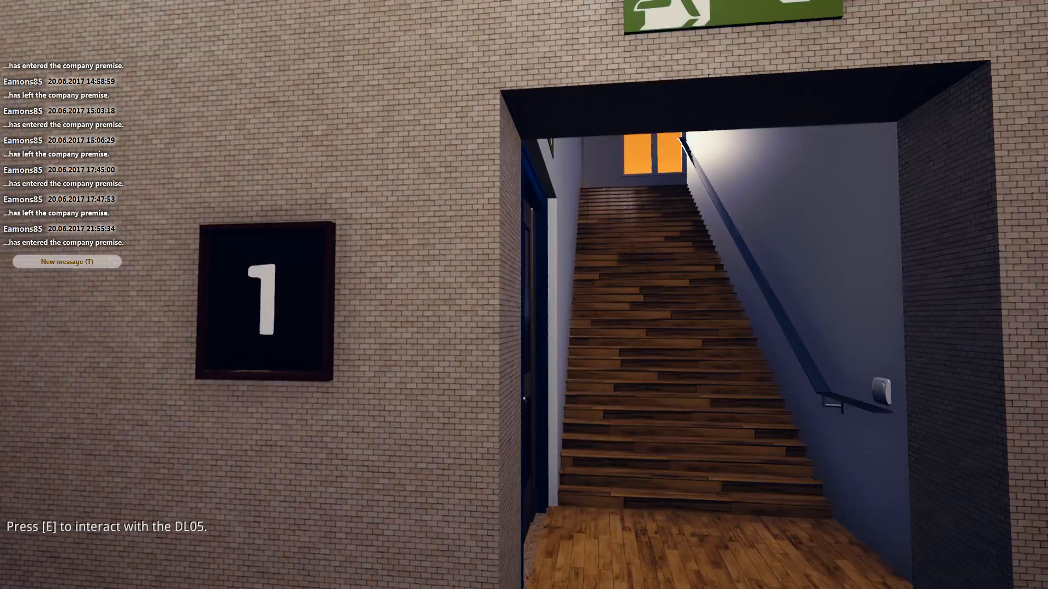
- Climb the stairs and cross the break room to the office door
key(w)
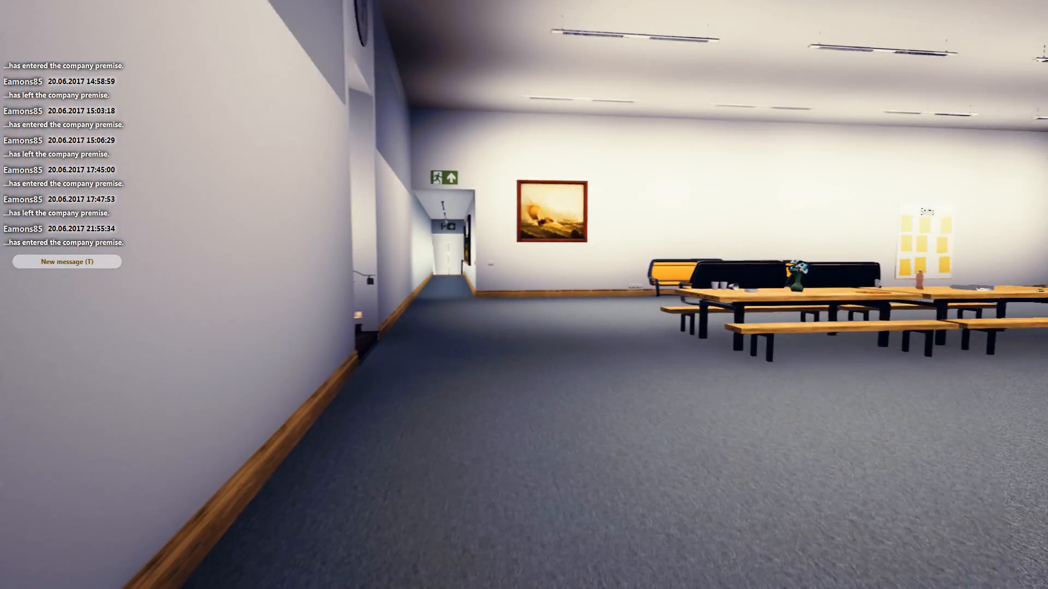
mouse_move(524, 294)
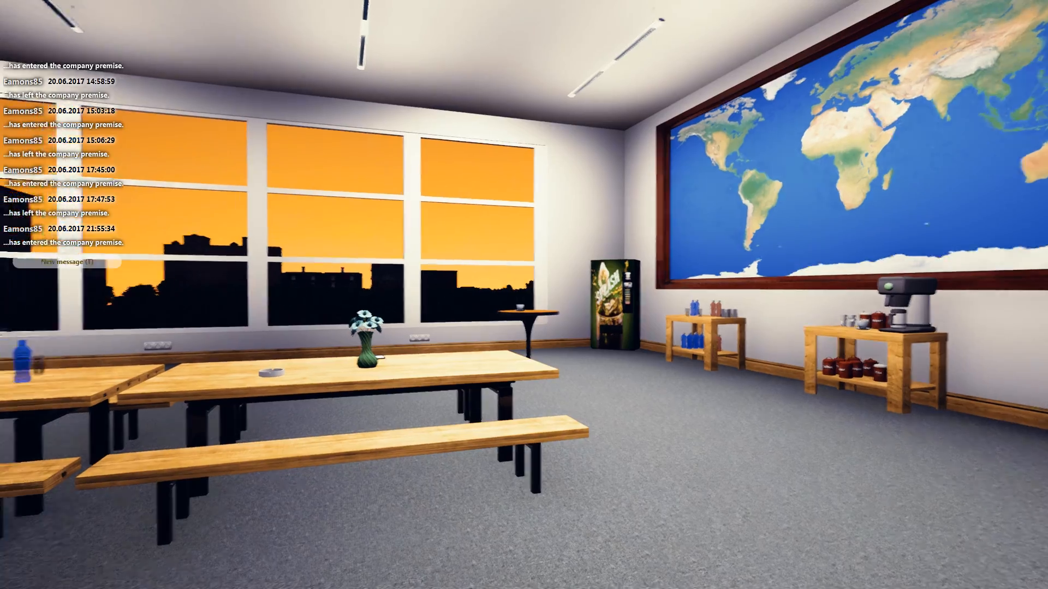
mouse_move(524, 295)
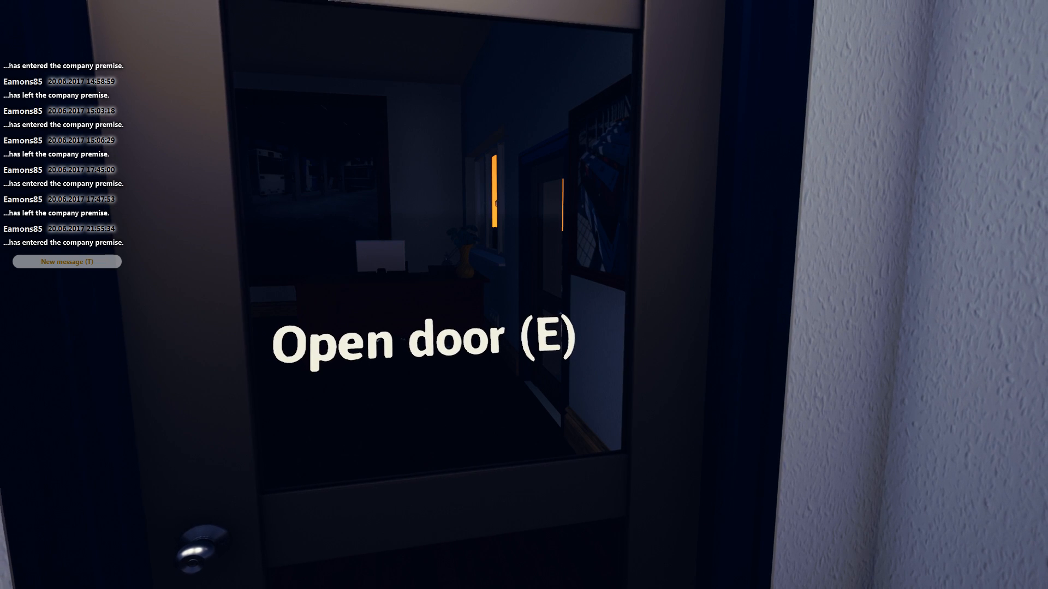
- Open the office door and walk through the lit upper office
key(e)
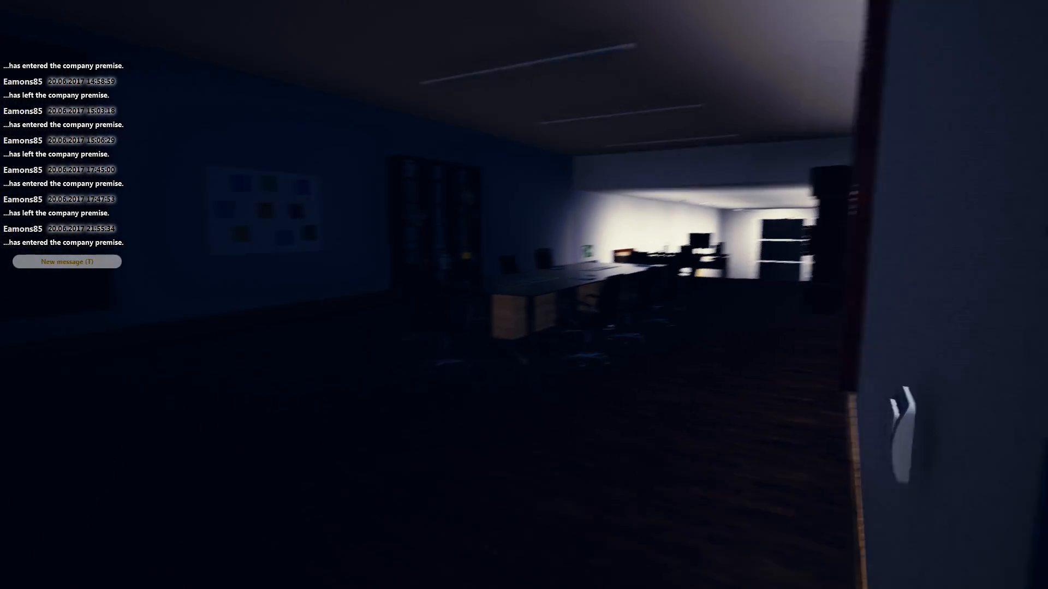
mouse_move(523, 294)
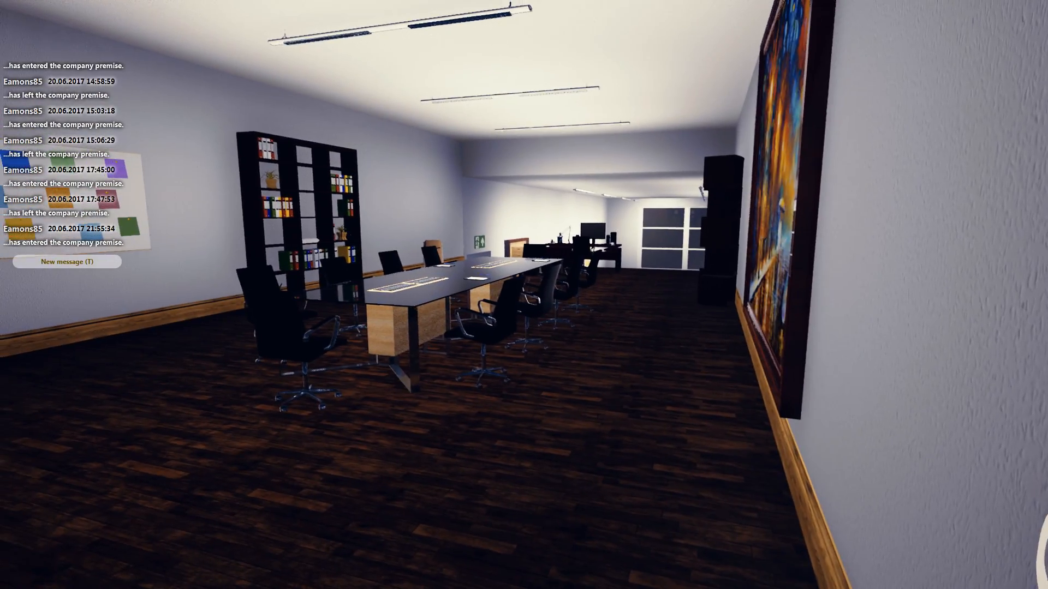
mouse_move(524, 295)
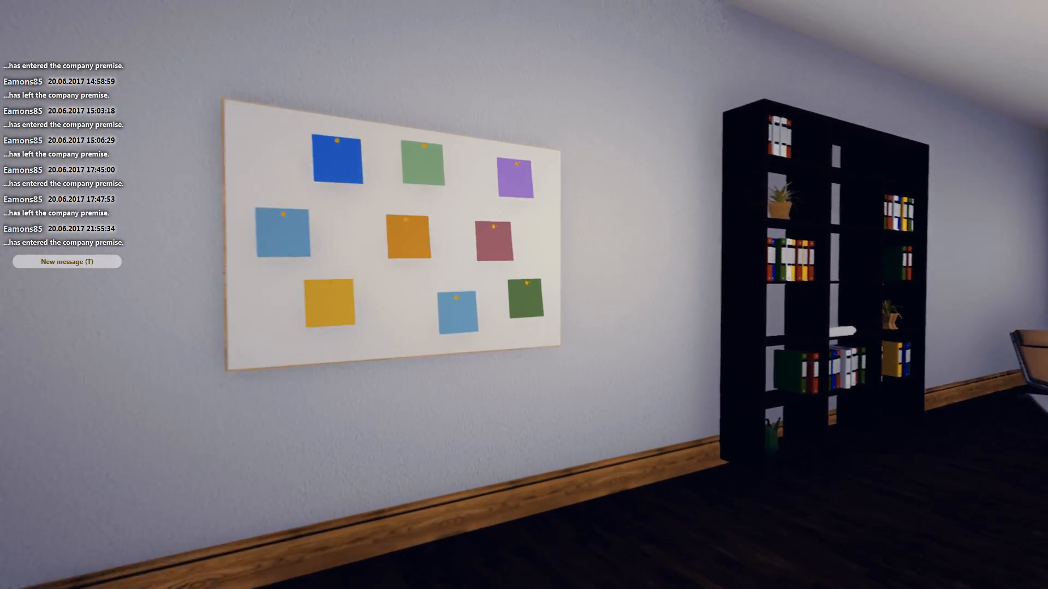
mouse_move(524, 295)
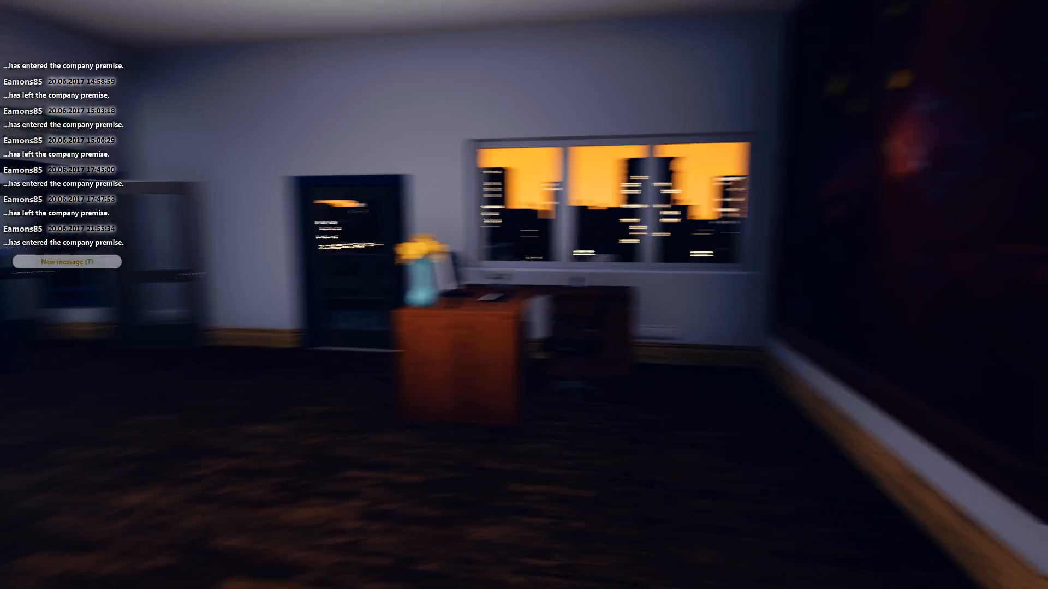
mouse_move(524, 295)
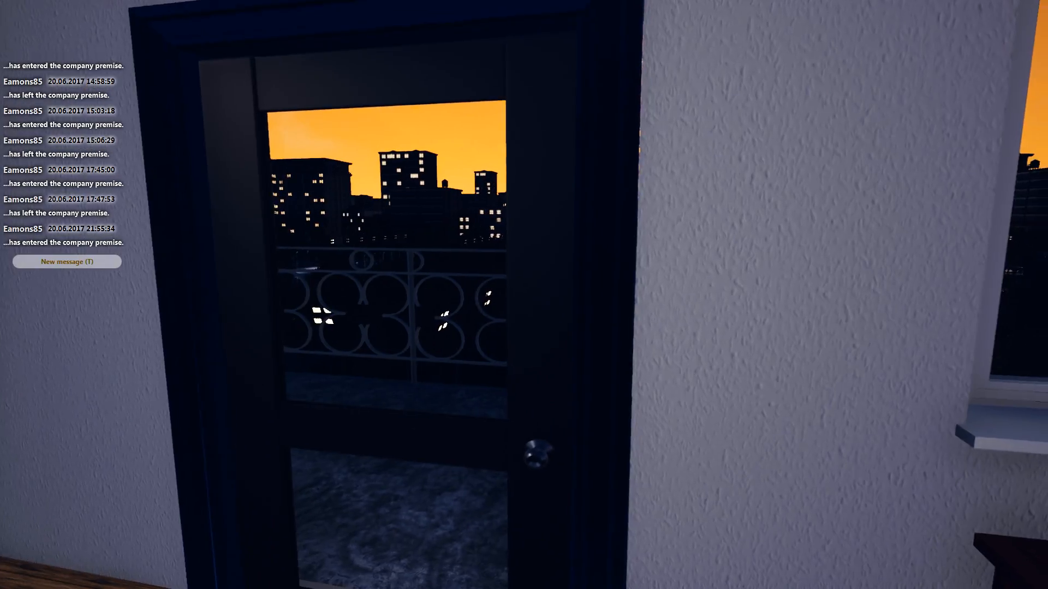
key(w)
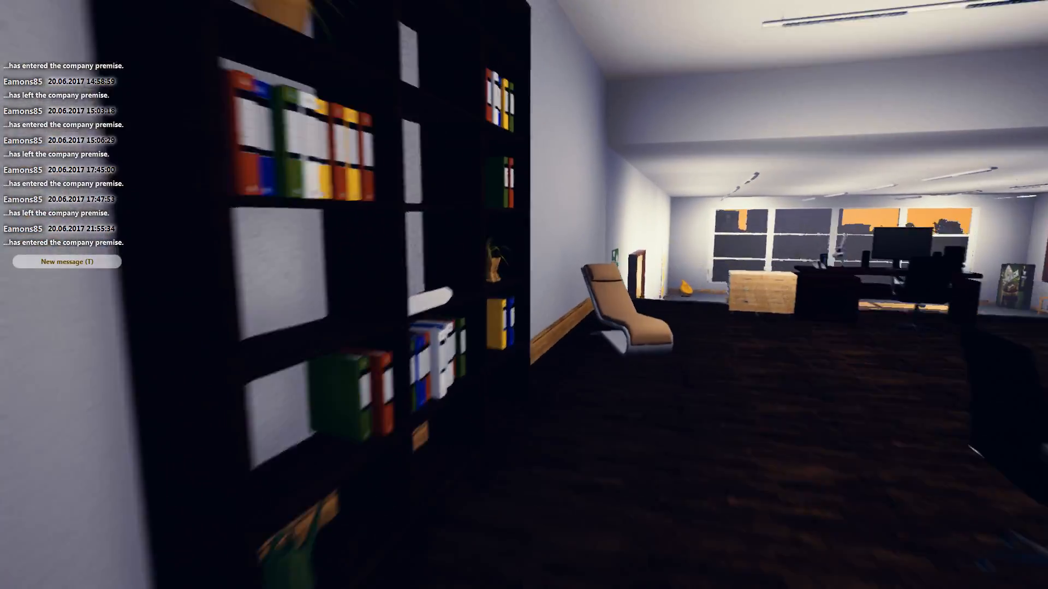
mouse_move(524, 295)
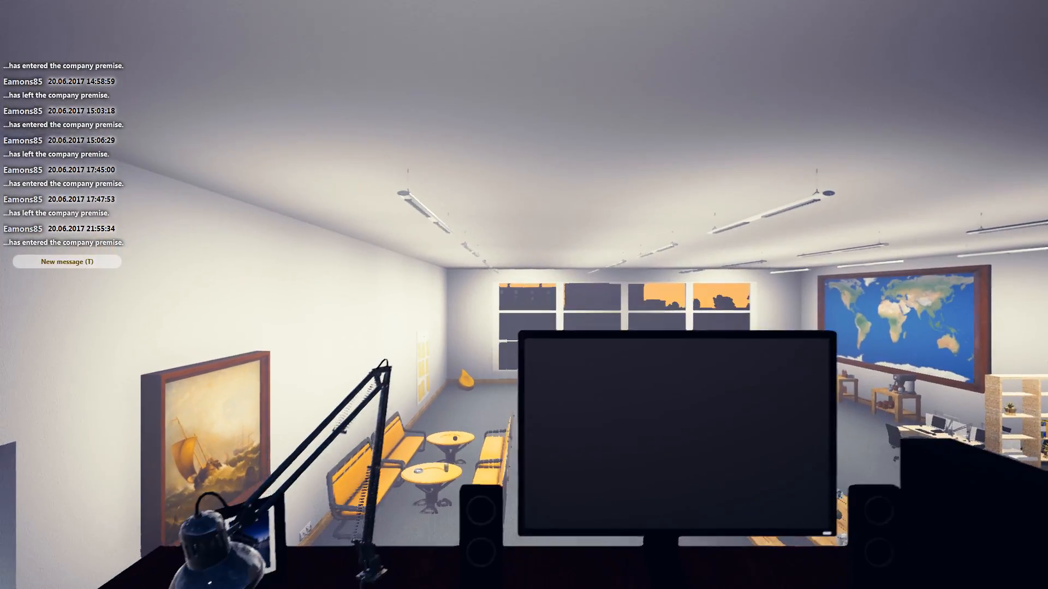
mouse_move(524, 294)
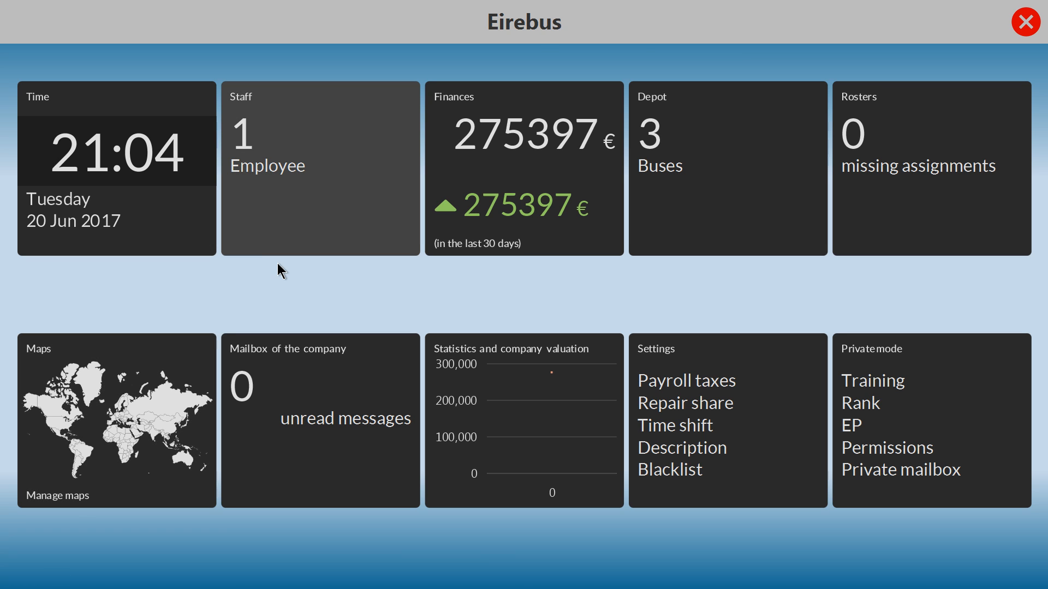
click(320, 167)
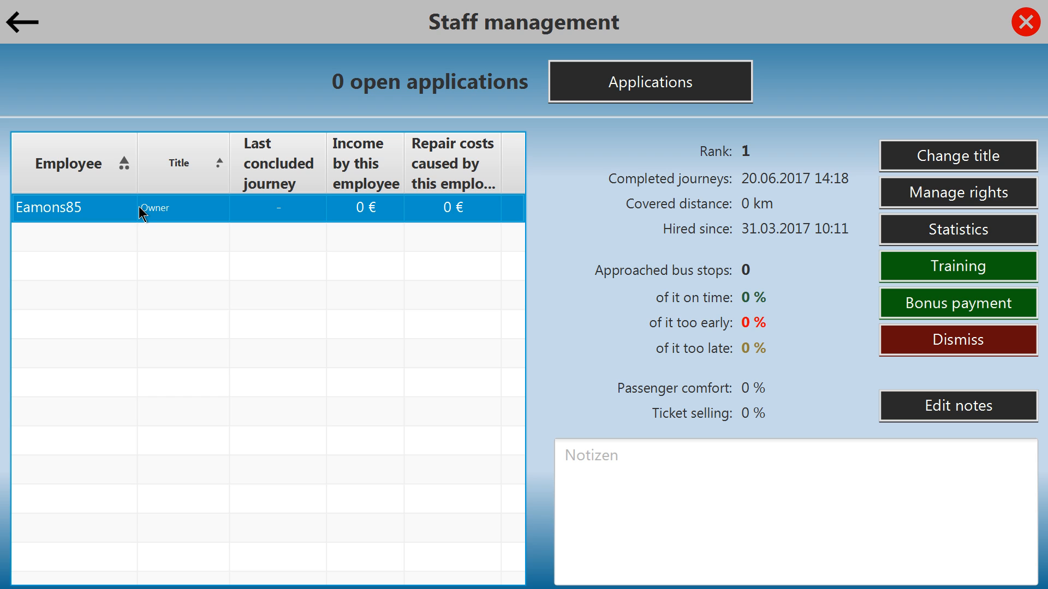
mouse_move(361, 97)
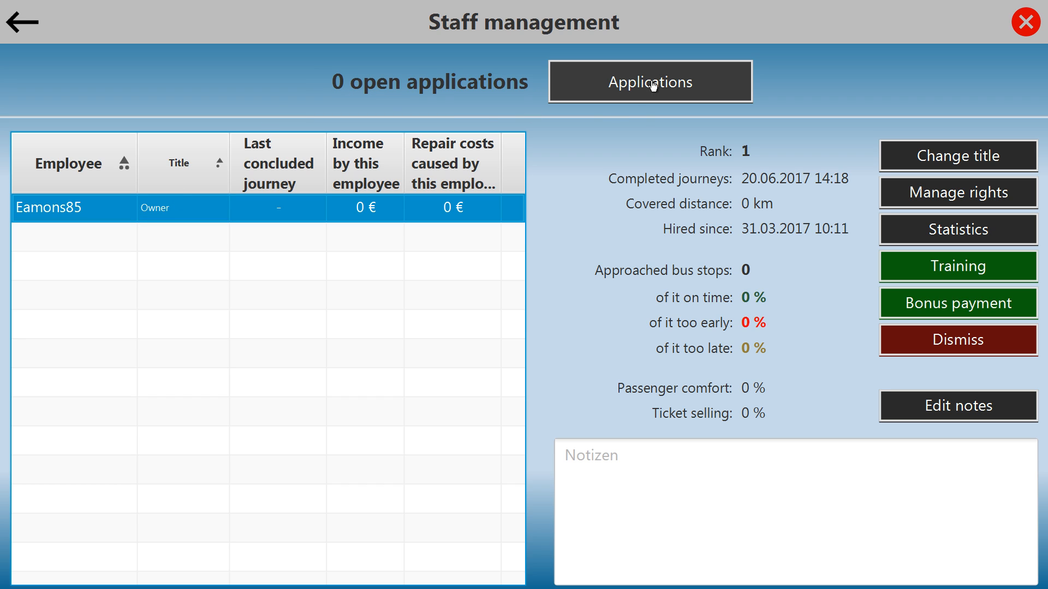
mouse_move(565, 92)
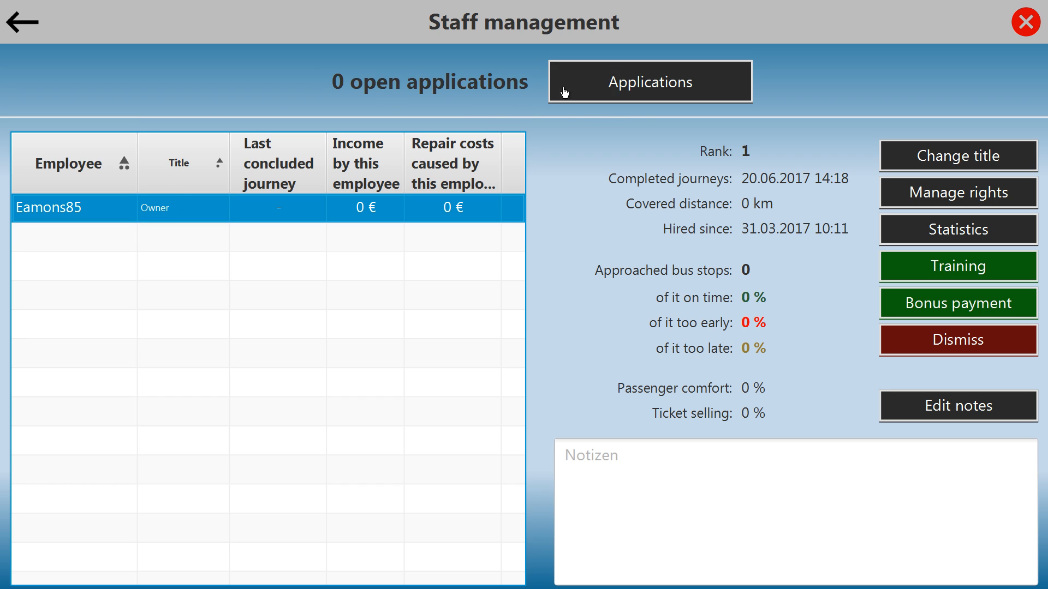
mouse_move(3, 33)
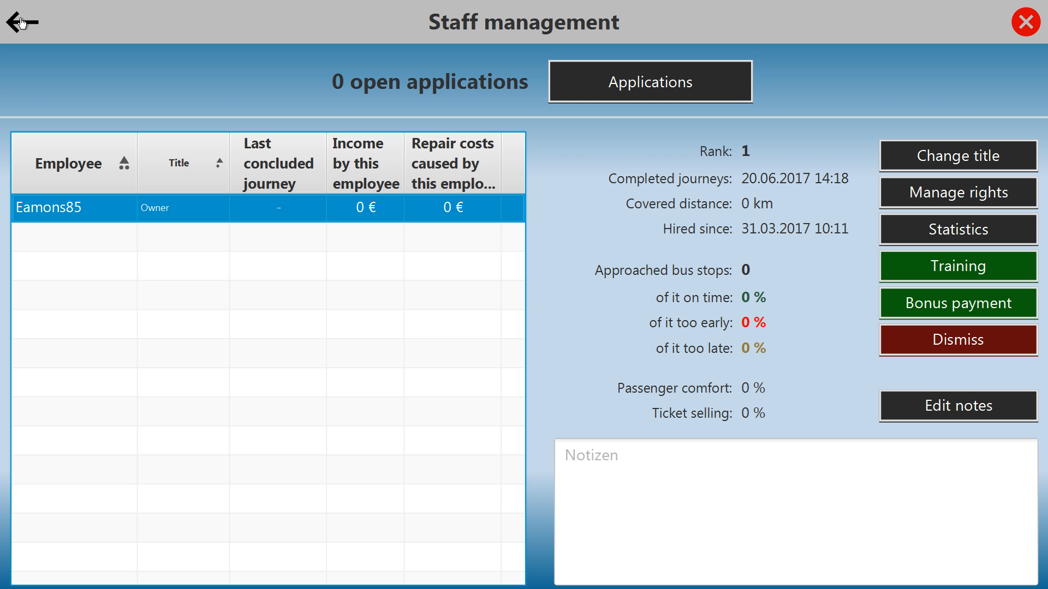
click(20, 22)
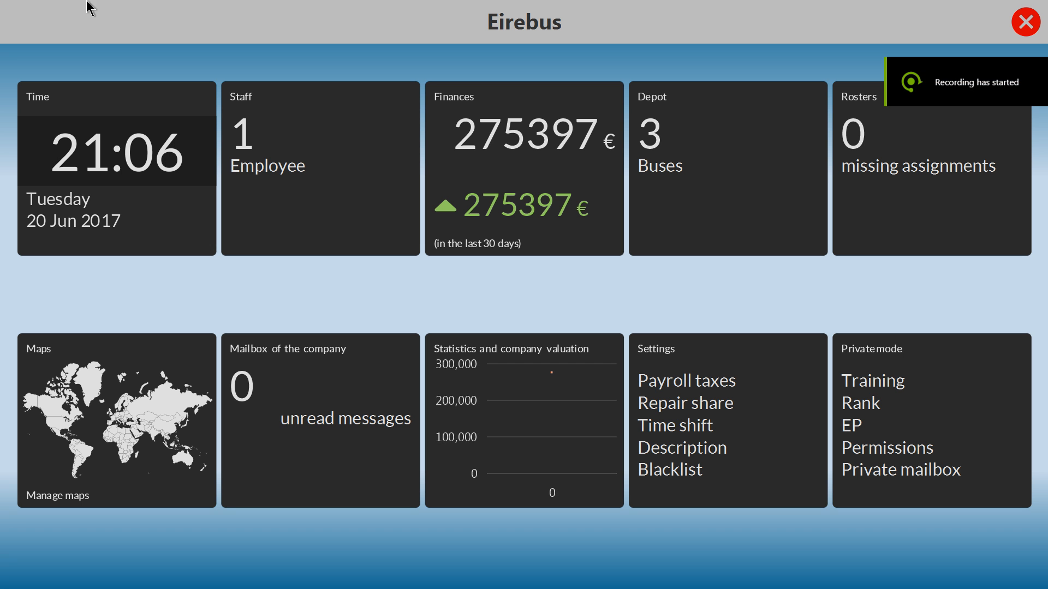
mouse_move(544, 183)
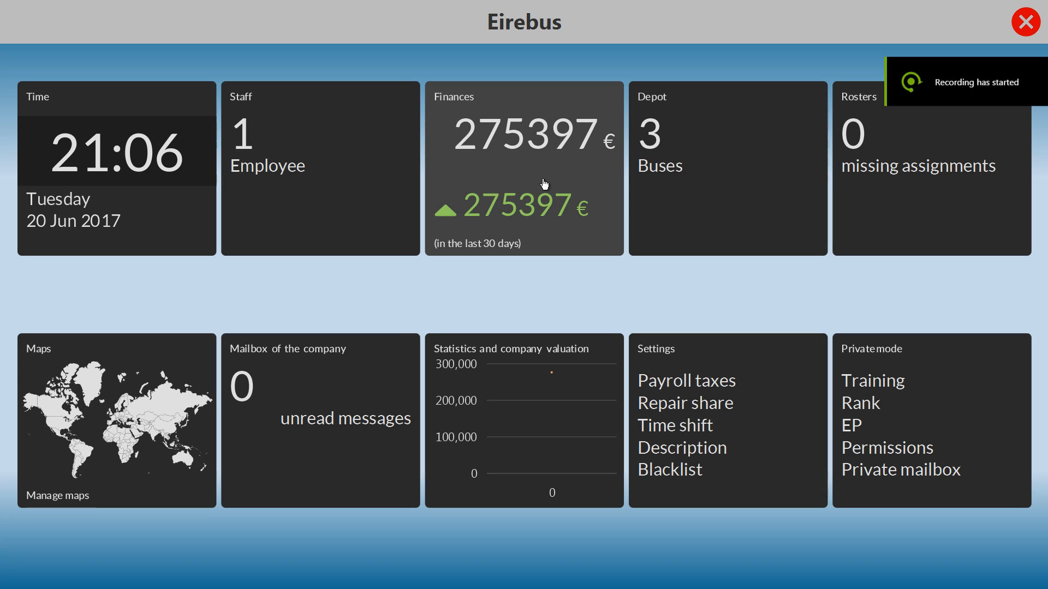
mouse_move(394, 161)
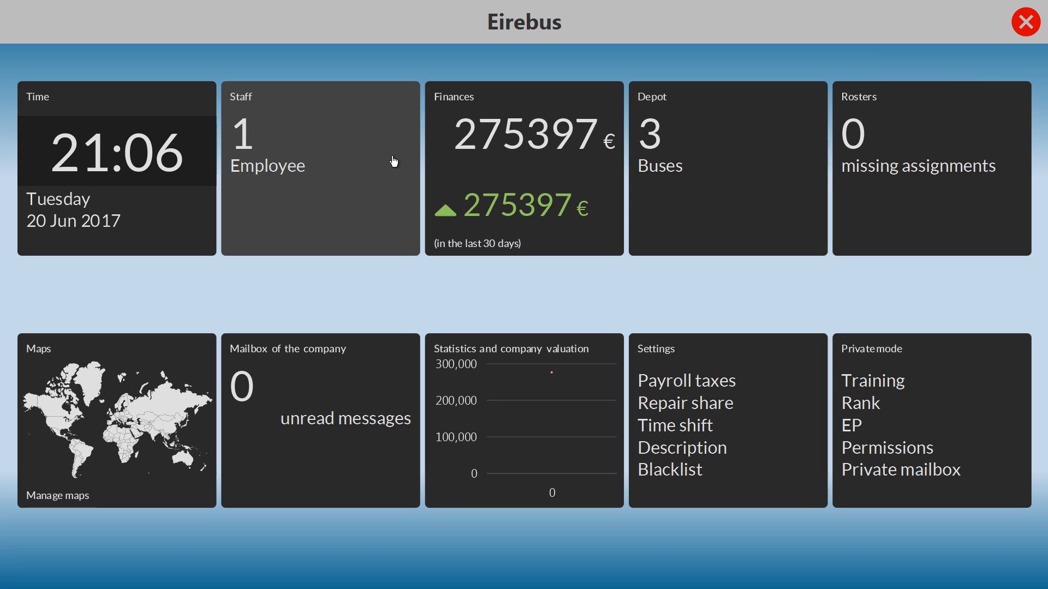
mouse_move(185, 234)
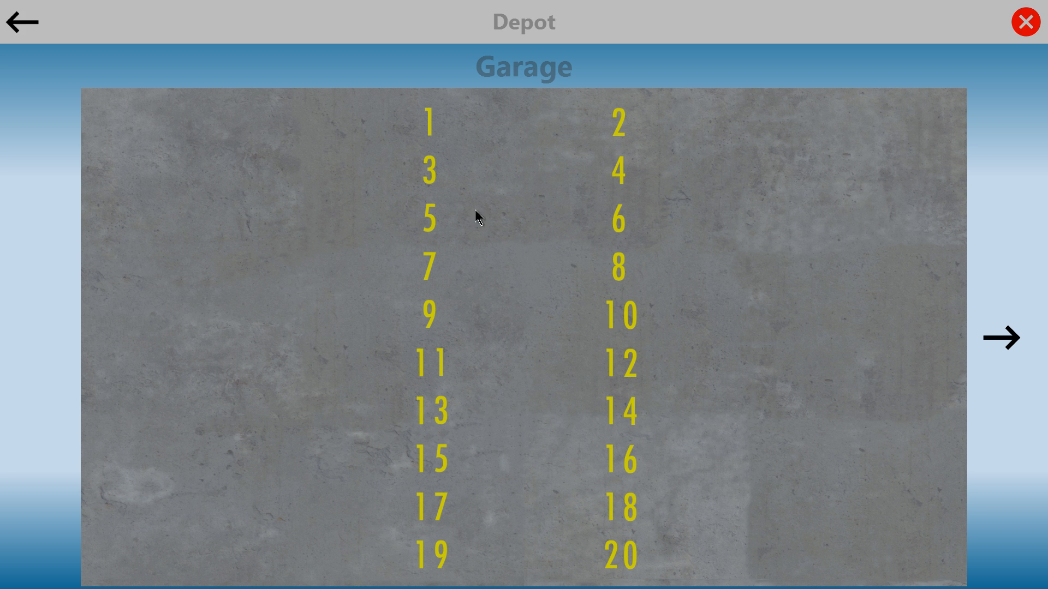
mouse_move(310, 142)
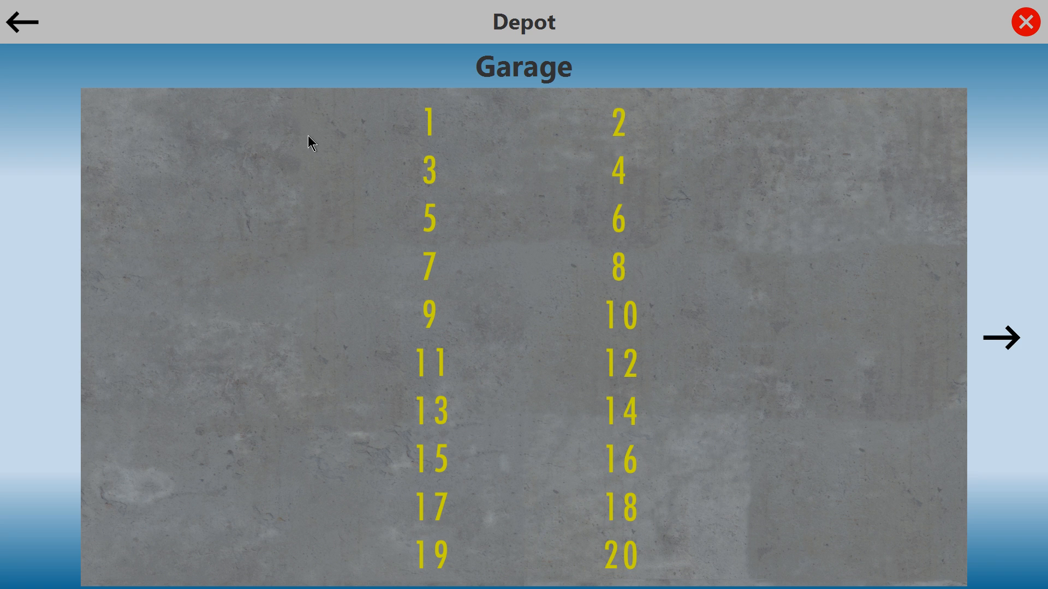
mouse_move(374, 198)
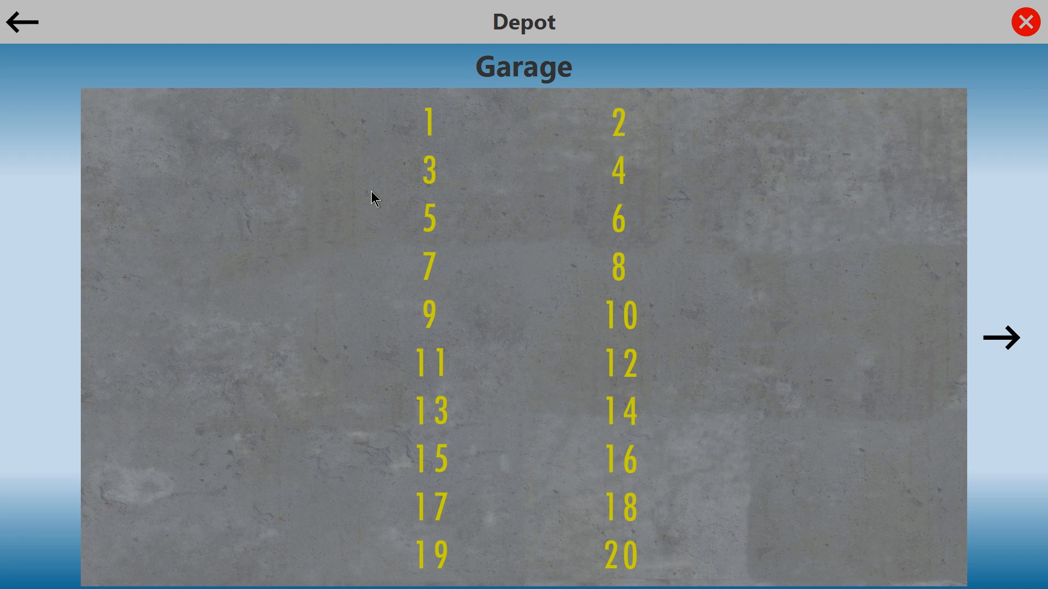
mouse_move(906, 351)
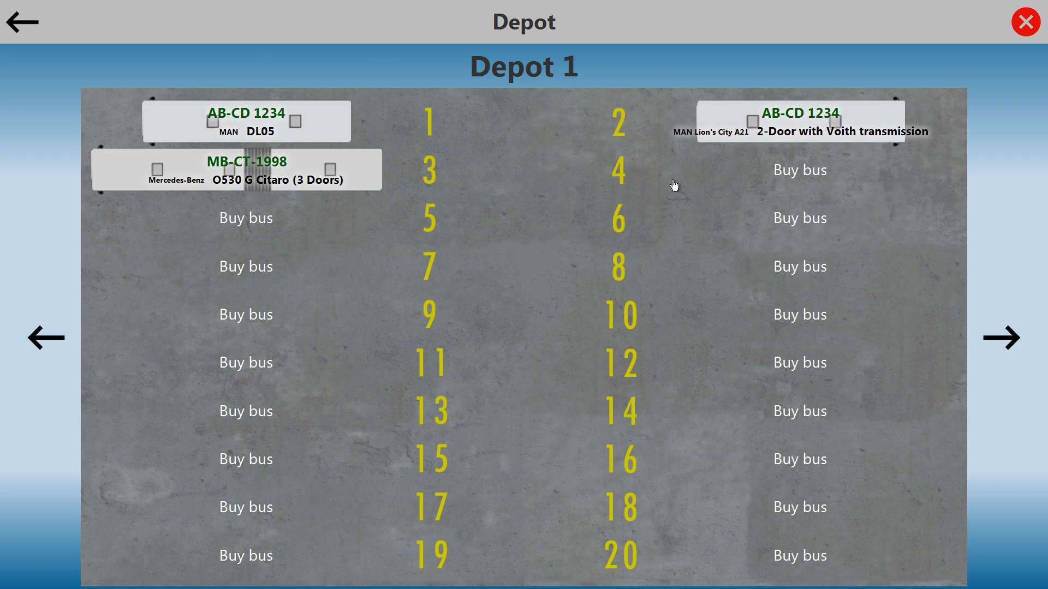
mouse_move(690, 126)
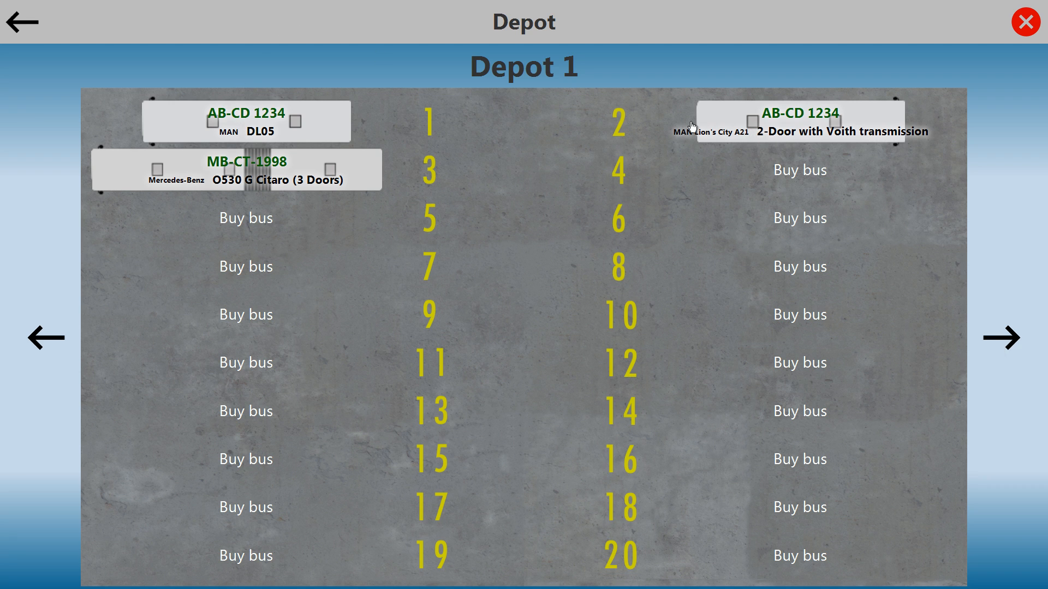
mouse_move(264, 194)
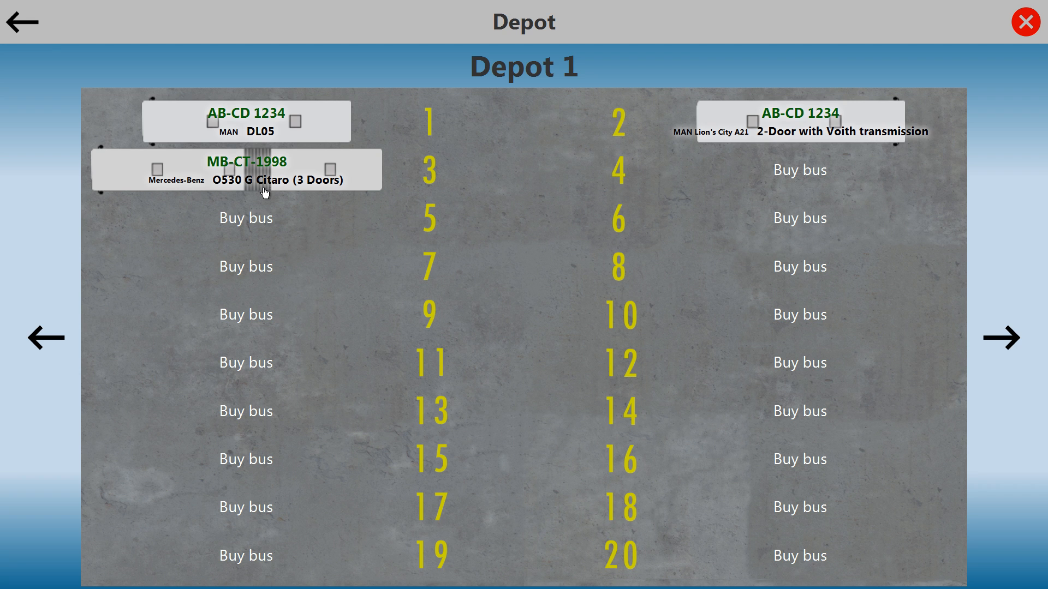
mouse_move(354, 185)
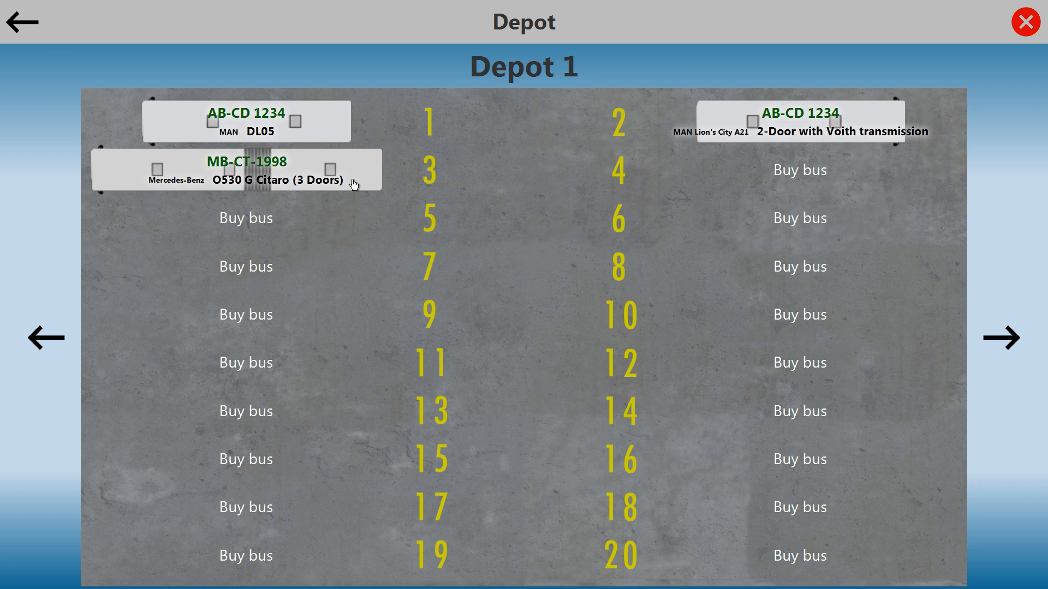
mouse_move(748, 242)
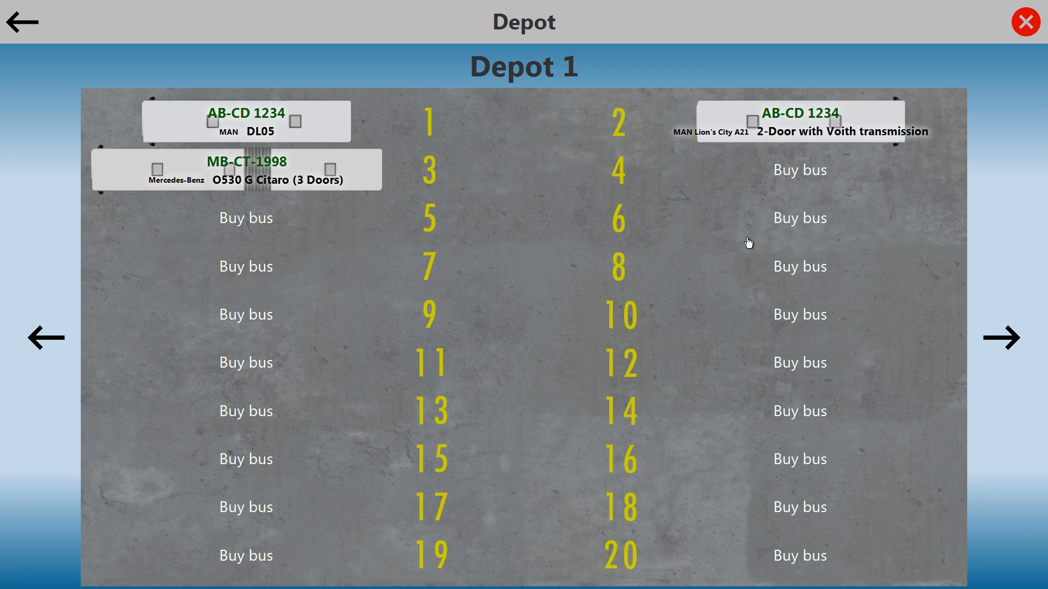
- Pick an empty 'Buy bus' bay in Depot 1 to open the bus purchase catalogue
click(245, 218)
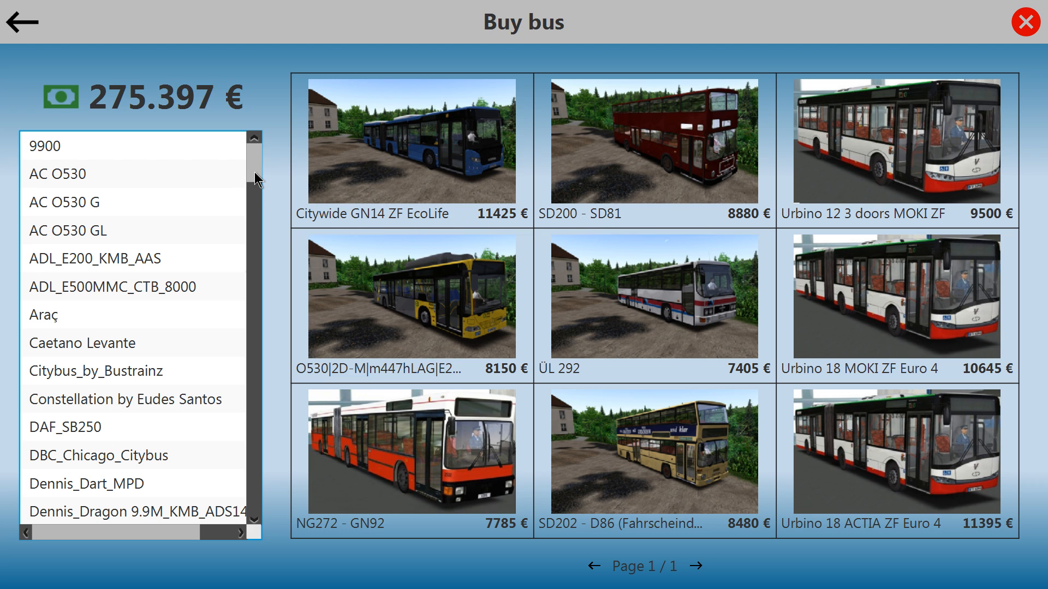
mouse_move(260, 190)
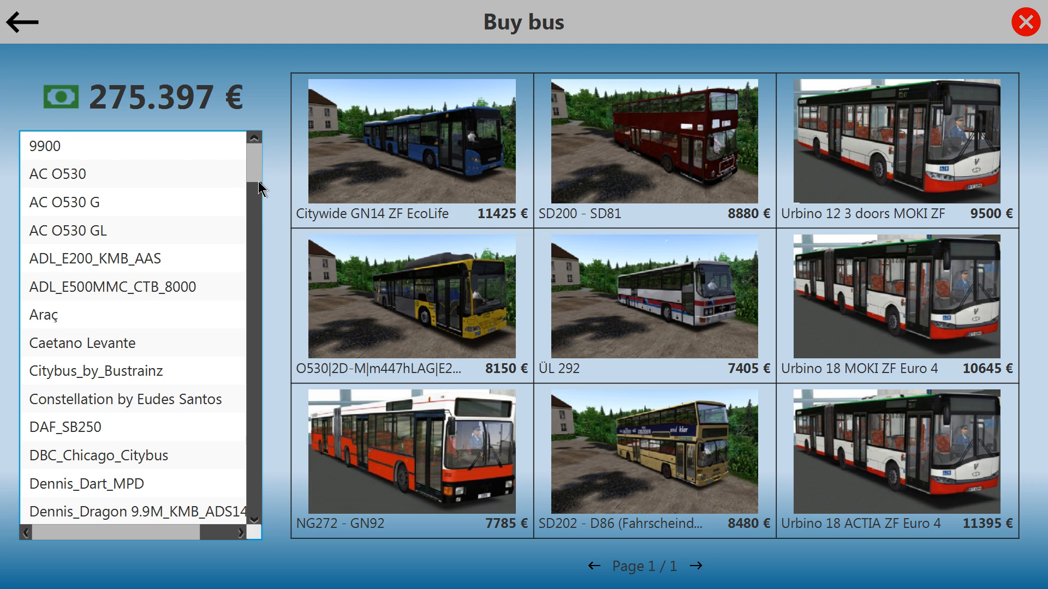
- Scroll the bus type list and view the Volvo B9TL Gemini2 models
scroll(down, 3)
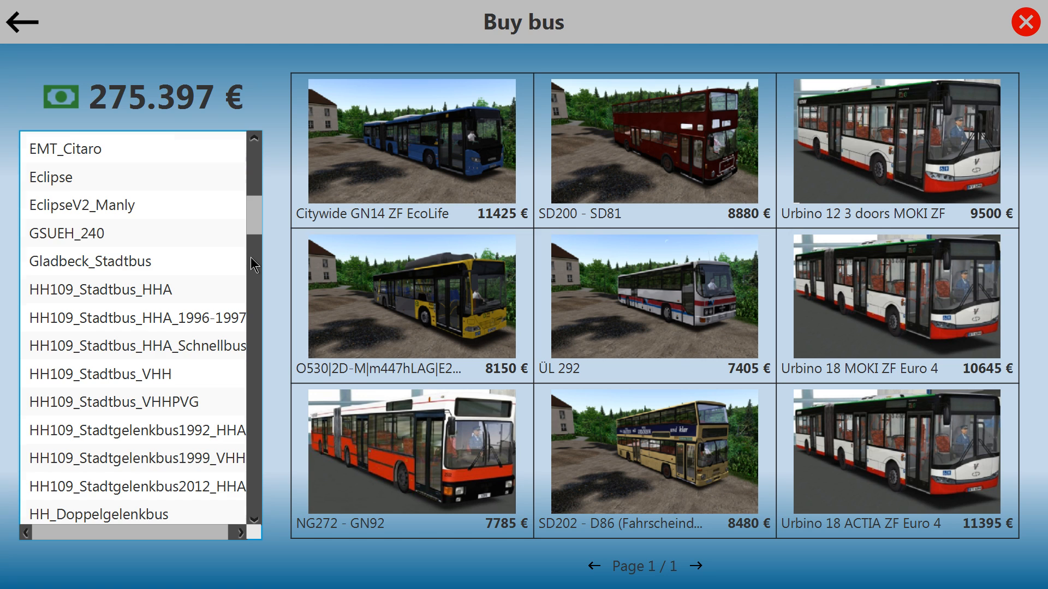
scroll(down, 3)
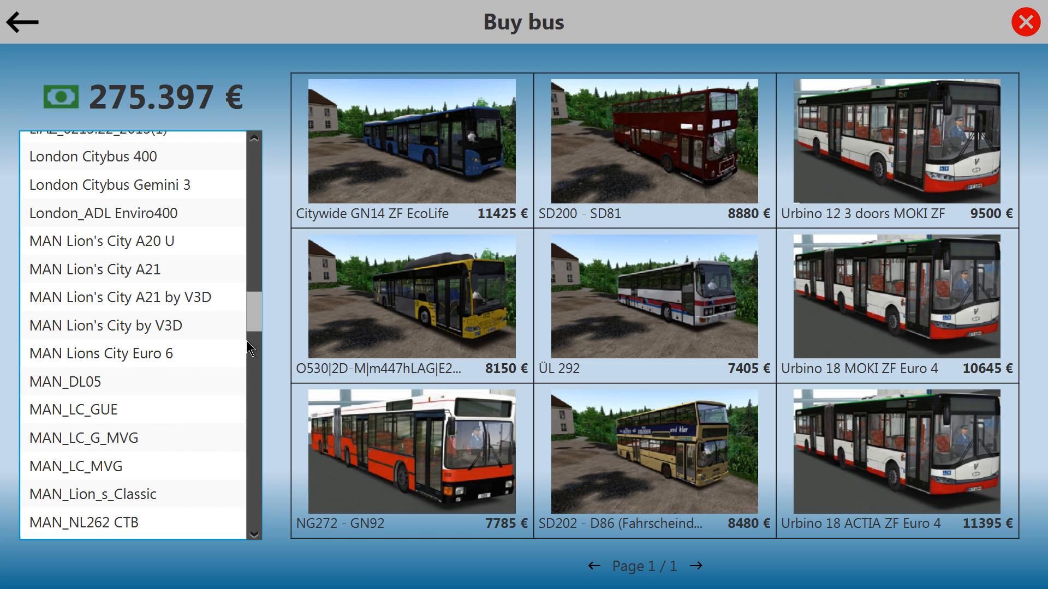
scroll(down, 3)
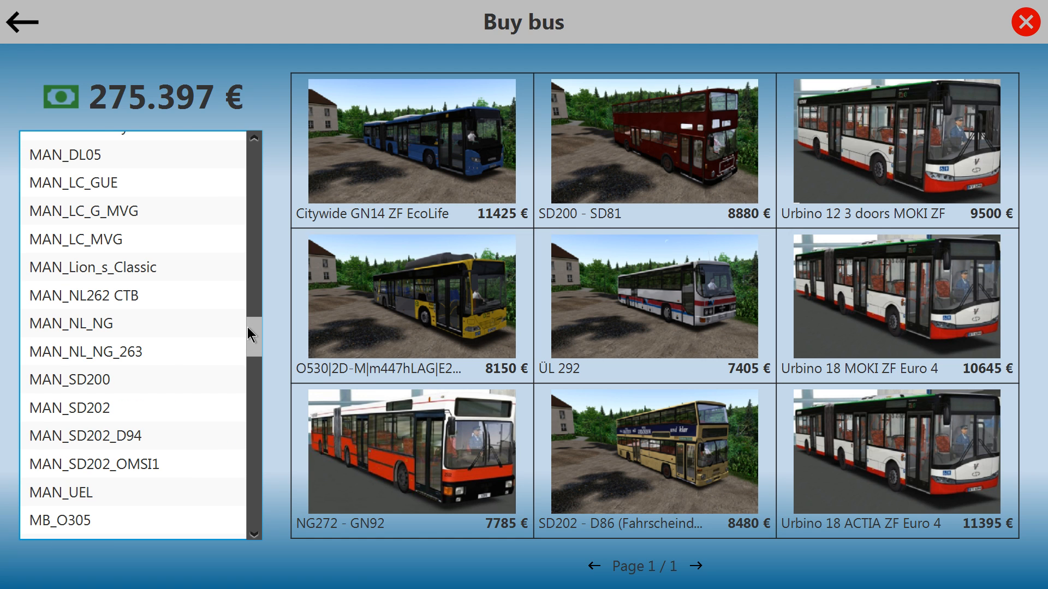
scroll(down, 3)
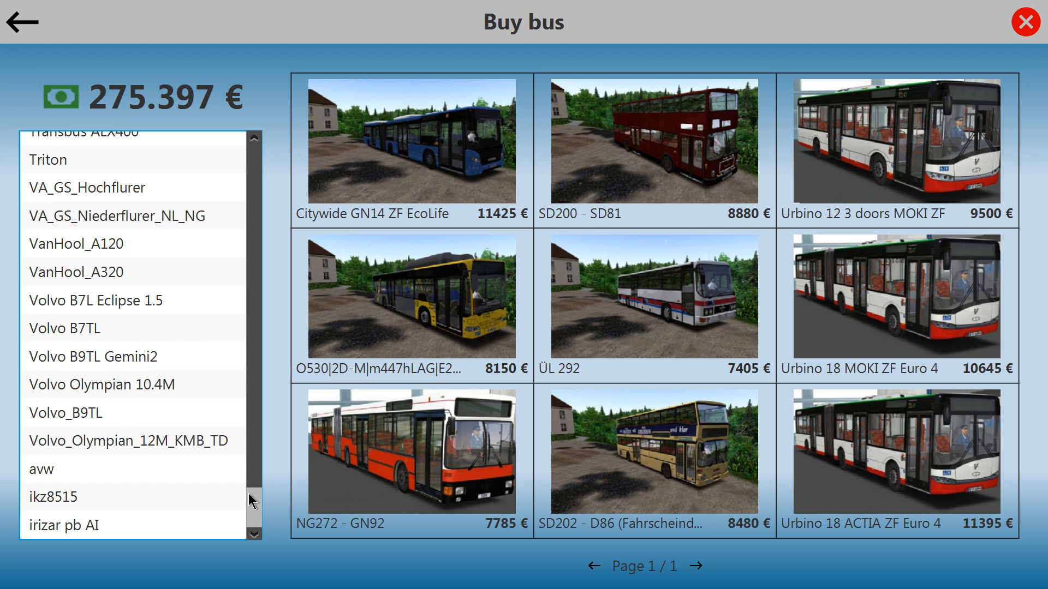
scroll(up, 3)
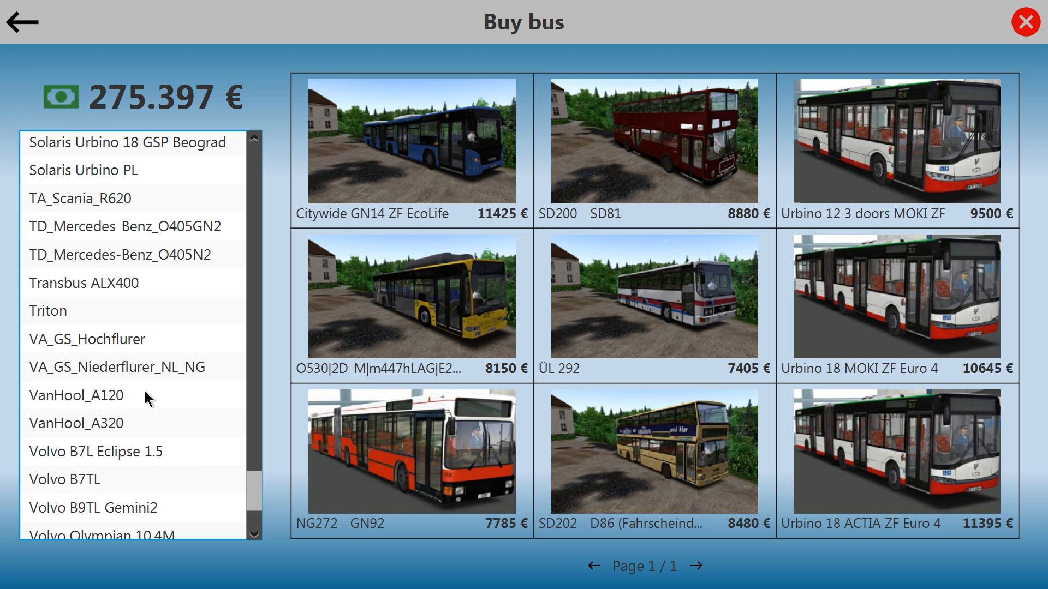
scroll(up, 3)
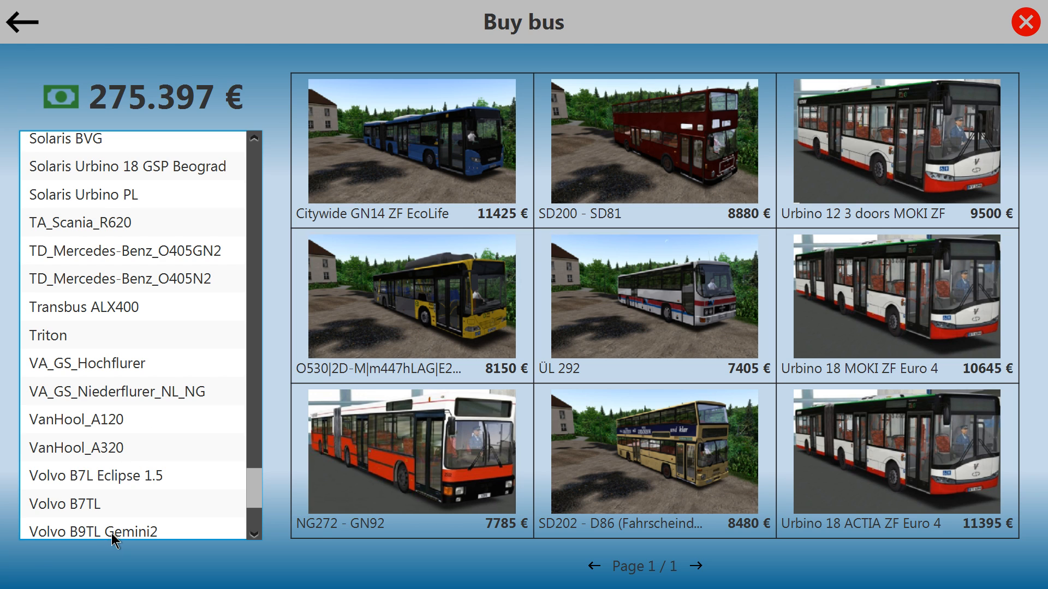
click(94, 530)
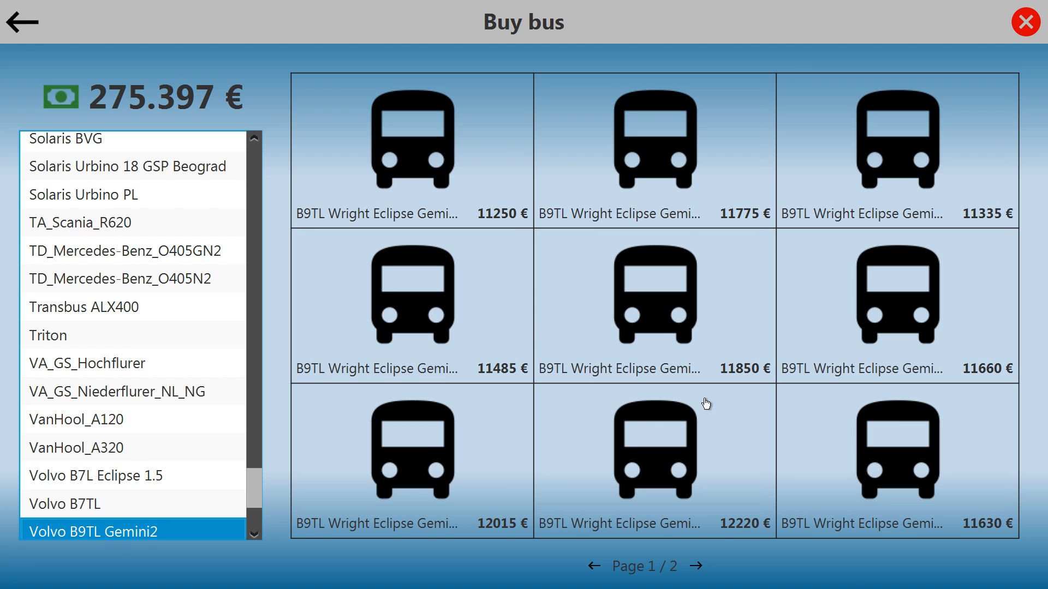
mouse_move(426, 447)
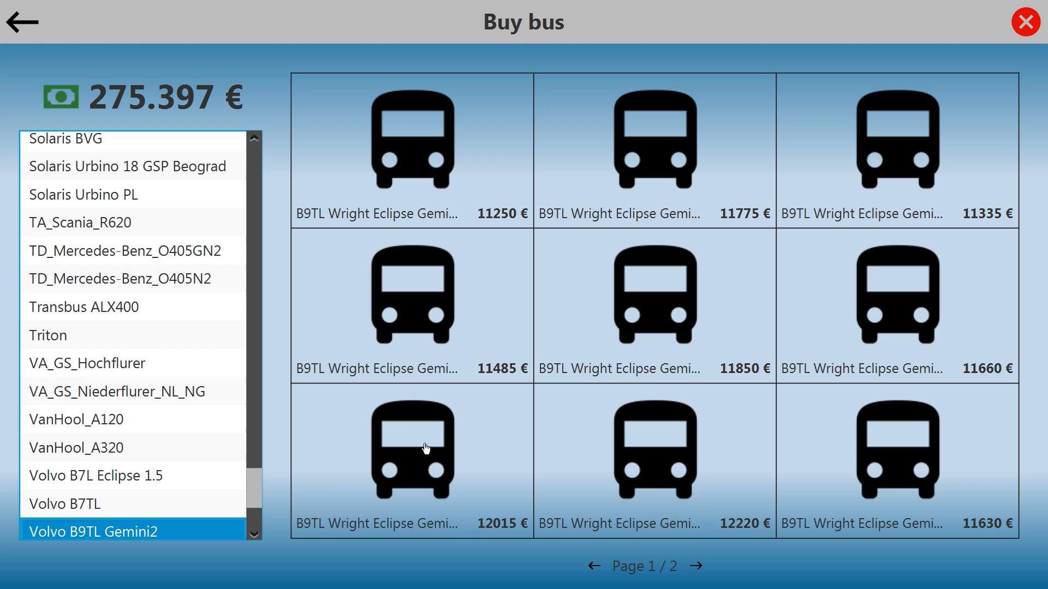
mouse_move(445, 425)
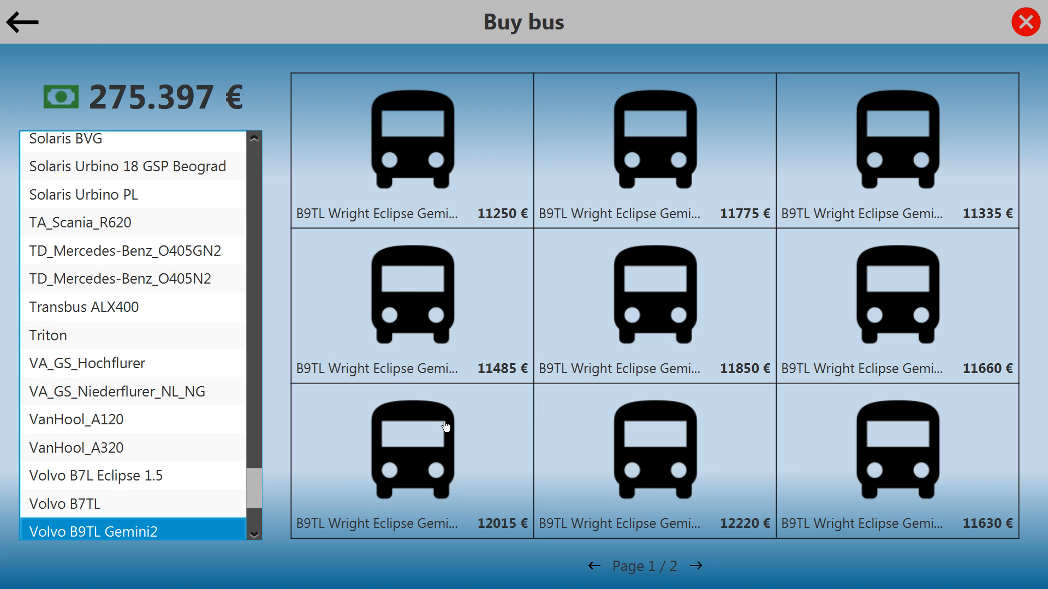
mouse_move(253, 479)
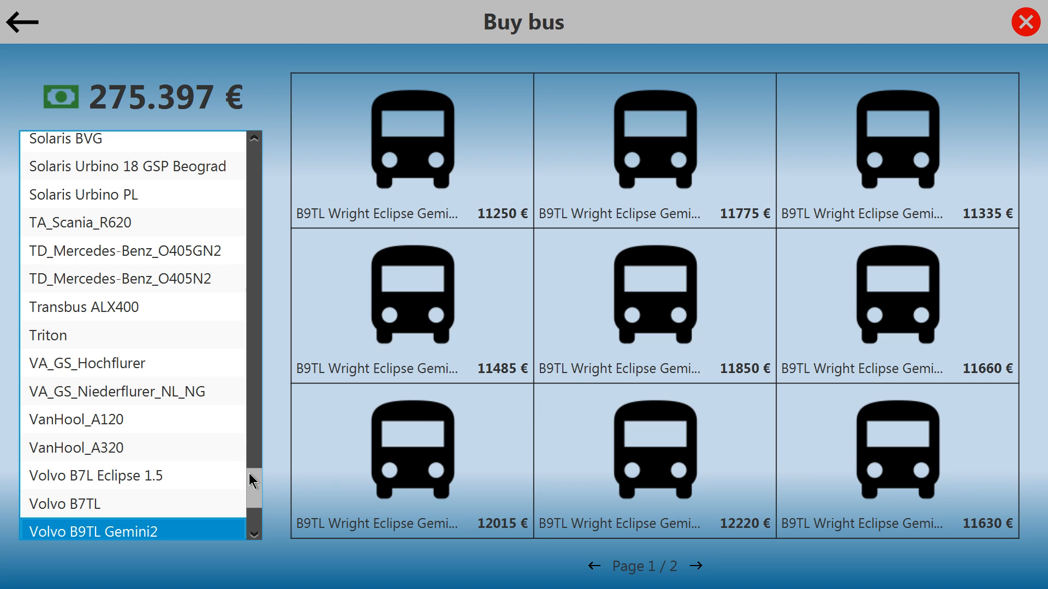
mouse_move(251, 465)
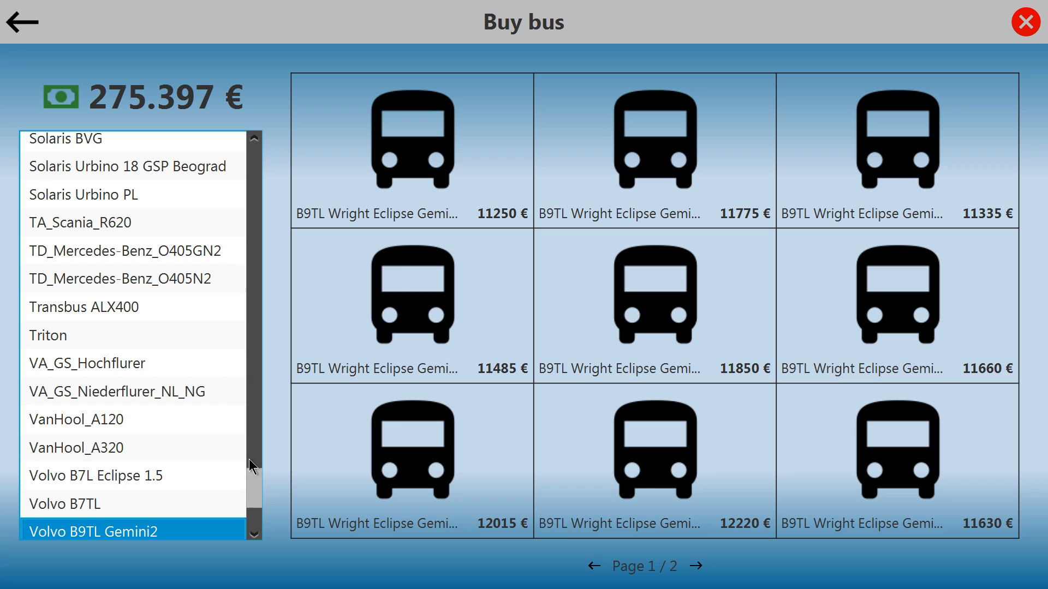
mouse_move(127, 319)
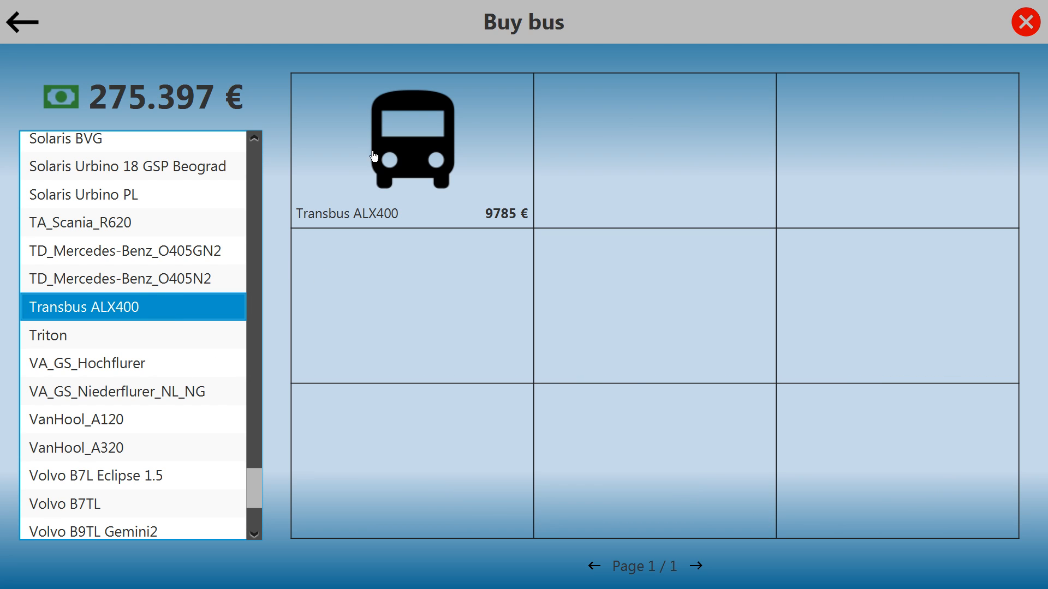
mouse_move(253, 454)
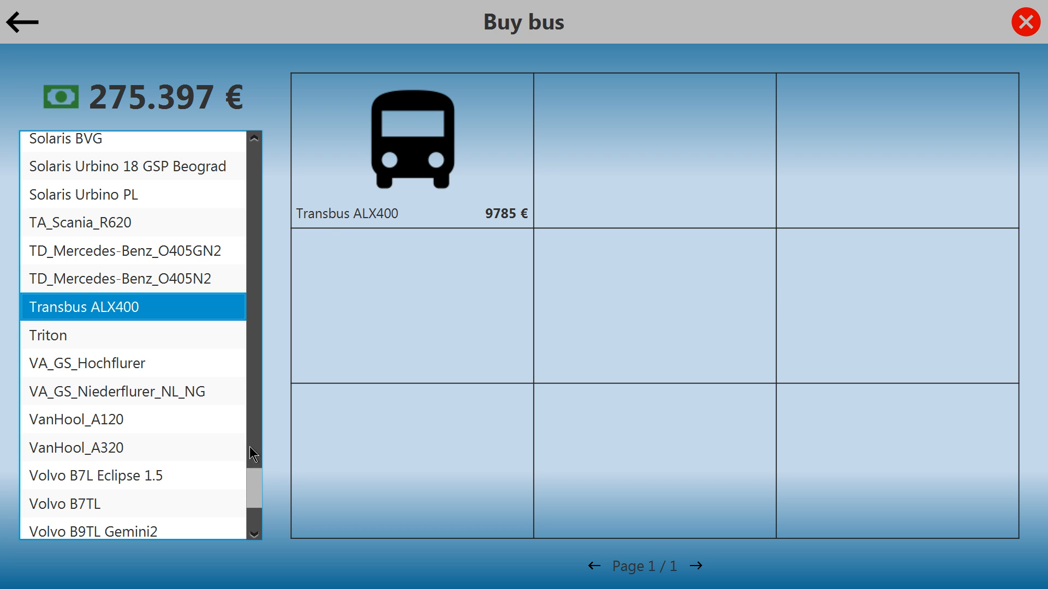
- Show the O405 models, then MAN_SD202 models on page 2 (D90–D92)
scroll(up, 3)
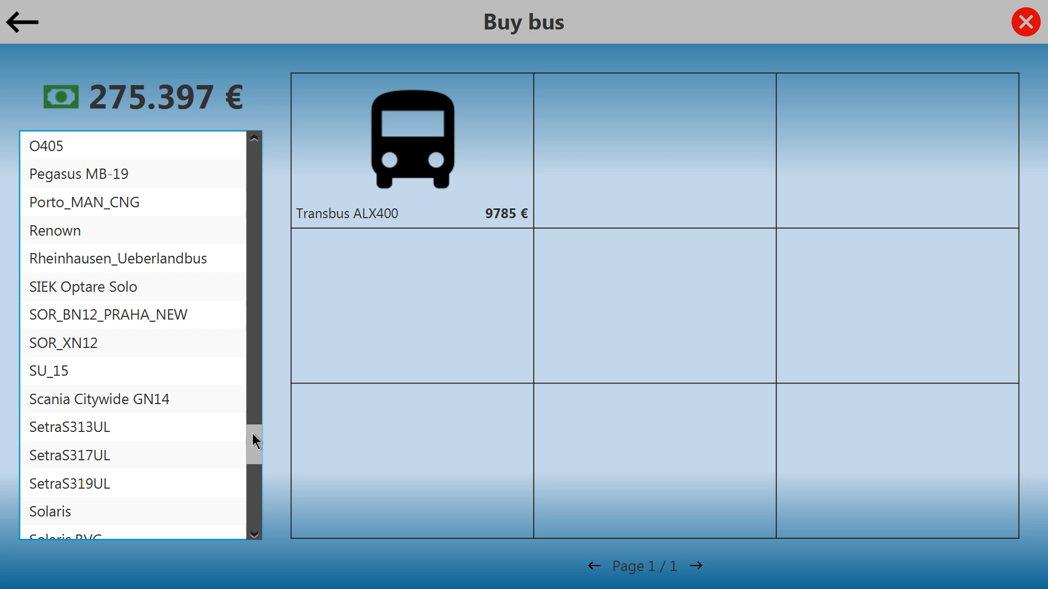
scroll(up, 3)
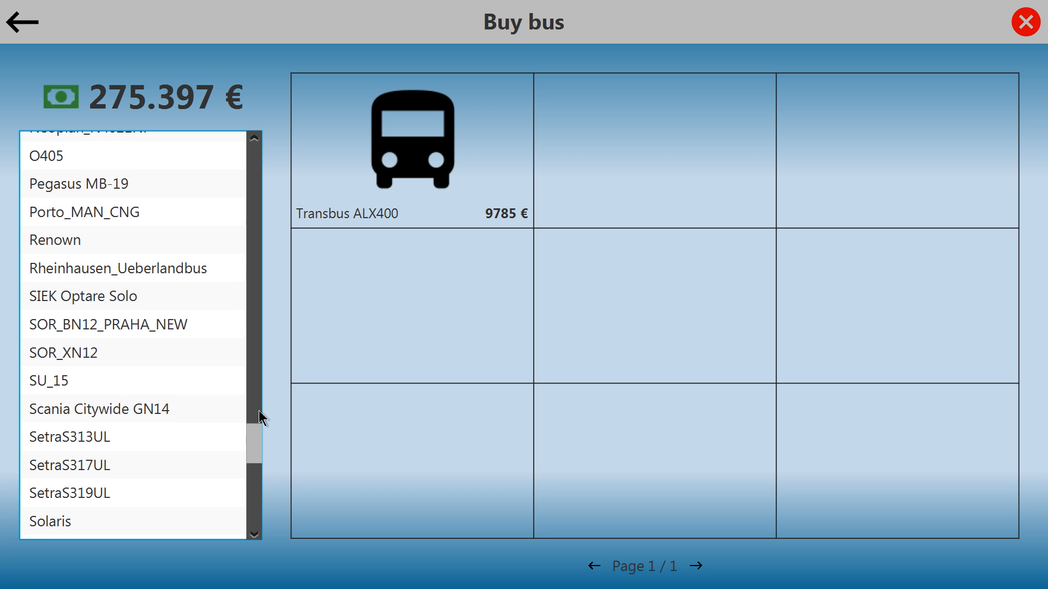
scroll(up, 3)
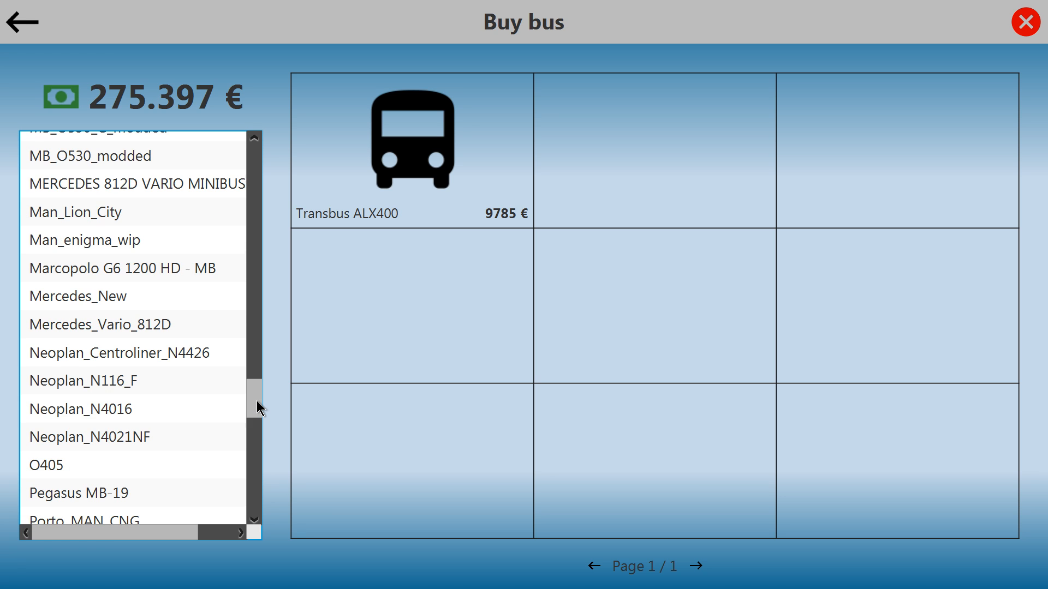
click(46, 465)
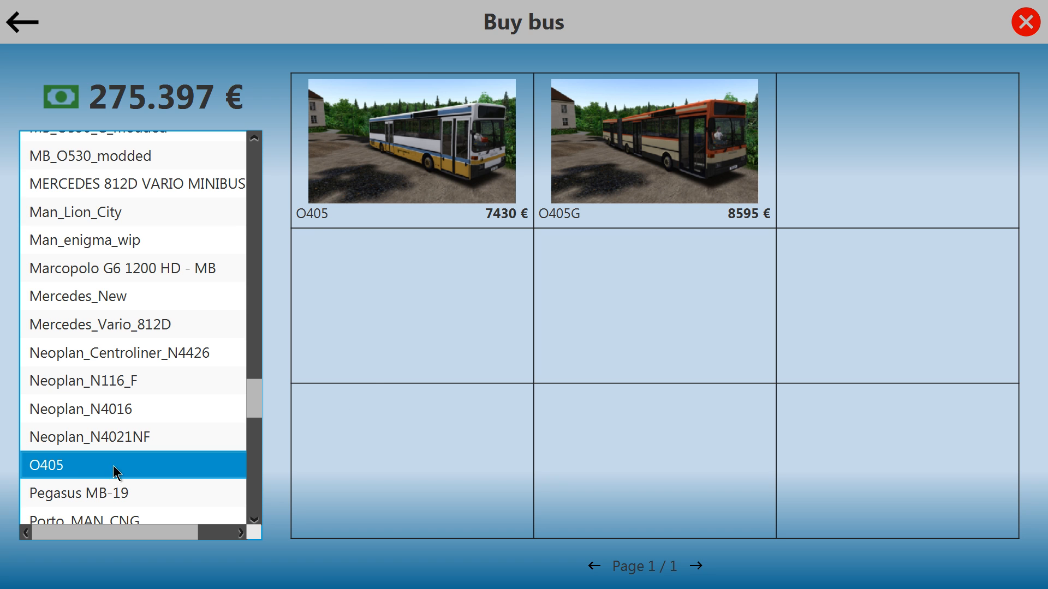
mouse_move(355, 315)
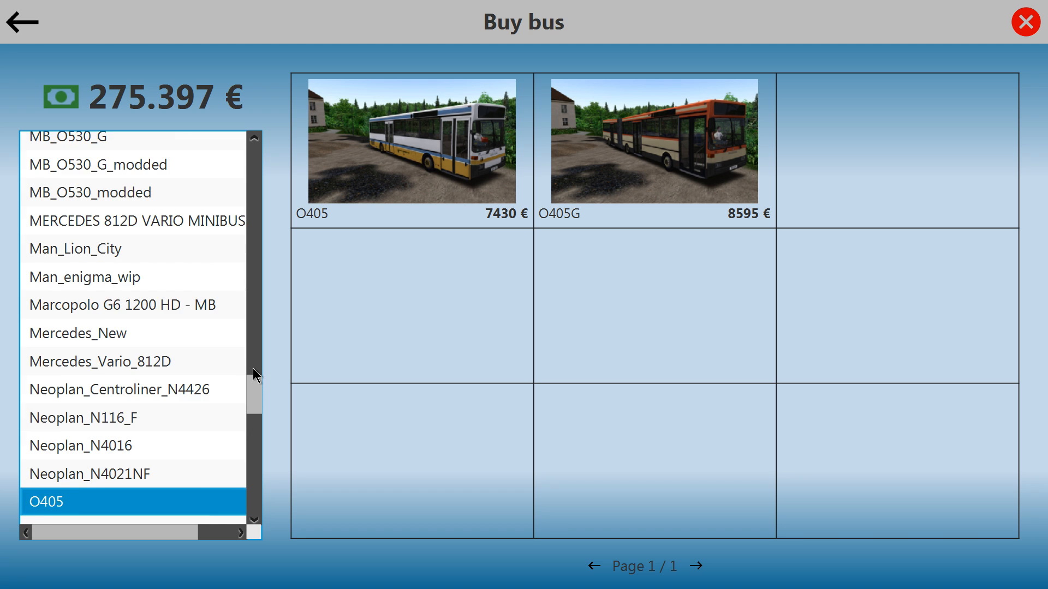
scroll(up, 3)
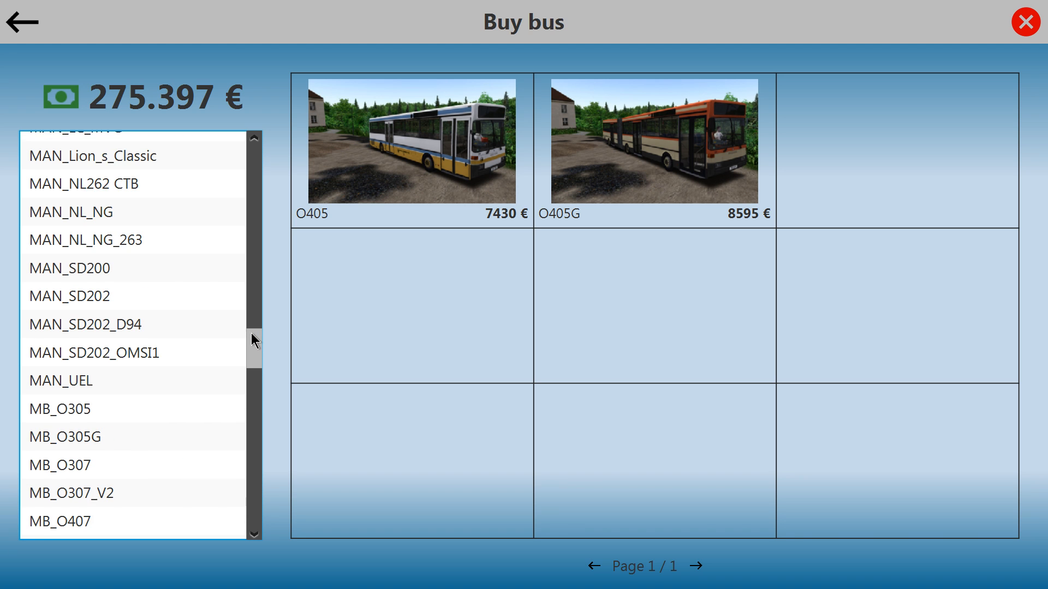
scroll(up, 3)
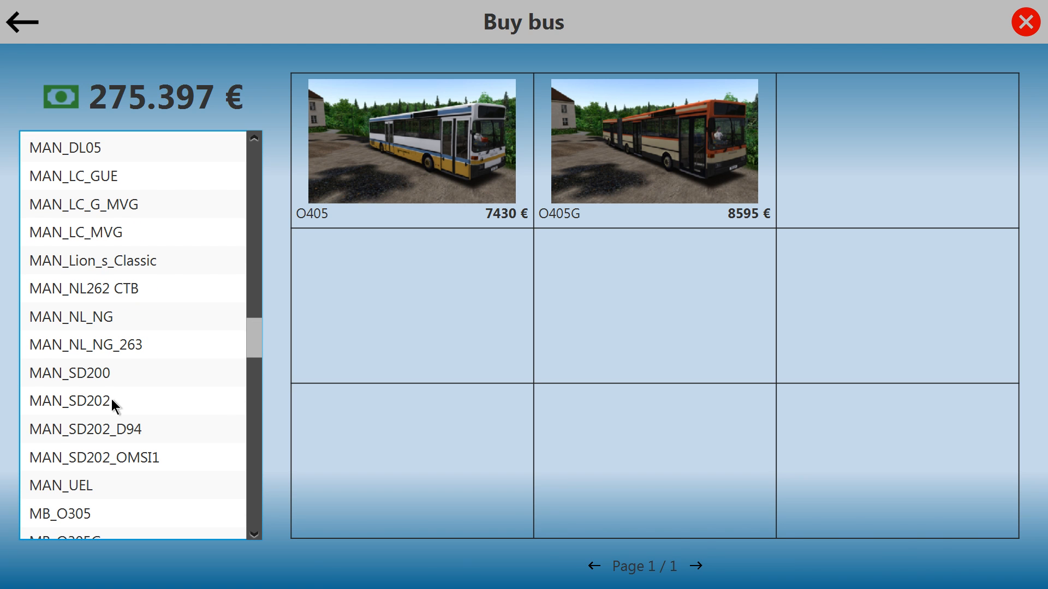
click(86, 400)
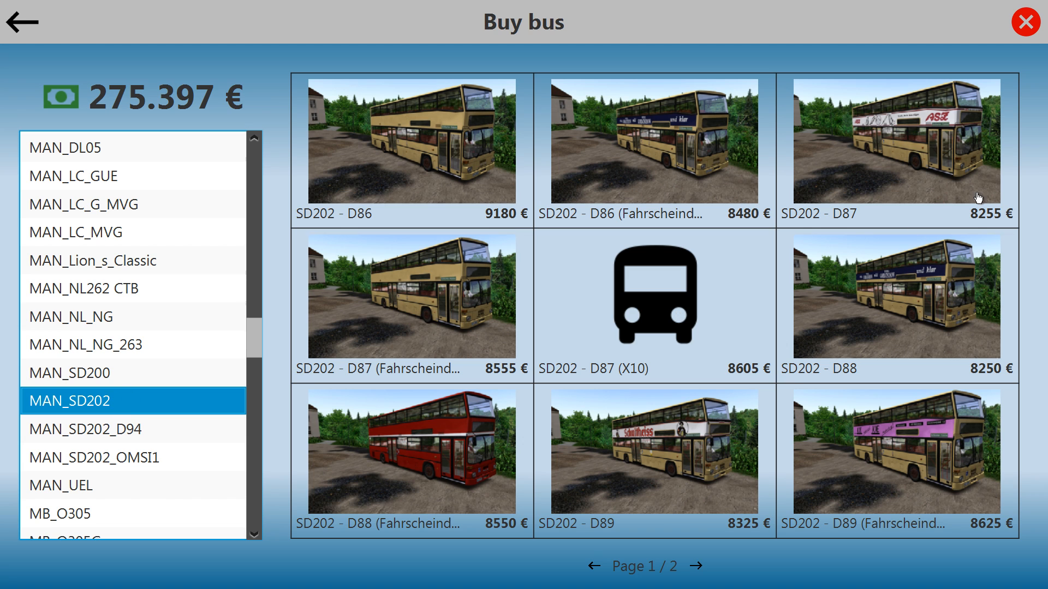
mouse_move(696, 563)
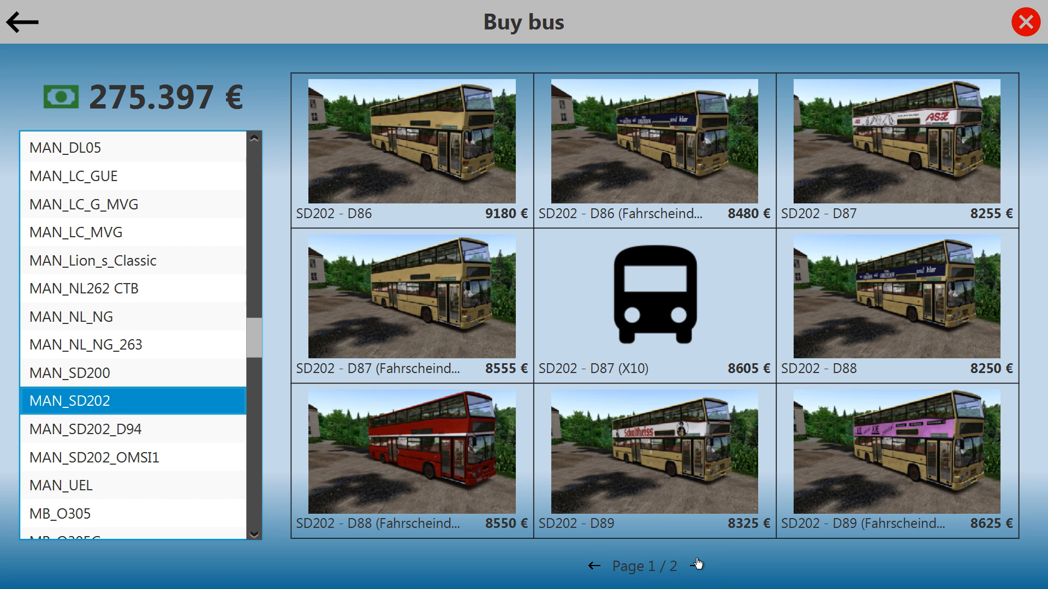
click(694, 566)
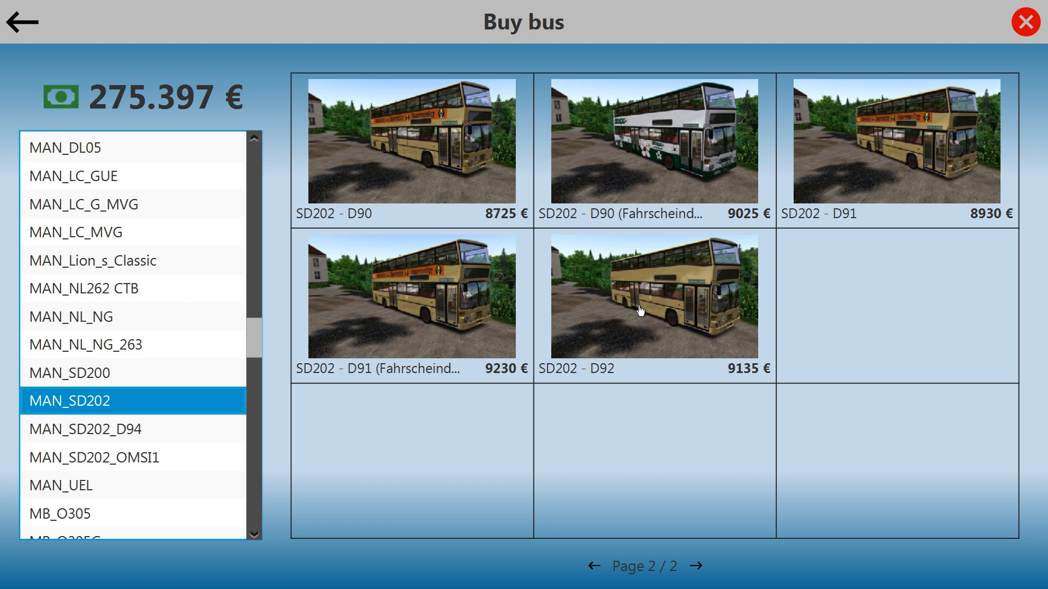
mouse_move(640, 313)
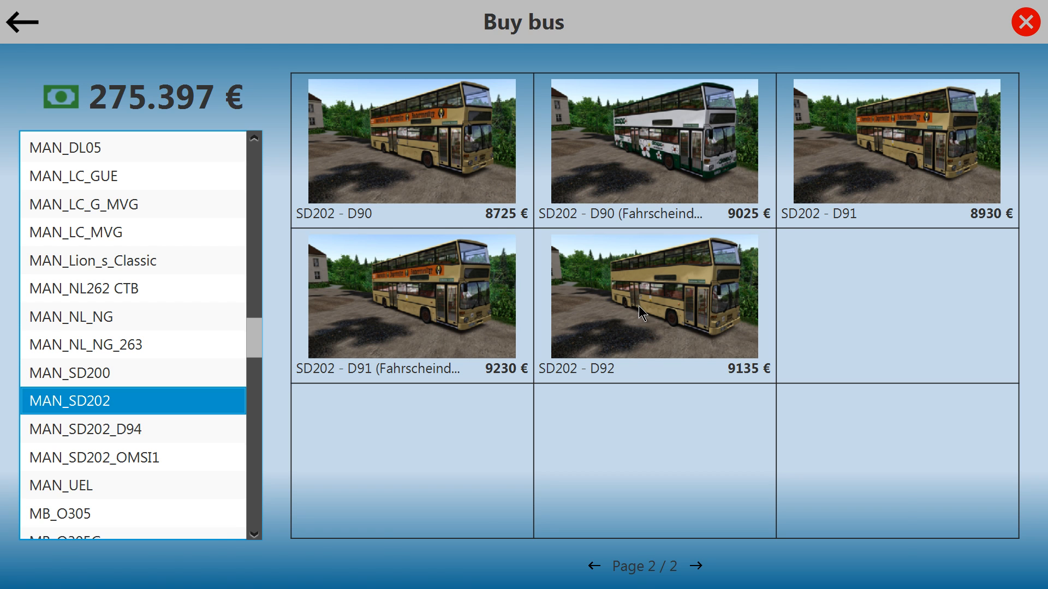
- Configure SD202 - D92 with plate SD-92 1992, Dublin repaint, and full payment
click(654, 297)
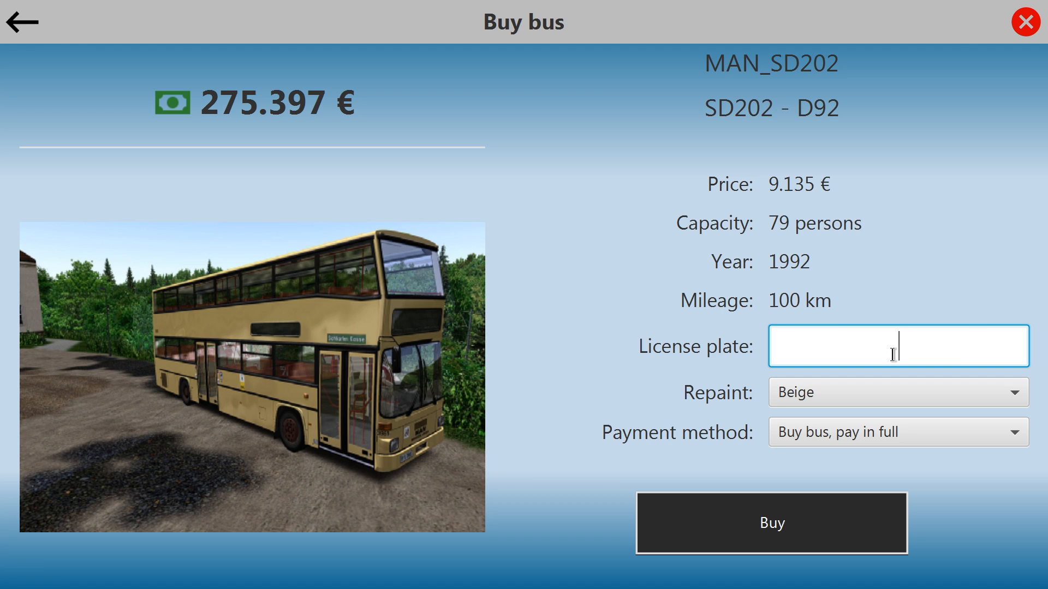
text(SD-9)
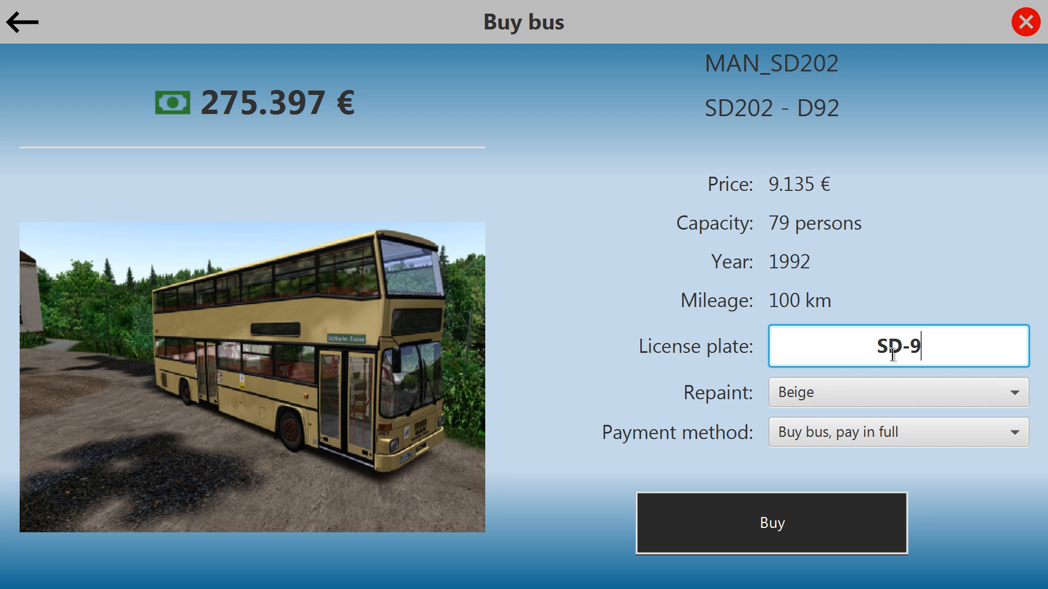
text(2)
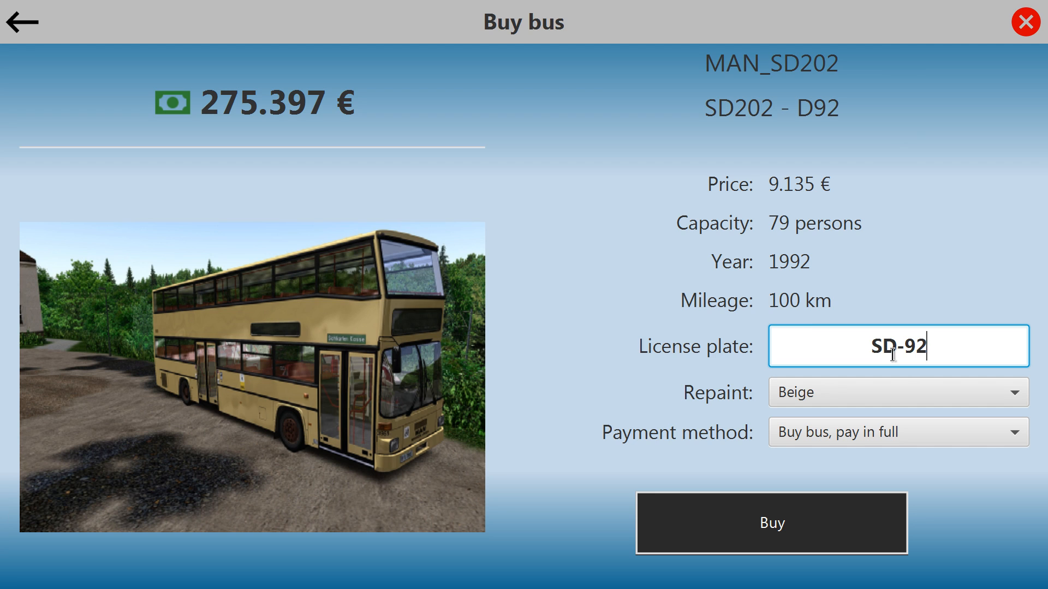
text(2)
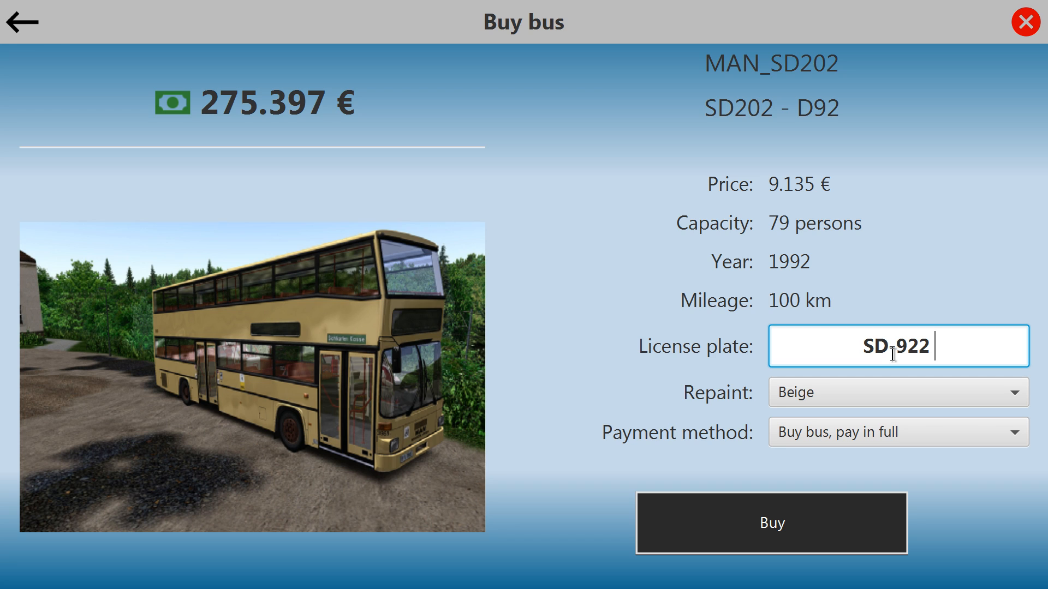
key(backspace)
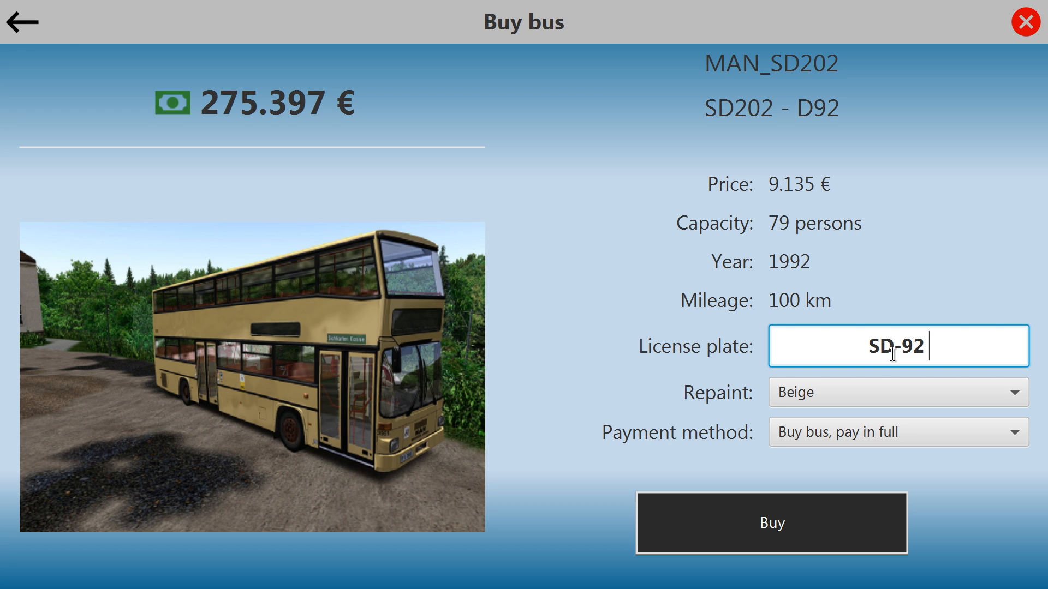
text(199)
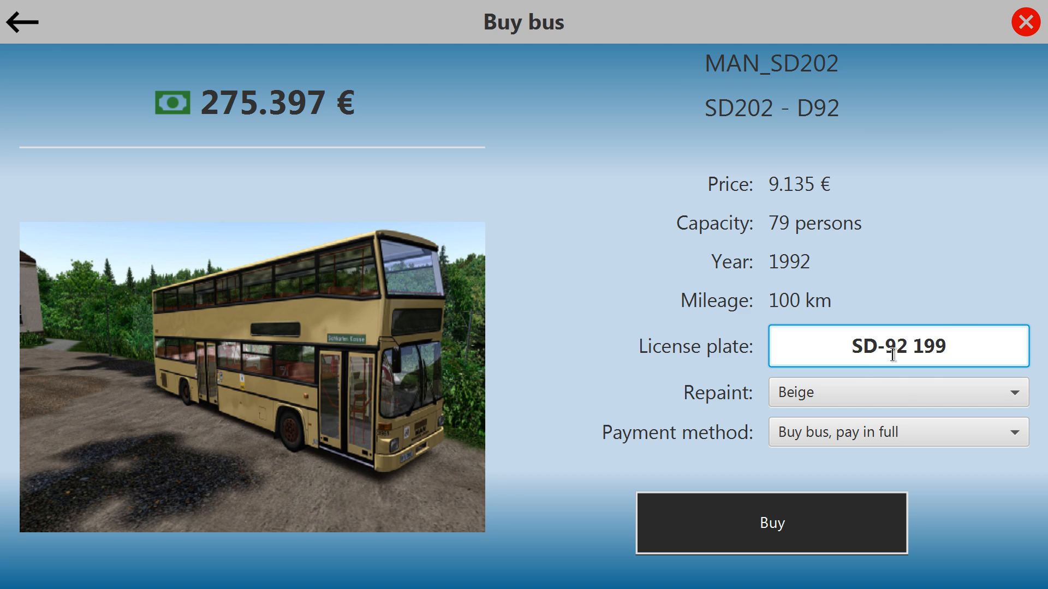
text(2)
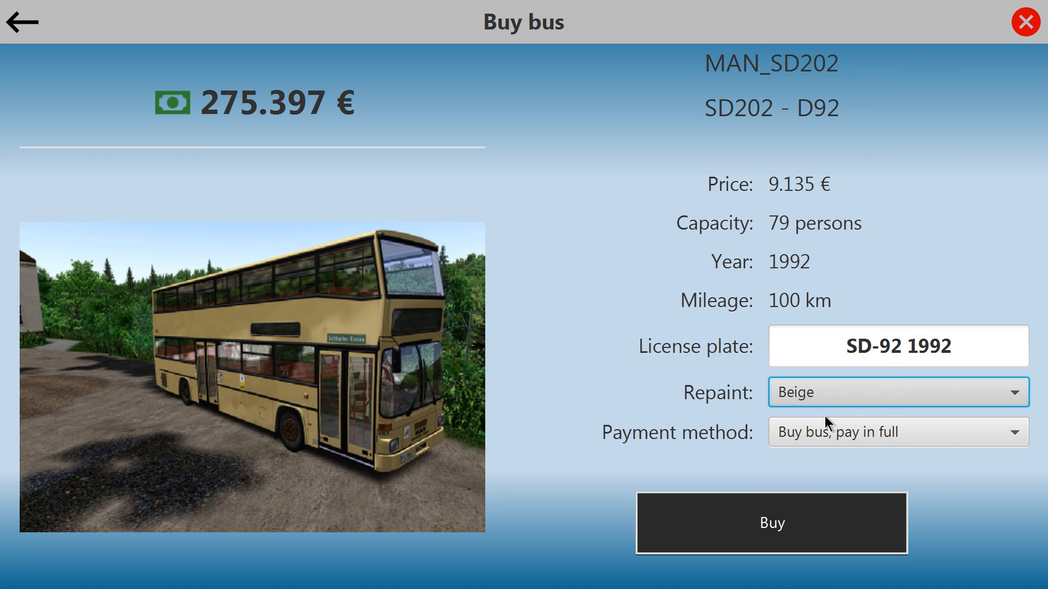
click(897, 432)
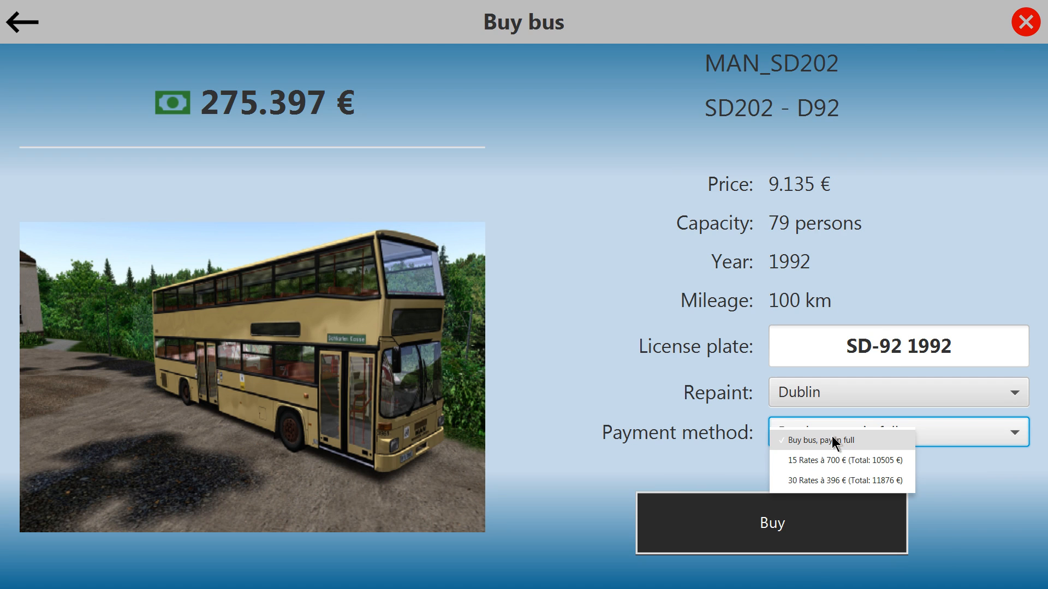
click(832, 440)
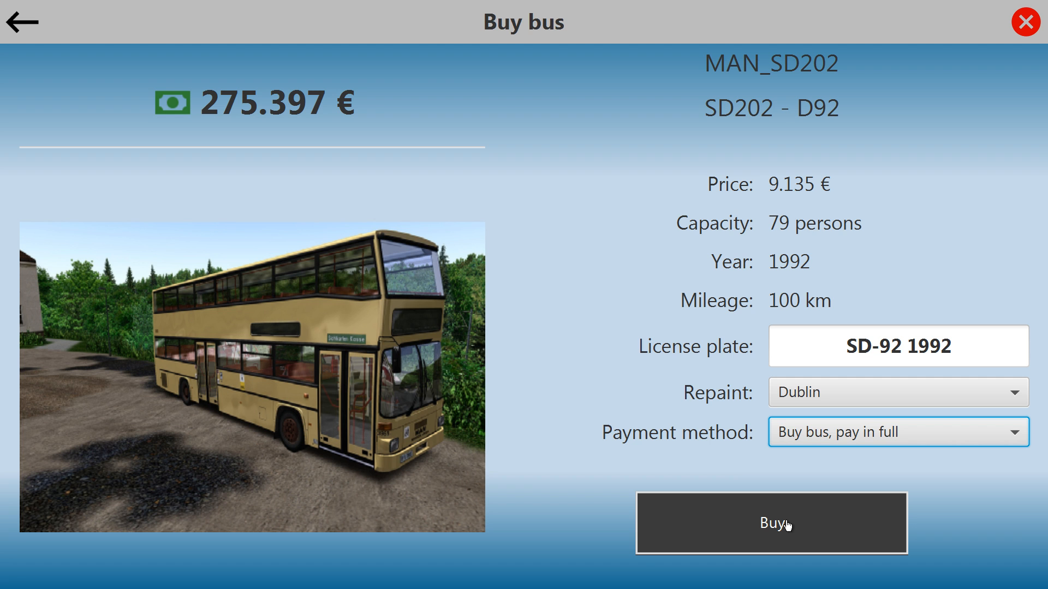
- Buy the SD-92 1992 double-decker into bay 4, then return to the office
click(769, 523)
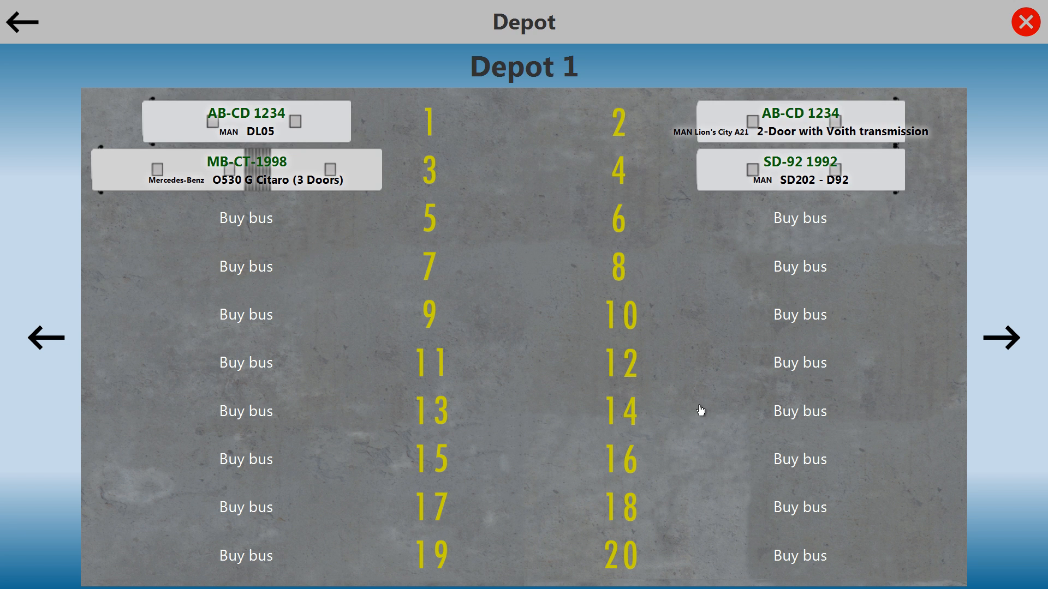
mouse_move(792, 179)
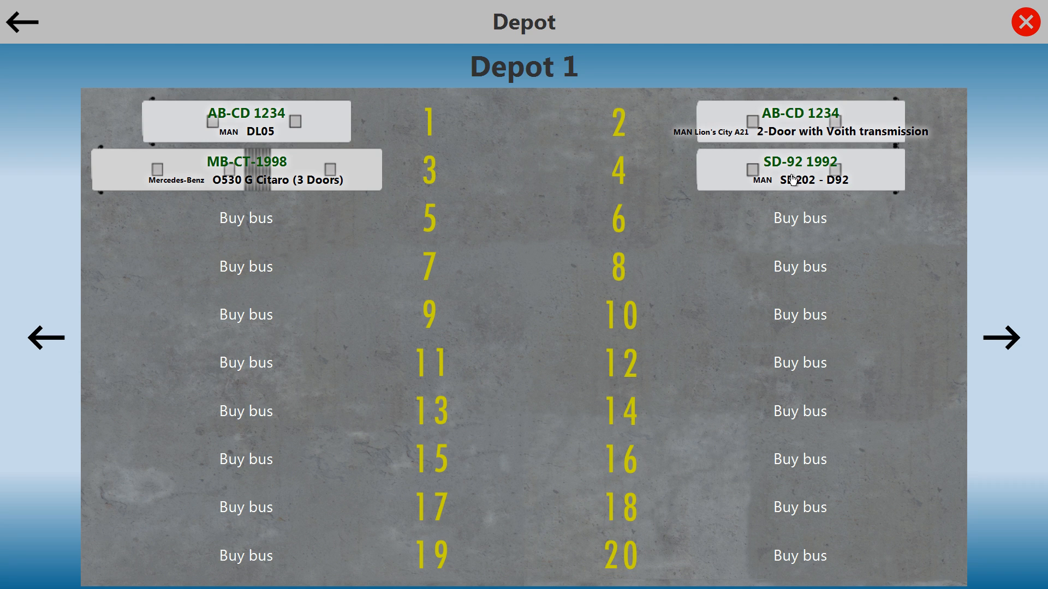
mouse_move(780, 148)
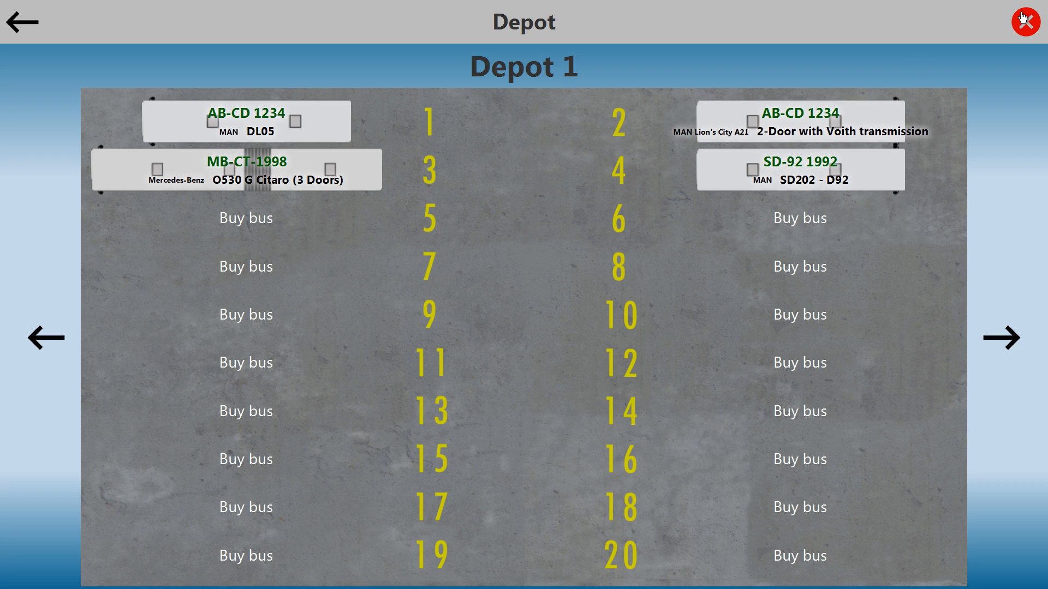
click(1027, 20)
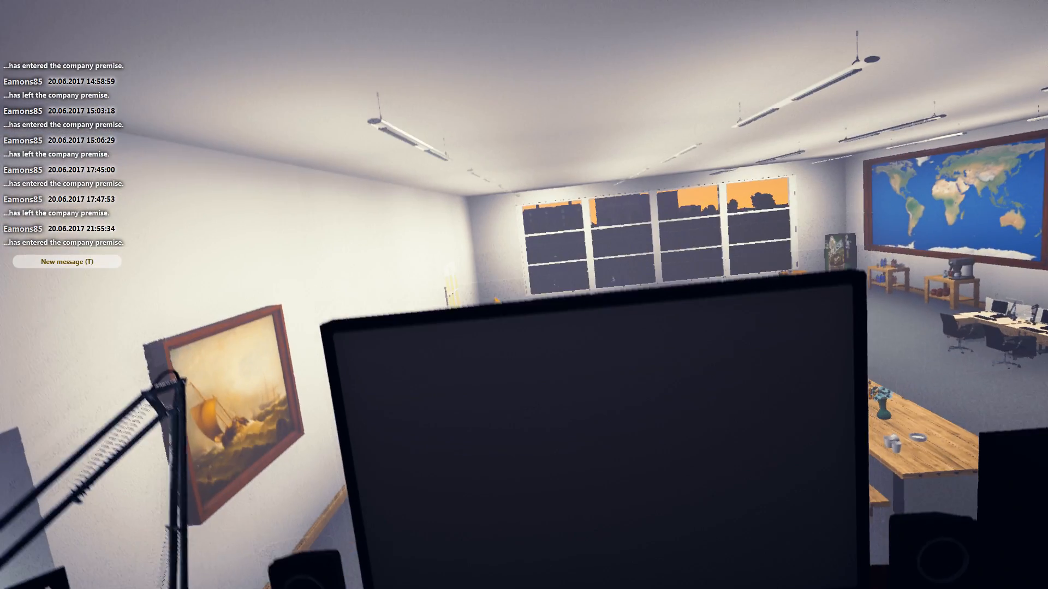
mouse_move(524, 295)
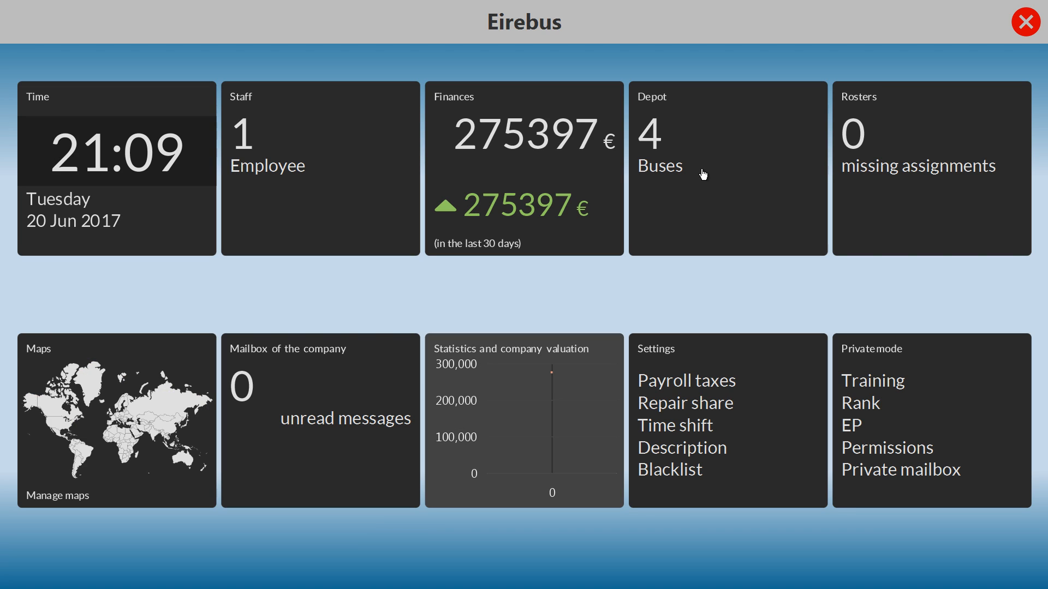
mouse_move(570, 163)
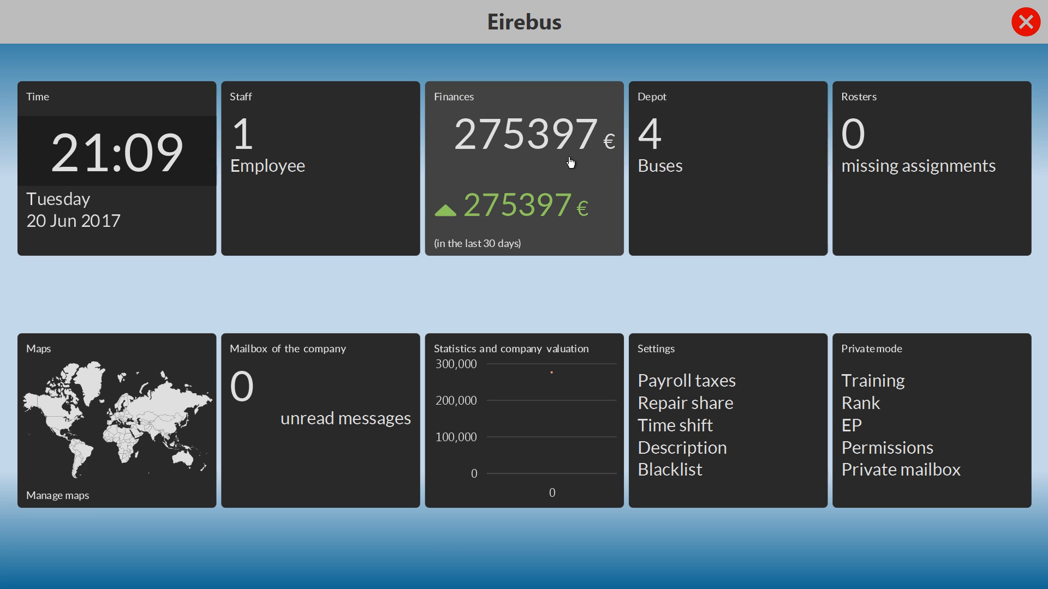
- Pay the 9135 € SD202 - D92 bill 1046 in Finances, then close Finances
click(523, 167)
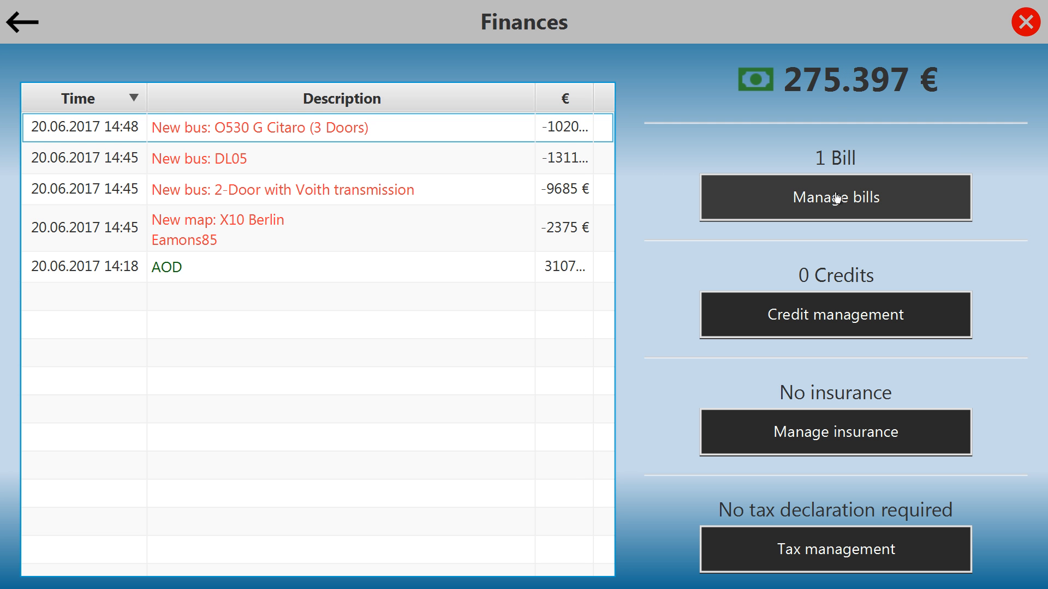
click(834, 197)
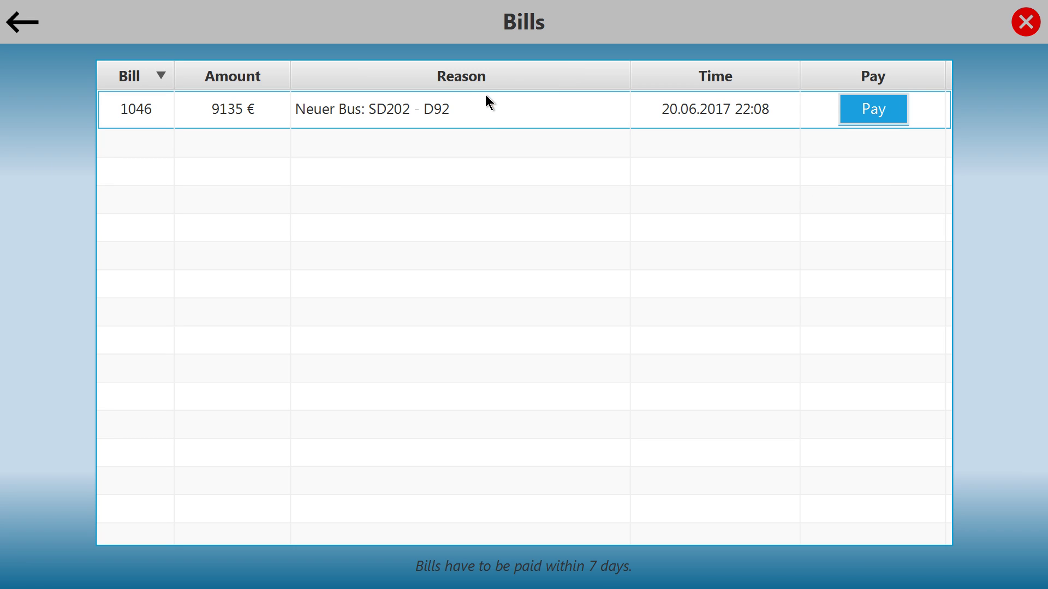
click(872, 109)
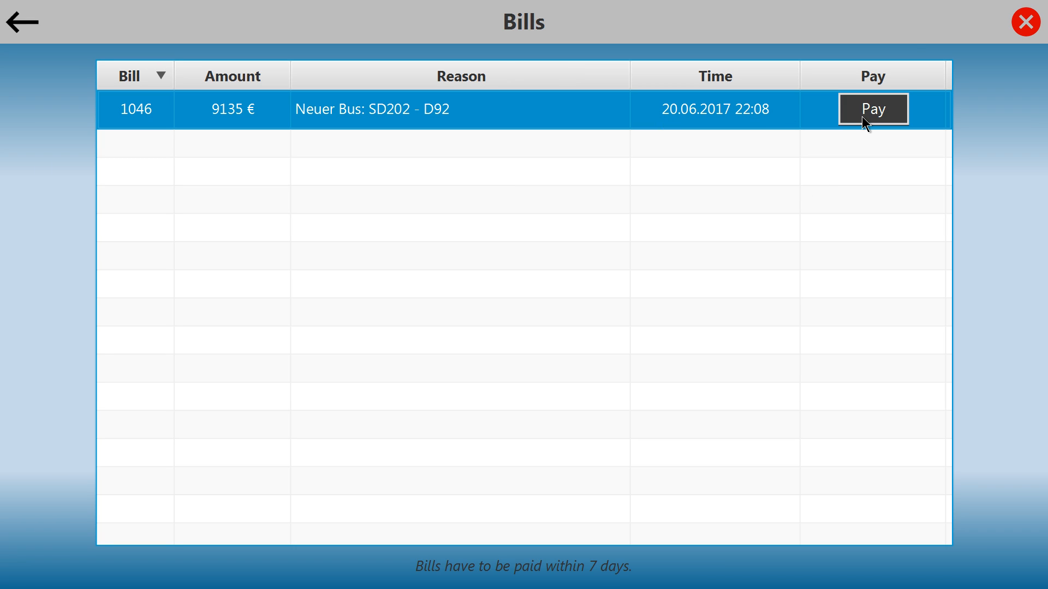
click(871, 108)
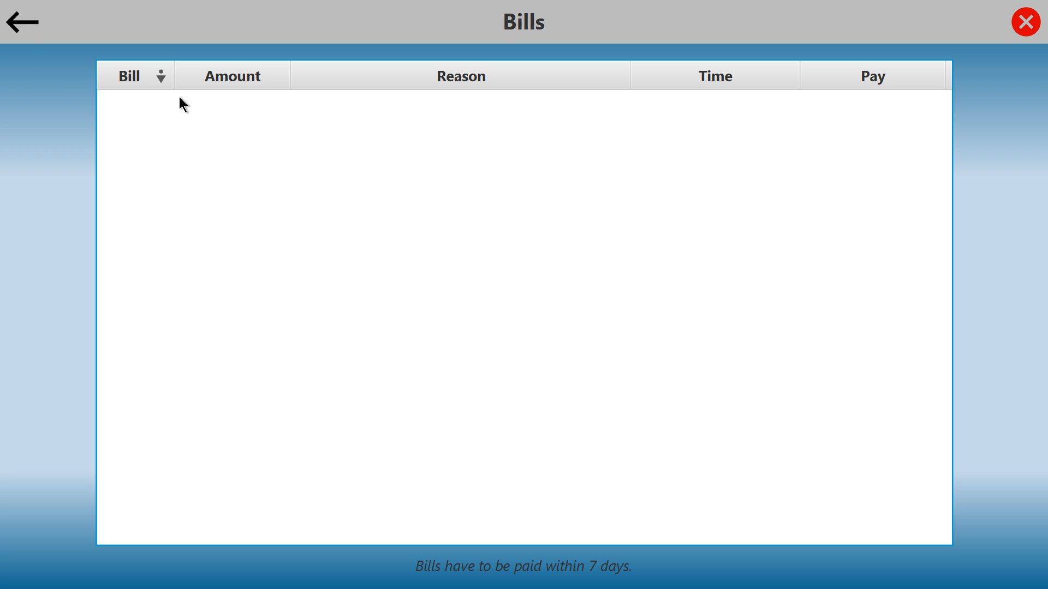
click(22, 20)
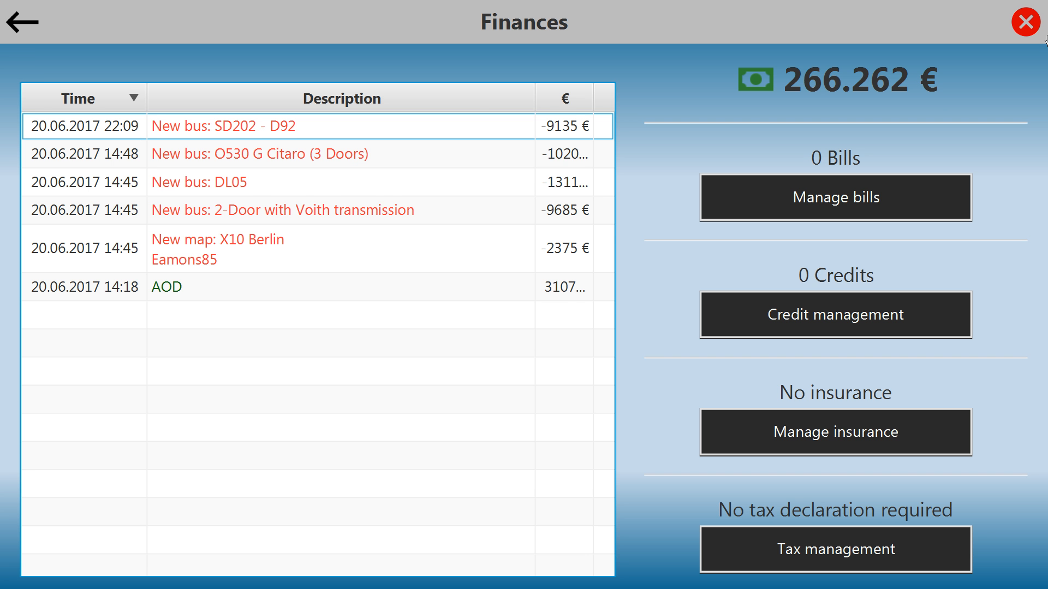
click(1028, 20)
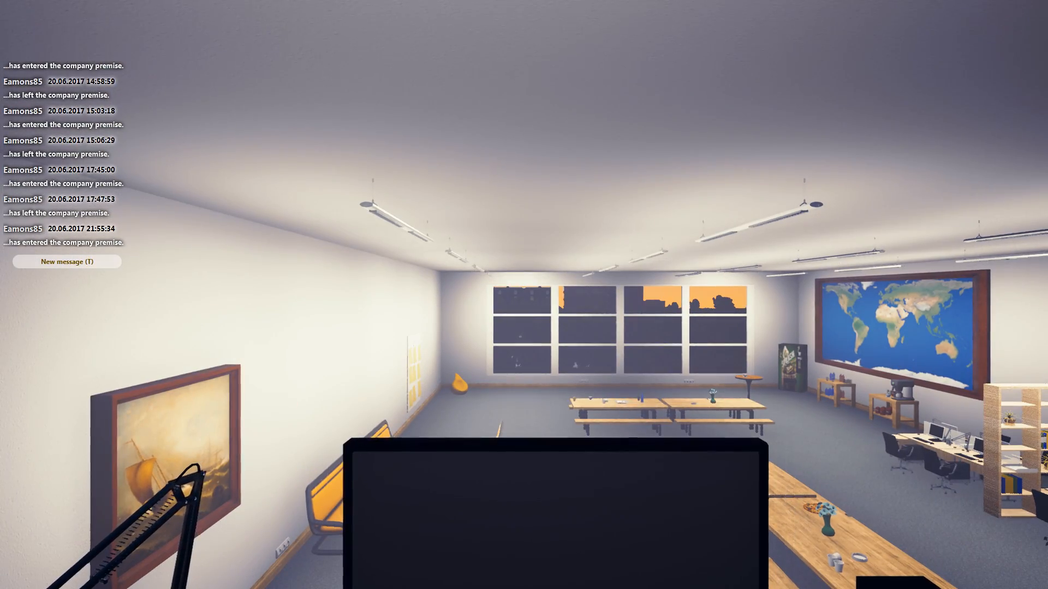
mouse_move(524, 295)
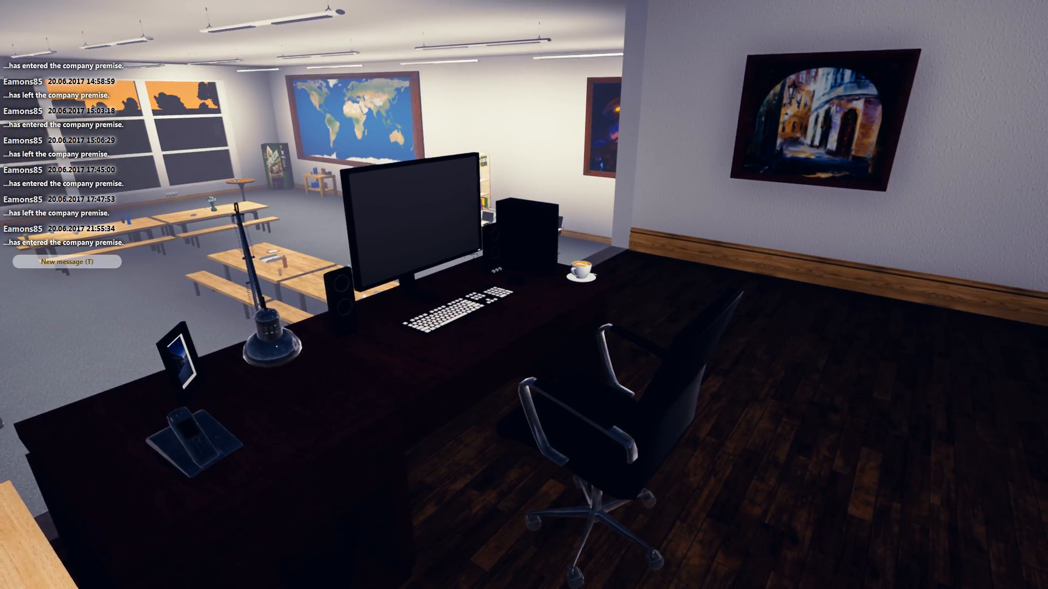
mouse_move(524, 294)
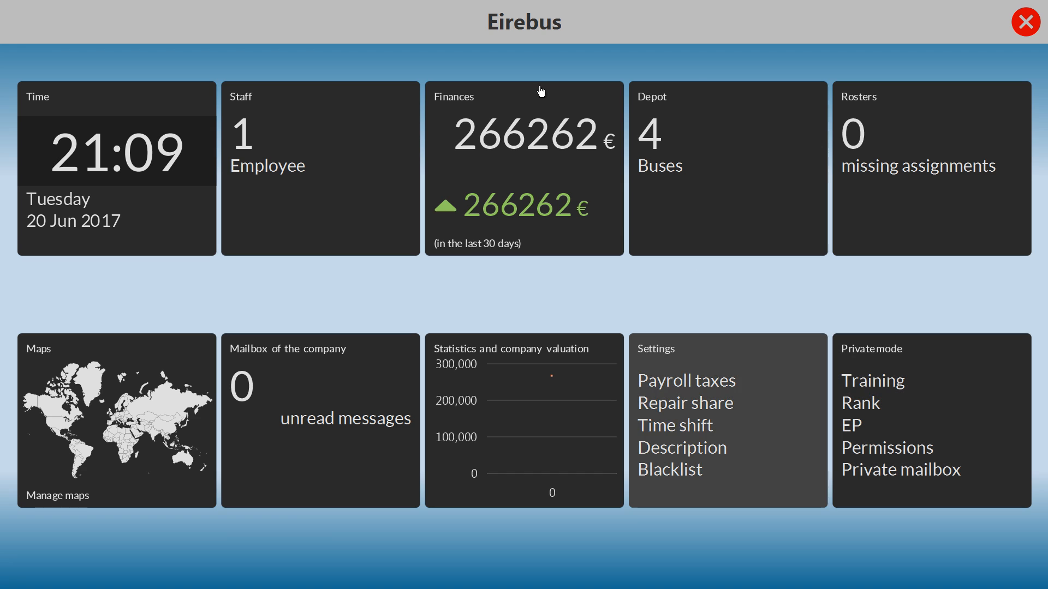
mouse_move(89, 443)
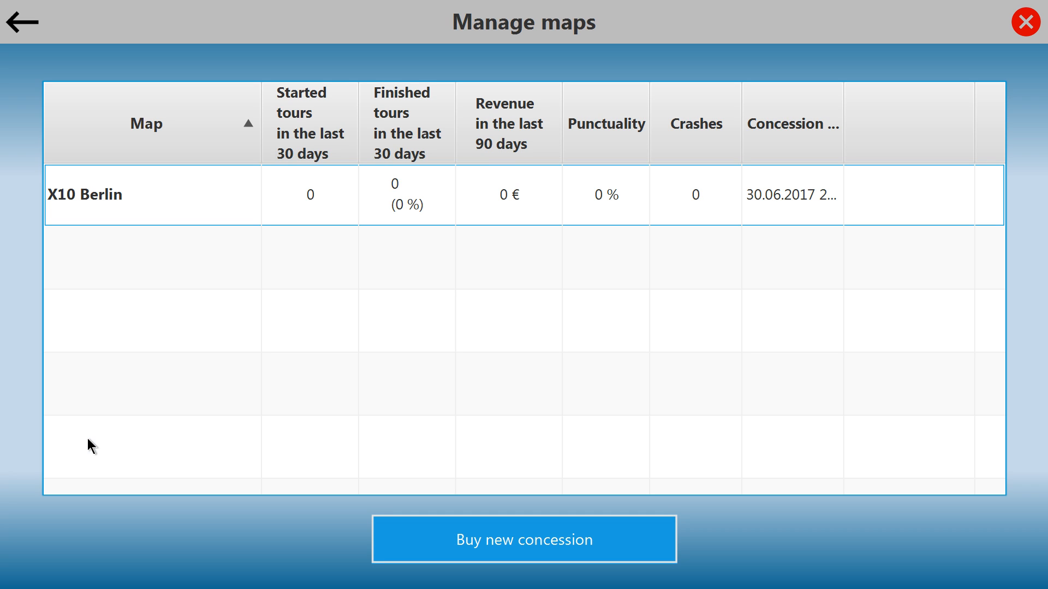
- Browse the Buy new concession map list without buying, then go back to Manage maps
click(151, 195)
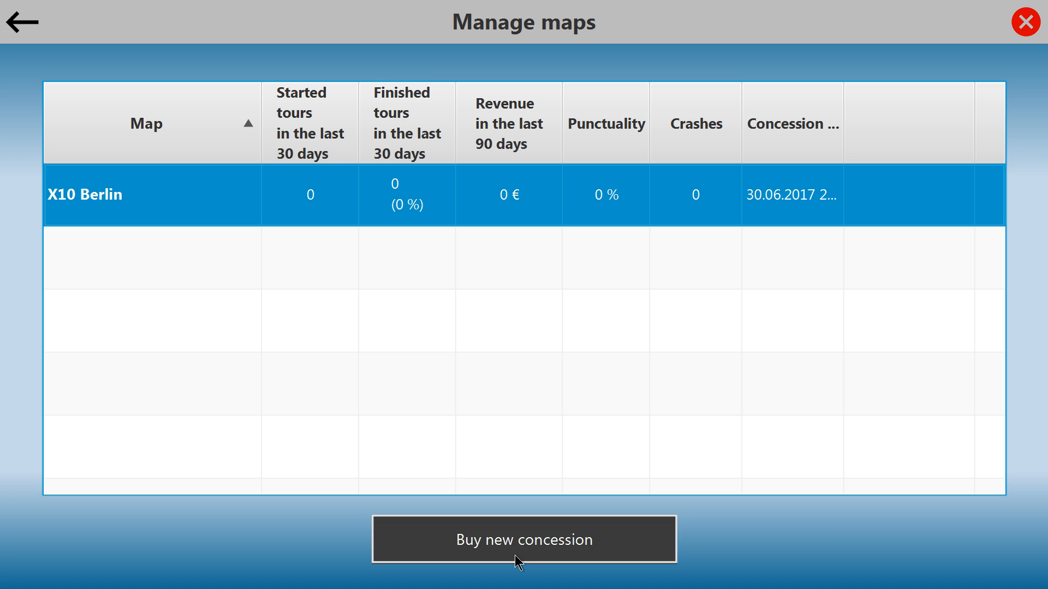
click(524, 539)
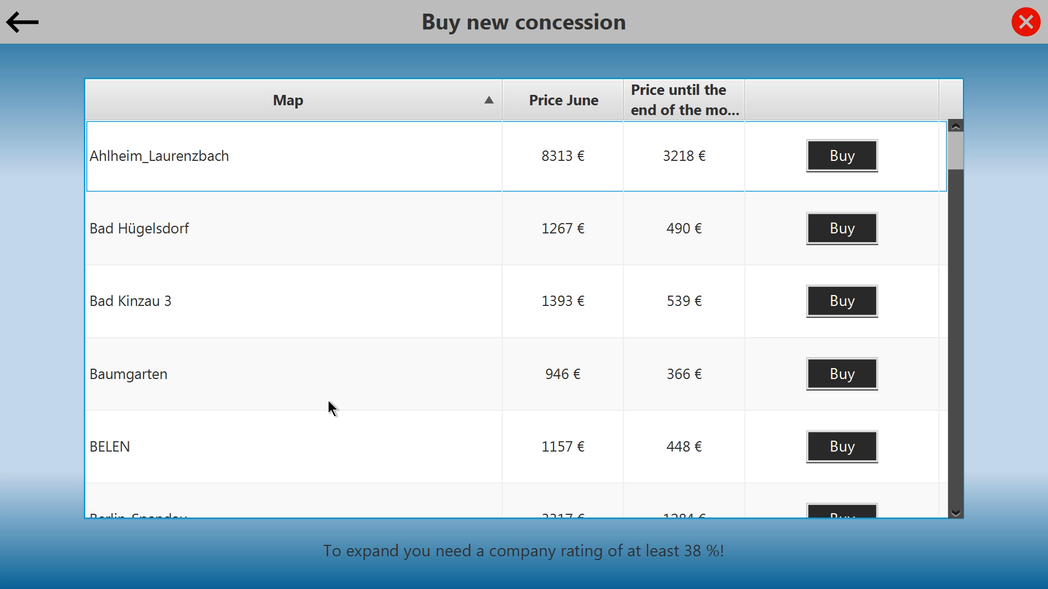
mouse_move(220, 314)
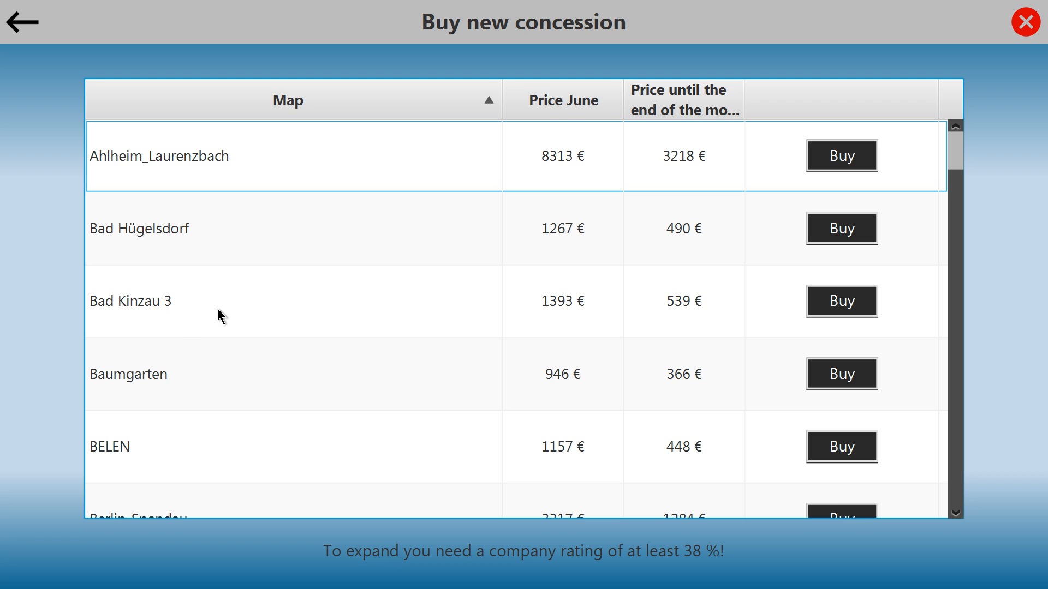
mouse_move(573, 122)
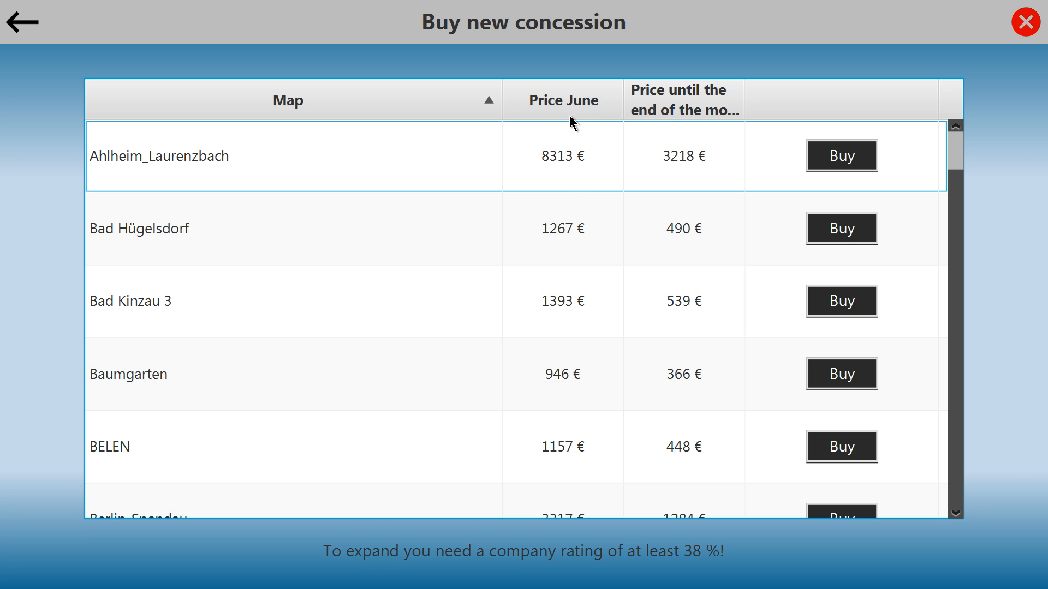
mouse_move(497, 124)
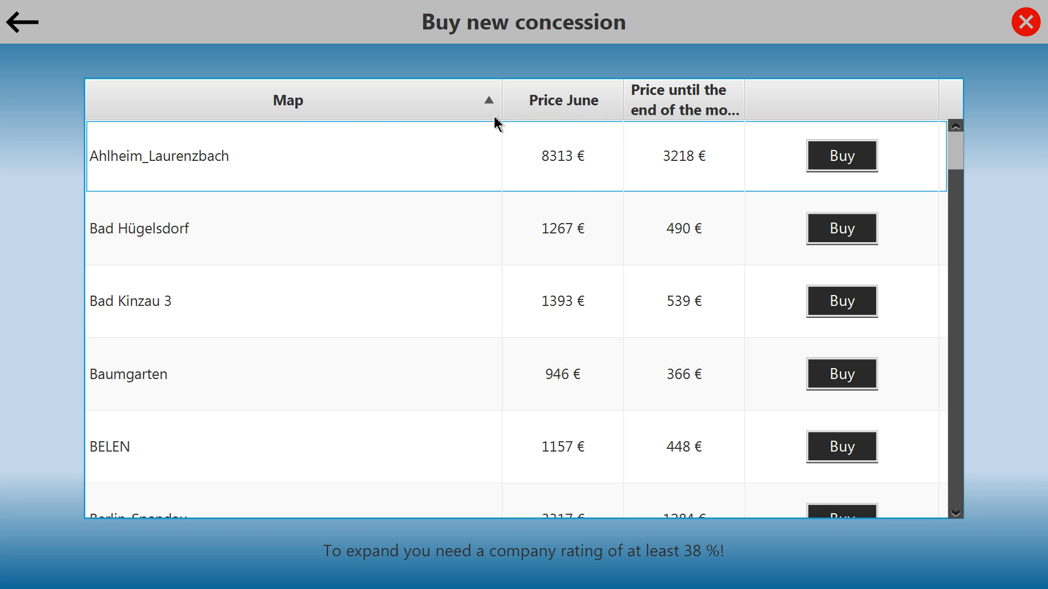
mouse_move(559, 132)
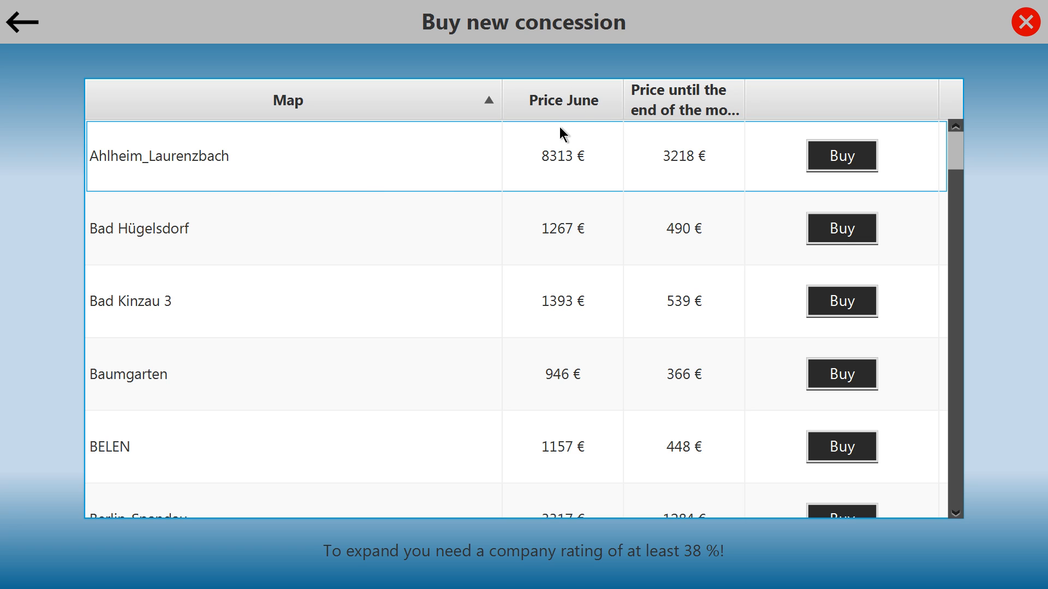
mouse_move(943, 180)
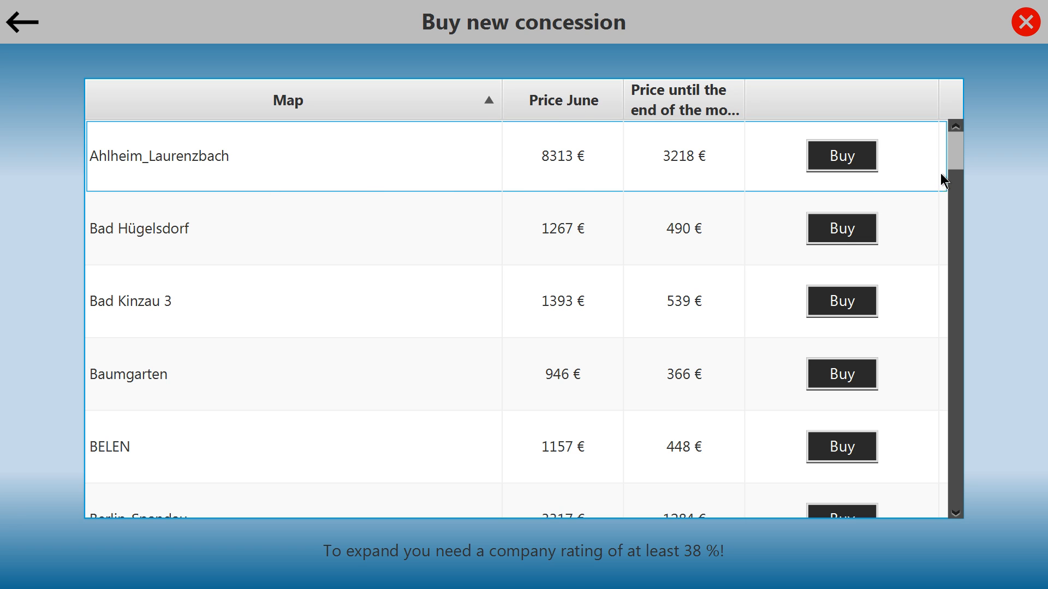
mouse_move(677, 167)
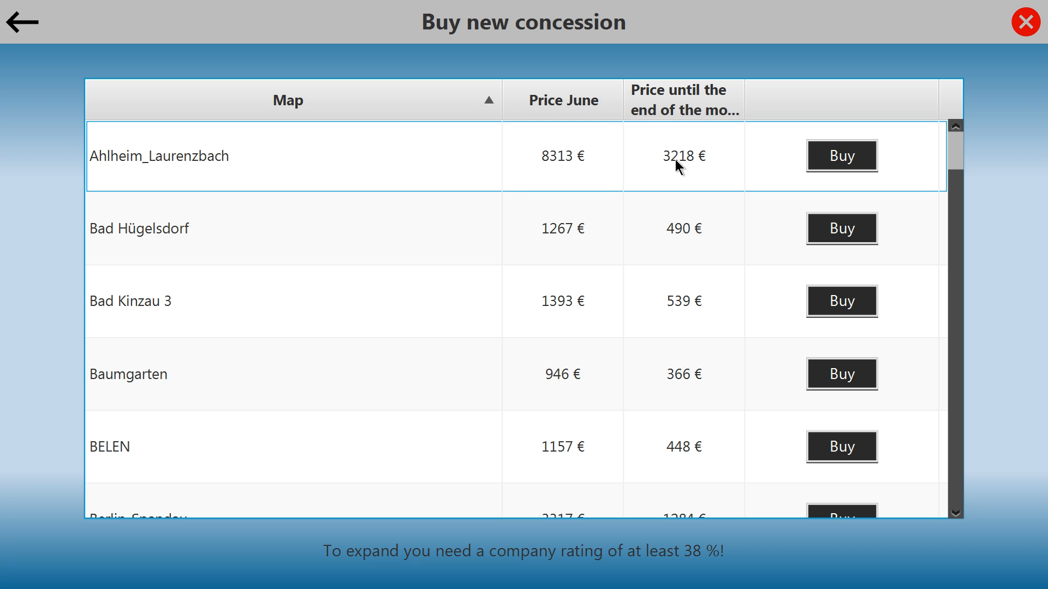
mouse_move(971, 208)
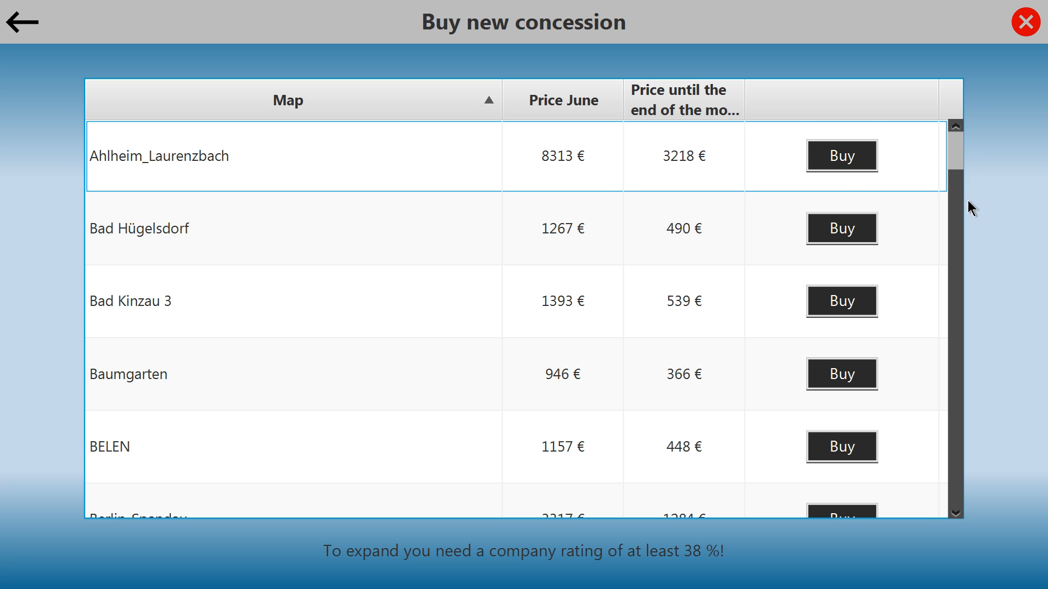
scroll(down, 3)
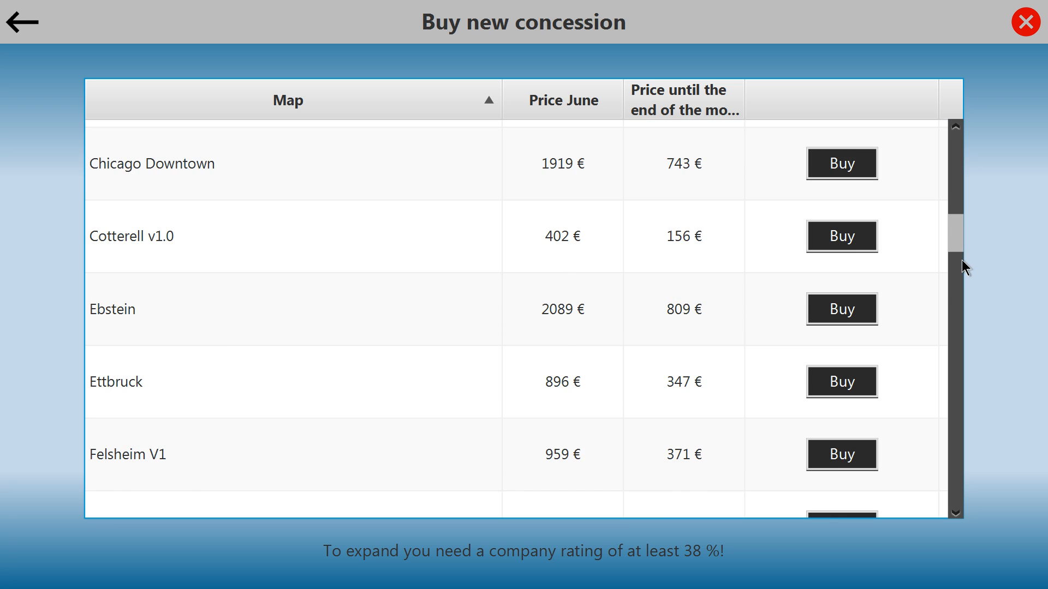
scroll(down, 3)
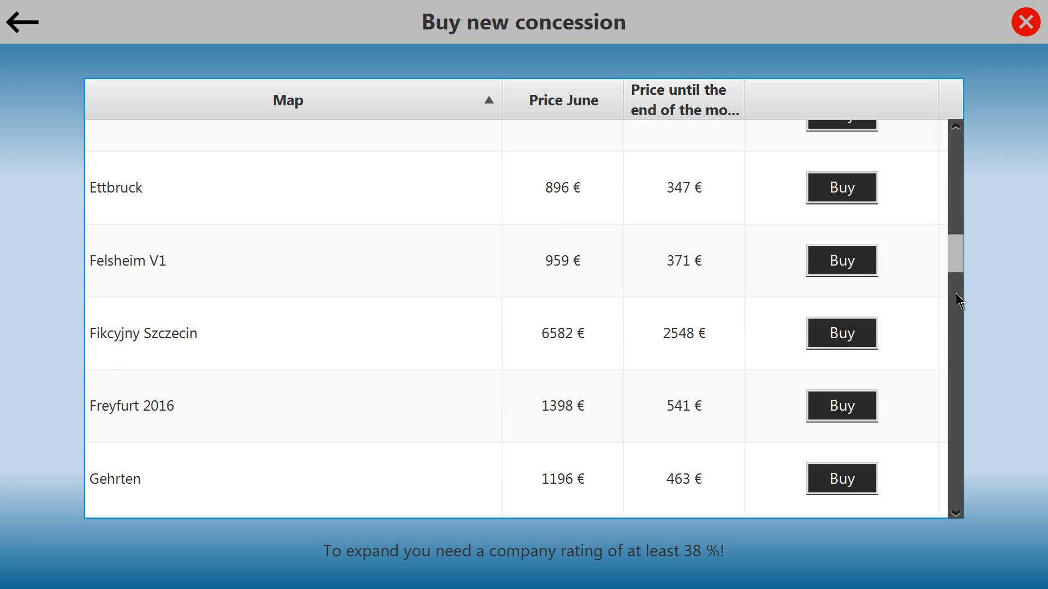
scroll(down, 3)
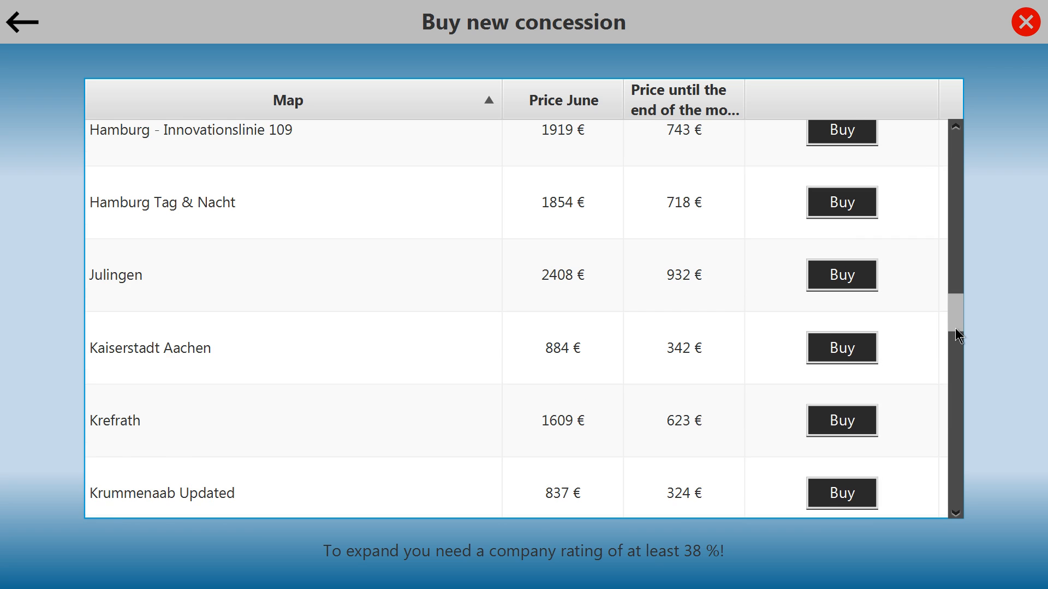
scroll(down, 3)
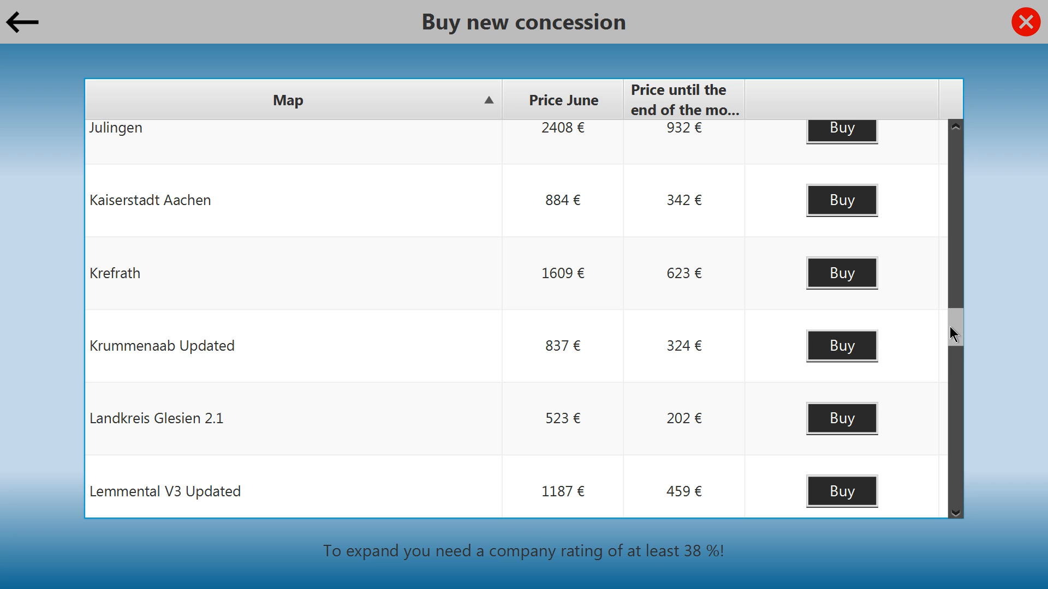
scroll(up, 3)
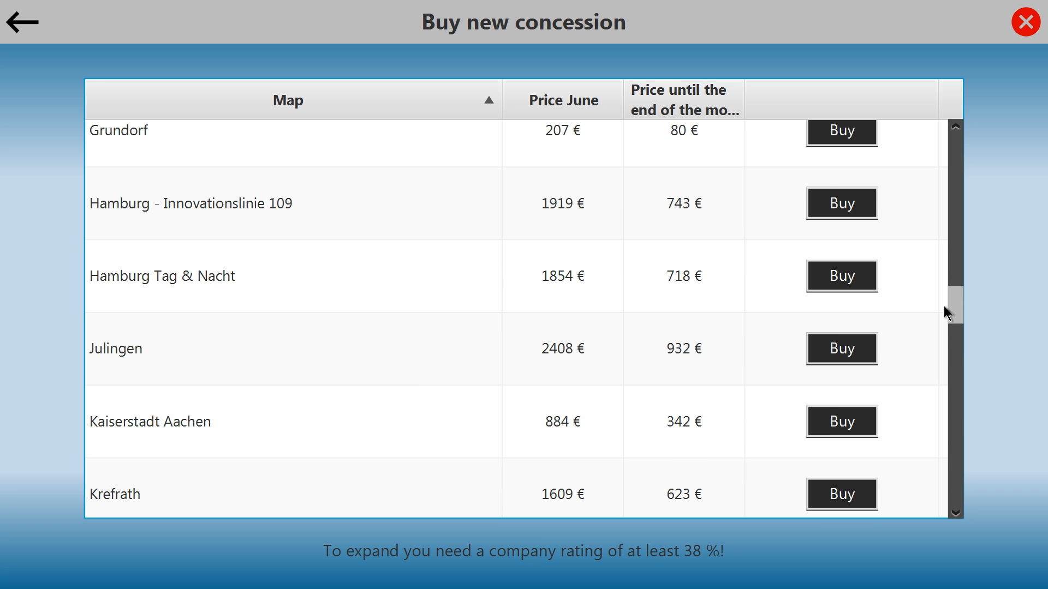
scroll(up, 3)
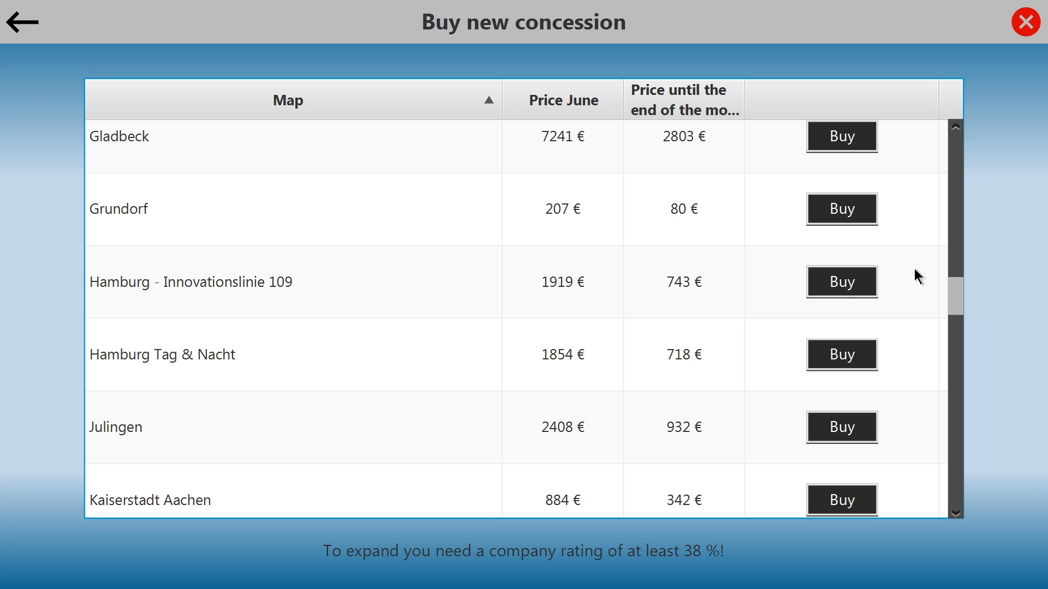
mouse_move(258, 82)
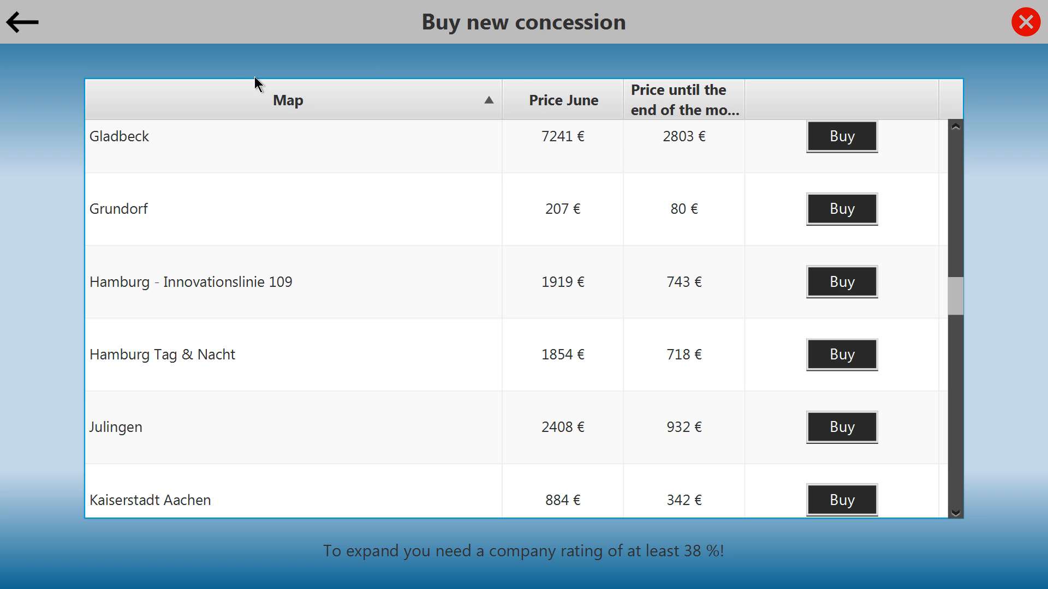
mouse_move(22, 34)
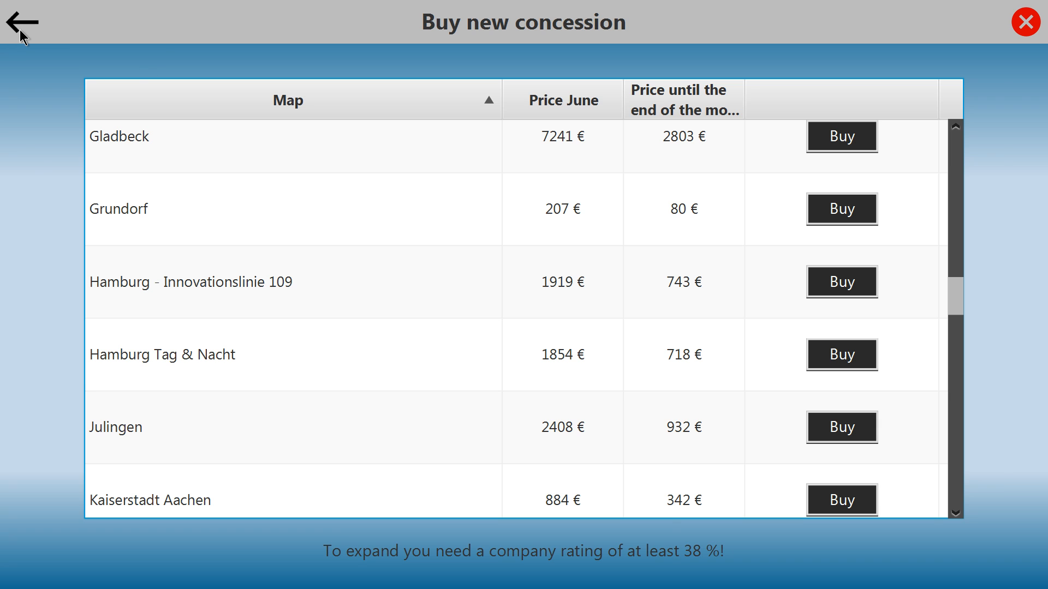
click(22, 21)
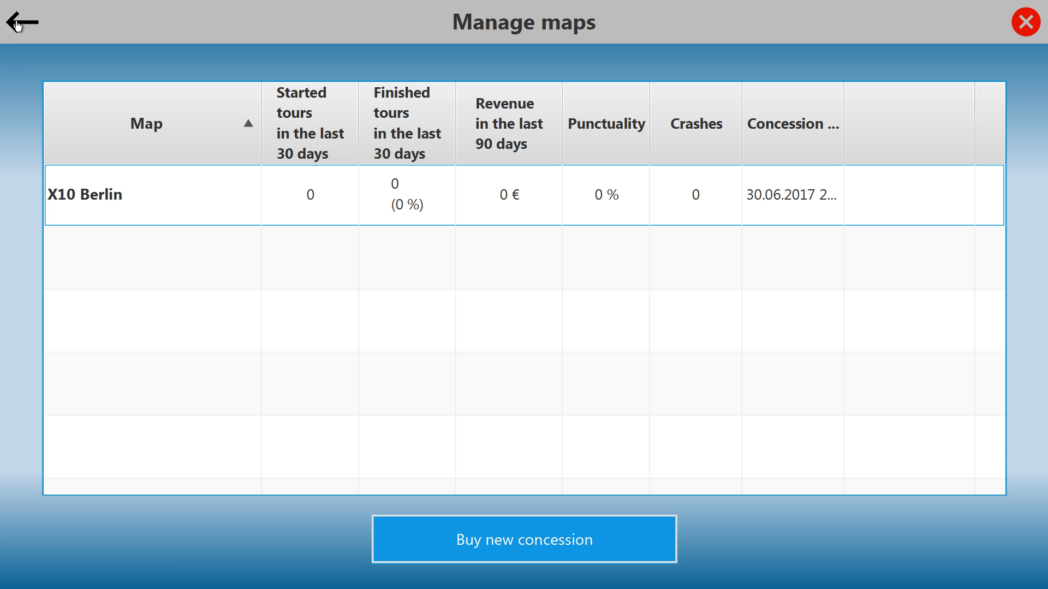
- Back out of Manage maps and close the Eirebus dashboard
click(20, 21)
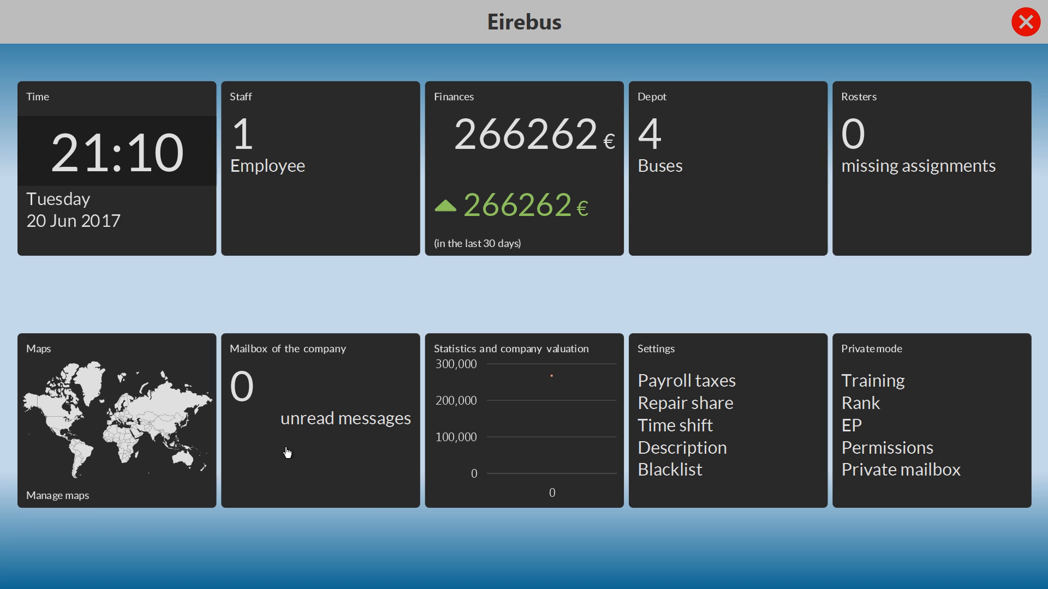
mouse_move(670, 411)
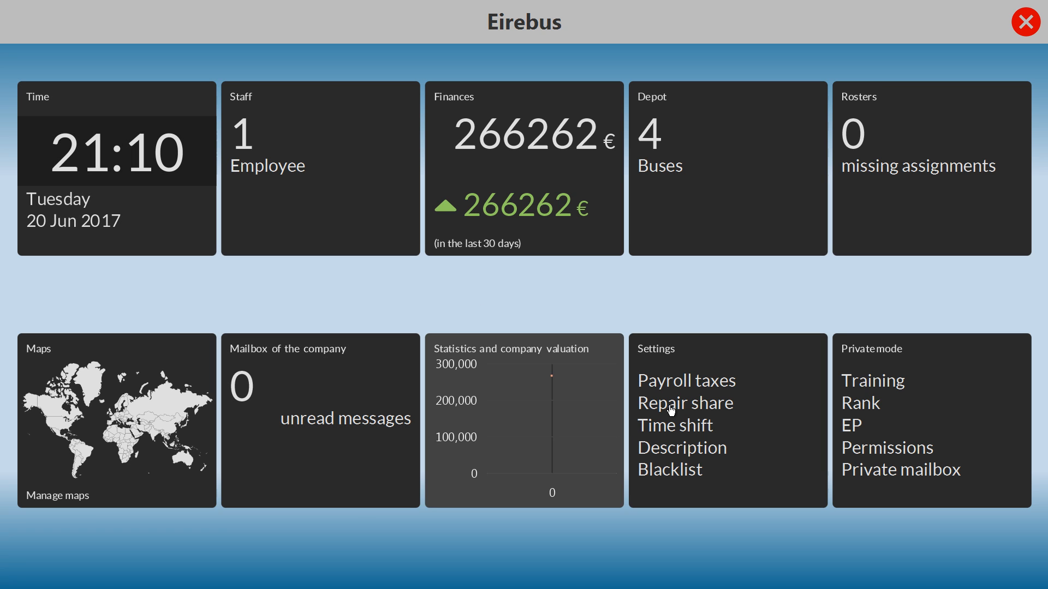
mouse_move(297, 324)
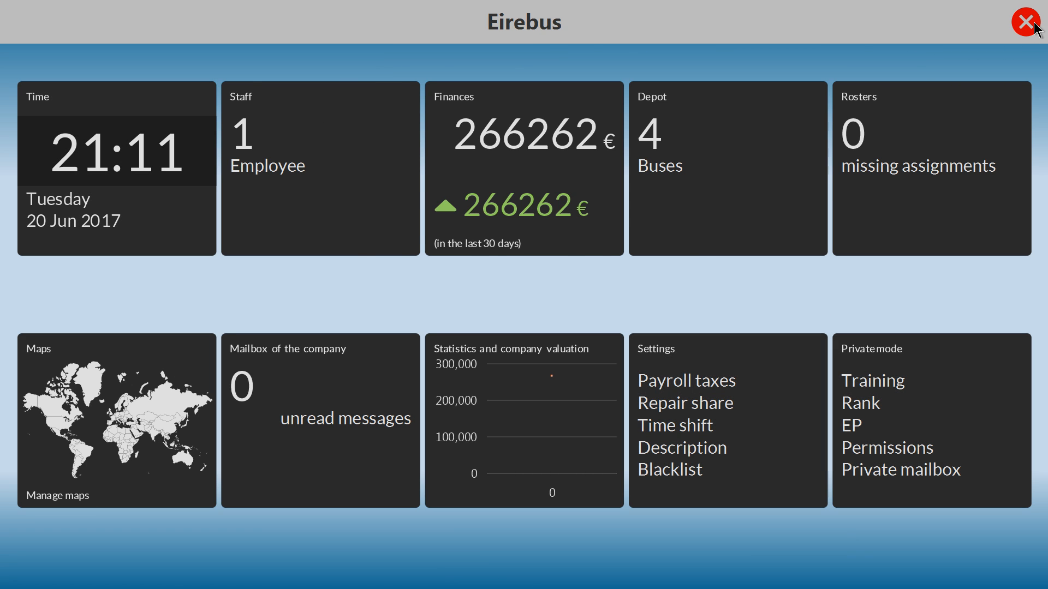
click(1024, 21)
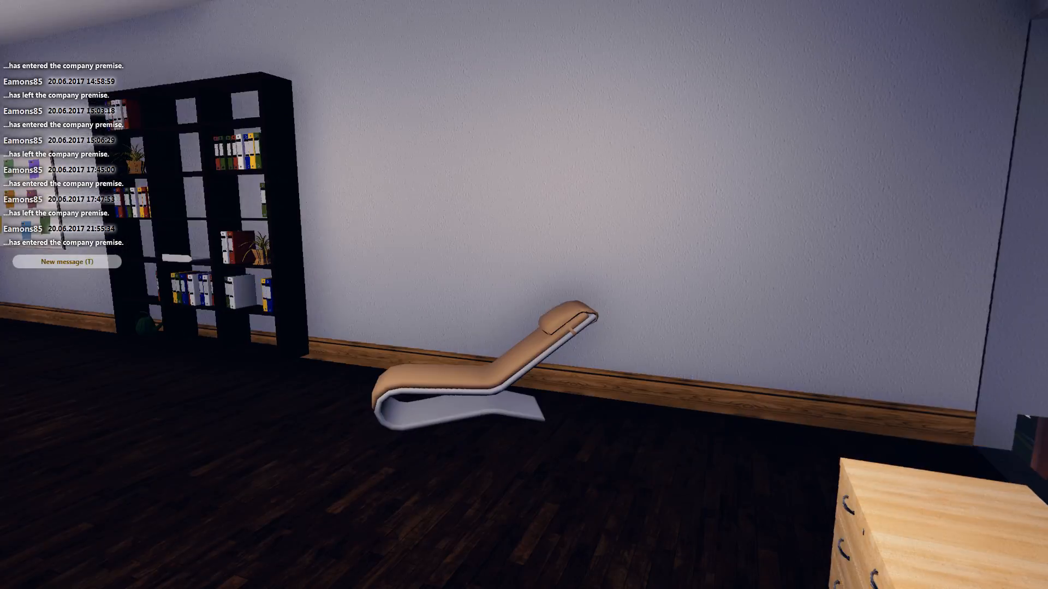
mouse_move(523, 294)
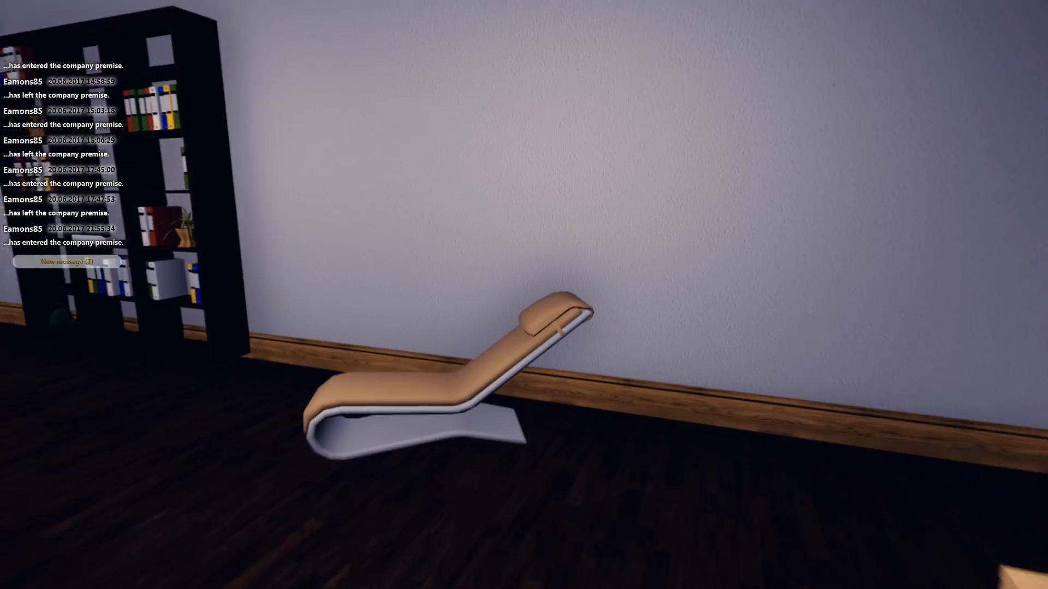
mouse_move(524, 295)
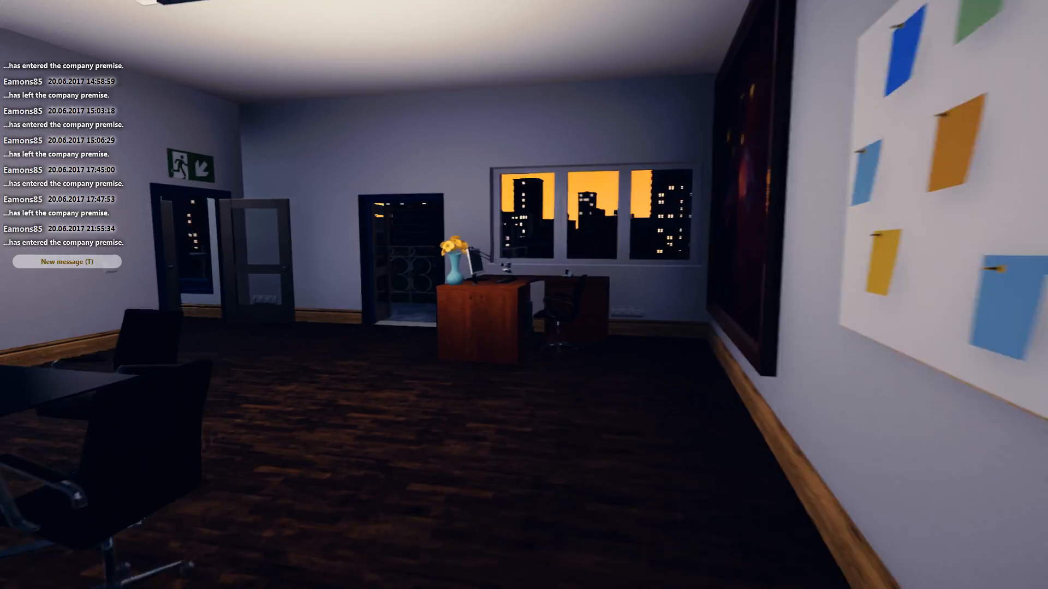
mouse_move(523, 295)
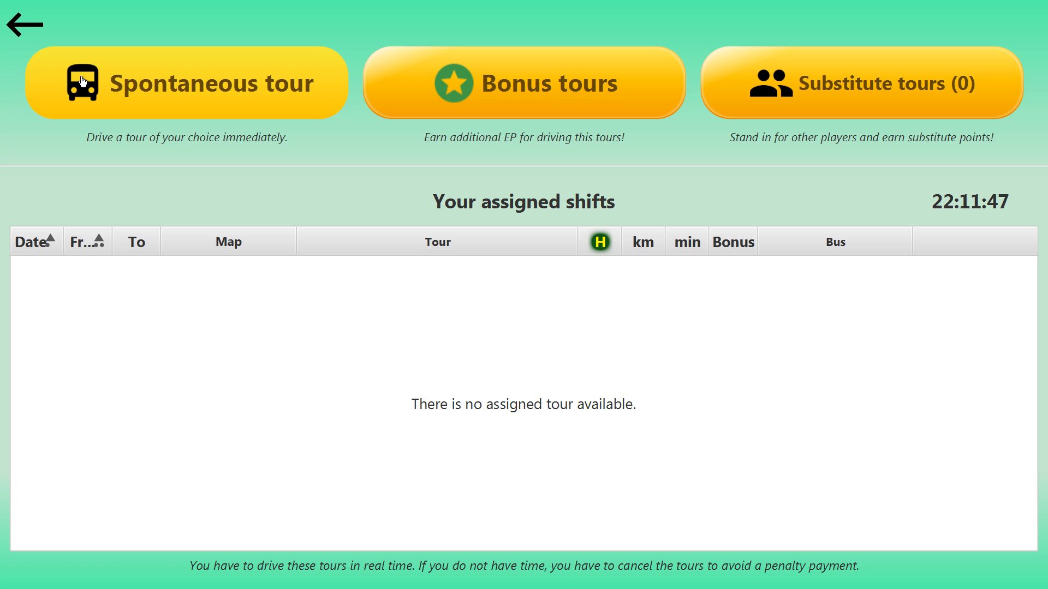
mouse_move(518, 8)
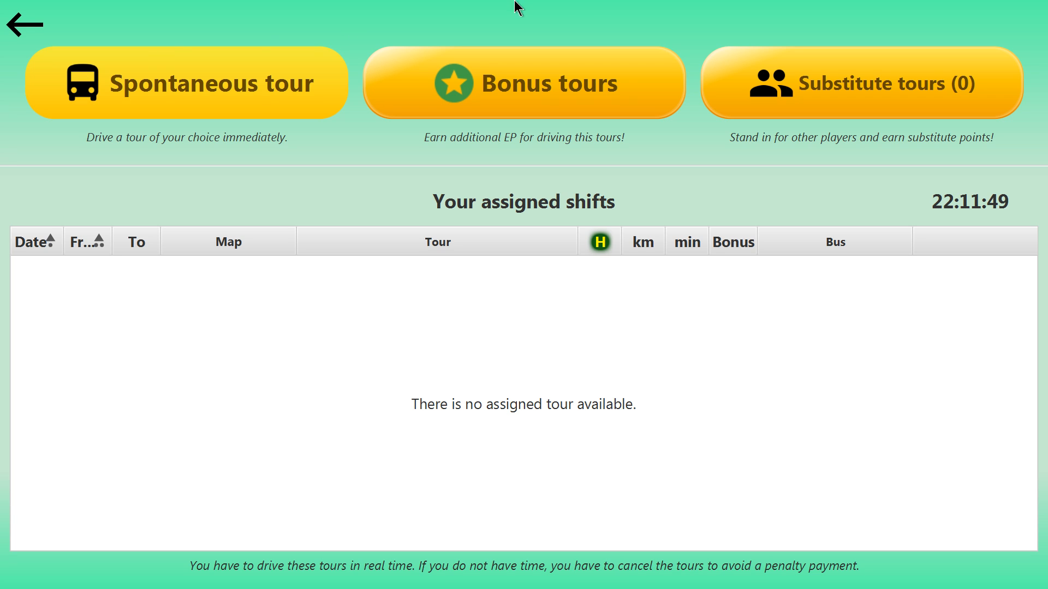
mouse_move(509, 93)
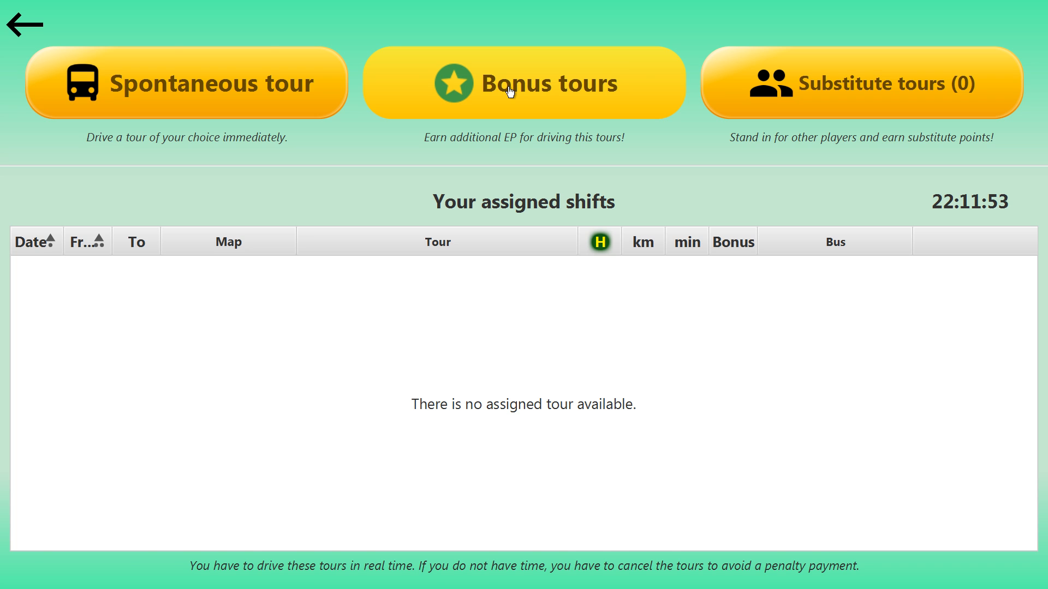
- Open Bonus tours, inspect U Fehrbelliner Platz and another tour row, then leave
click(523, 83)
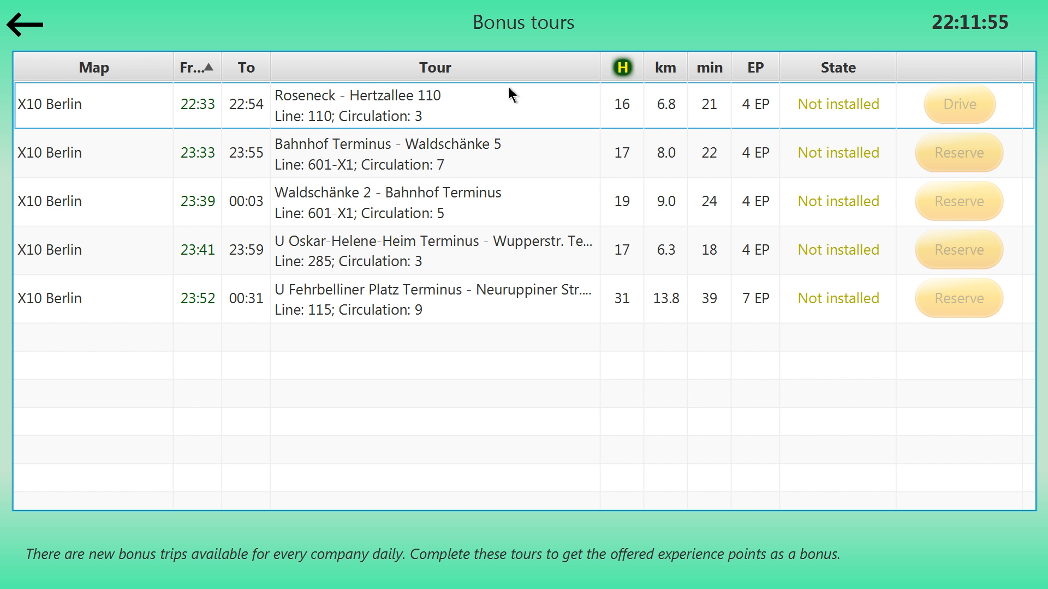
click(434, 298)
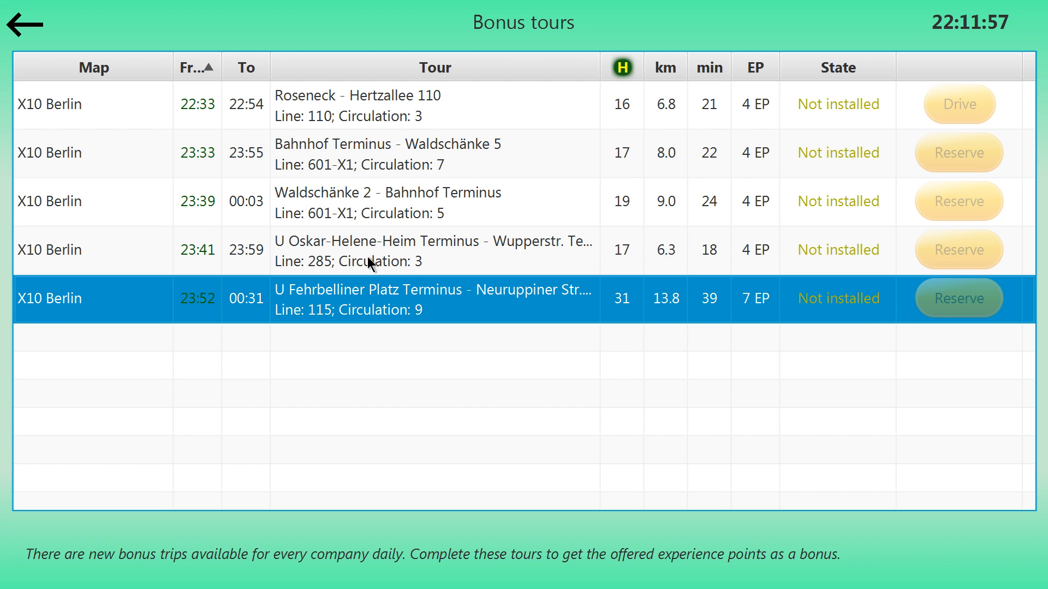
click(434, 250)
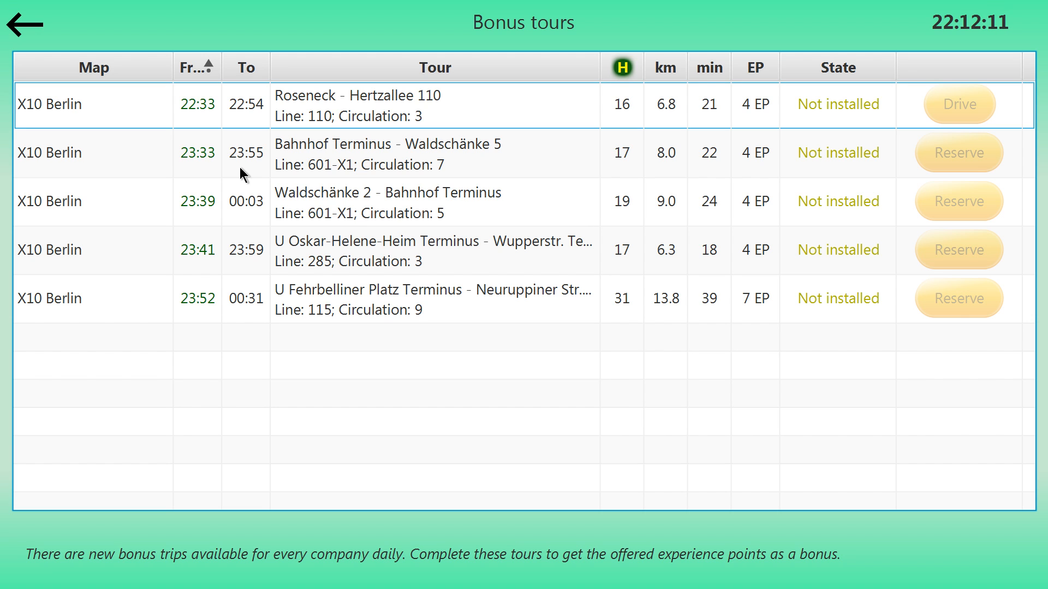
click(24, 24)
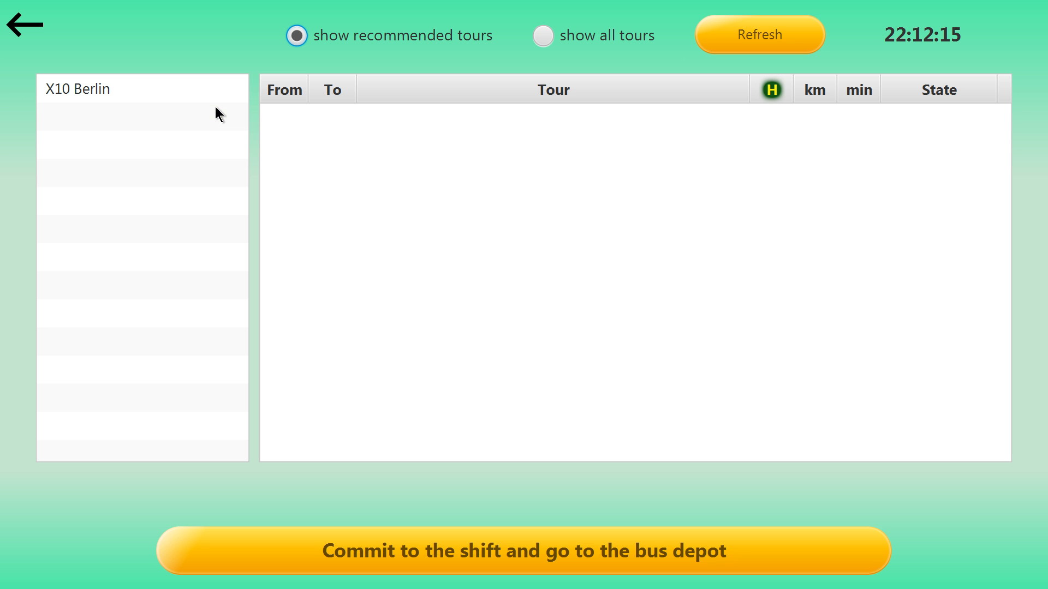
mouse_move(270, 292)
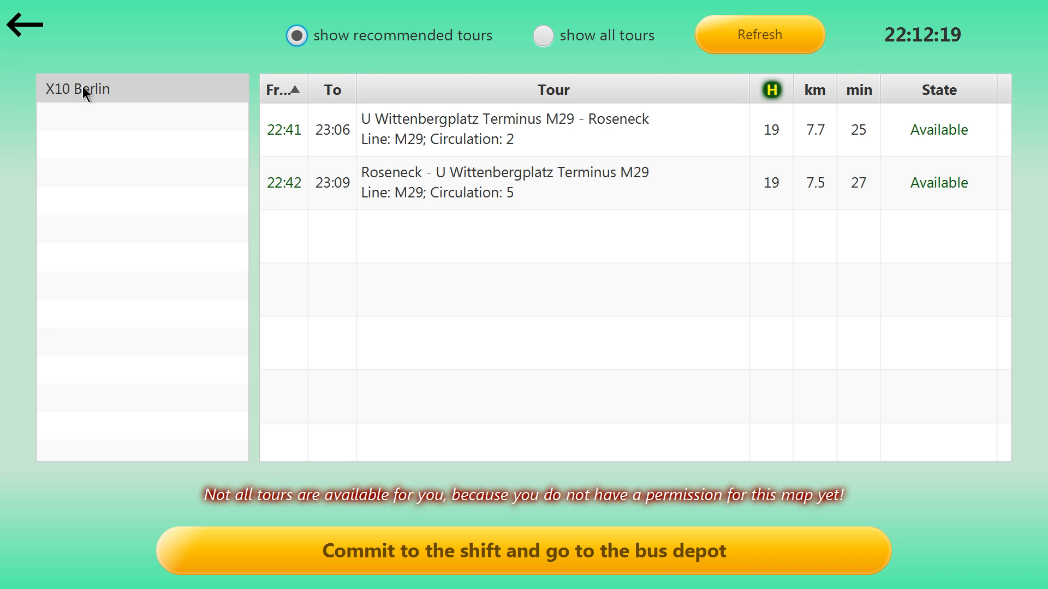
mouse_move(261, 152)
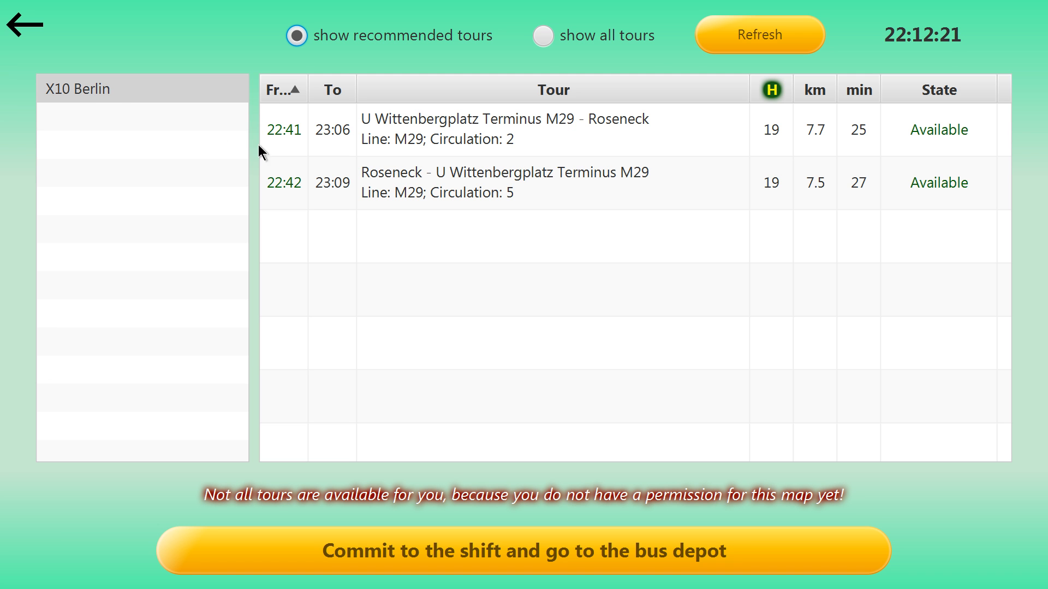
mouse_move(454, 194)
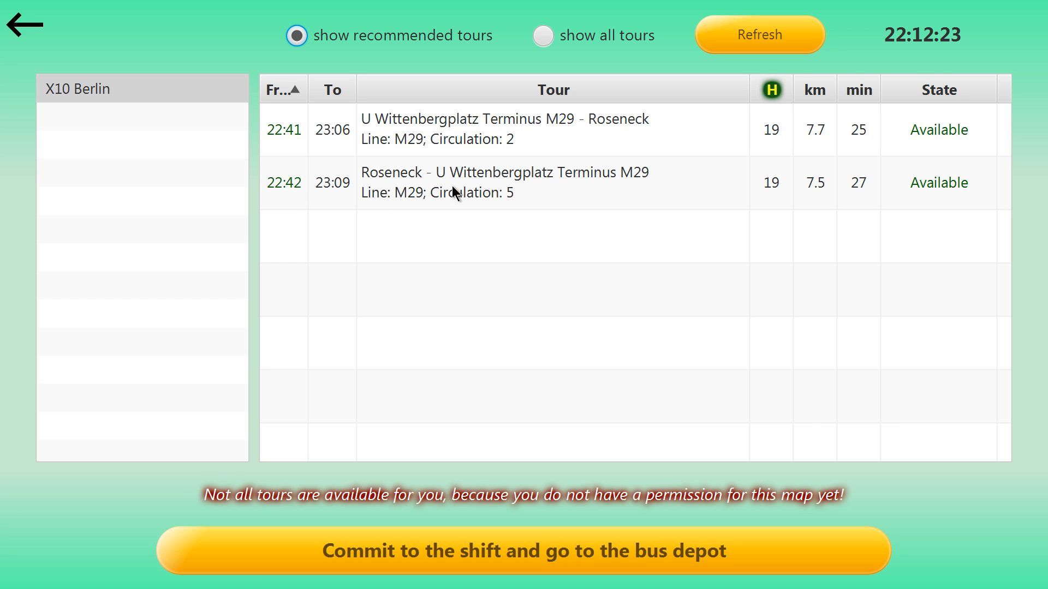
mouse_move(485, 494)
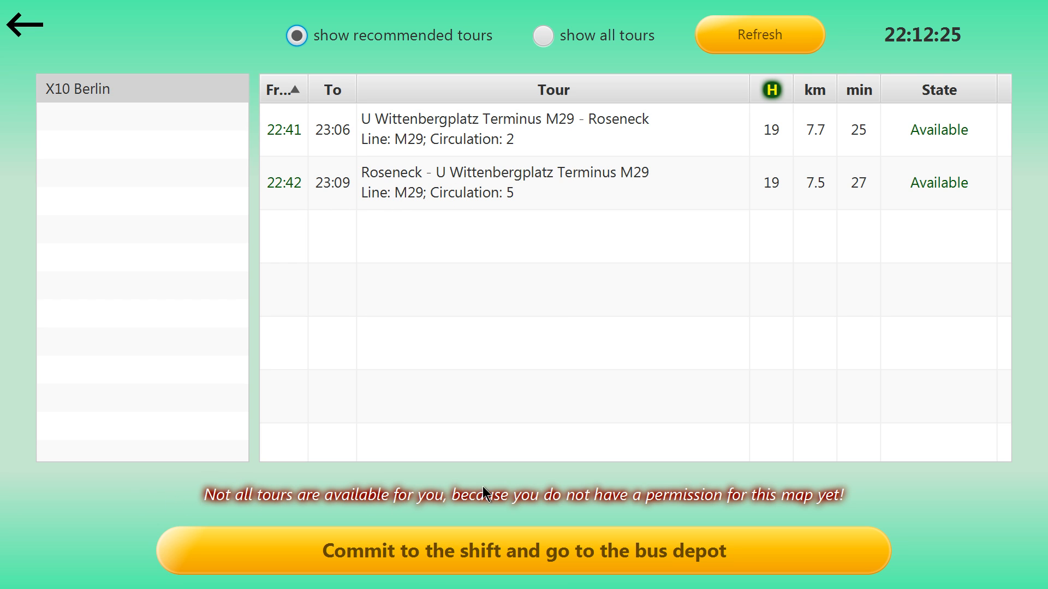
mouse_move(467, 158)
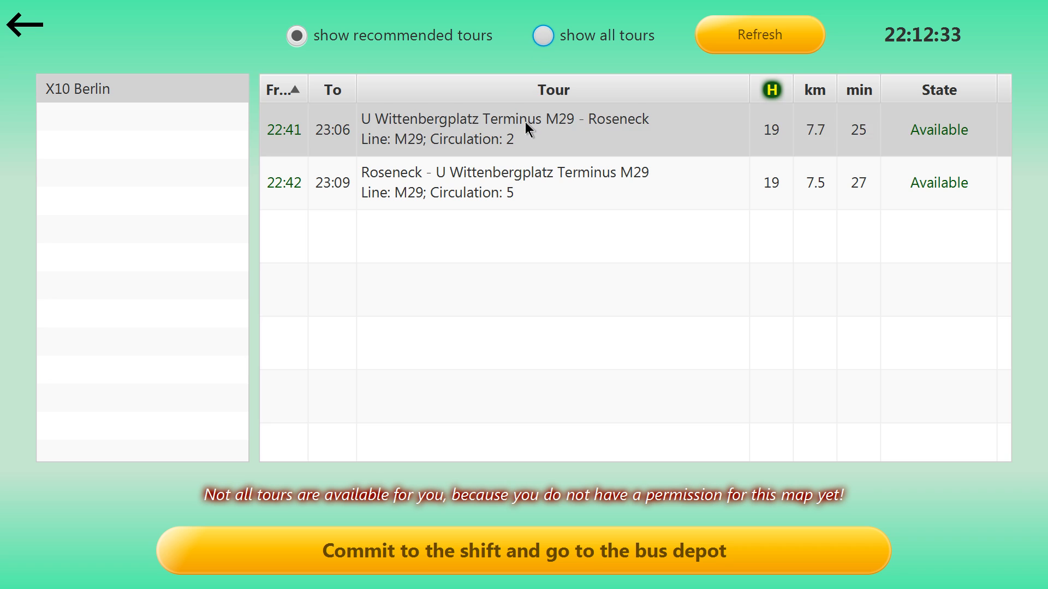
- Show all X10 Berlin spontaneous tours, scroll through them, and return to shifts
click(541, 36)
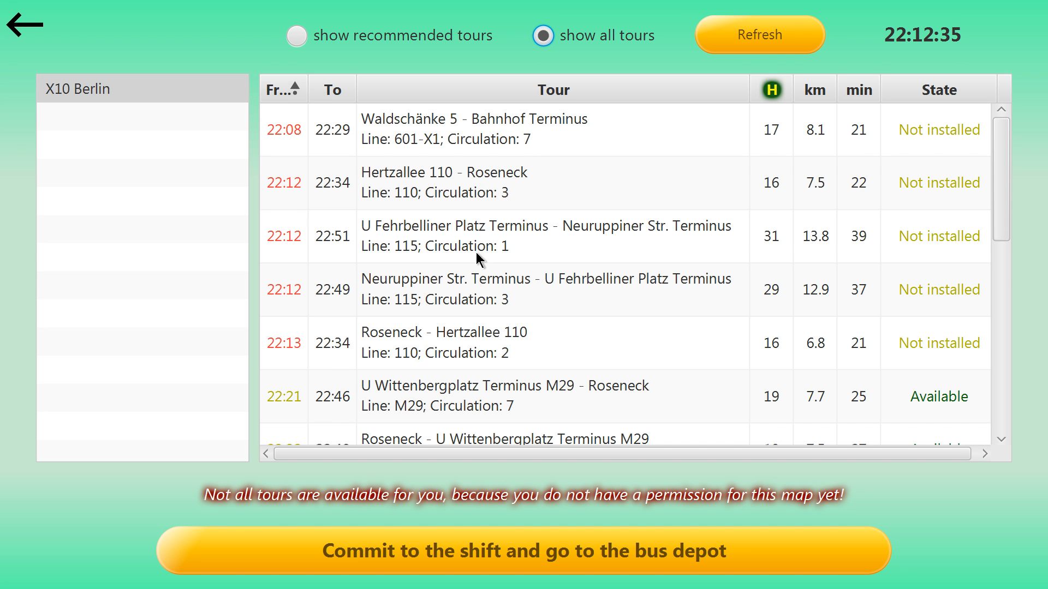
mouse_move(462, 337)
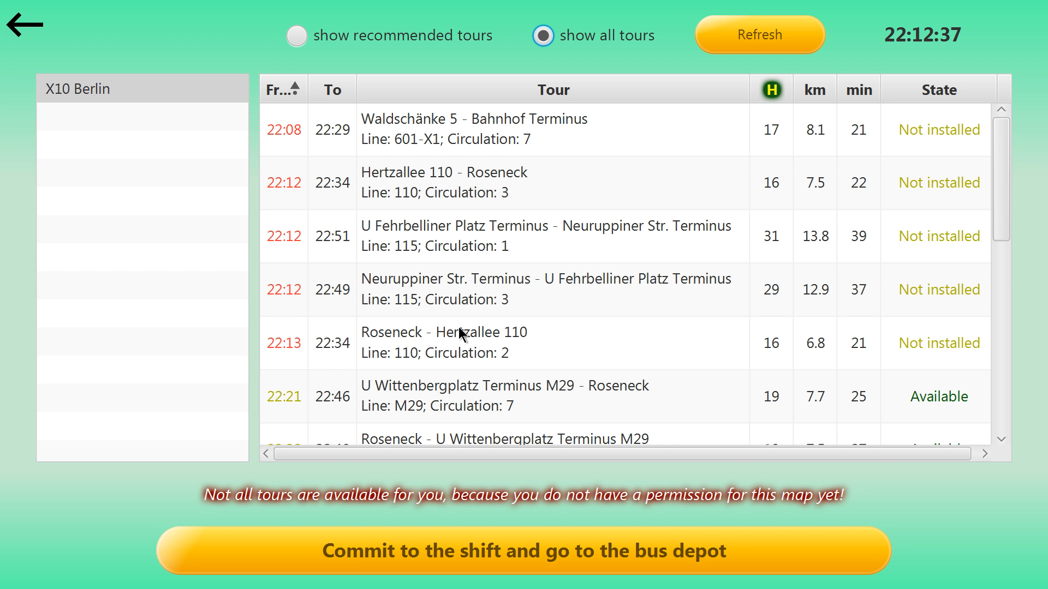
scroll(down, 3)
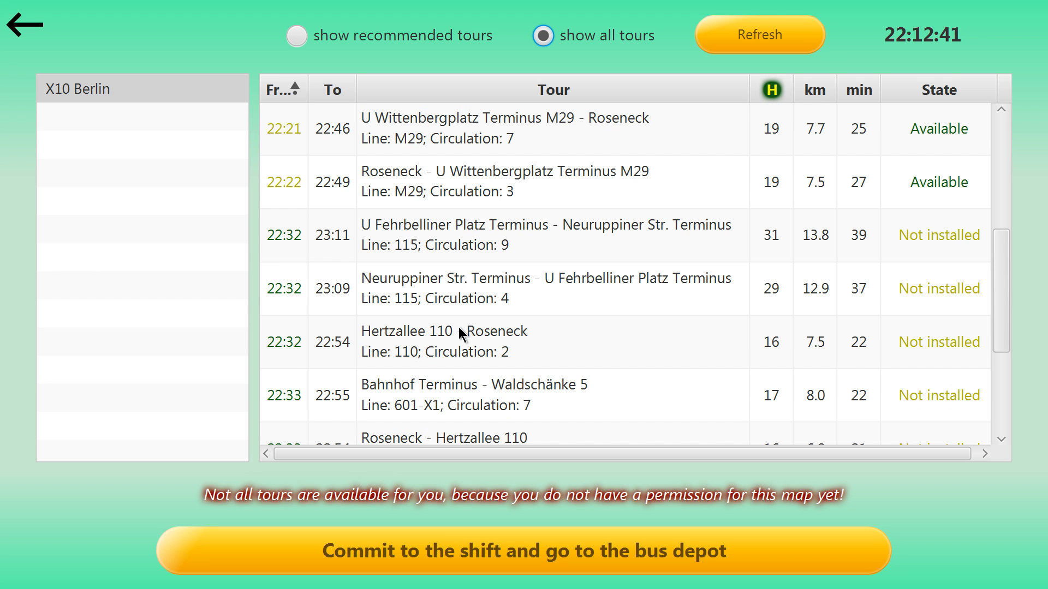
mouse_move(465, 315)
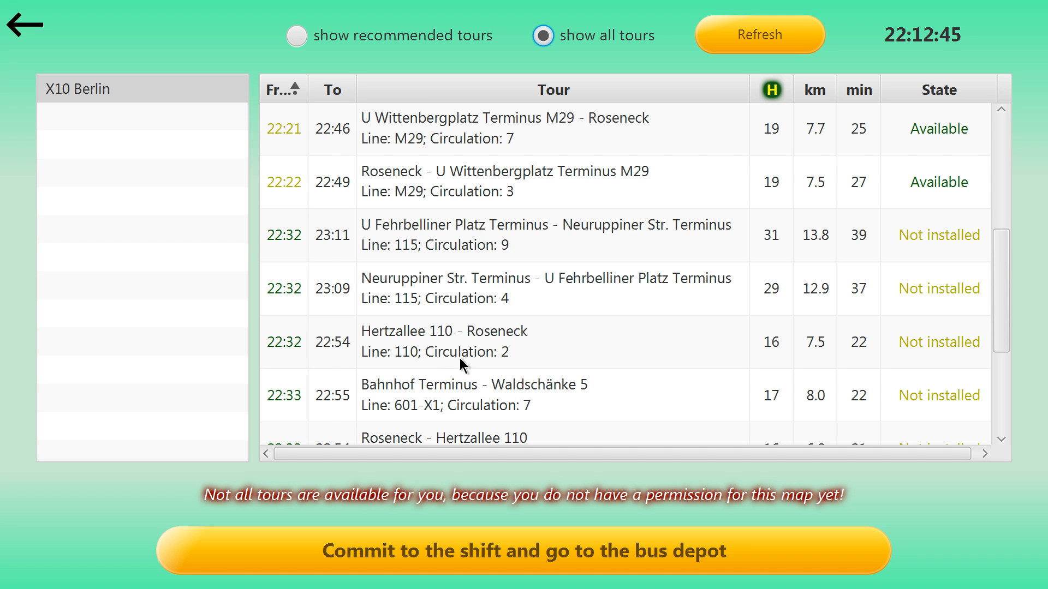
mouse_move(664, 340)
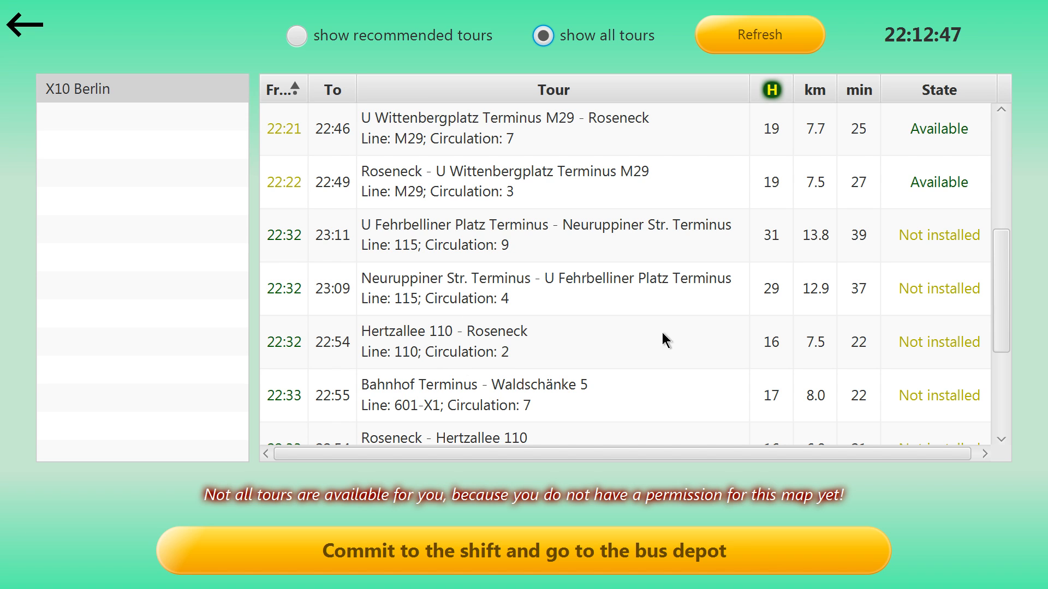
scroll(down, 3)
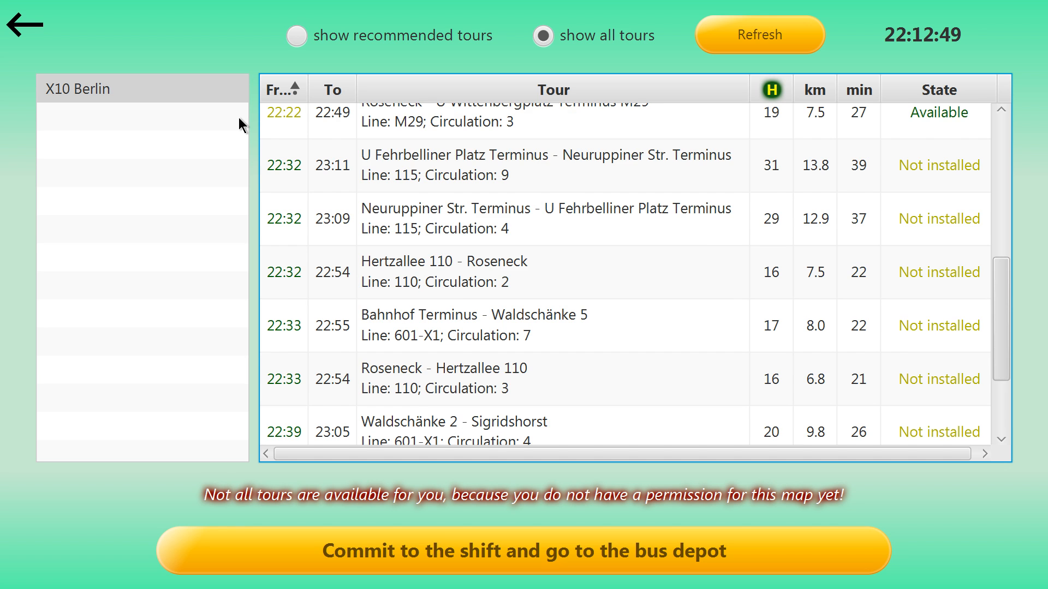
click(24, 26)
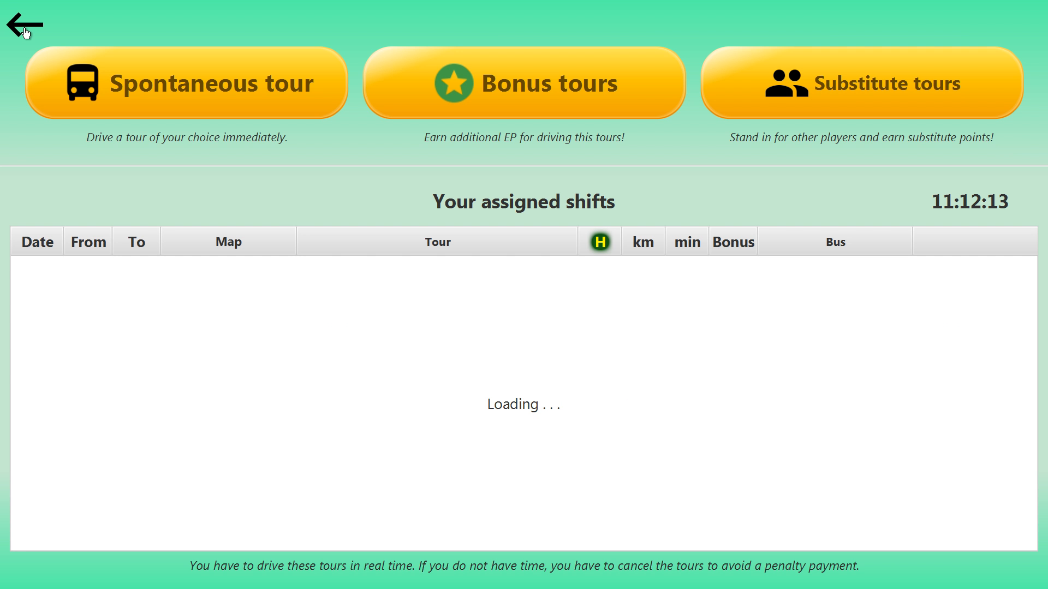
- Leave the shifts screen back to the 3D depot break room
click(24, 24)
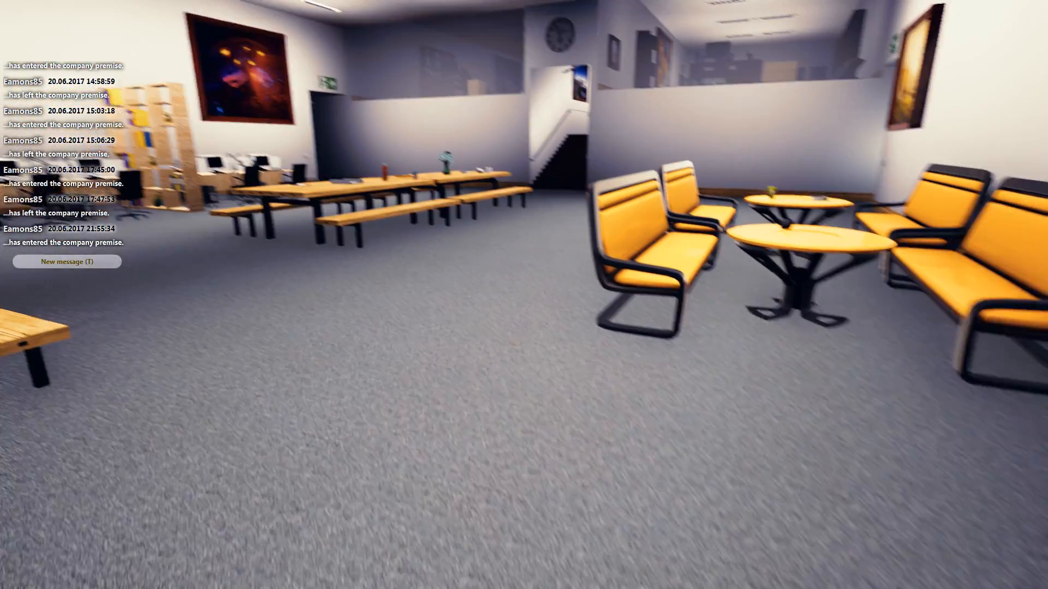
mouse_move(524, 294)
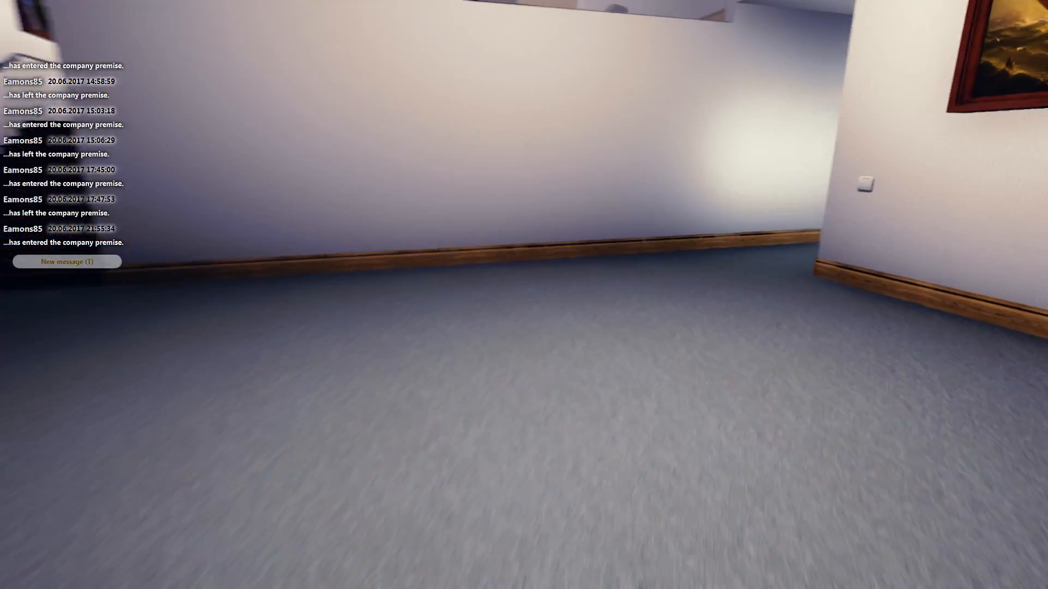
mouse_move(524, 295)
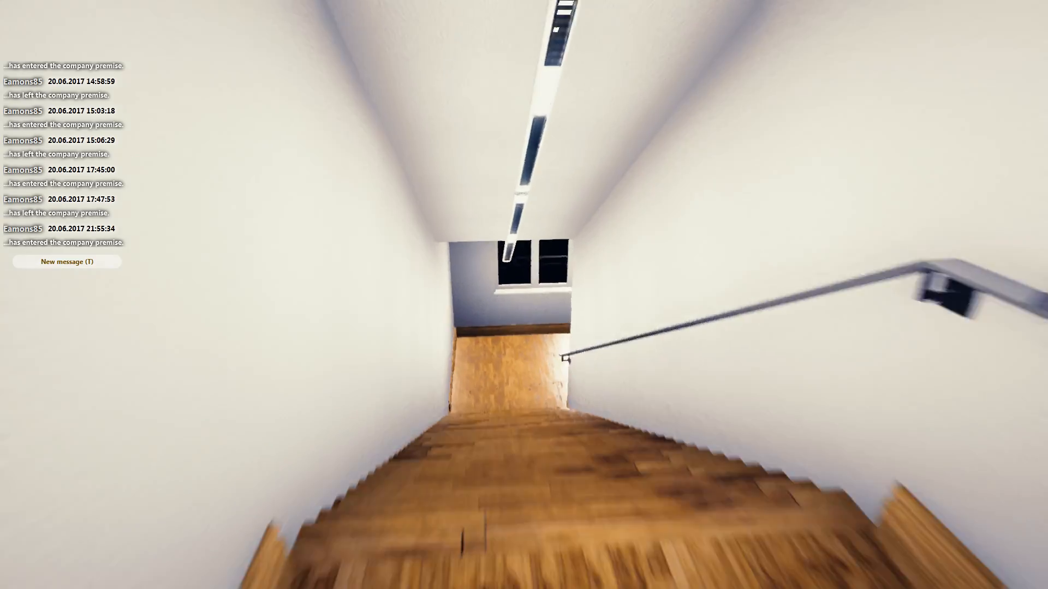
mouse_move(524, 295)
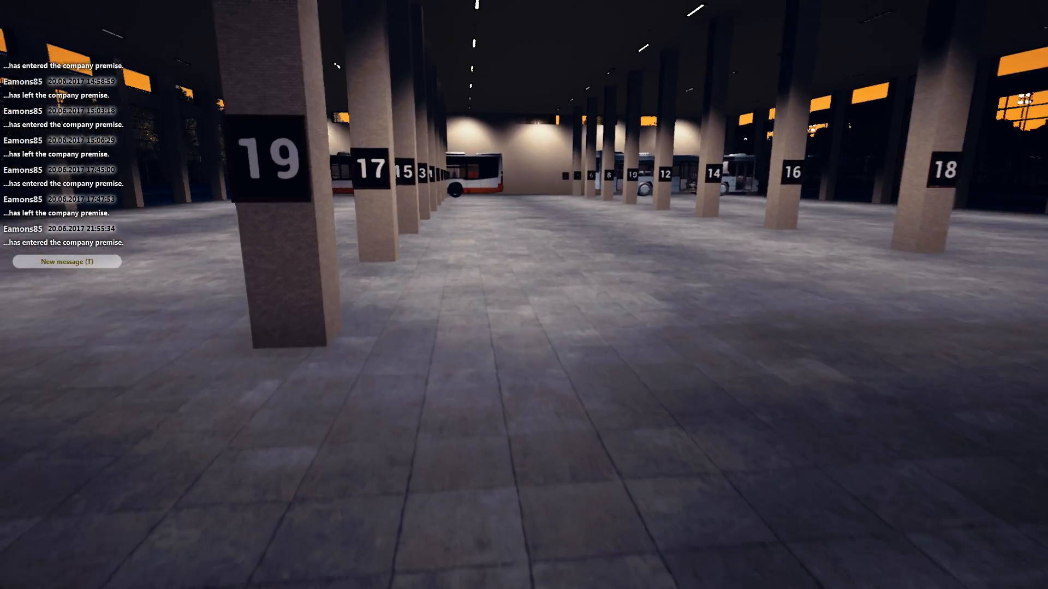
mouse_move(524, 295)
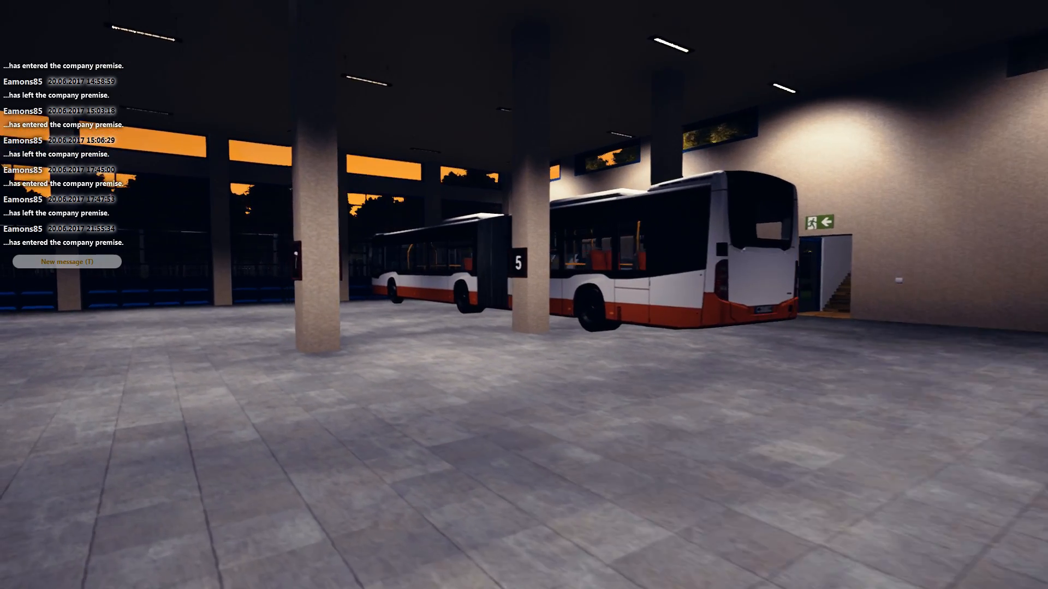
mouse_move(524, 294)
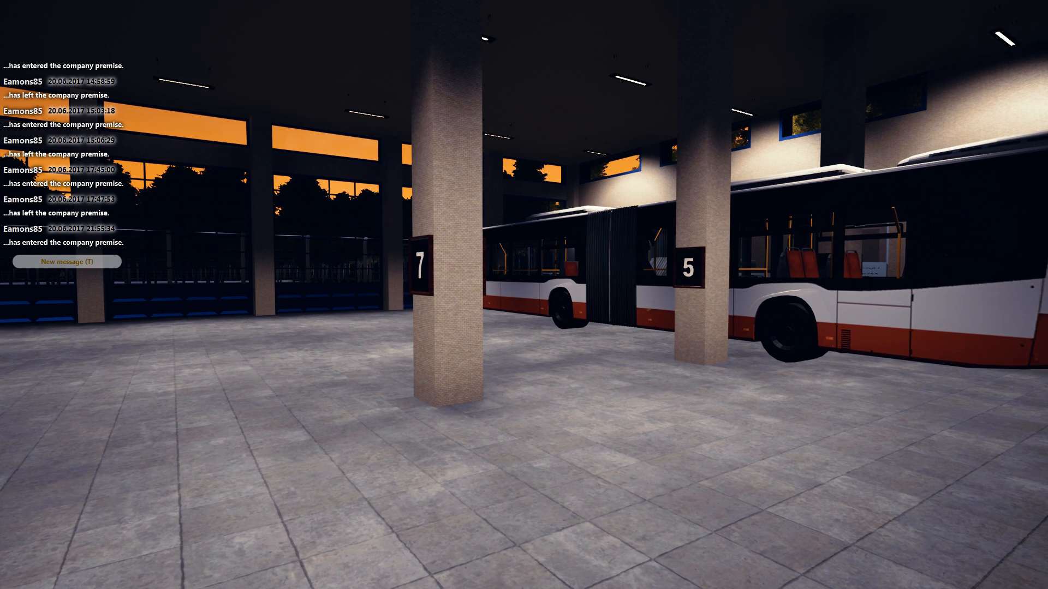
mouse_move(524, 295)
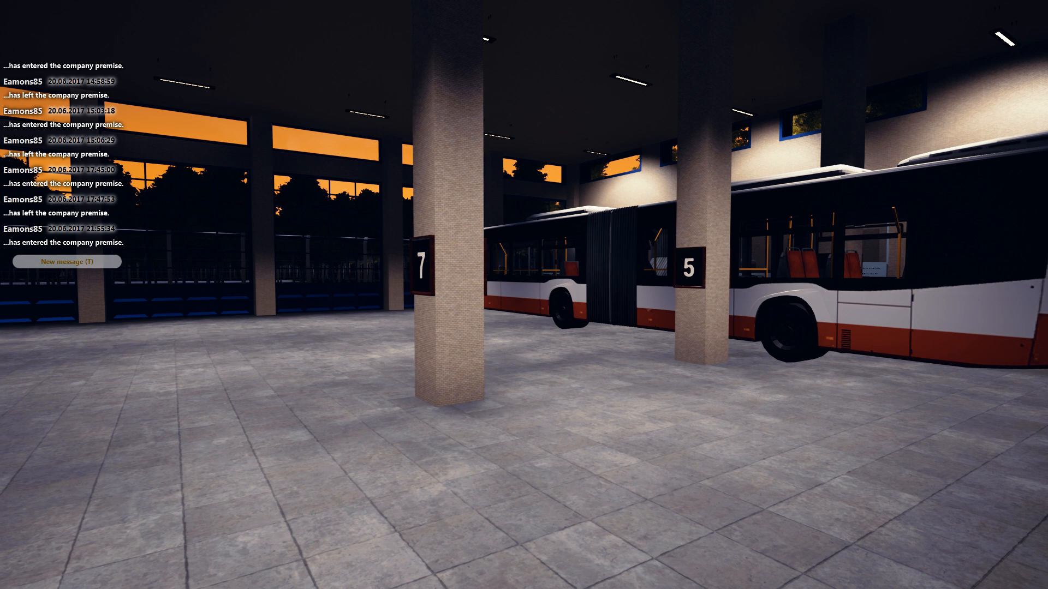